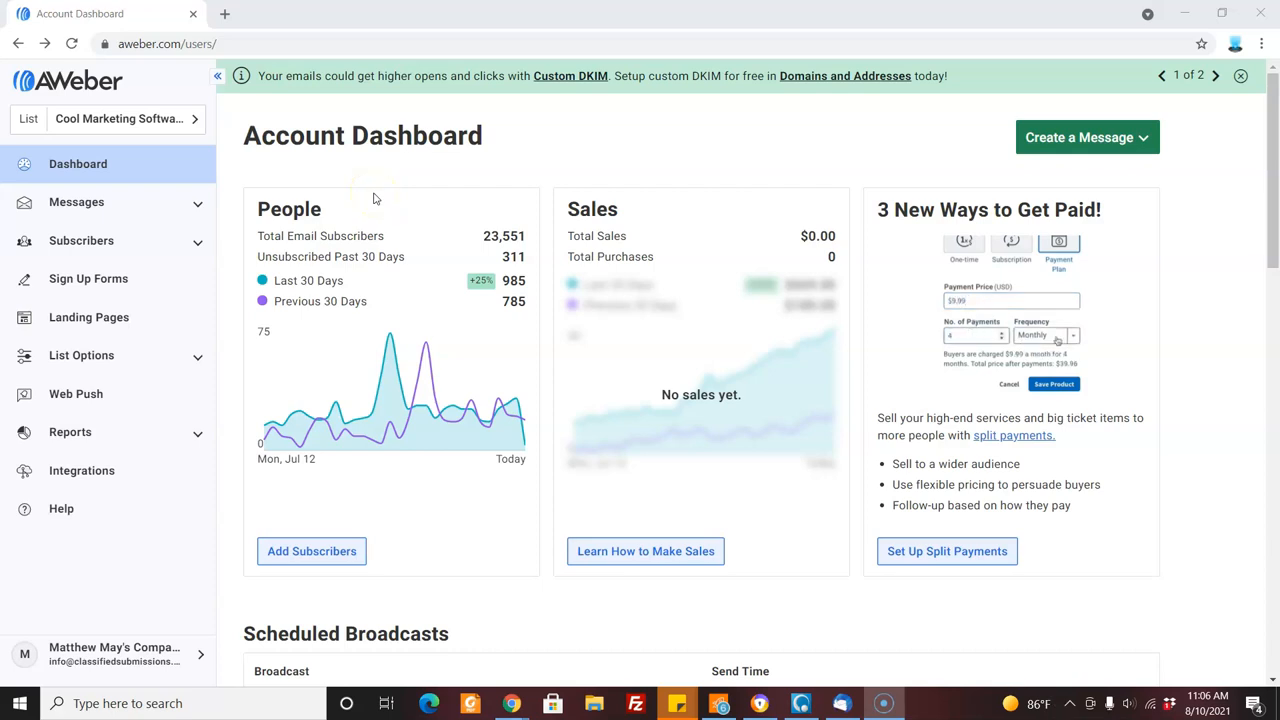
# - From the sidebar List switcher, choose Create New List
pyautogui.click(1047, 335)
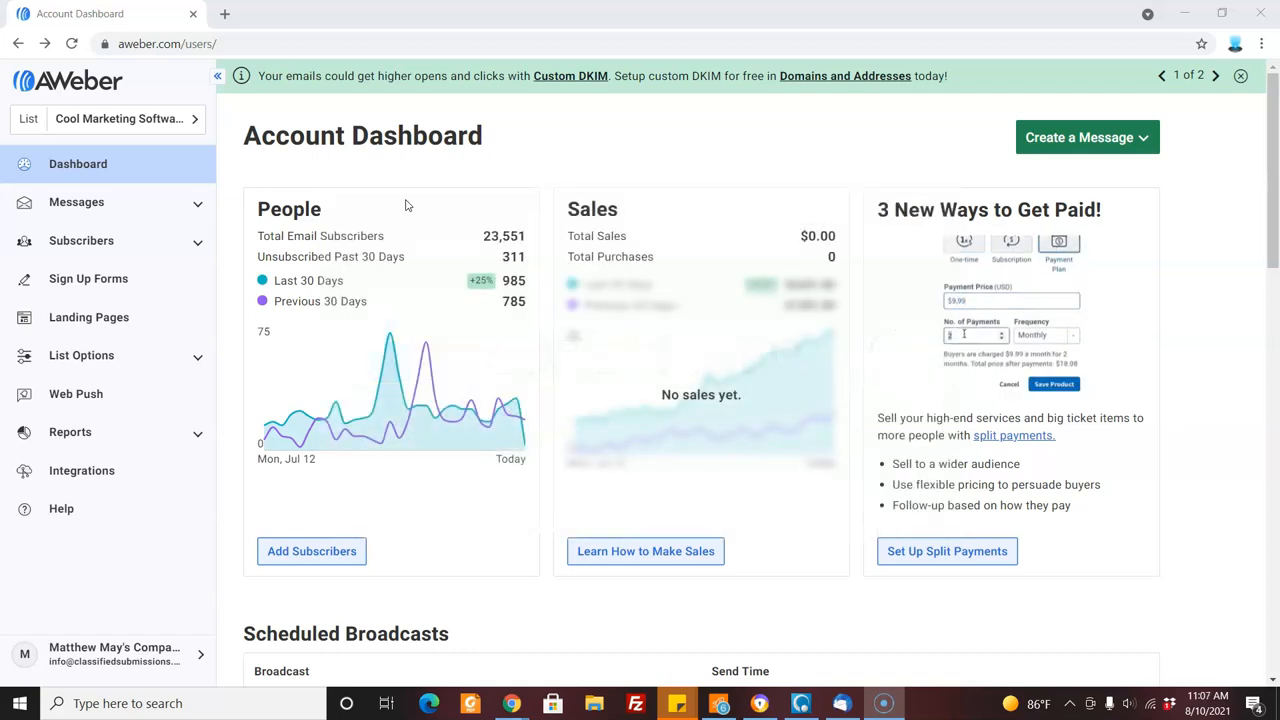
pyautogui.click(1045, 335)
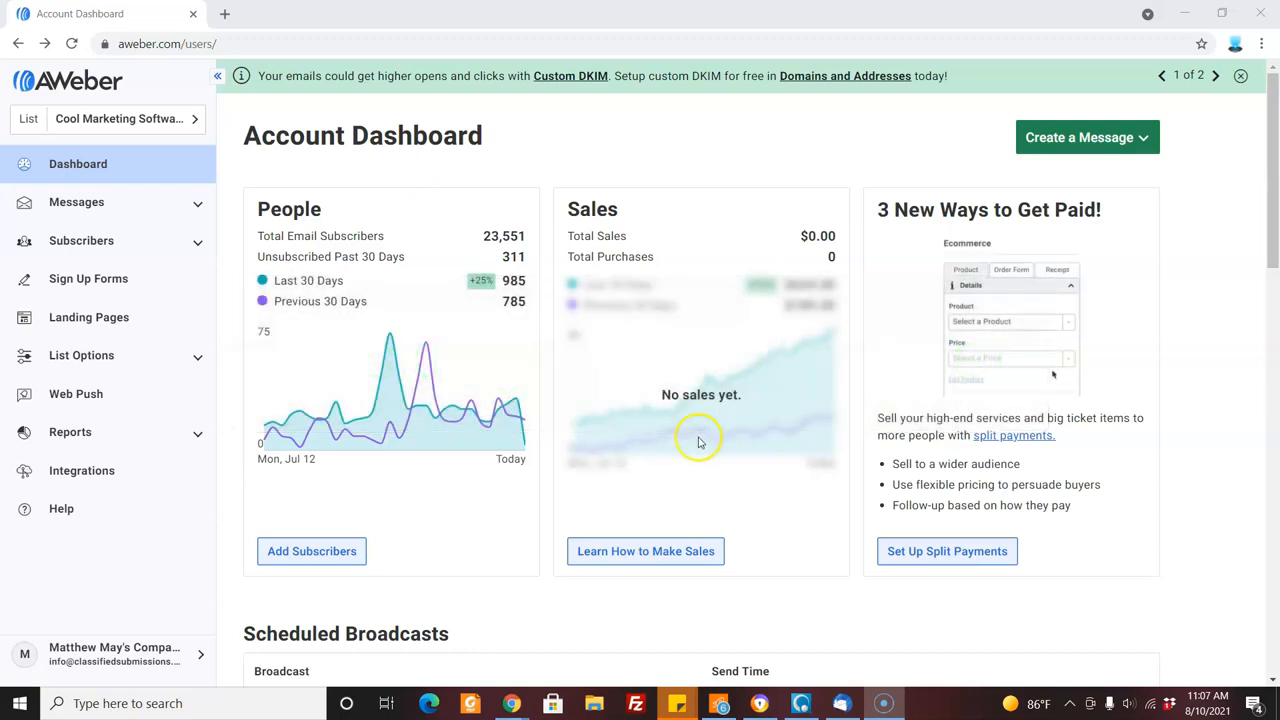
pyautogui.moveTo(175, 240)
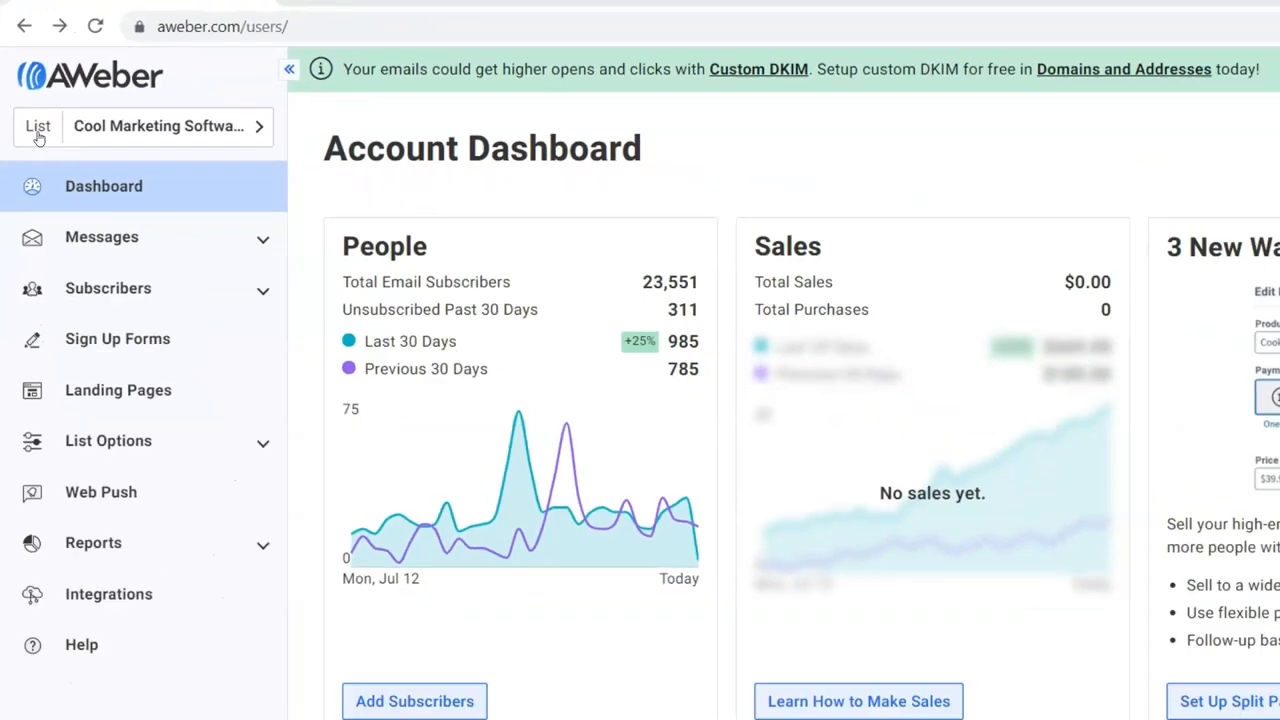
pyautogui.click(38, 126)
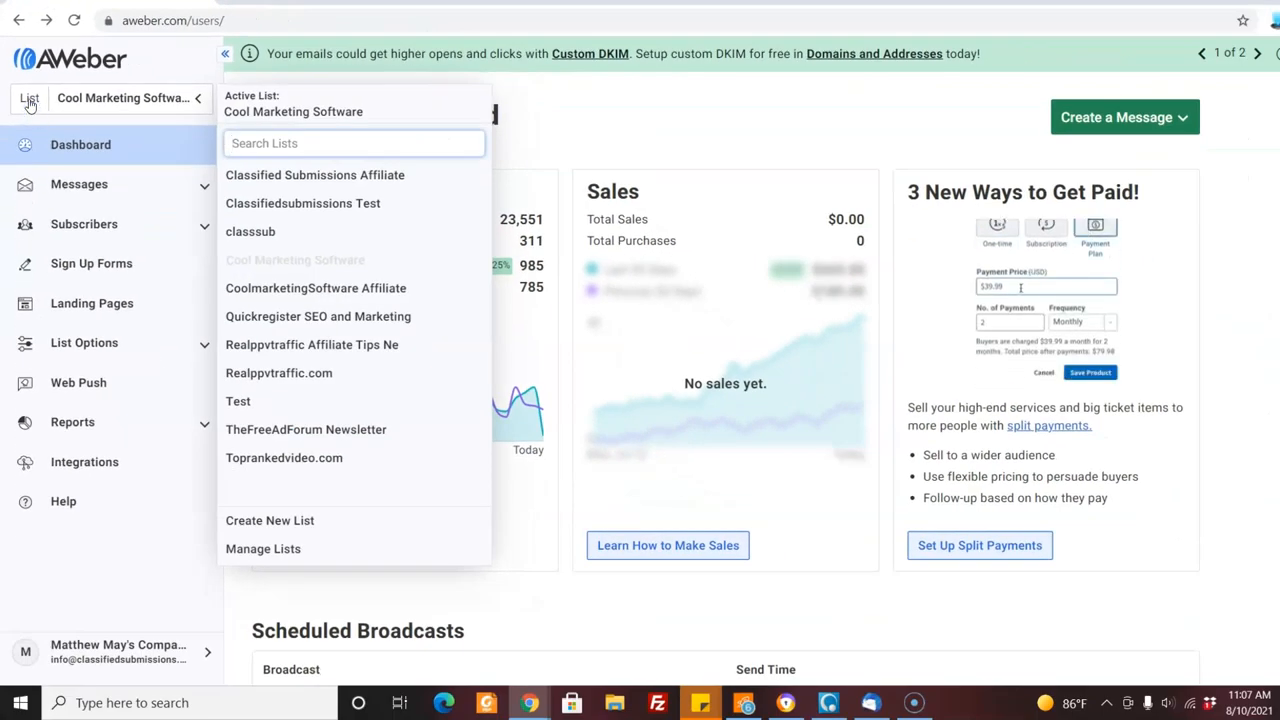
pyautogui.click(270, 520)
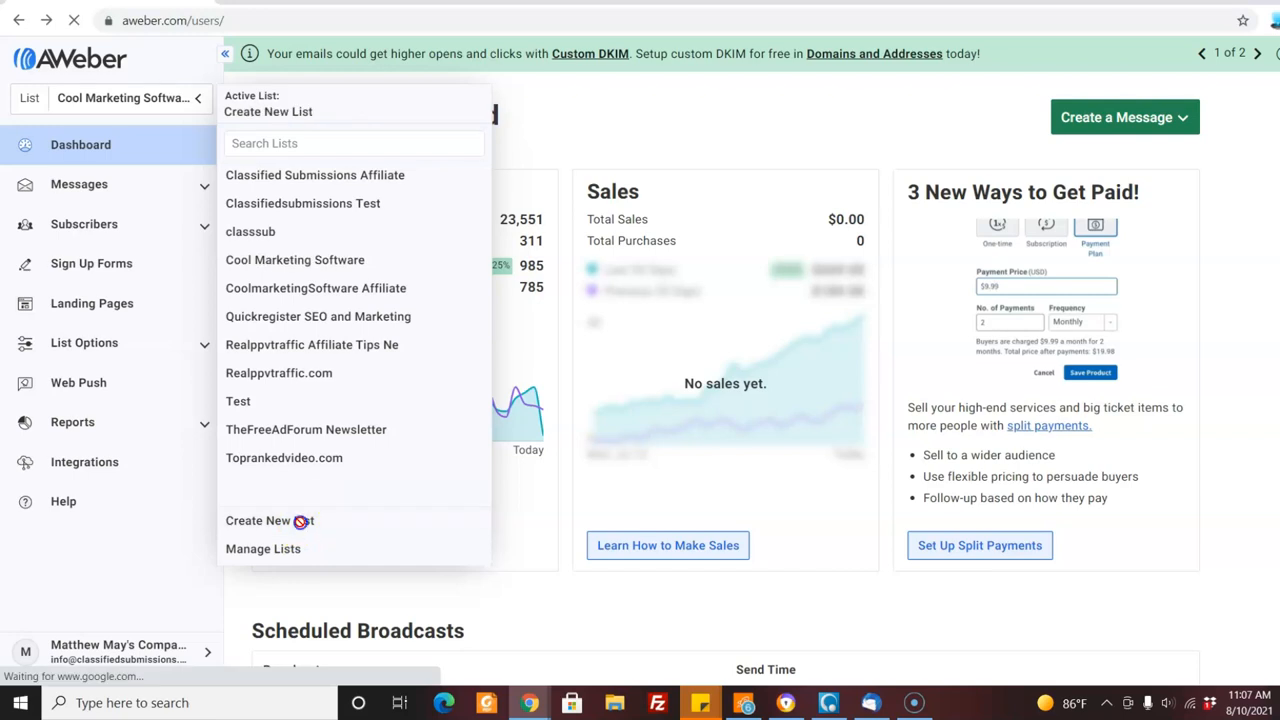
pyautogui.click(258, 520)
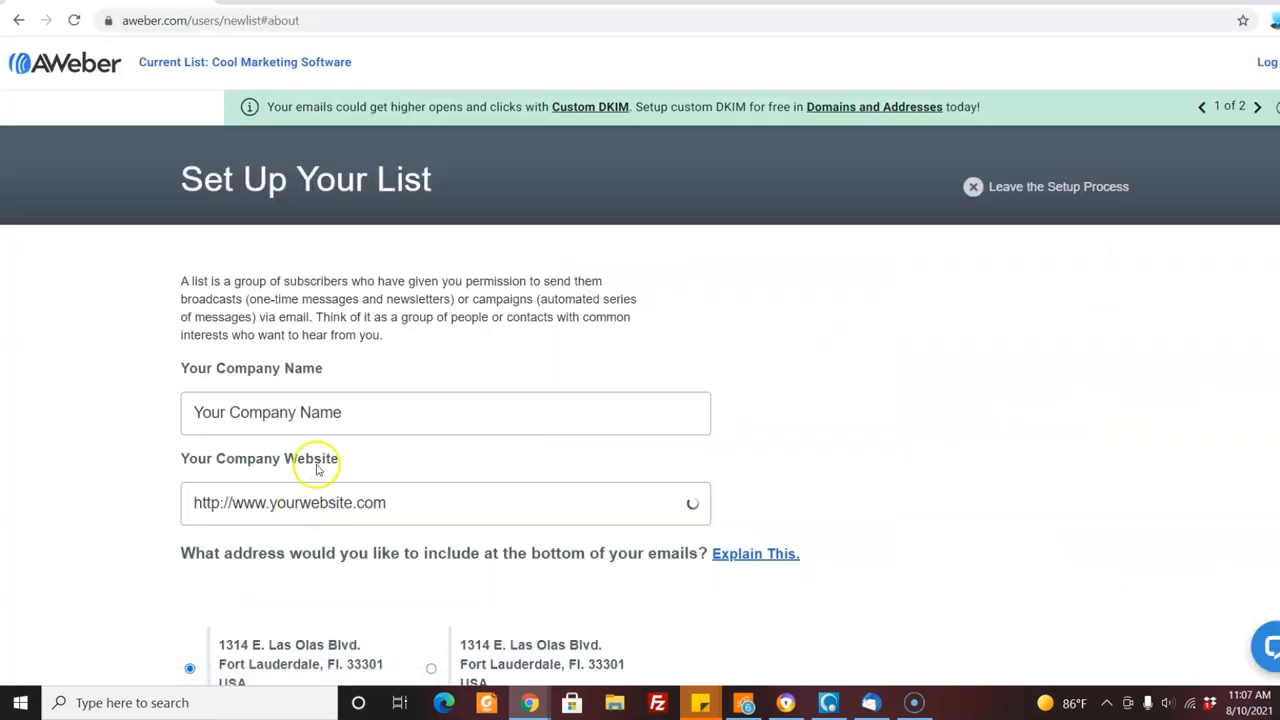
# - Enter company name 'My Test Company' and website mytestwebsite.com
pyautogui.click(445, 412)
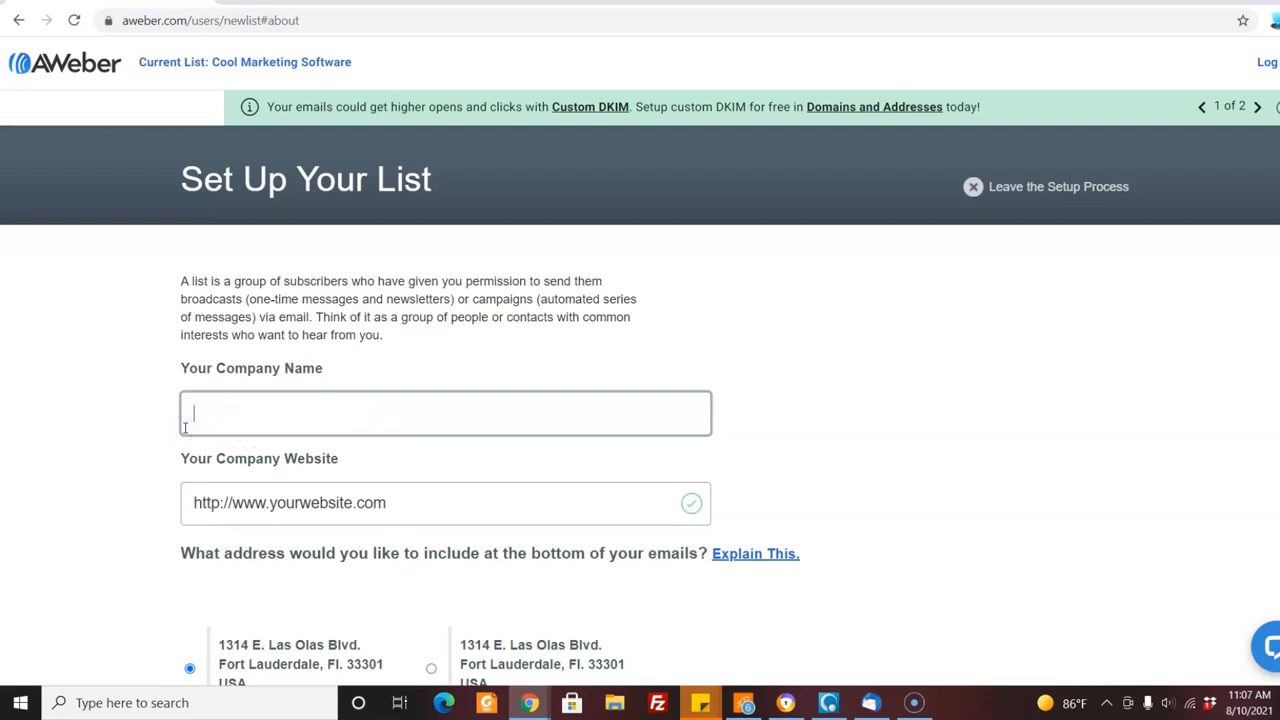
pyautogui.write('My Test')
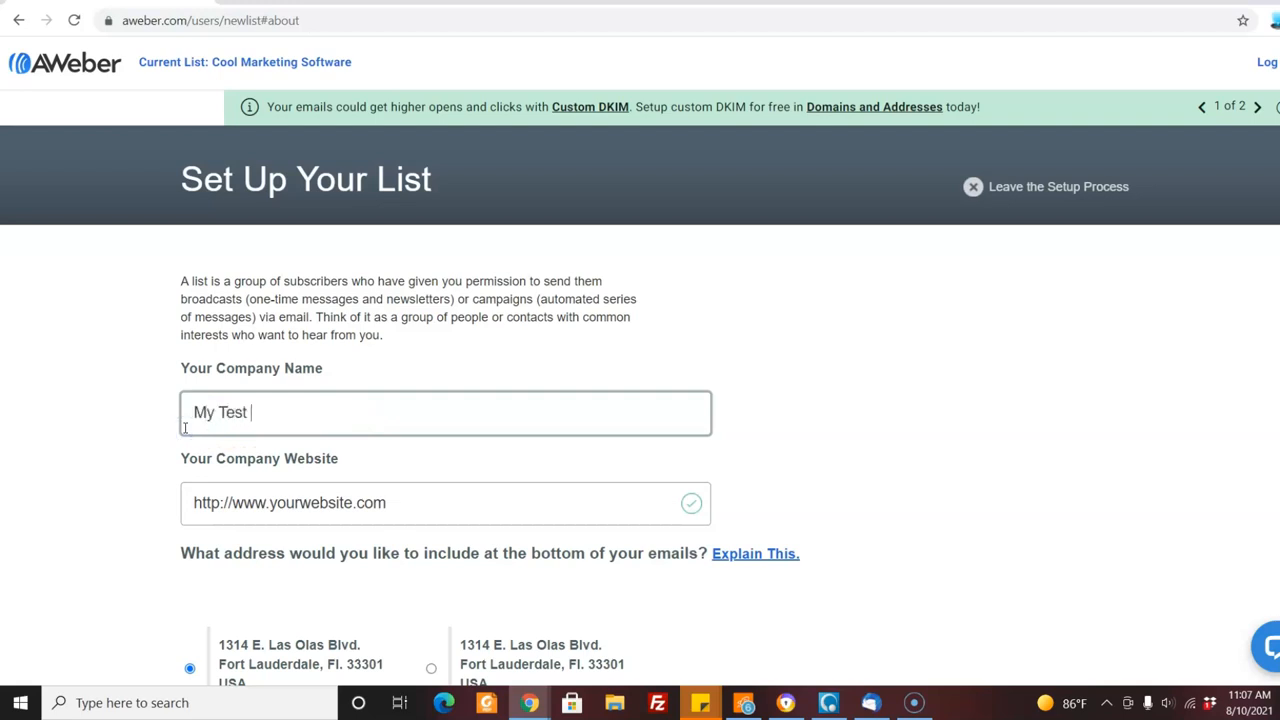
pyautogui.write('Compan')
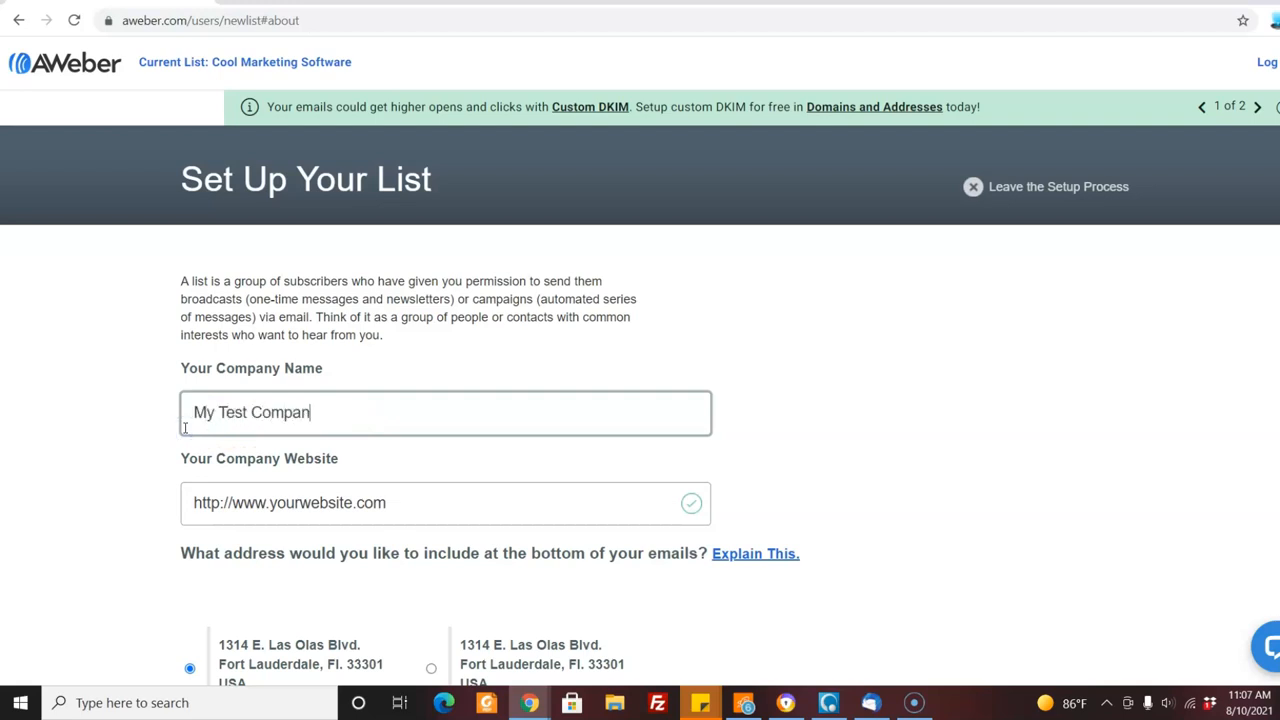
pyautogui.click(445, 502)
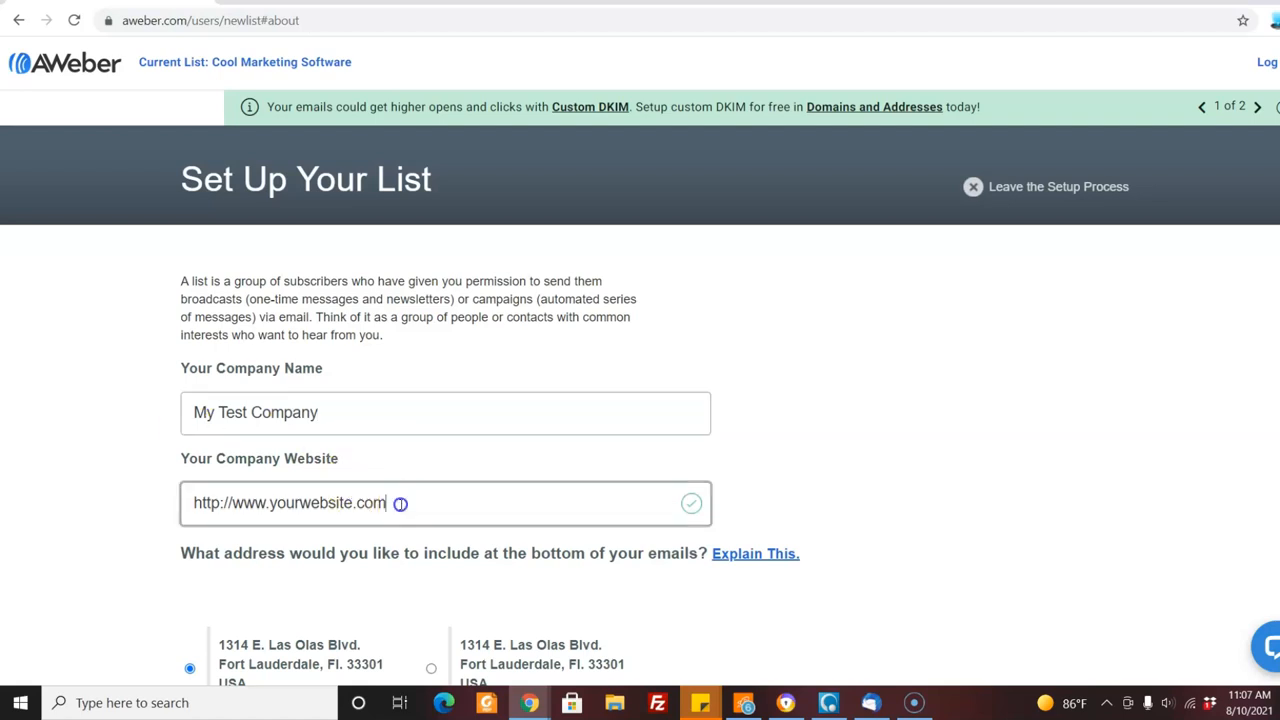
pyautogui.press('Backspace')
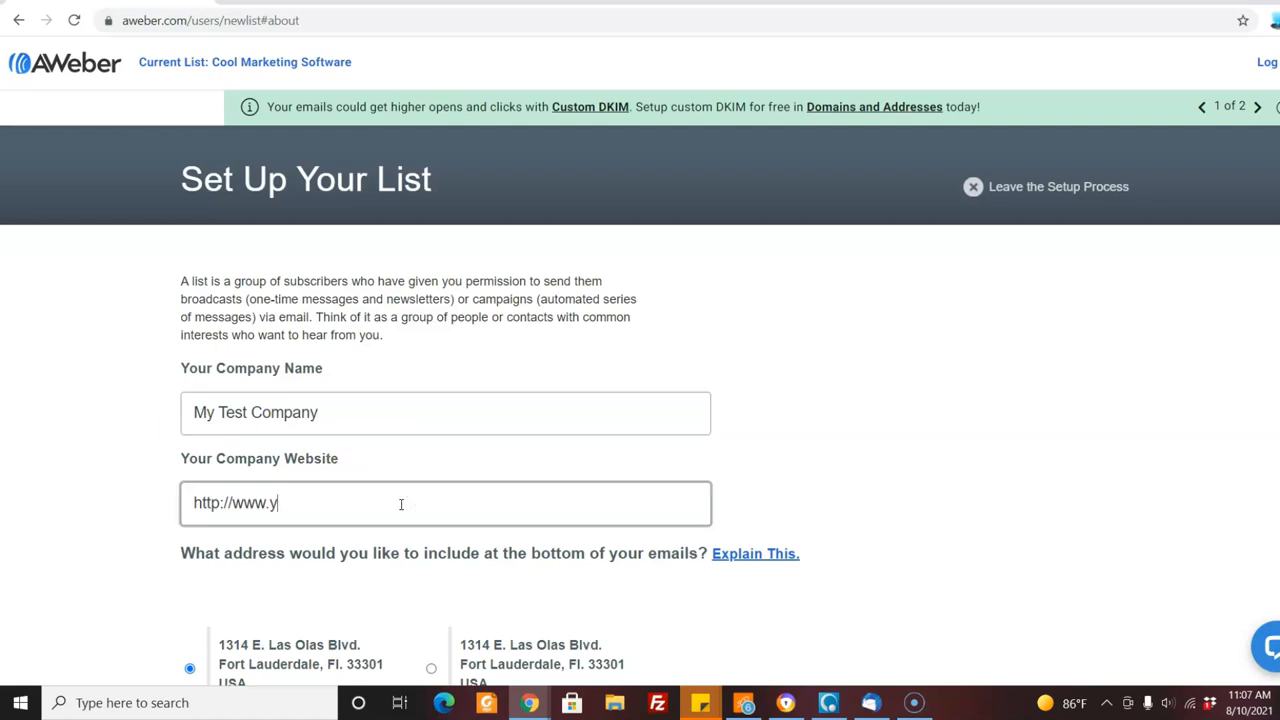
pyautogui.write('m')
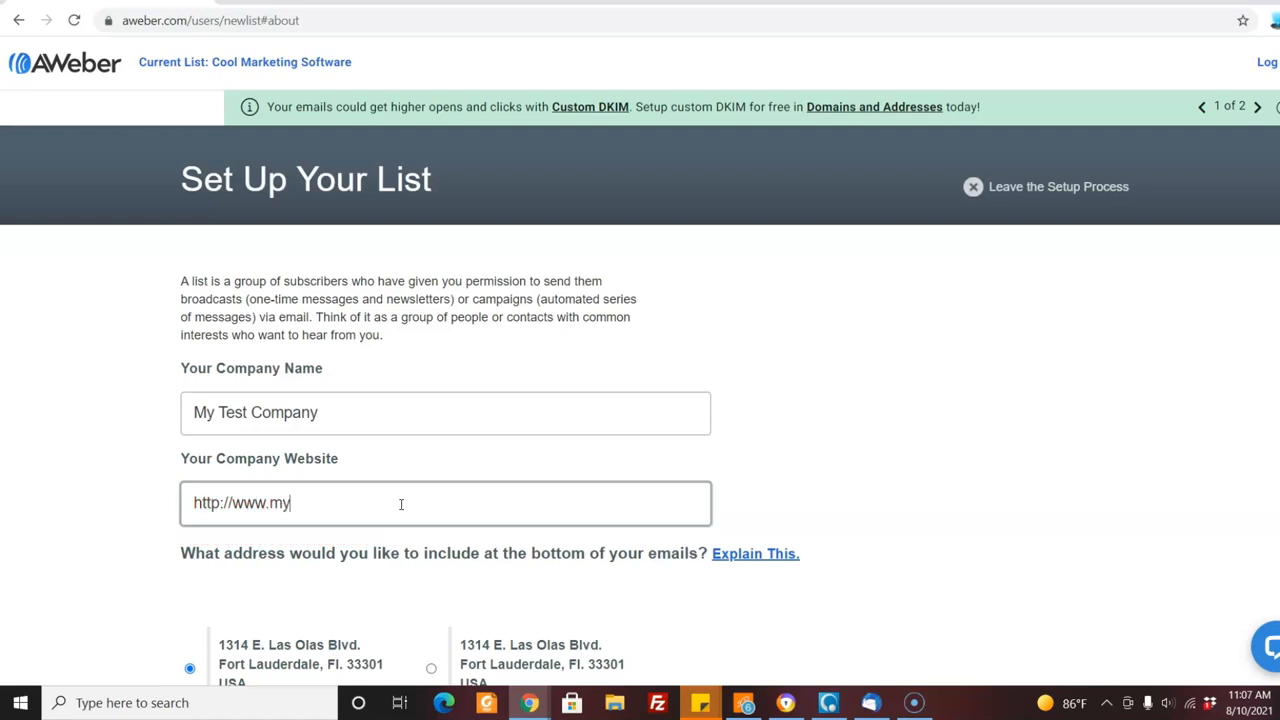
pyautogui.write('testwebsi')
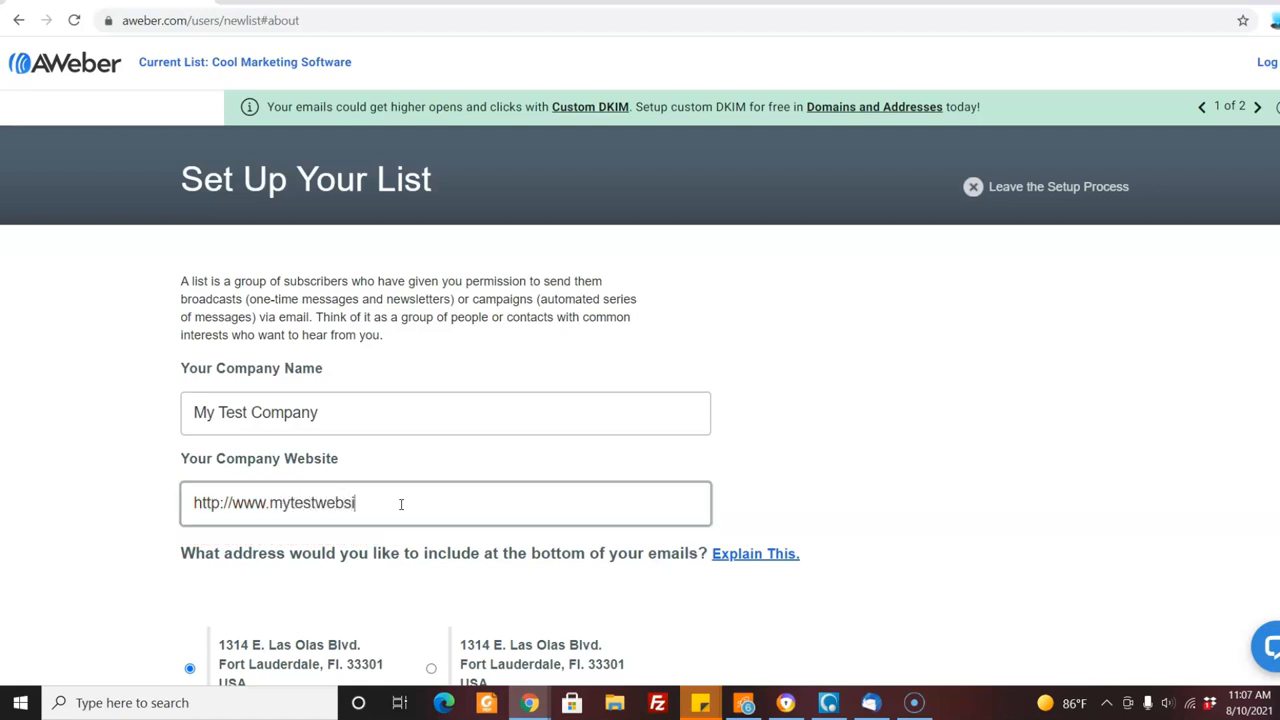
pyautogui.write('te.com')
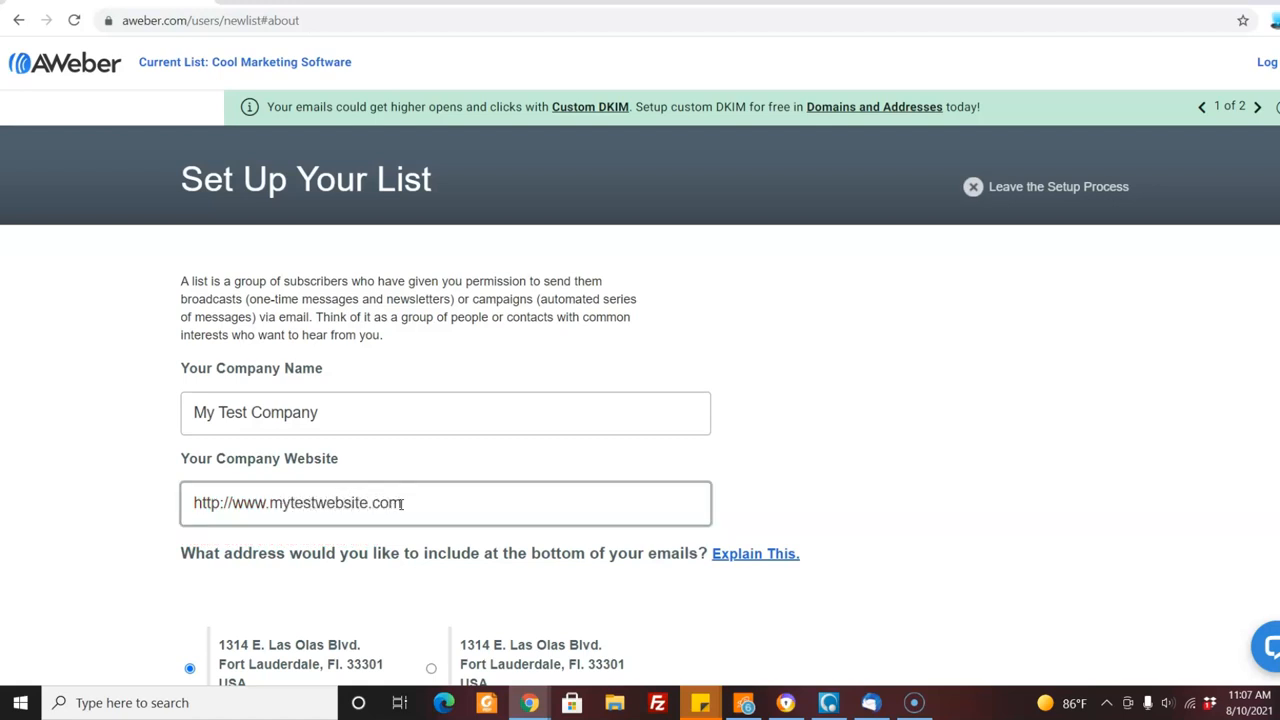
# - Set the sender name to 'My Test List'
pyautogui.scroll(-3)
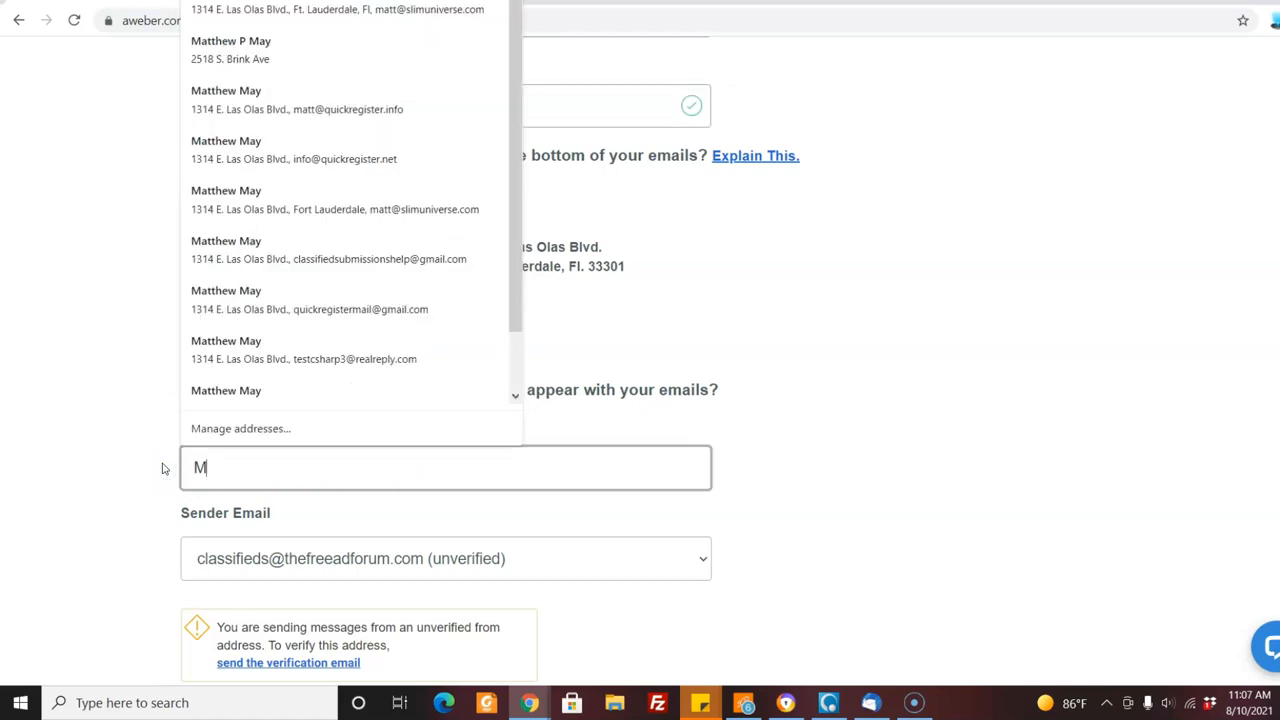
pyautogui.write('y Test Li')
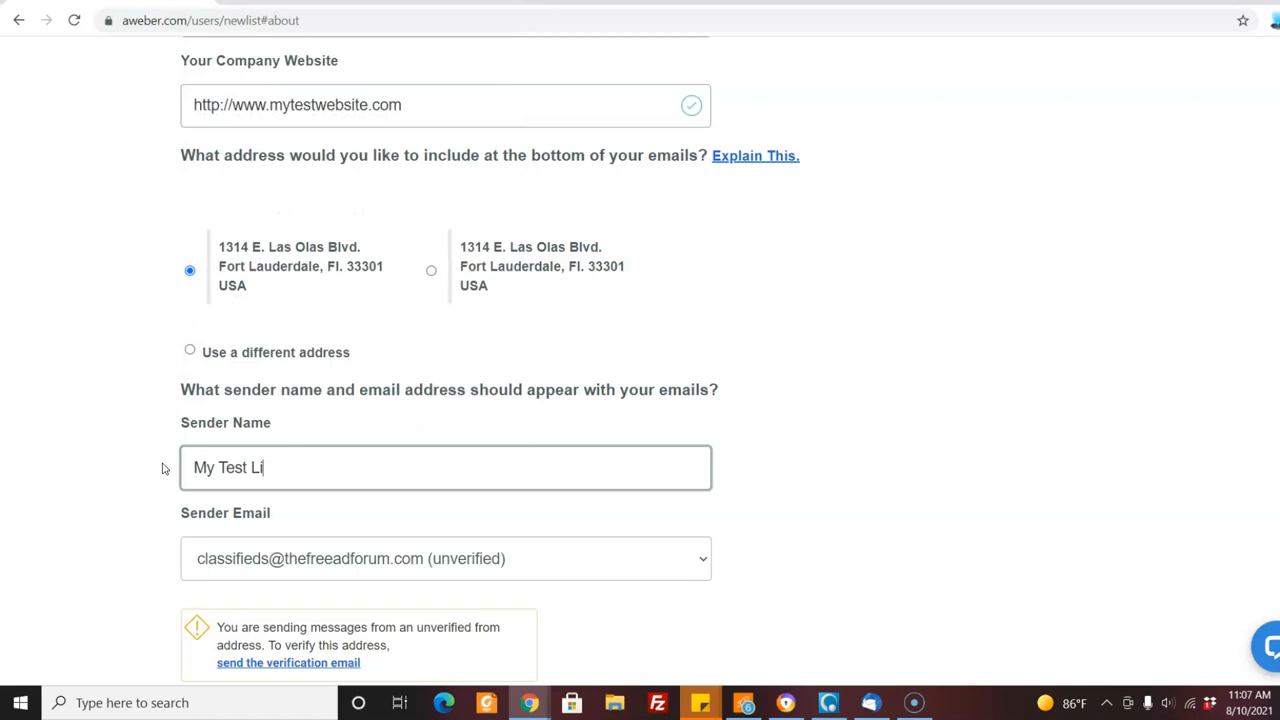
pyautogui.write('st')
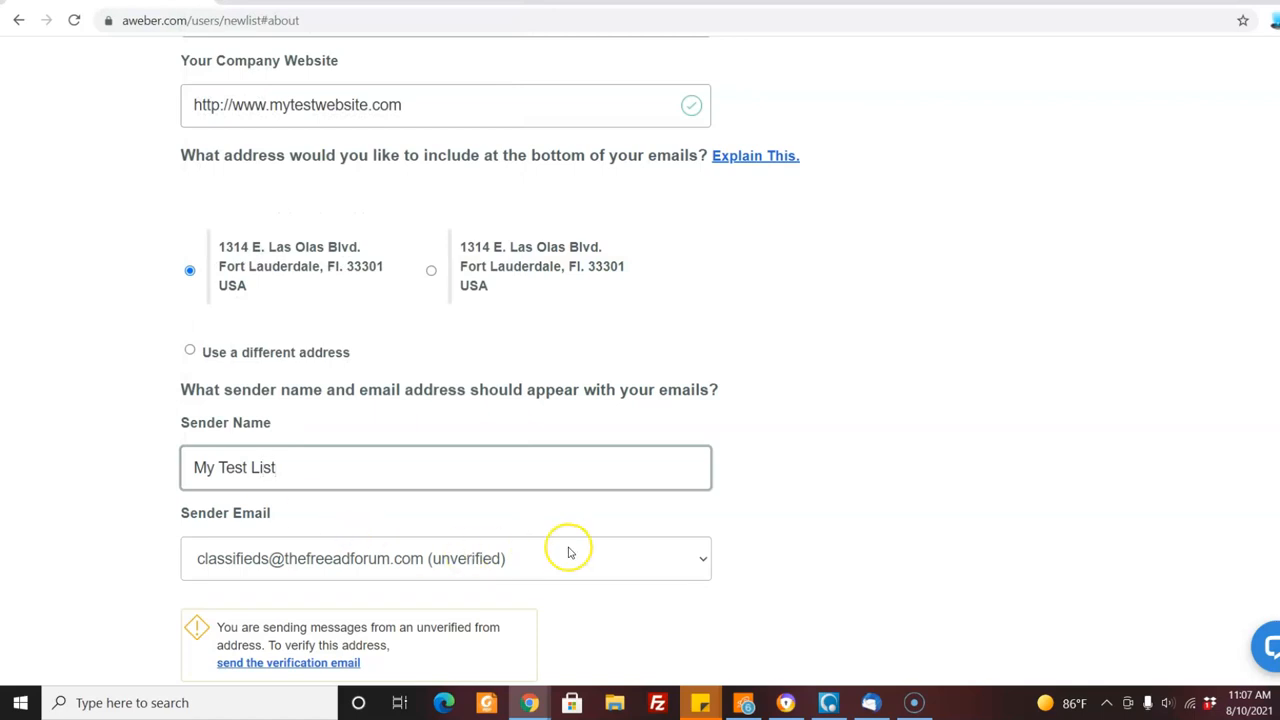
pyautogui.scroll(-3)
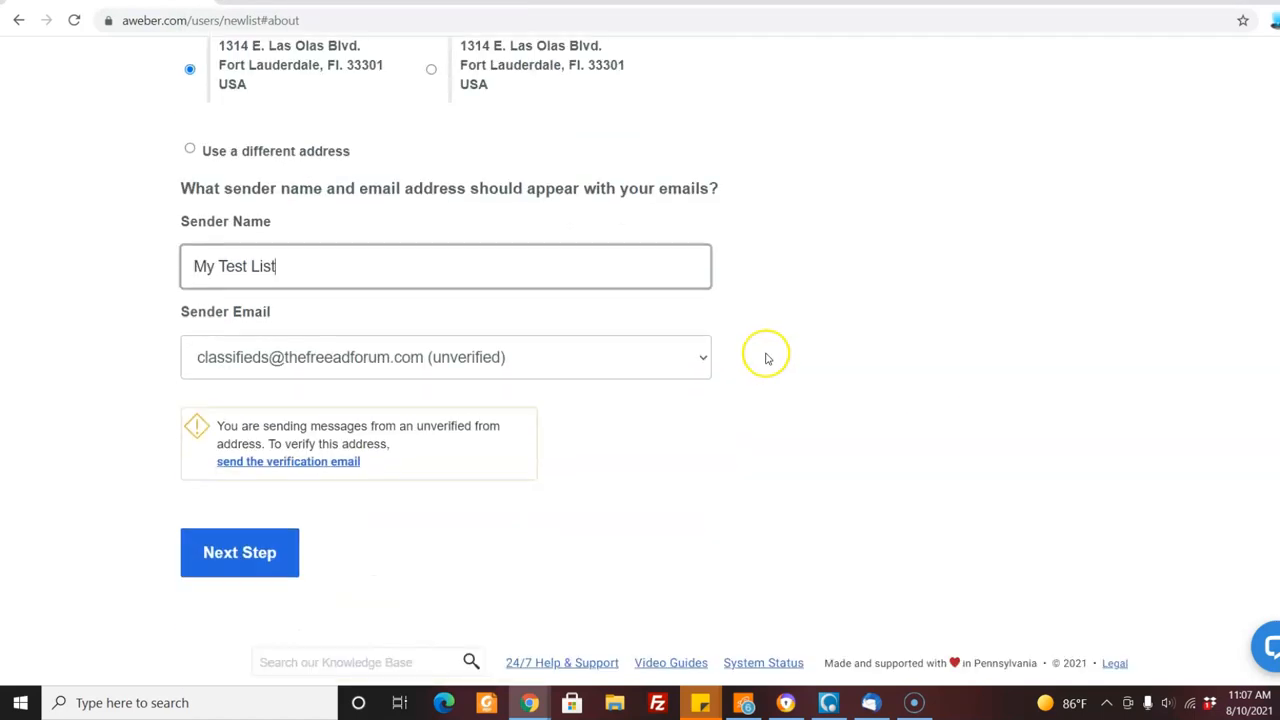
pyautogui.moveTo(323, 472)
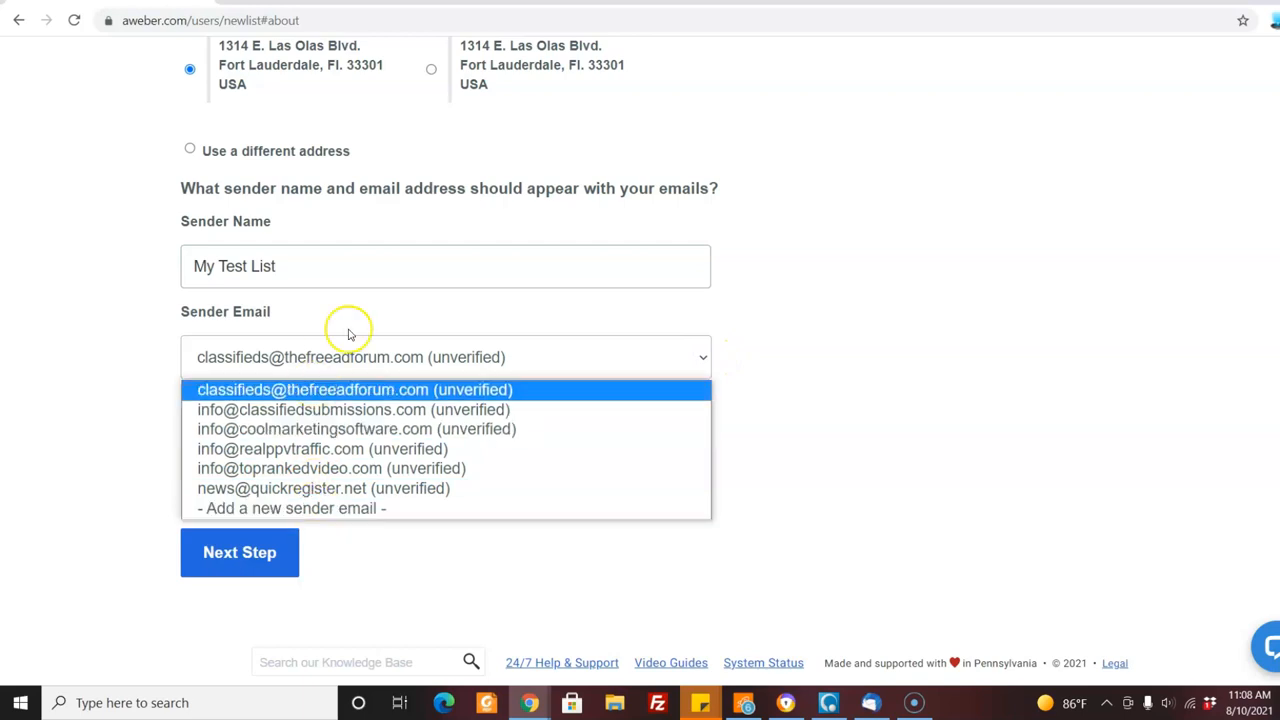
pyautogui.click(354, 389)
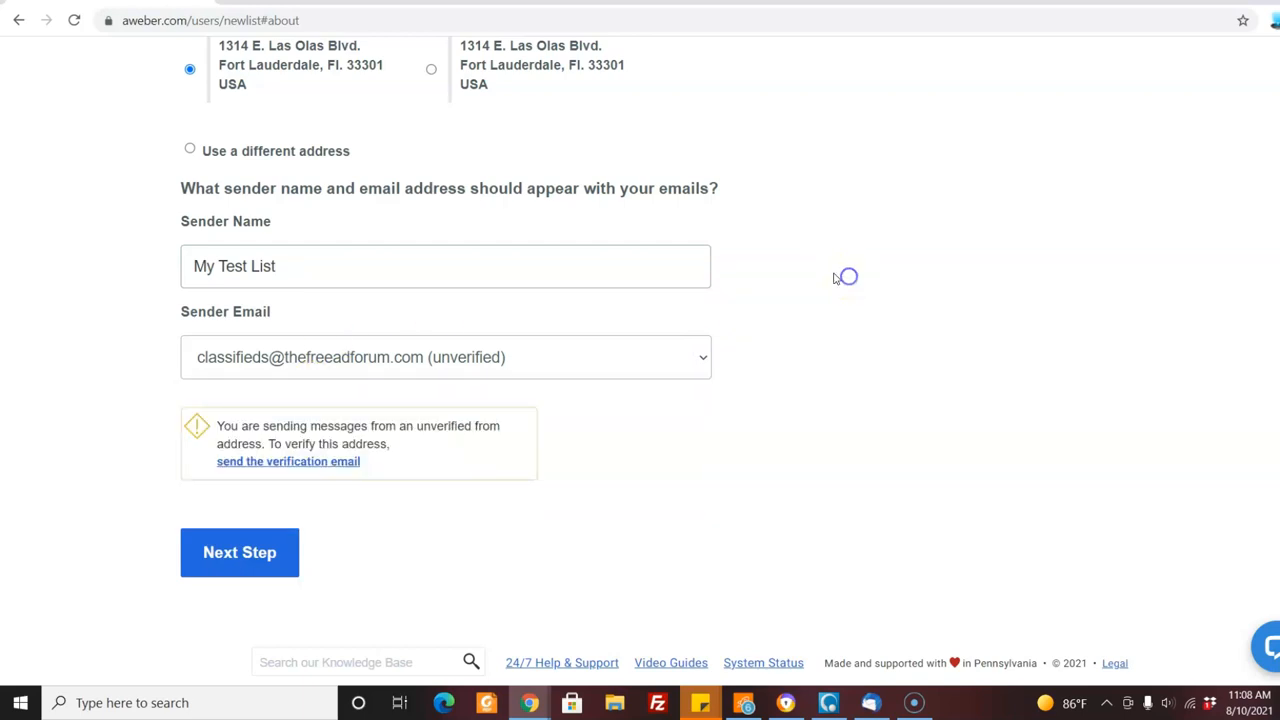
pyautogui.scroll(3)
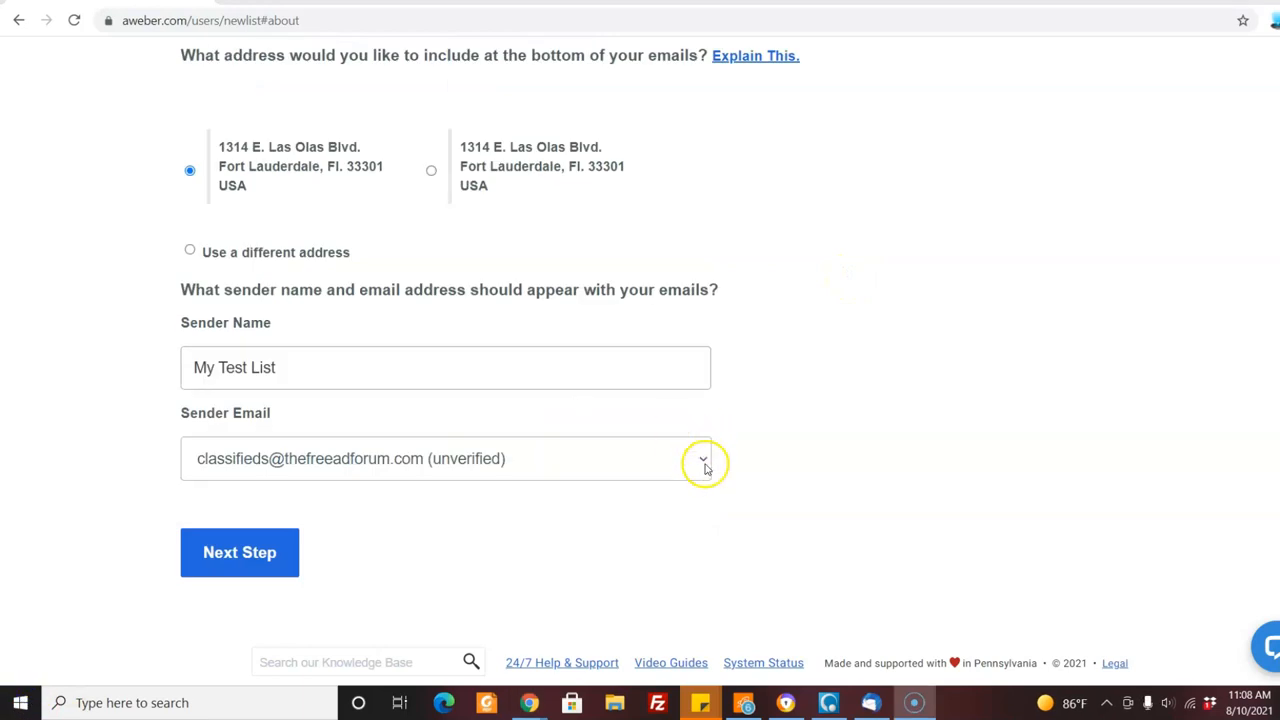
pyautogui.click(703, 458)
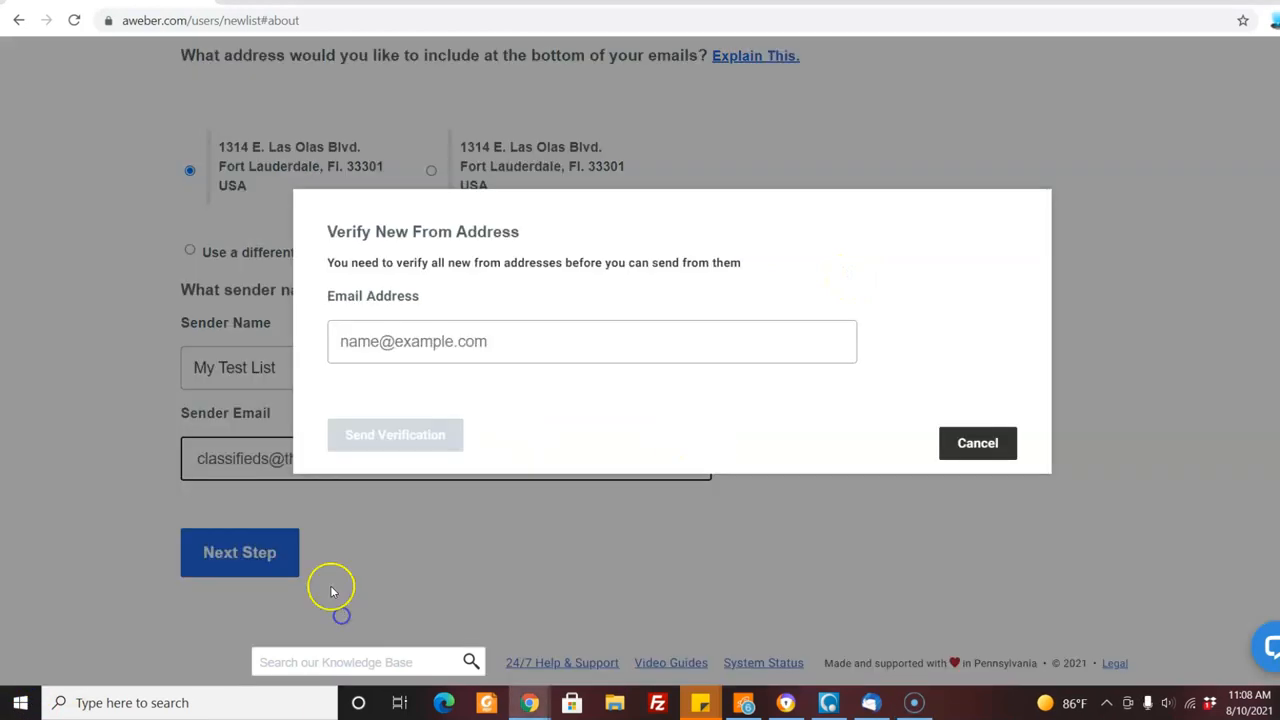
pyautogui.click(591, 341)
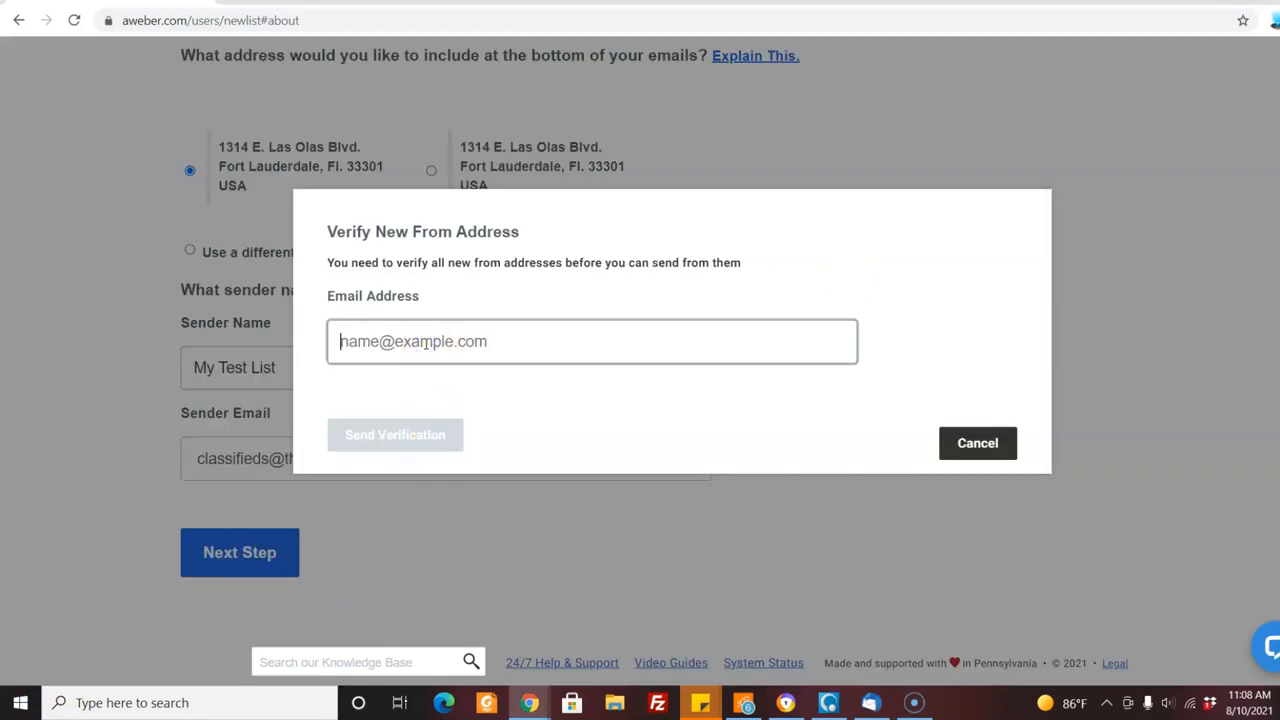
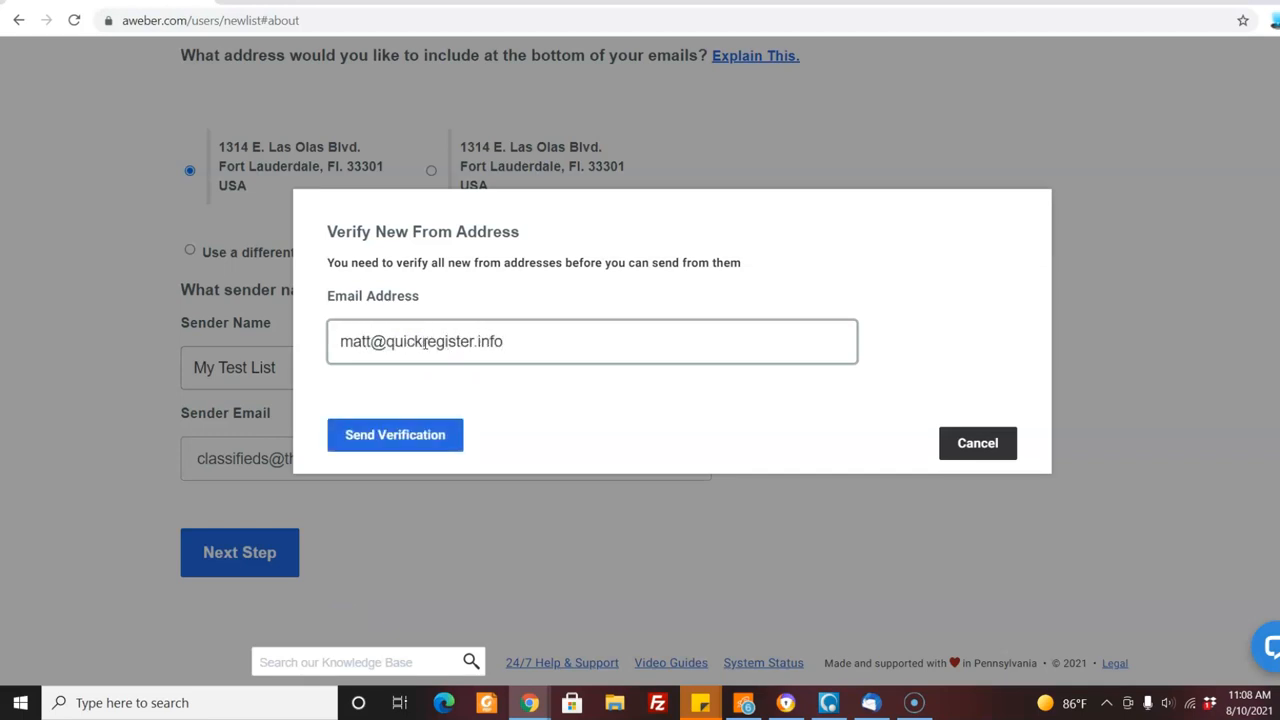
# - Send verification for the address and confirm it from the received email
pyautogui.click(394, 434)
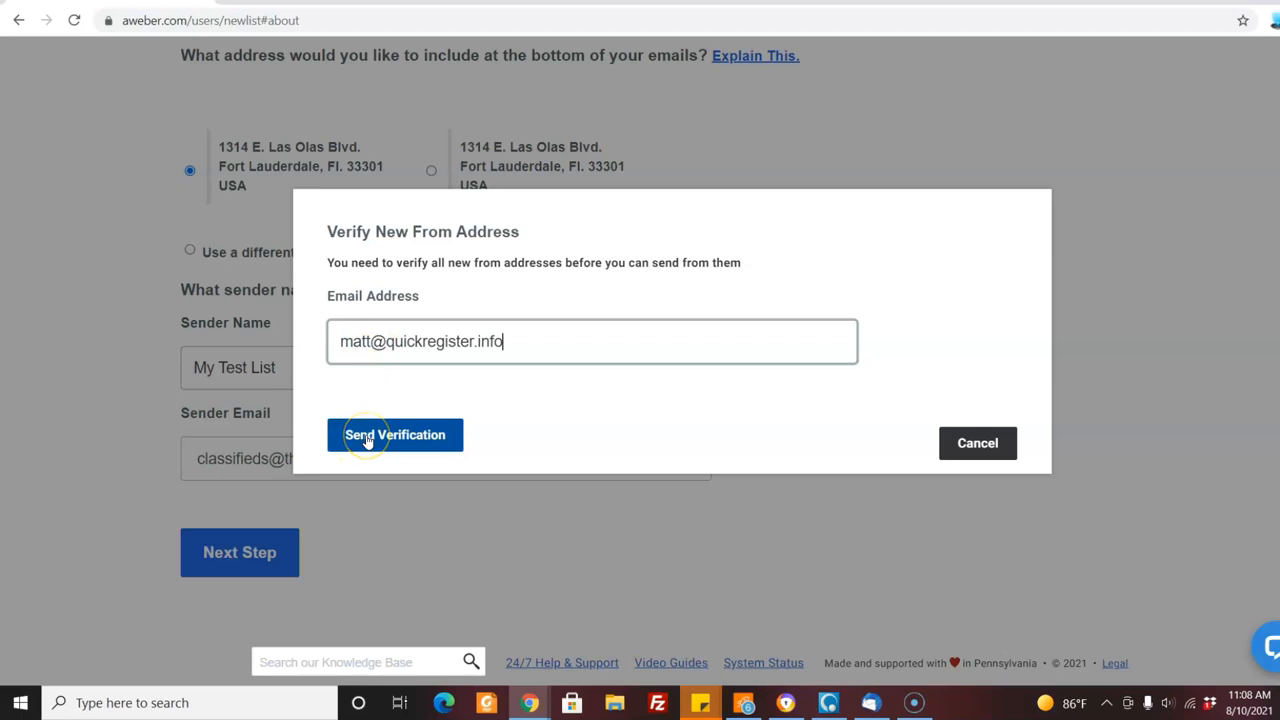
pyautogui.click(394, 434)
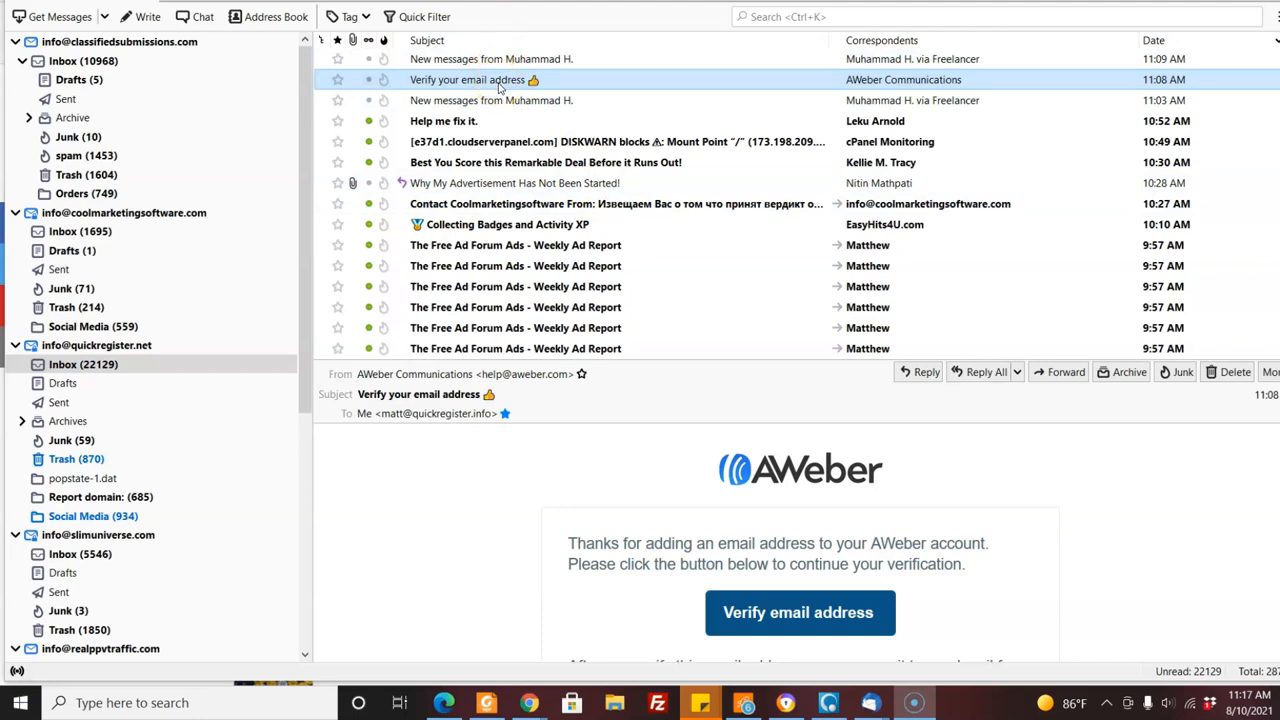
pyautogui.click(799, 612)
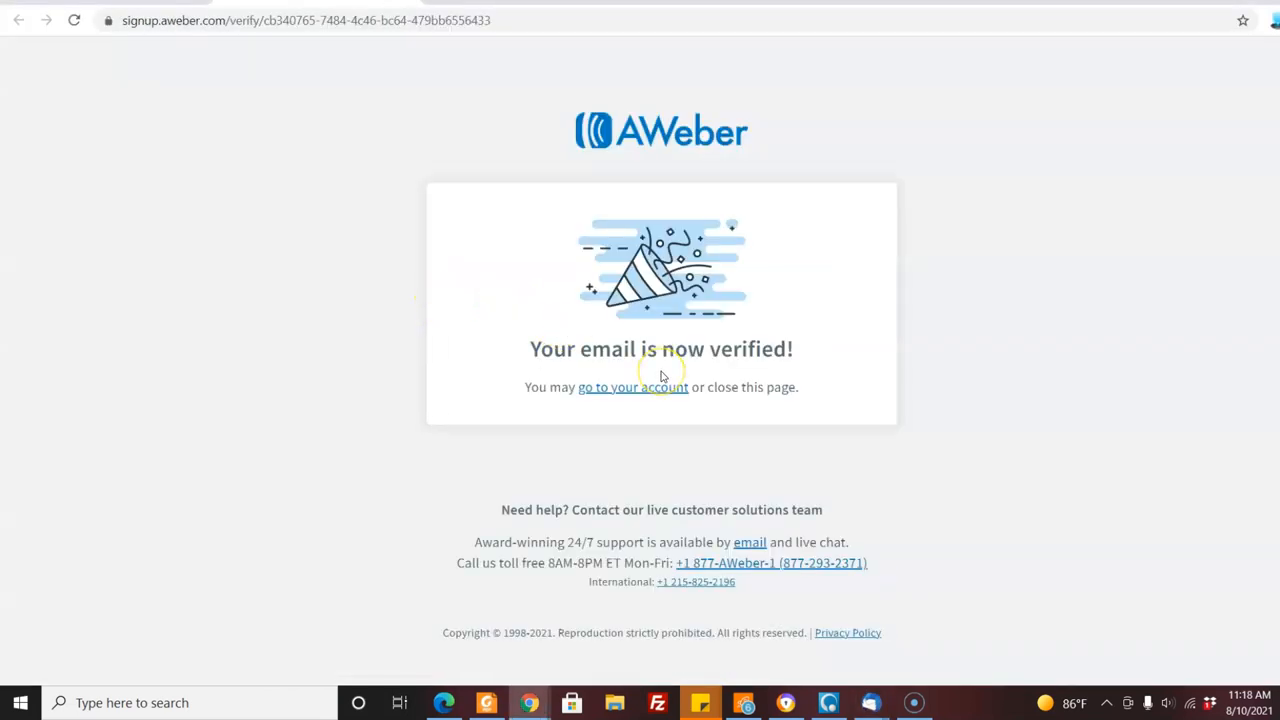
pyautogui.moveTo(652, 390)
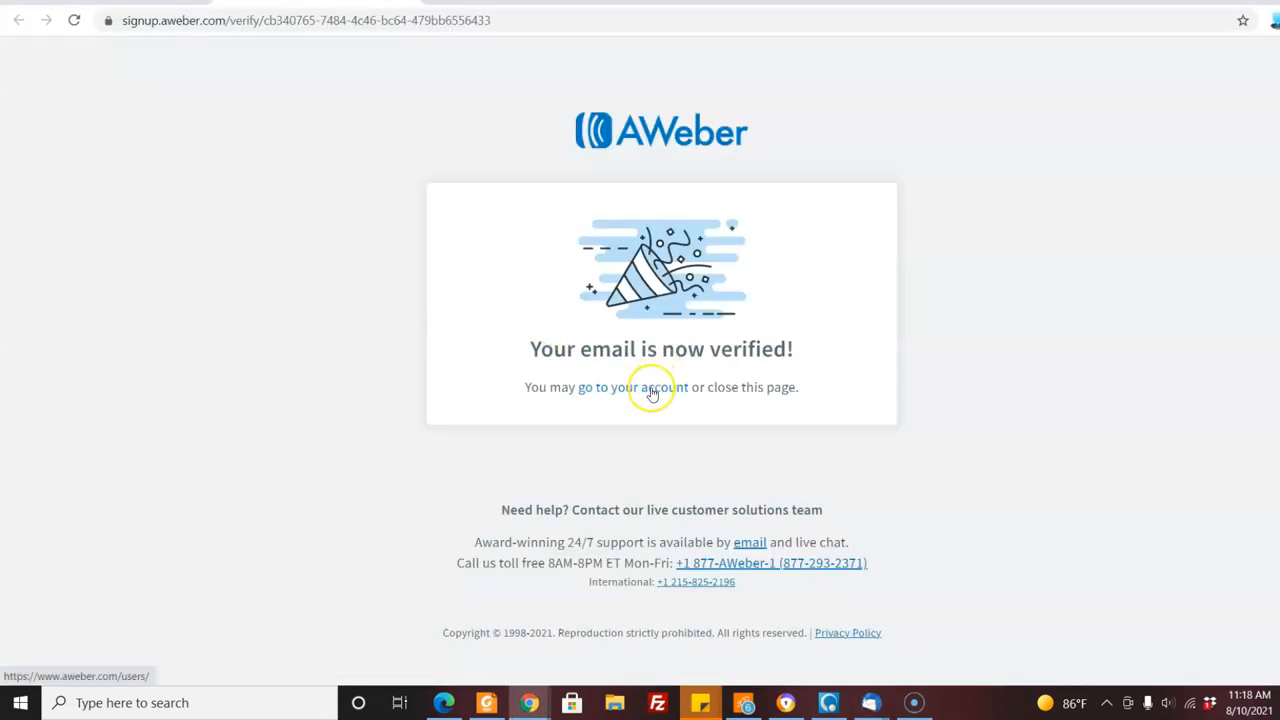
pyautogui.moveTo(651, 390)
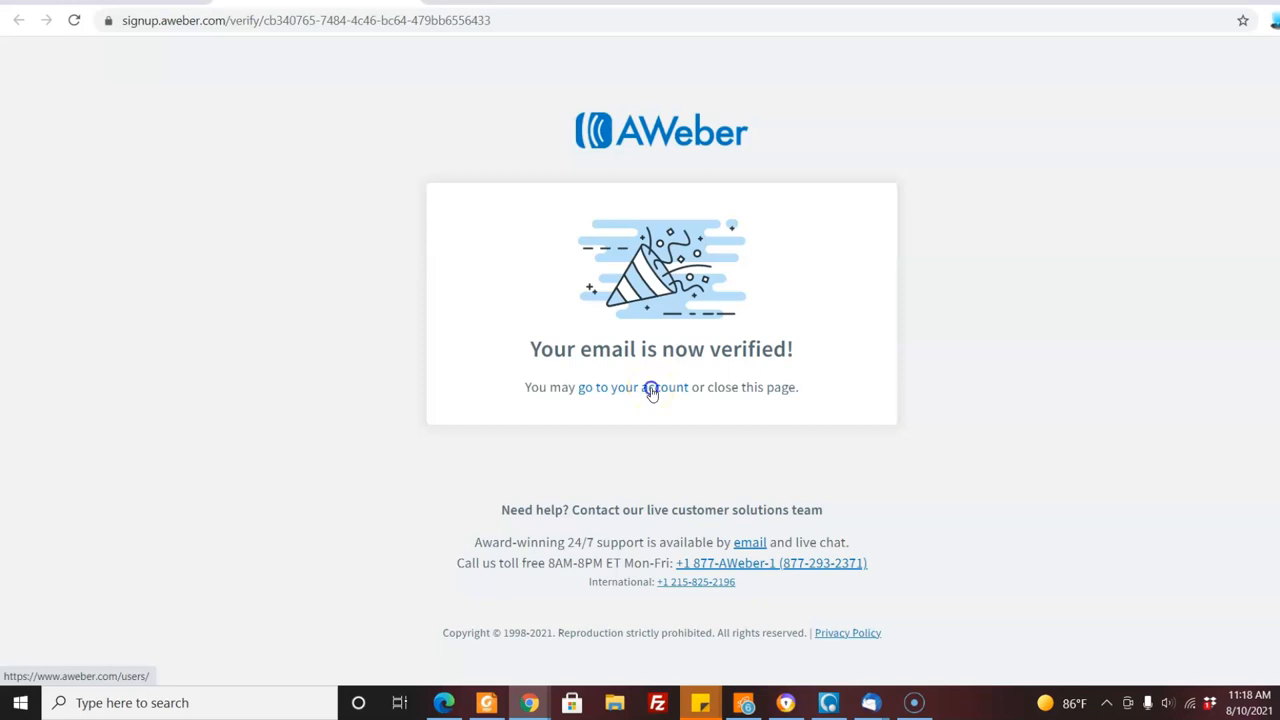
# - Follow the 'go to your account' link from the email-verified page
pyautogui.click(650, 387)
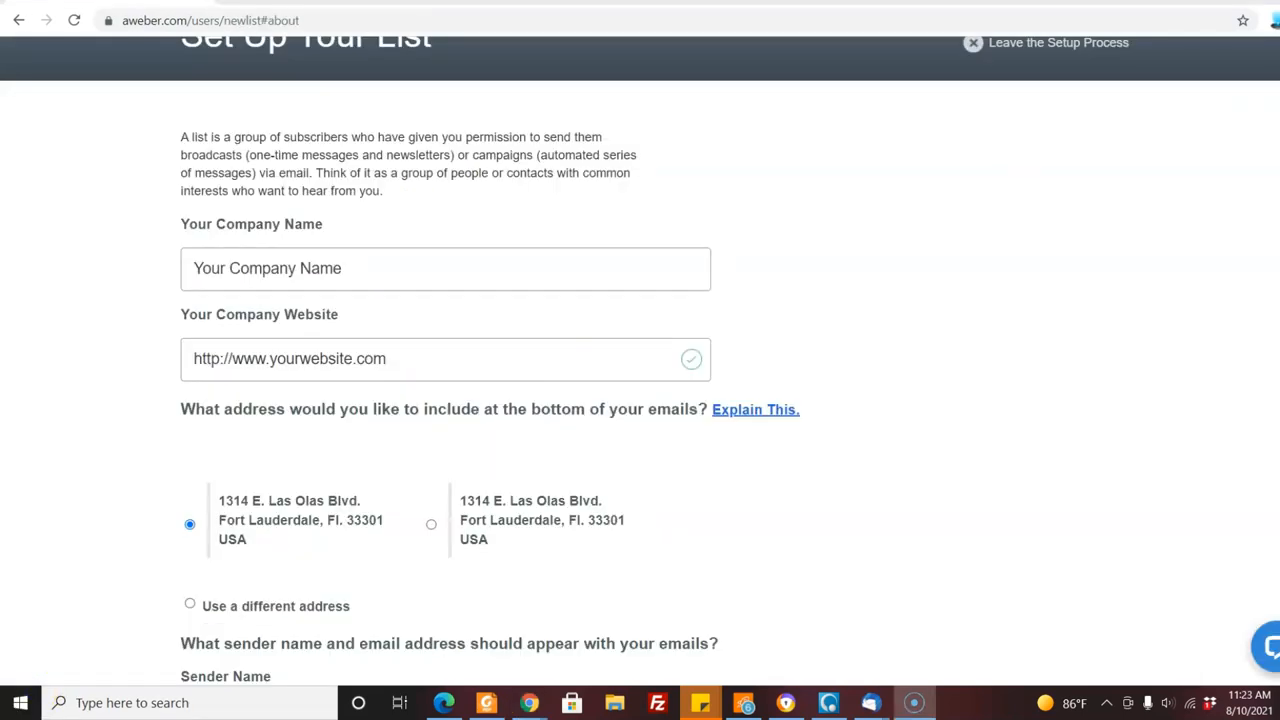
pyautogui.moveTo(1153, 287)
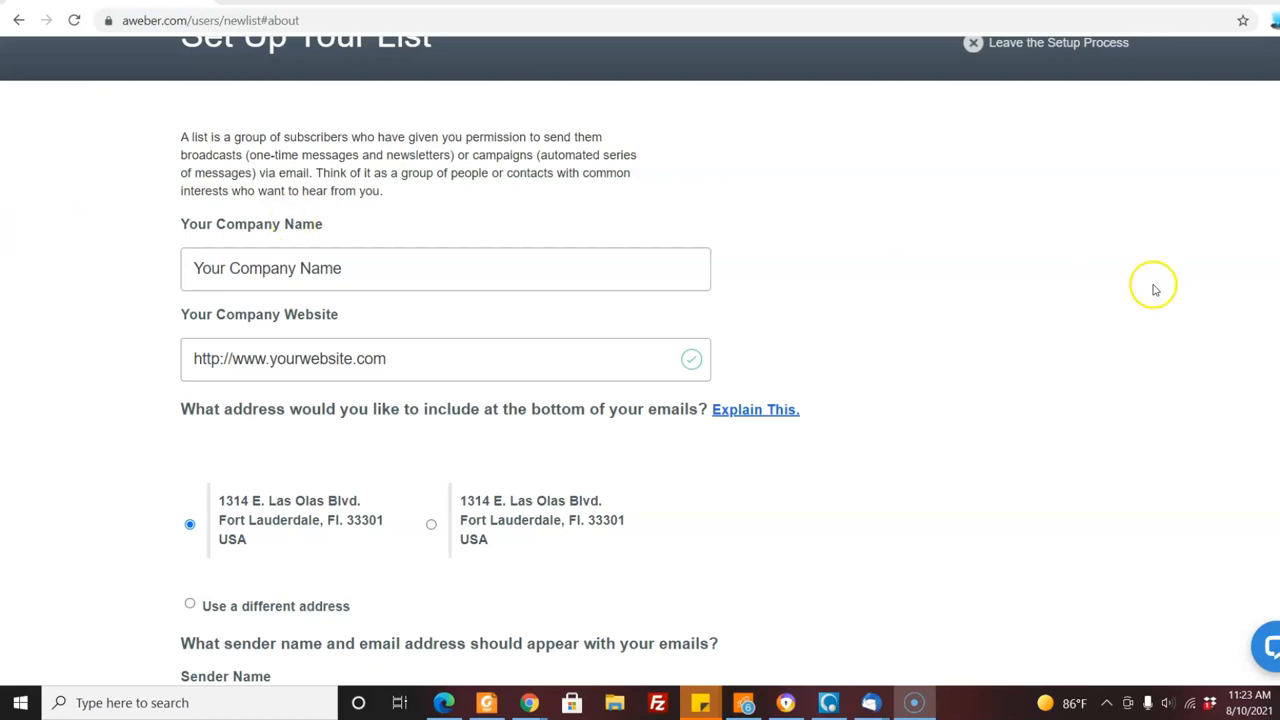
pyautogui.scroll(3)
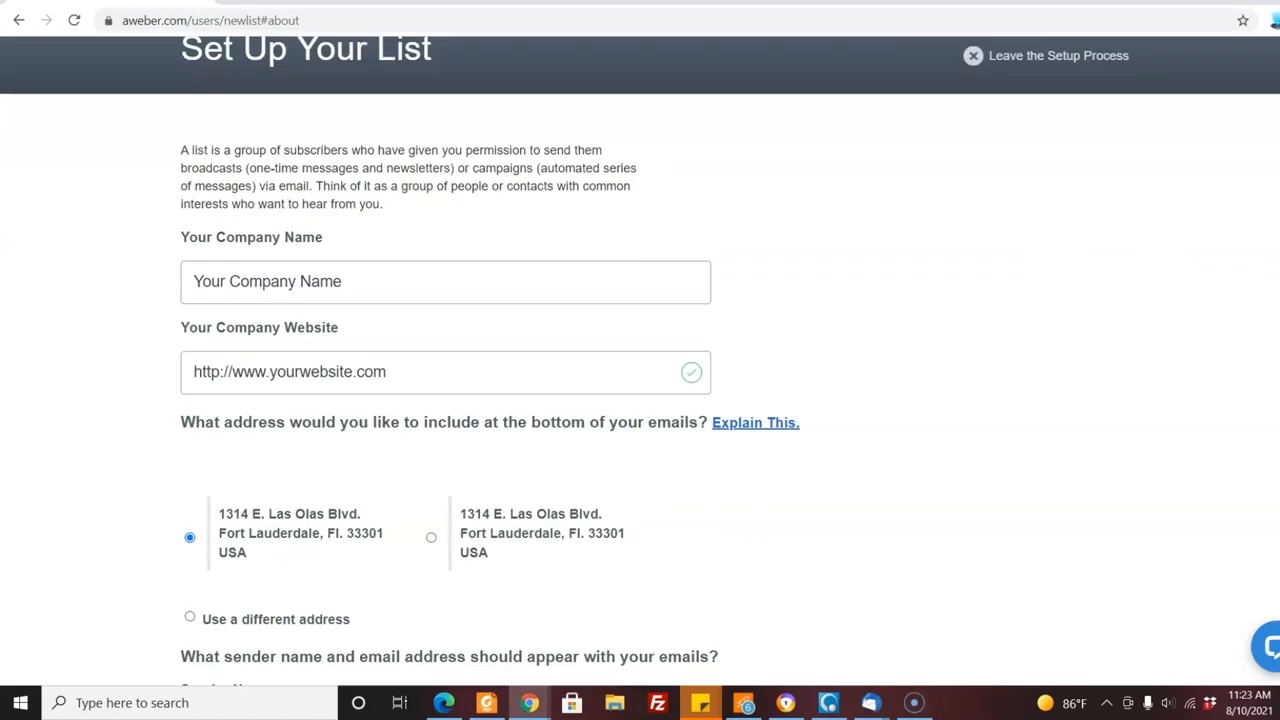
pyautogui.scroll(-3)
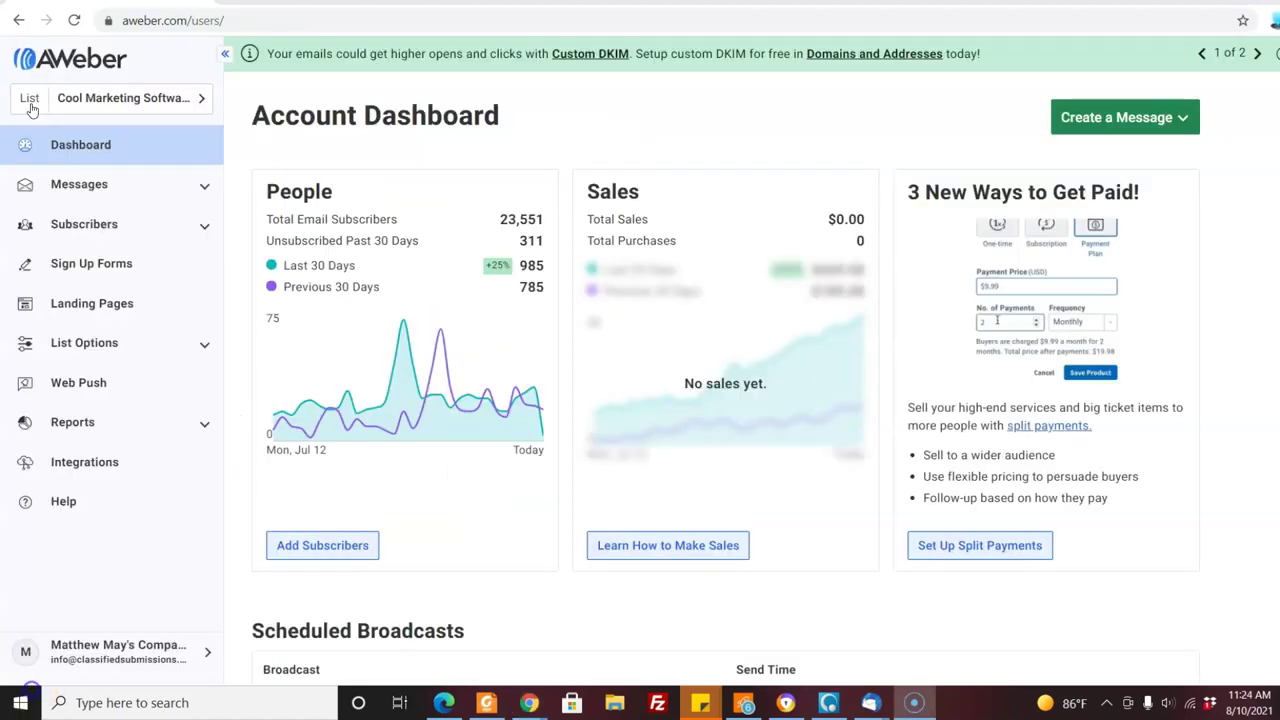
pyautogui.click(123, 98)
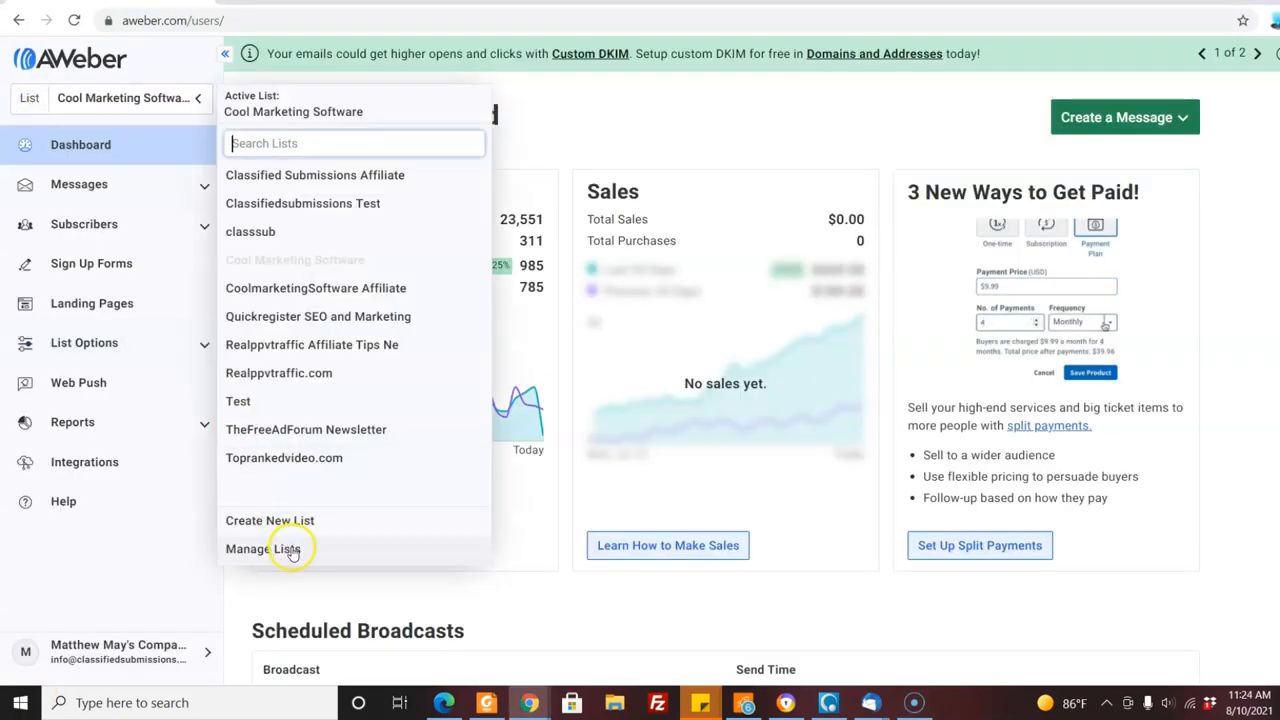
pyautogui.click(270, 520)
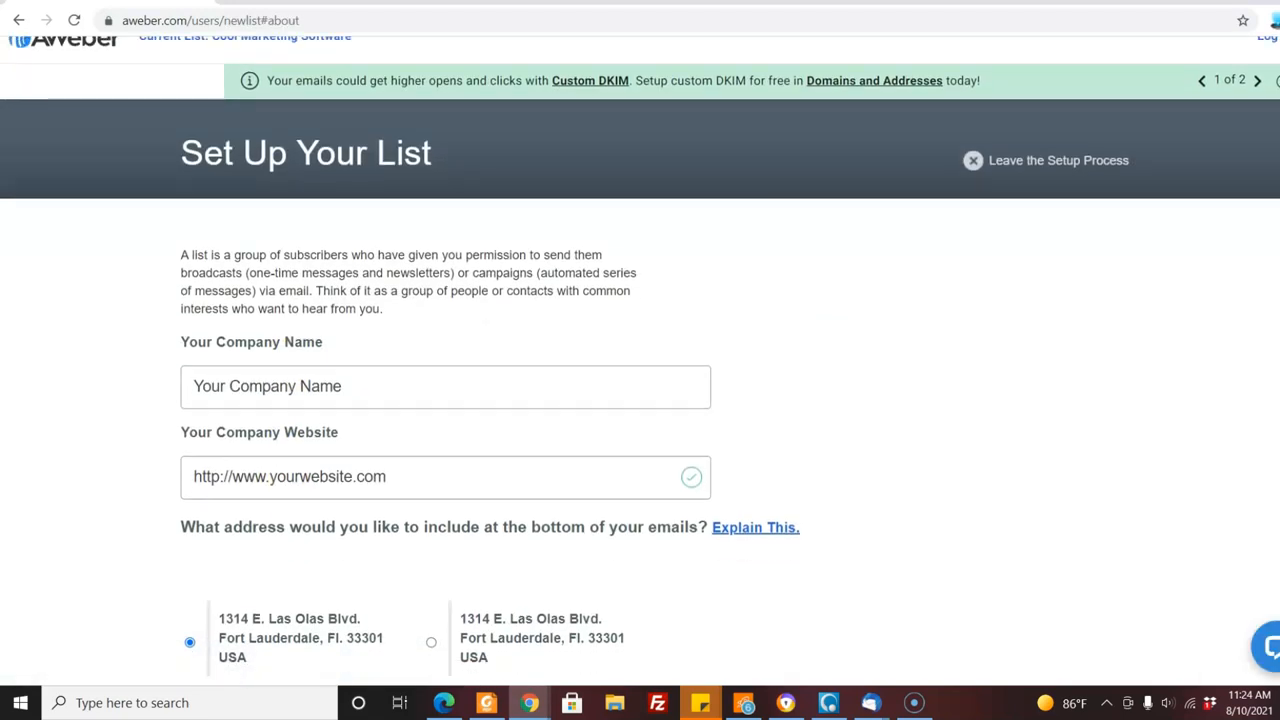
# - Set the company name to 'My Test Company Name', fixing a mistyped word
pyautogui.scroll(-3)
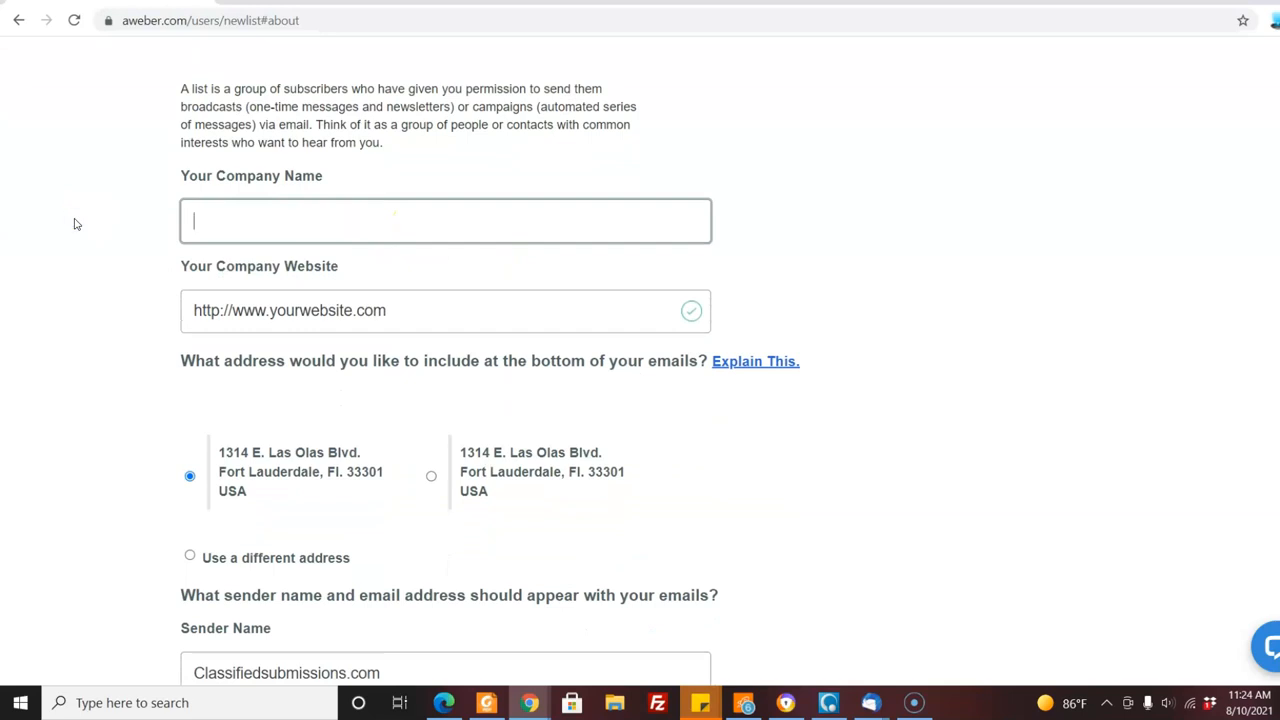
pyautogui.write('My Test')
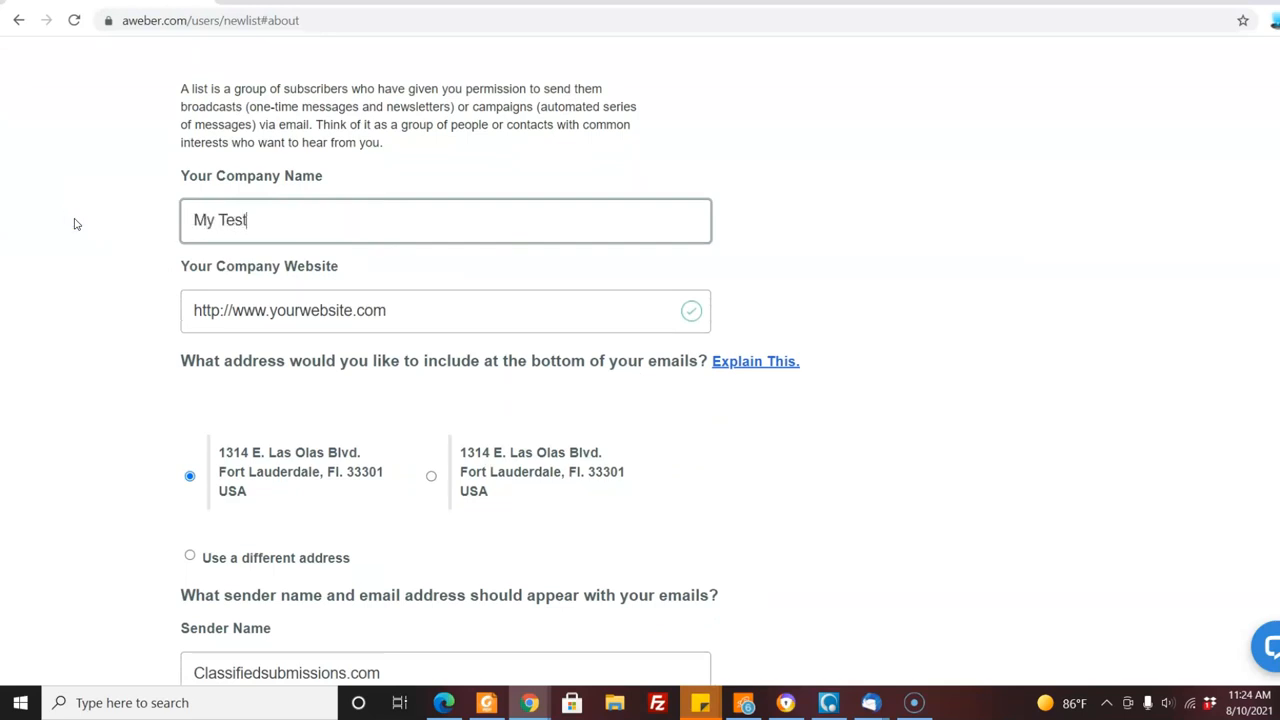
pyautogui.write('Website')
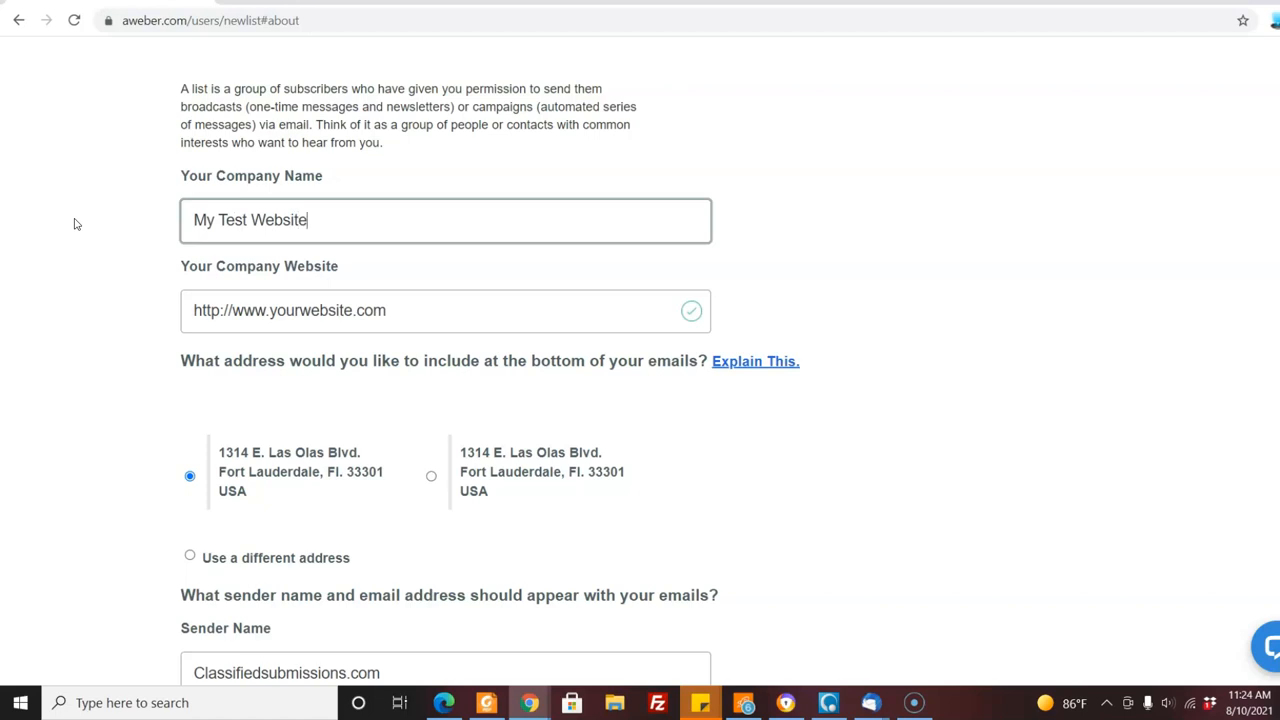
pyautogui.moveTo(375, 256)
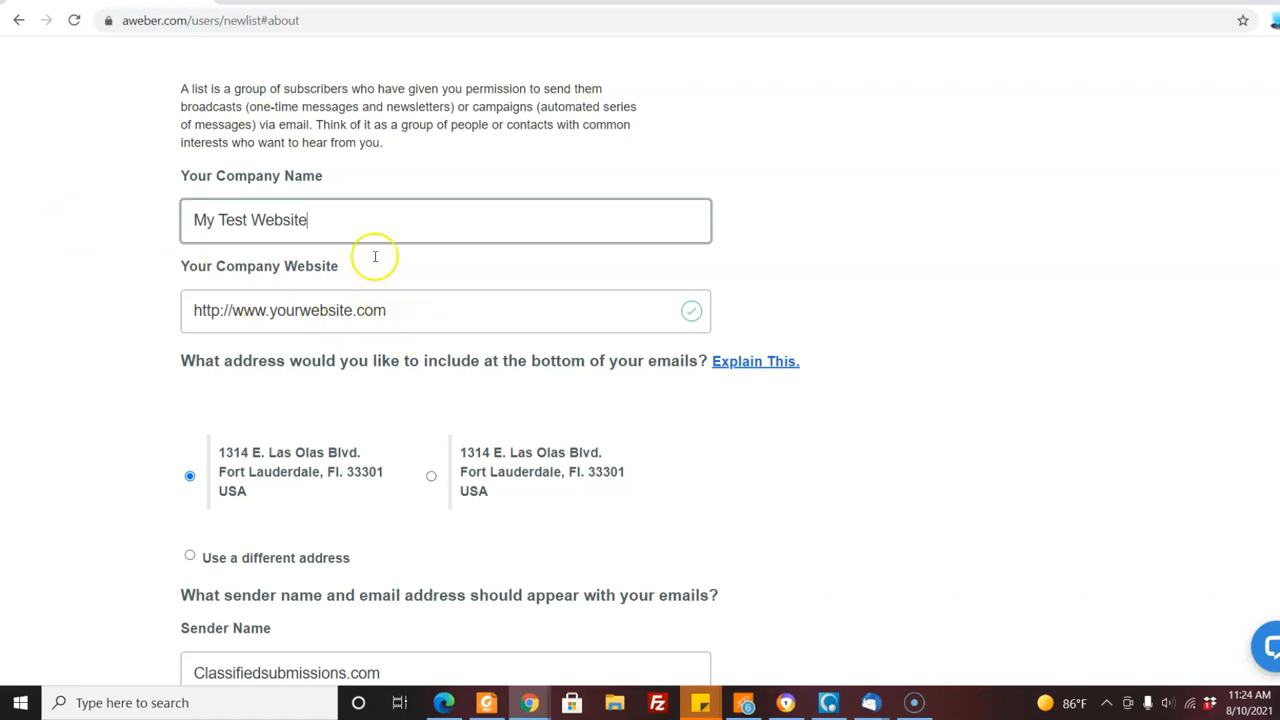
pyautogui.press('Backspace')
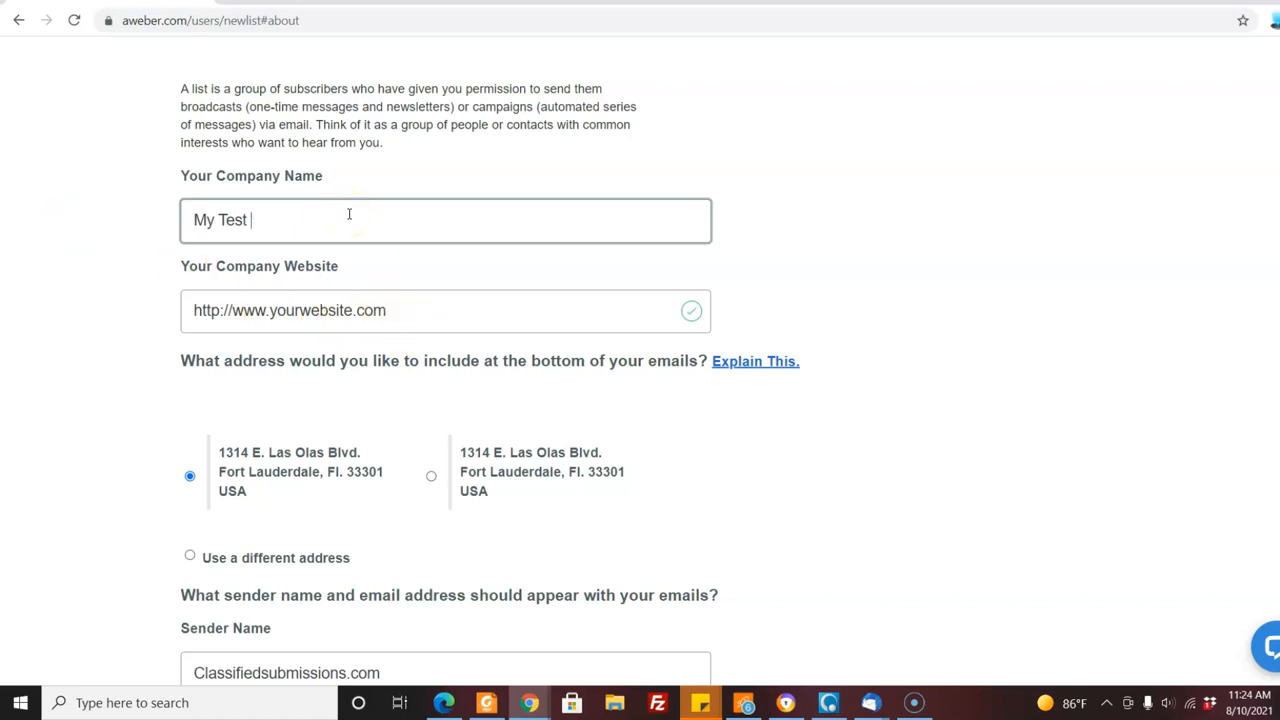
pyautogui.write('Company')
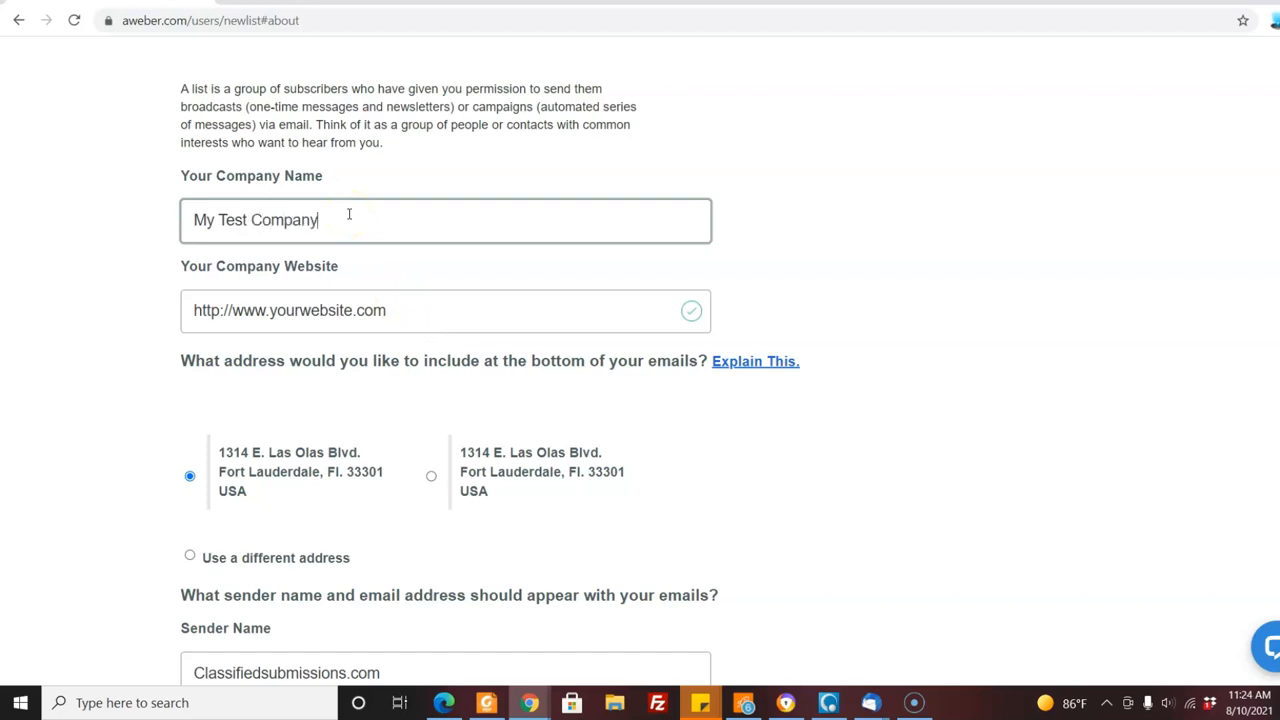
pyautogui.write('Name')
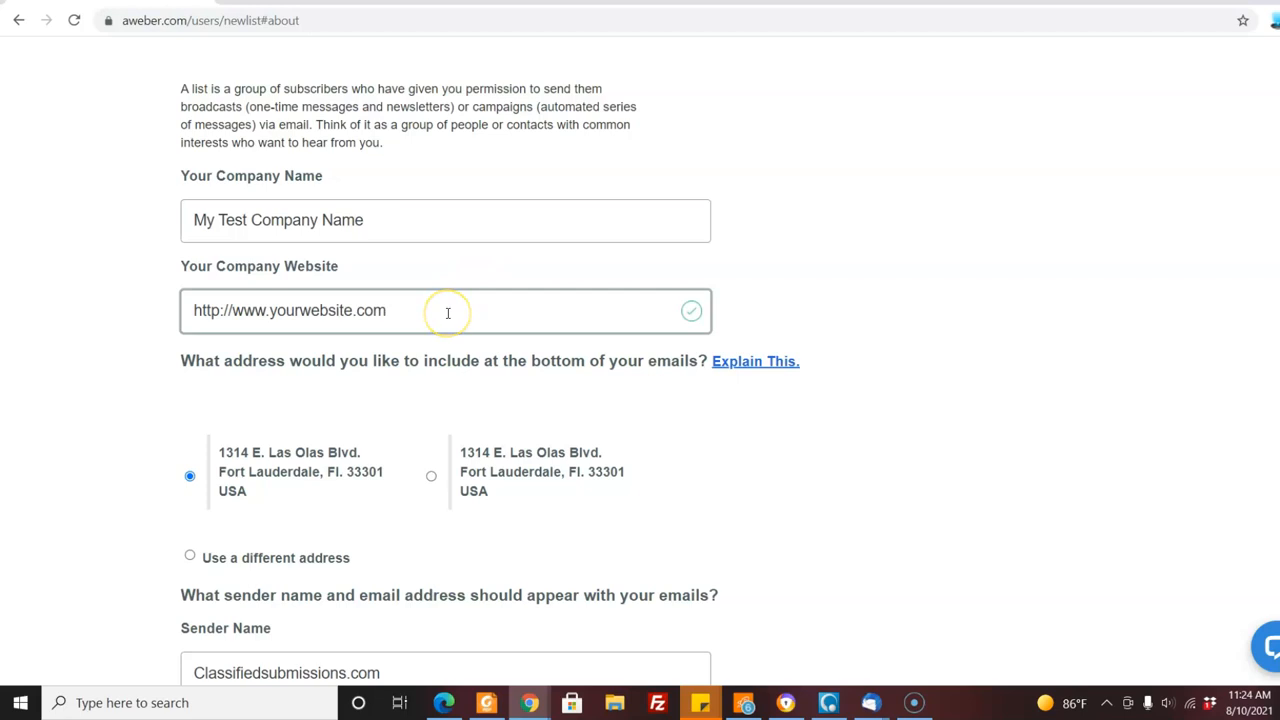
# - Replace the website's placeholder domain with coolmarketingsoftware.com
pyautogui.doubleClick(320, 310)
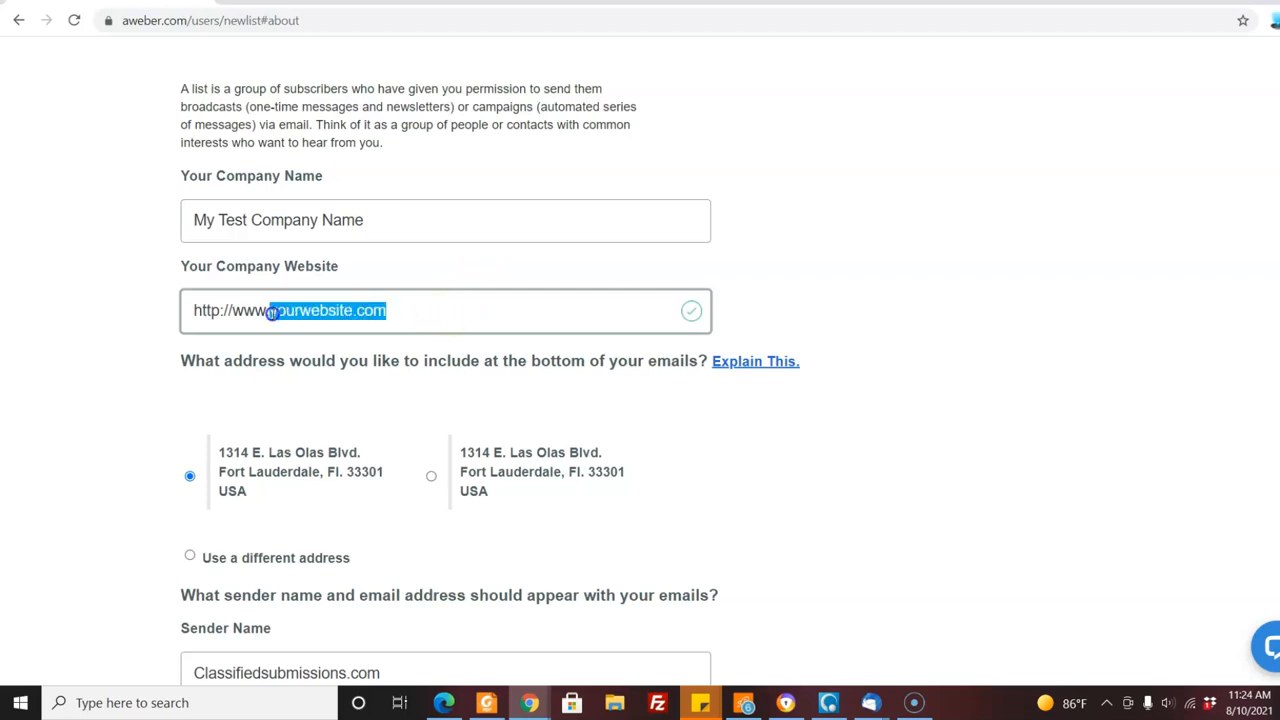
pyautogui.press('Delete')
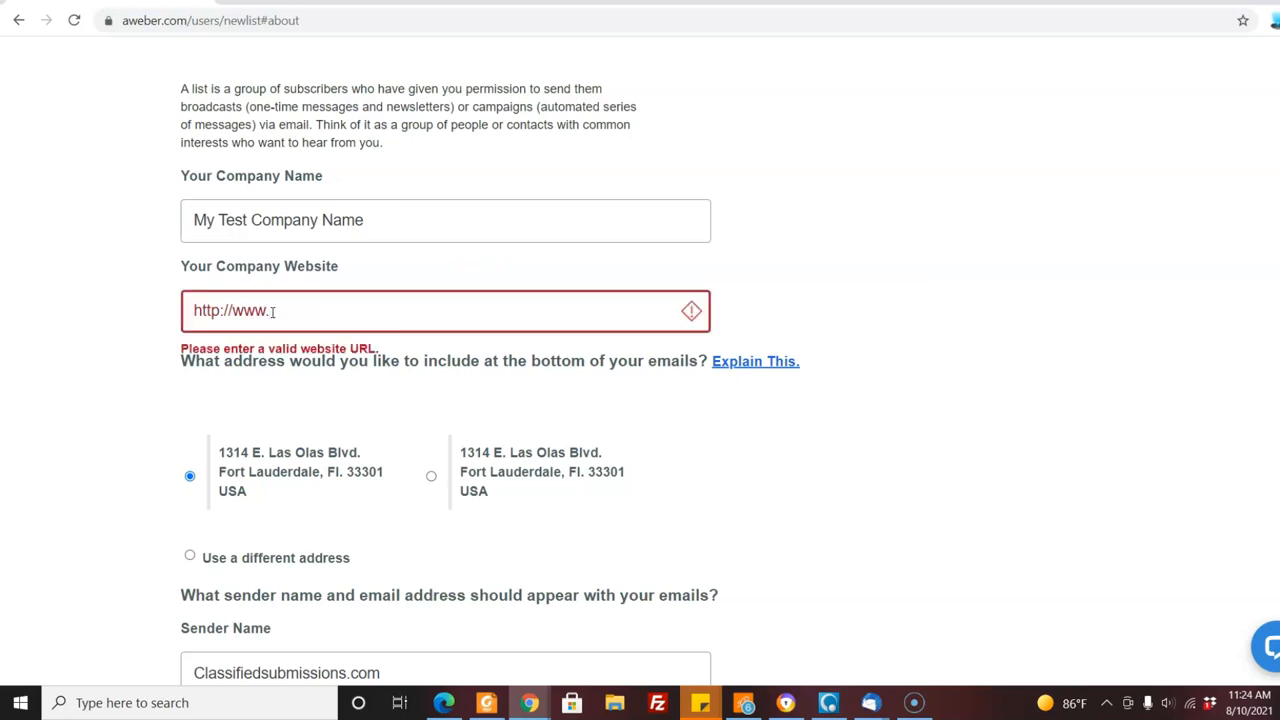
pyautogui.write('coolmarketingsof')
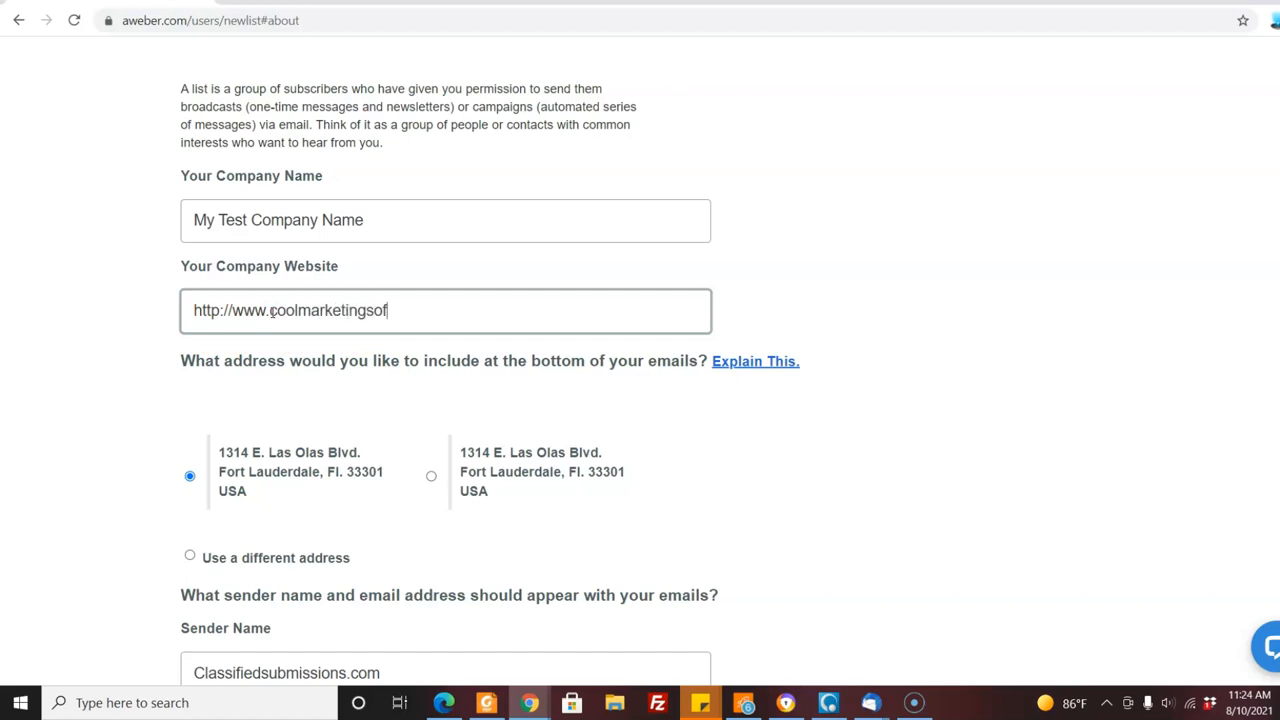
pyautogui.write('tware.com')
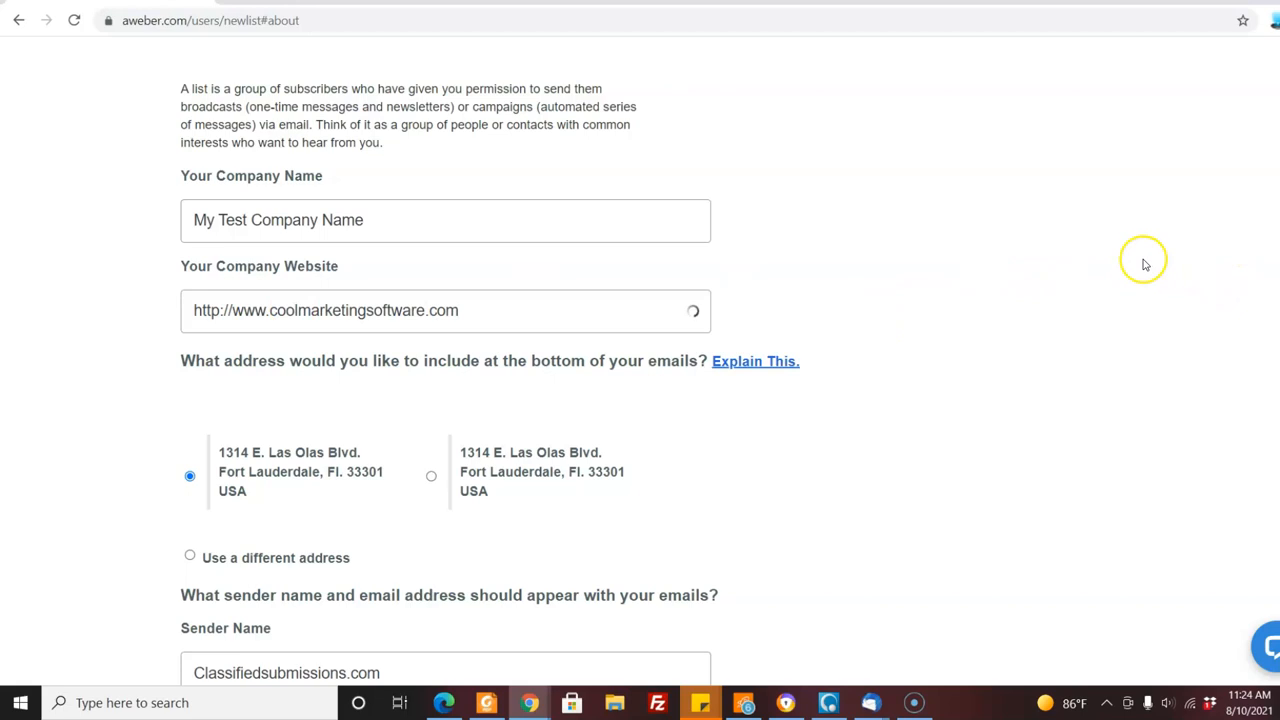
pyautogui.scroll(-3)
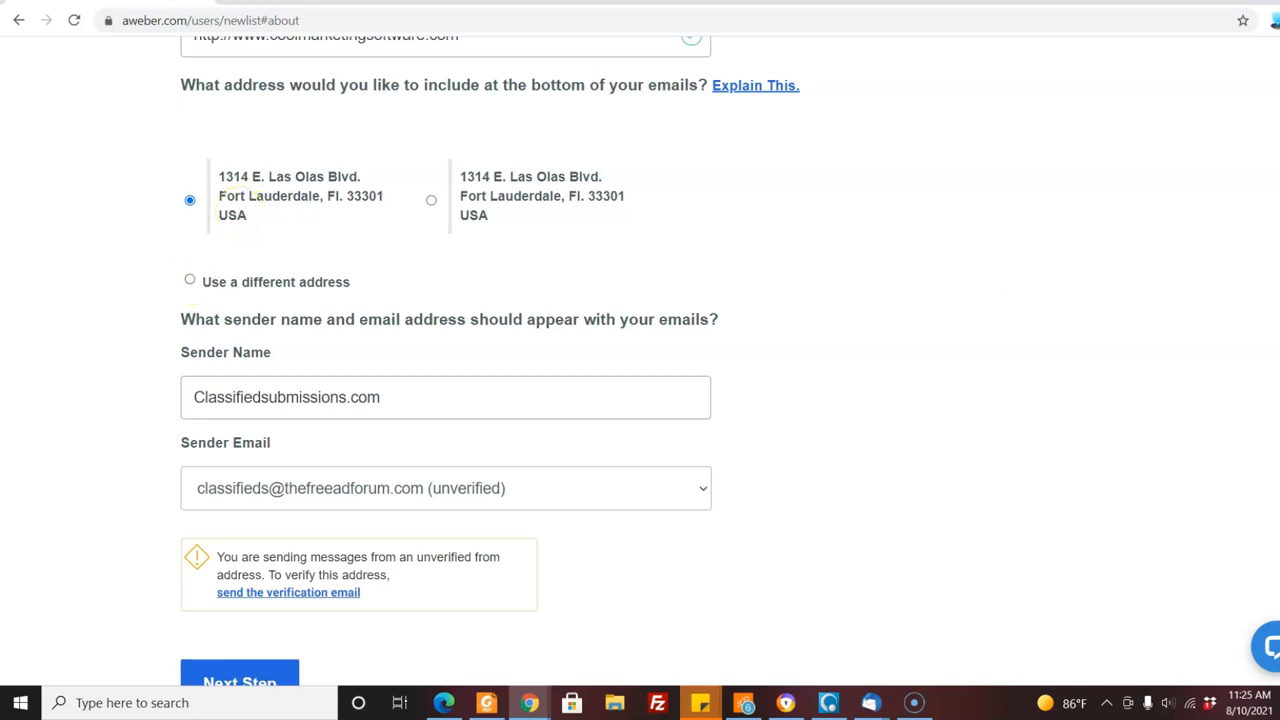
pyautogui.scroll(-3)
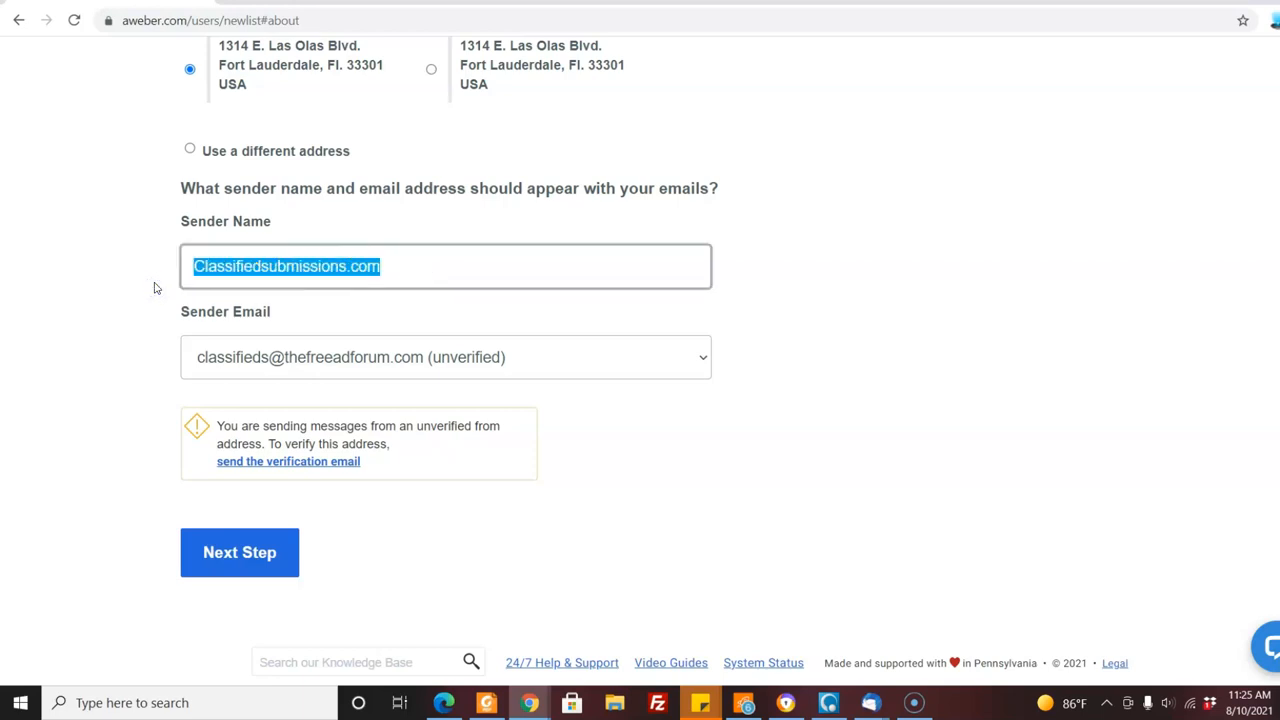
pyautogui.write('Coolmarket')
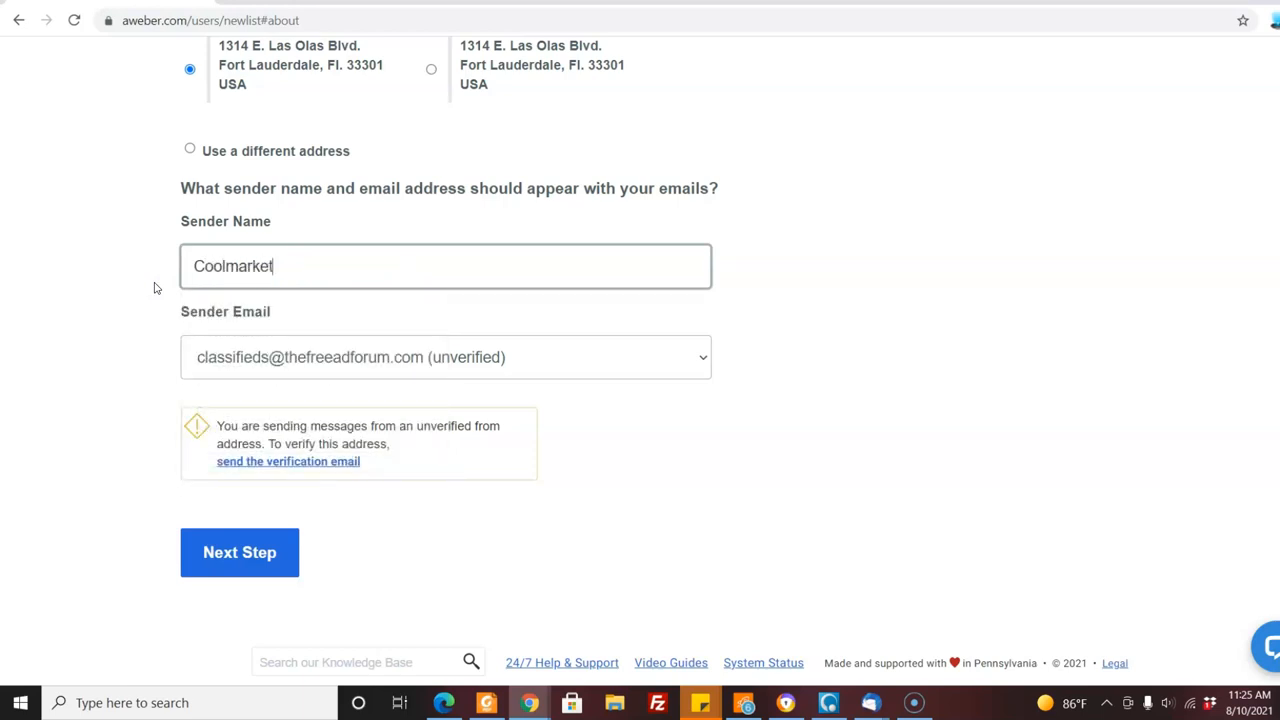
pyautogui.write('ingsoftwa')
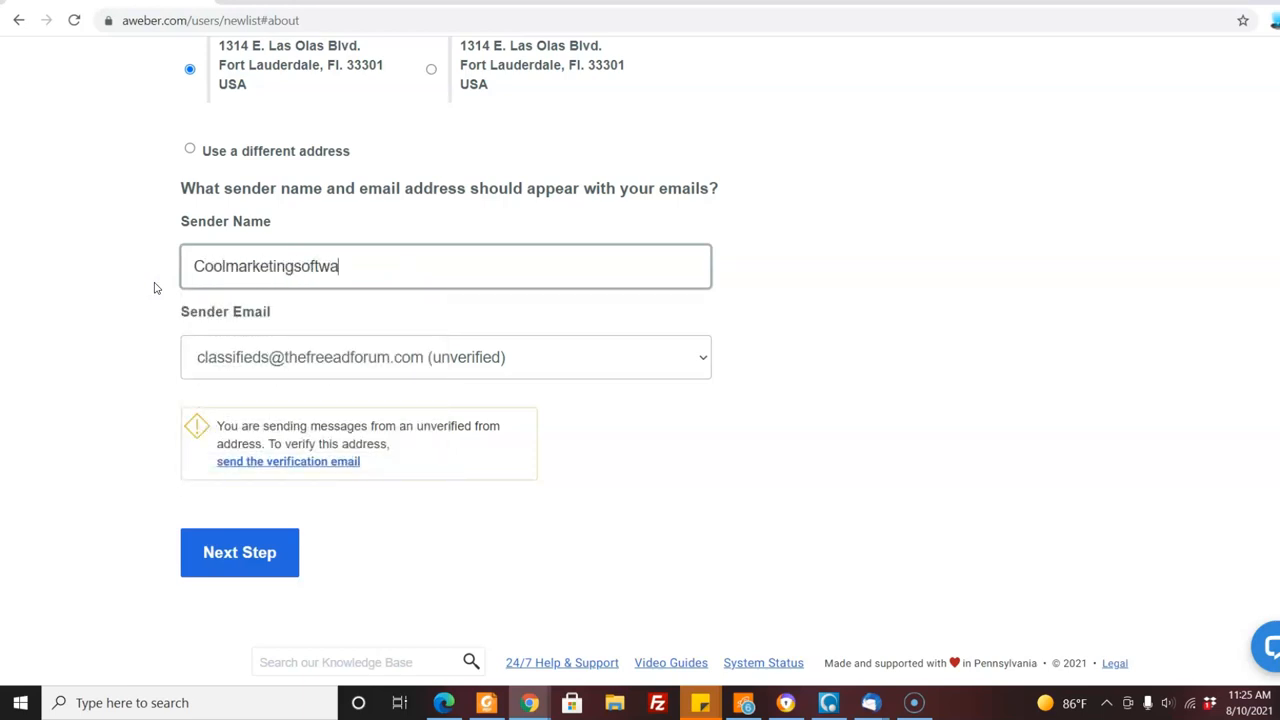
pyautogui.write('re.com')
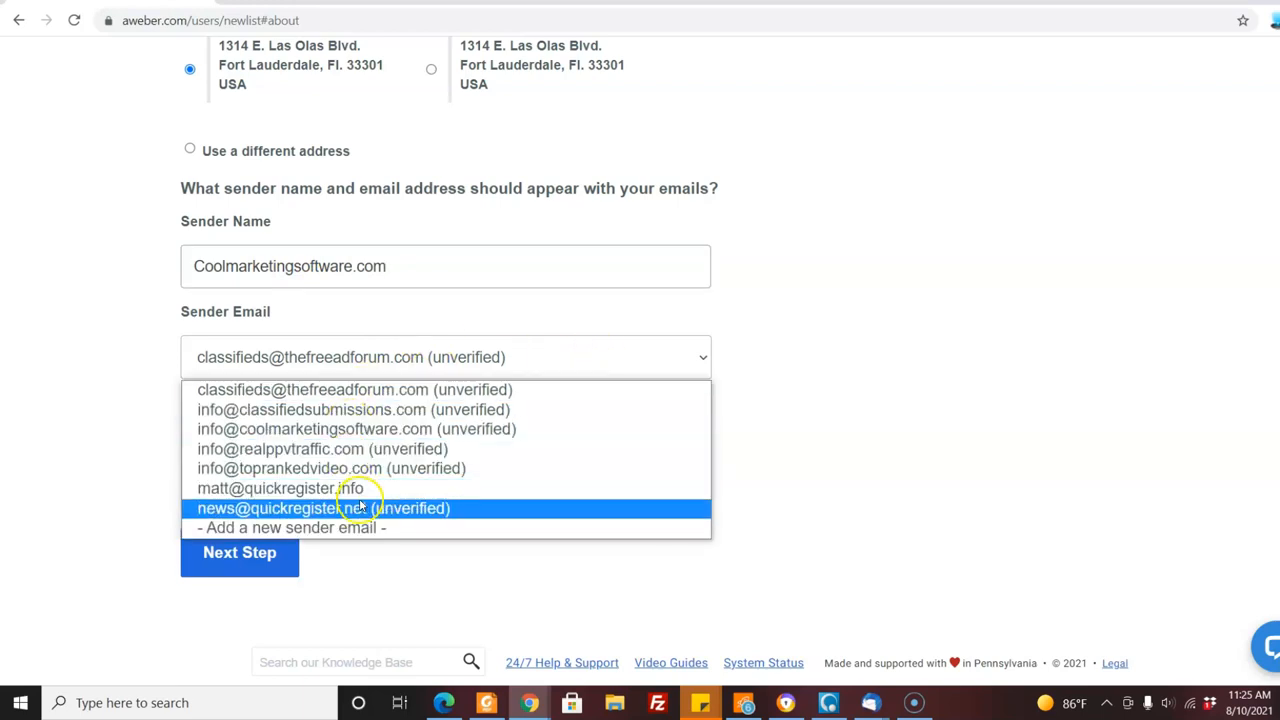
pyautogui.click(280, 488)
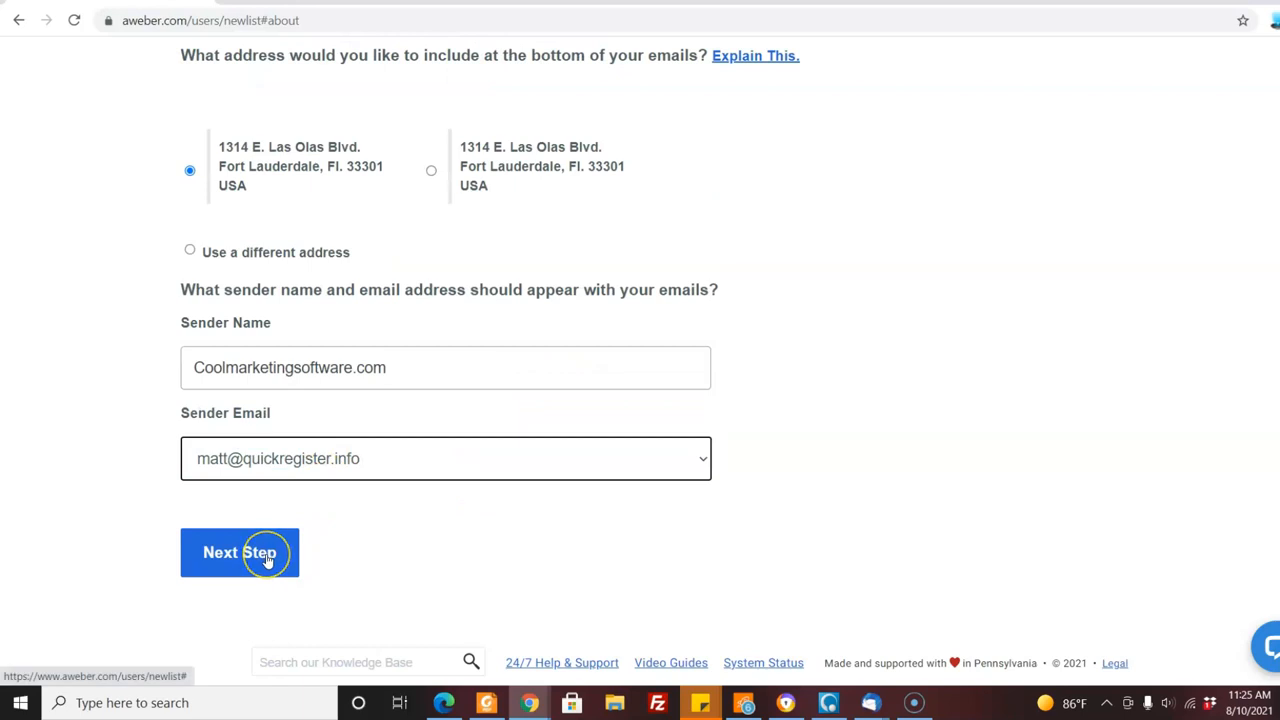
# - Continue to the next setup page and name the list 'Great marketing tips'
pyautogui.click(240, 552)
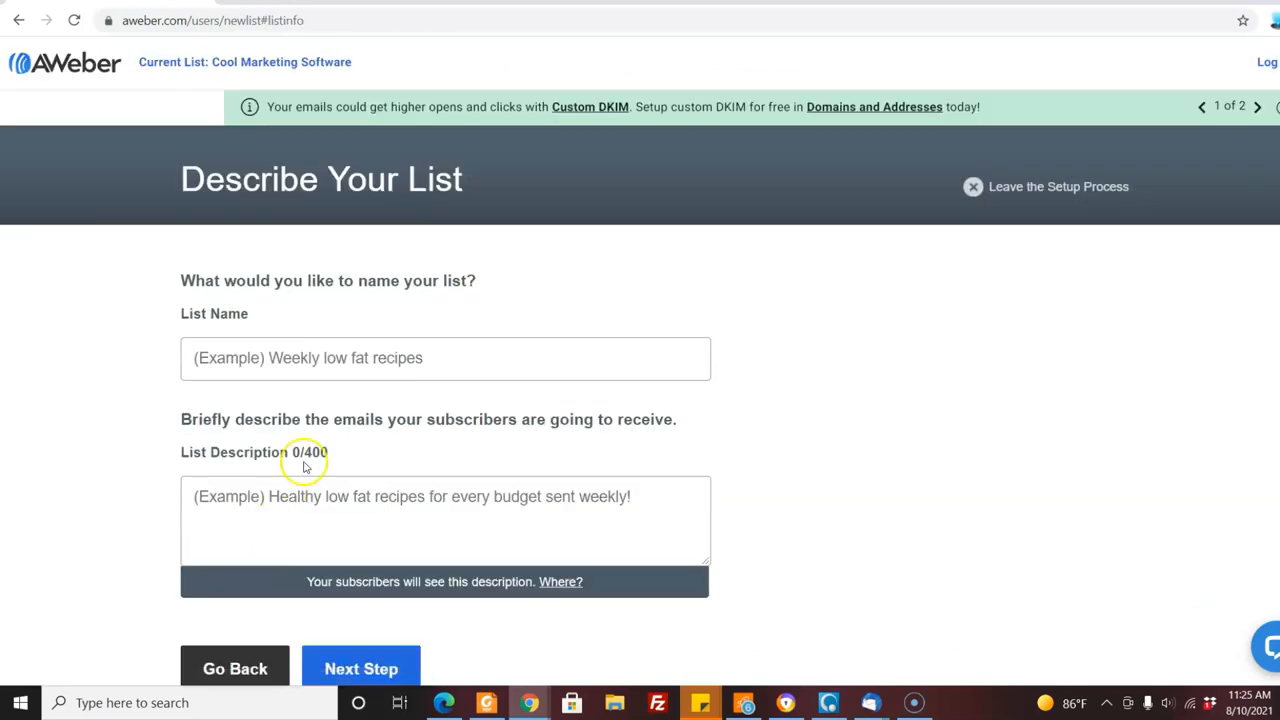
pyautogui.scroll(-3)
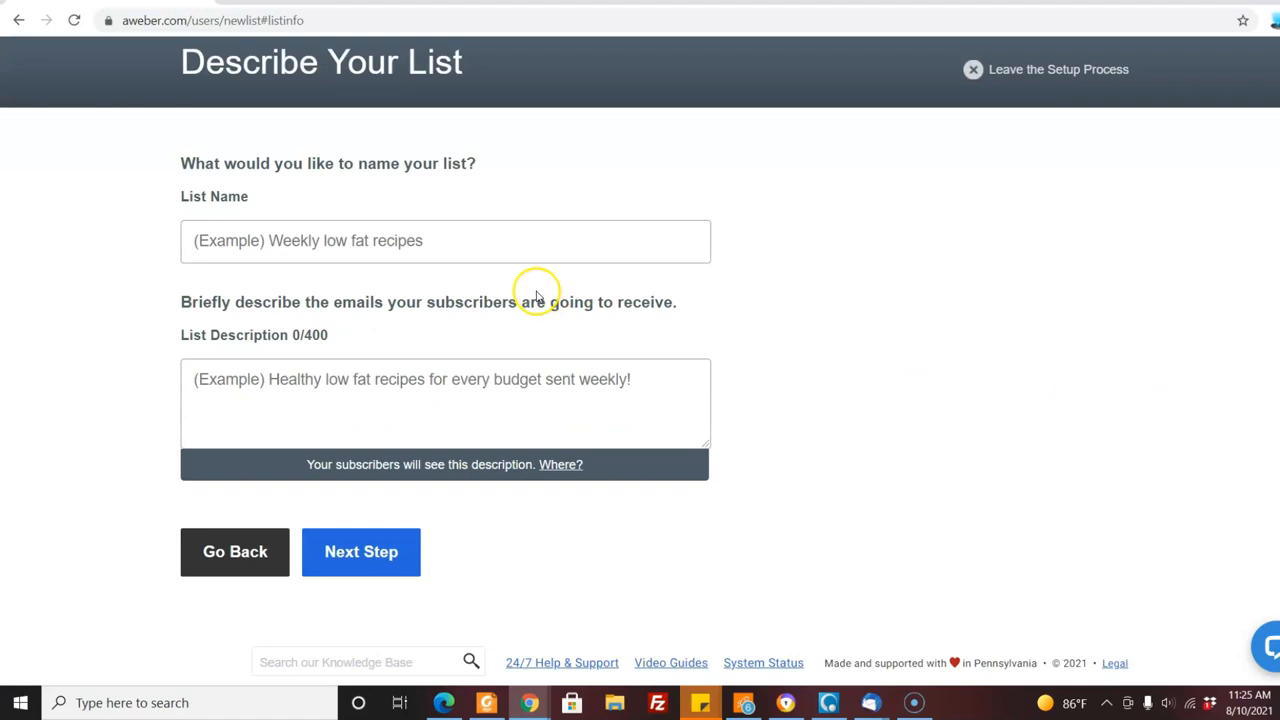
pyautogui.click(445, 241)
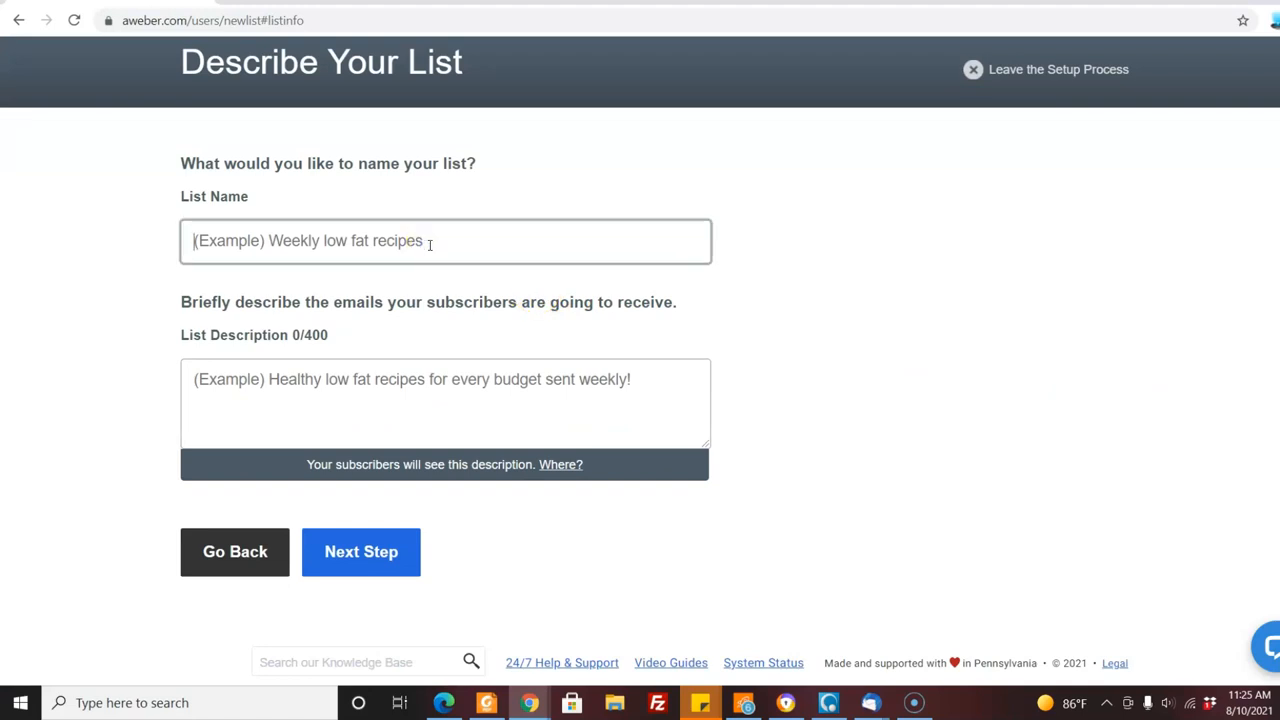
pyautogui.write('Great ma')
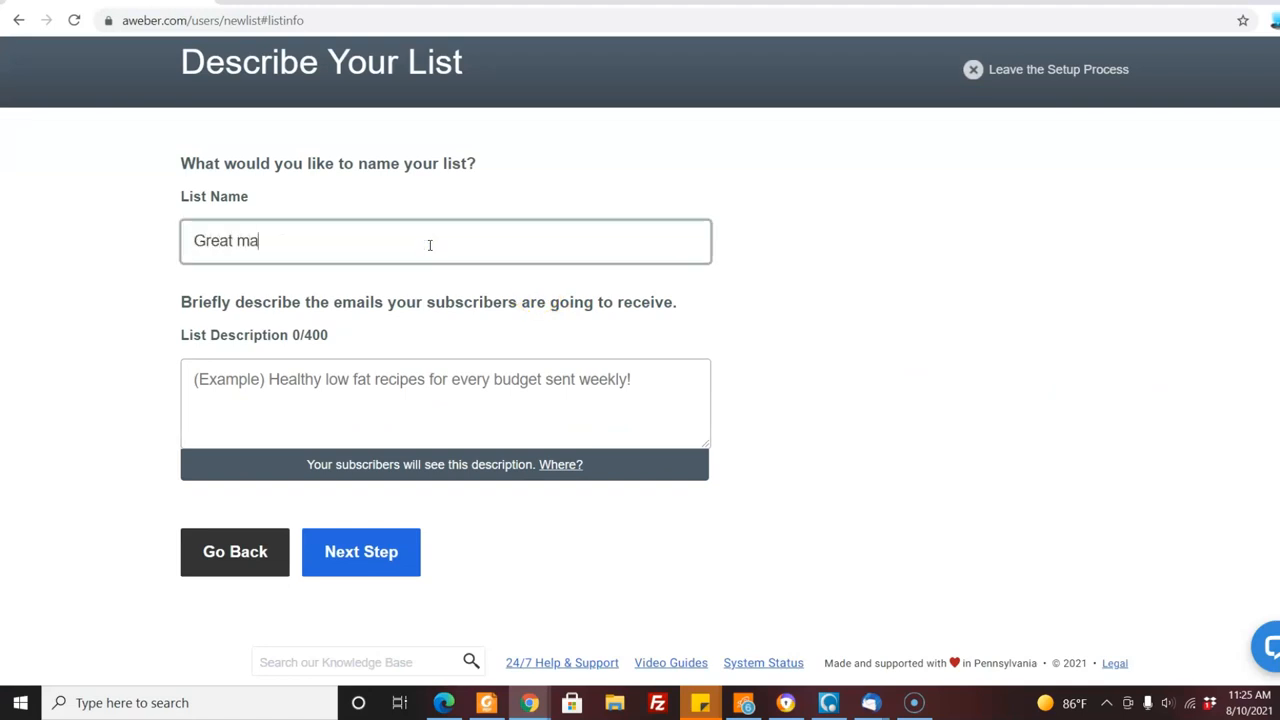
pyautogui.write('rketing tips')
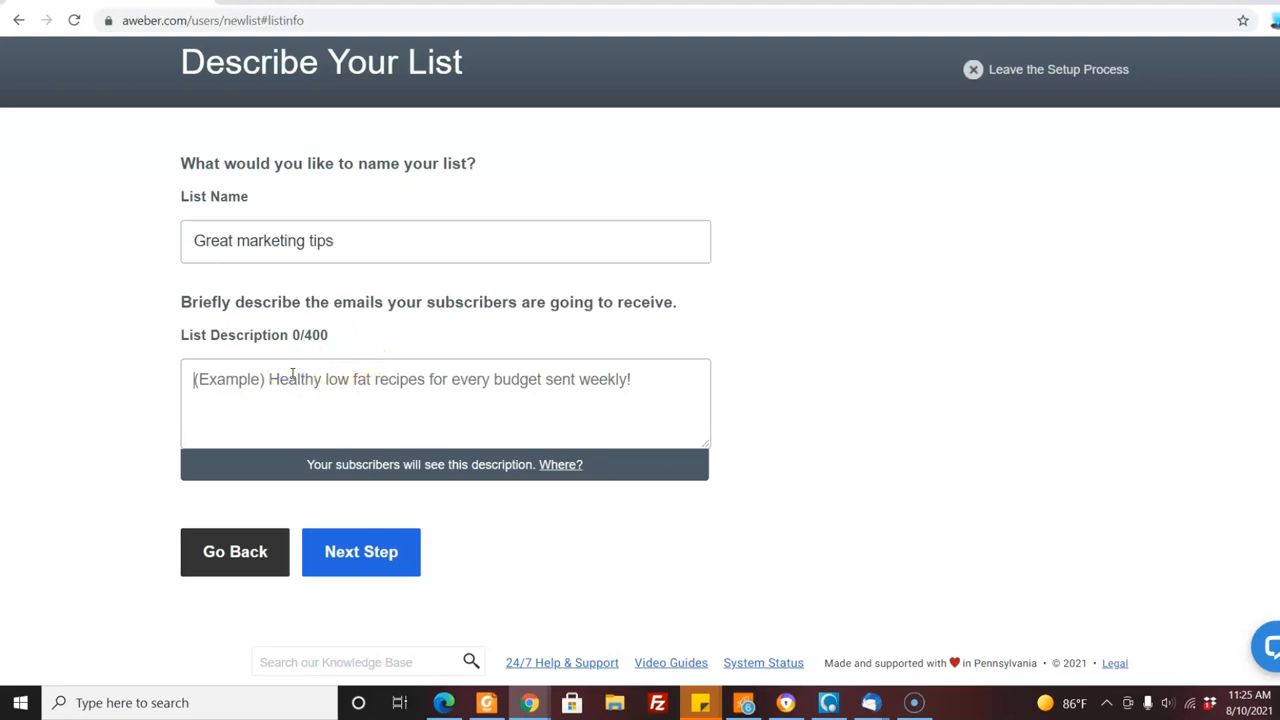
# - Describe the list as 'Free software, reviews, affiliate marketing'
pyautogui.write('Free software')
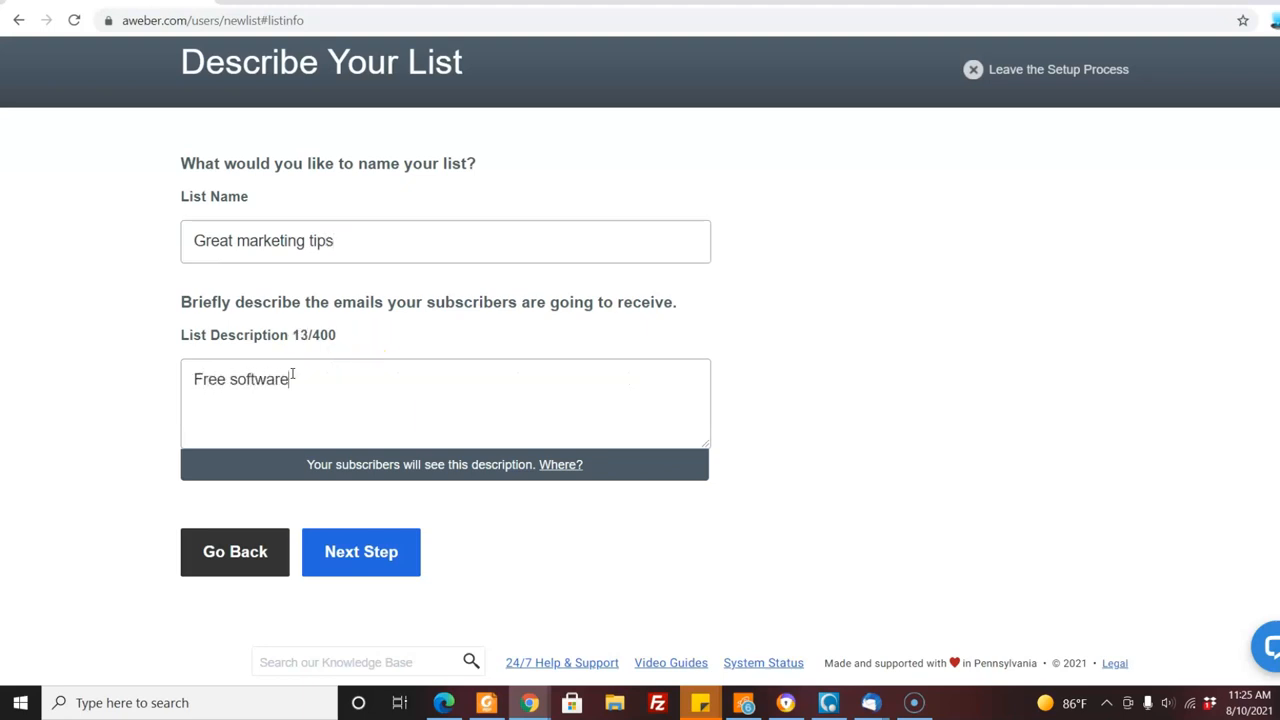
pyautogui.write(', reviews, a')
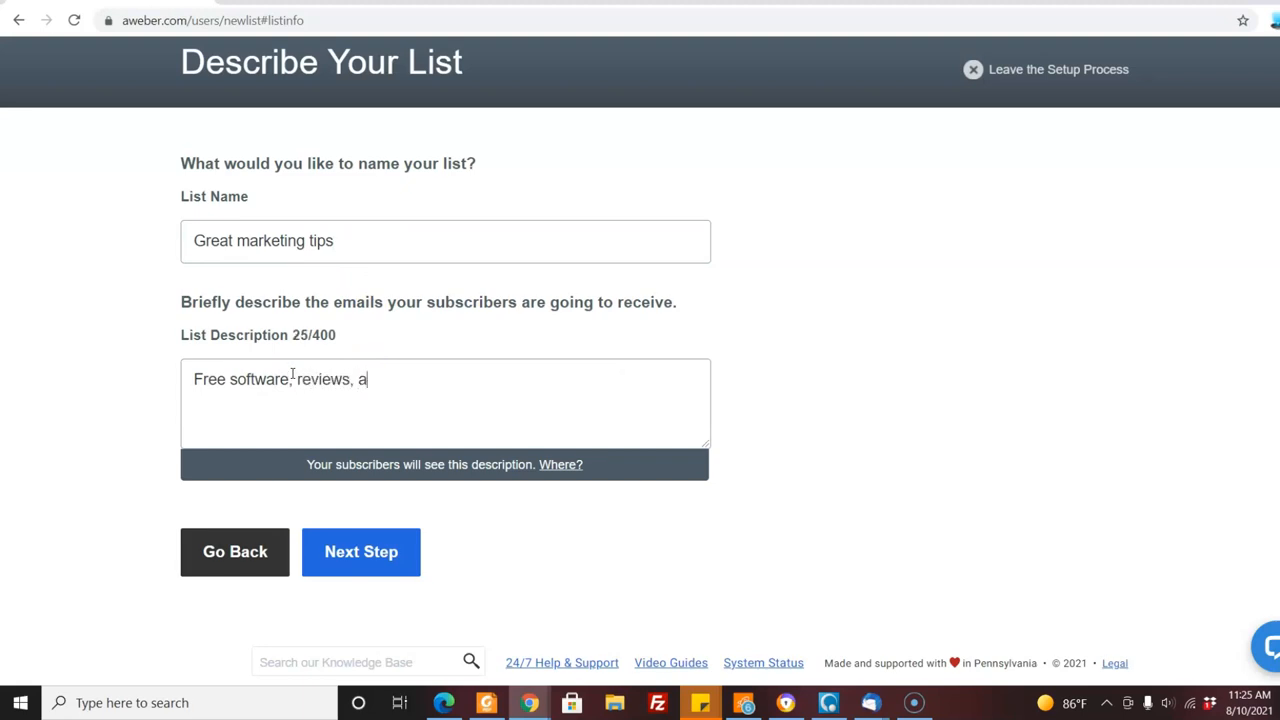
pyautogui.write('ffiliate mna')
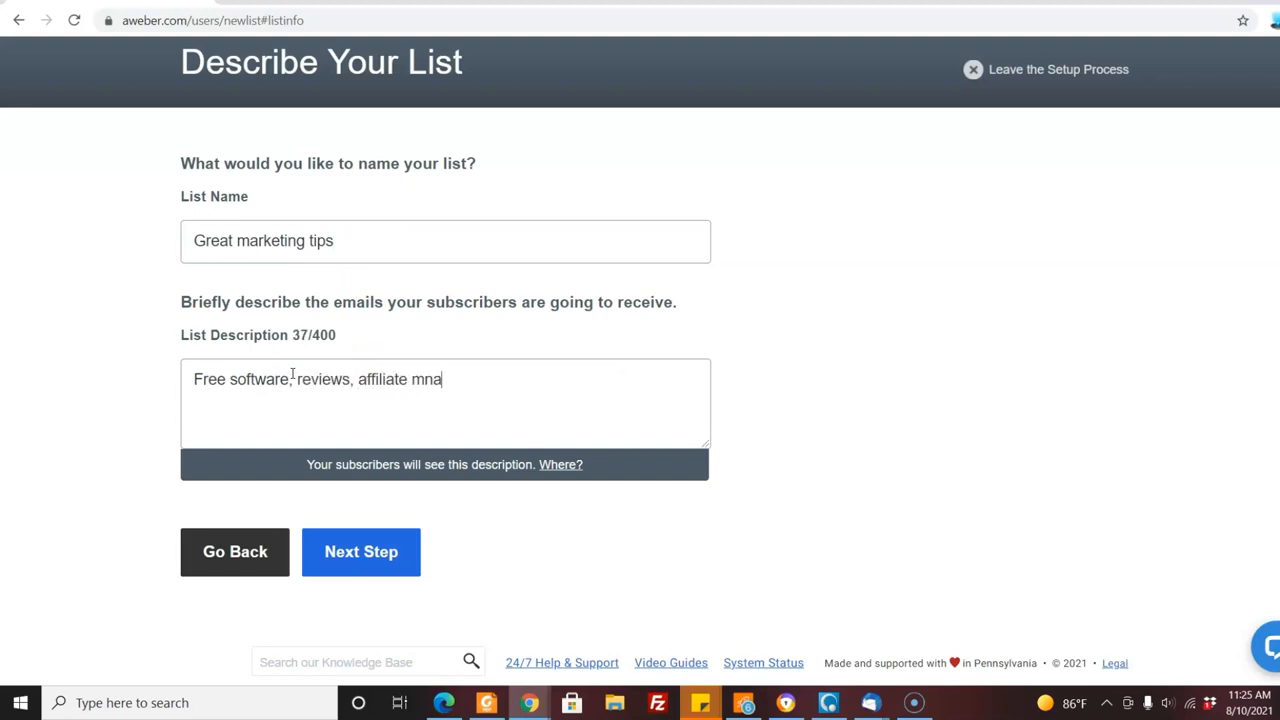
pyautogui.write('rketing')
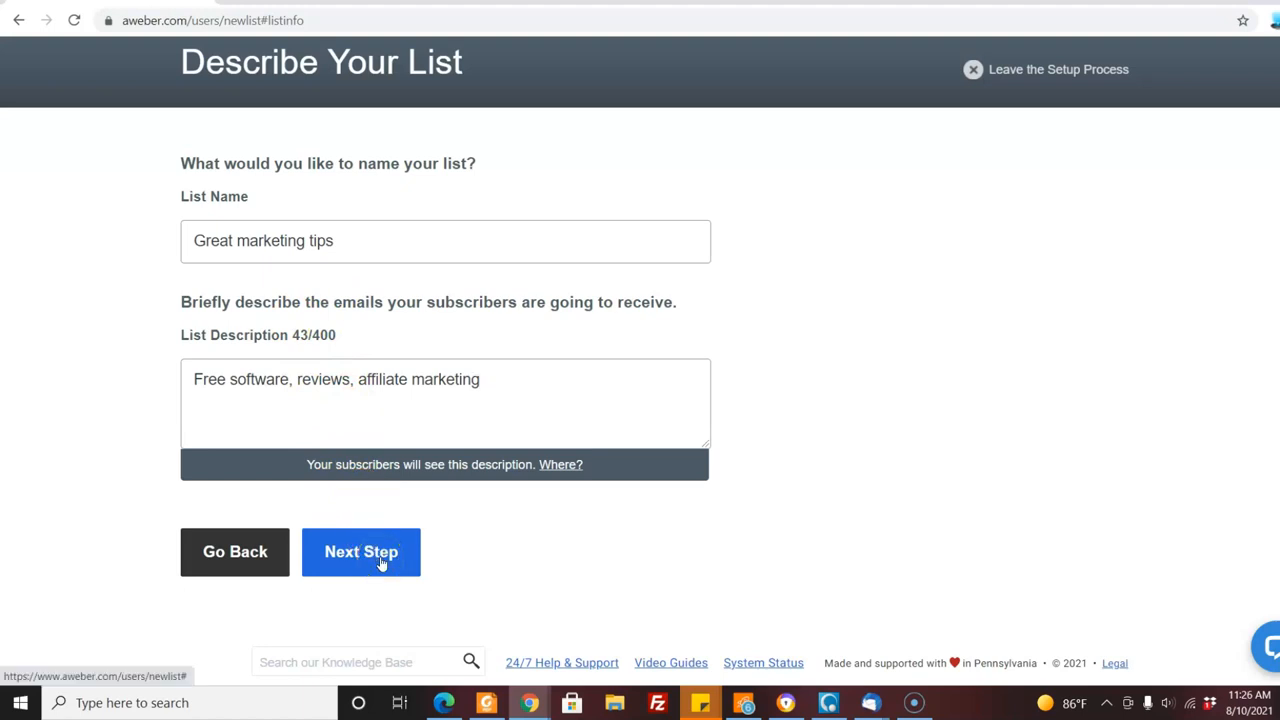
pyautogui.click(361, 551)
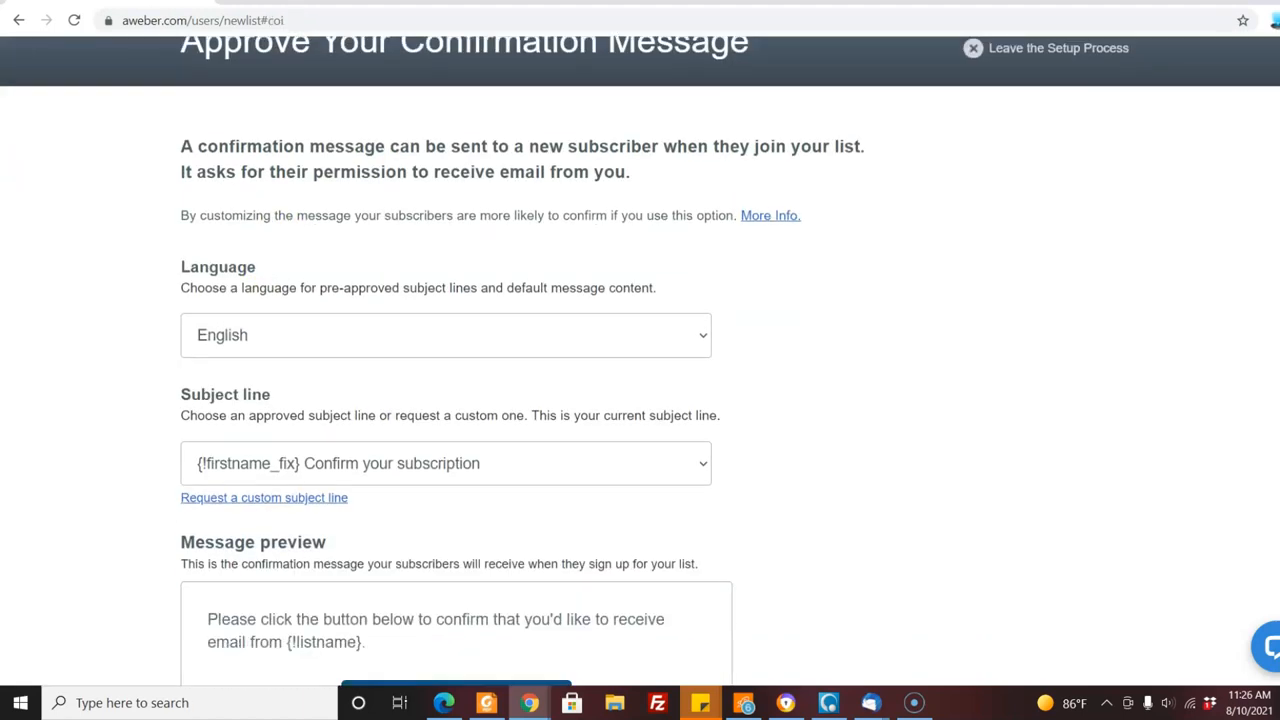
pyautogui.scroll(-3)
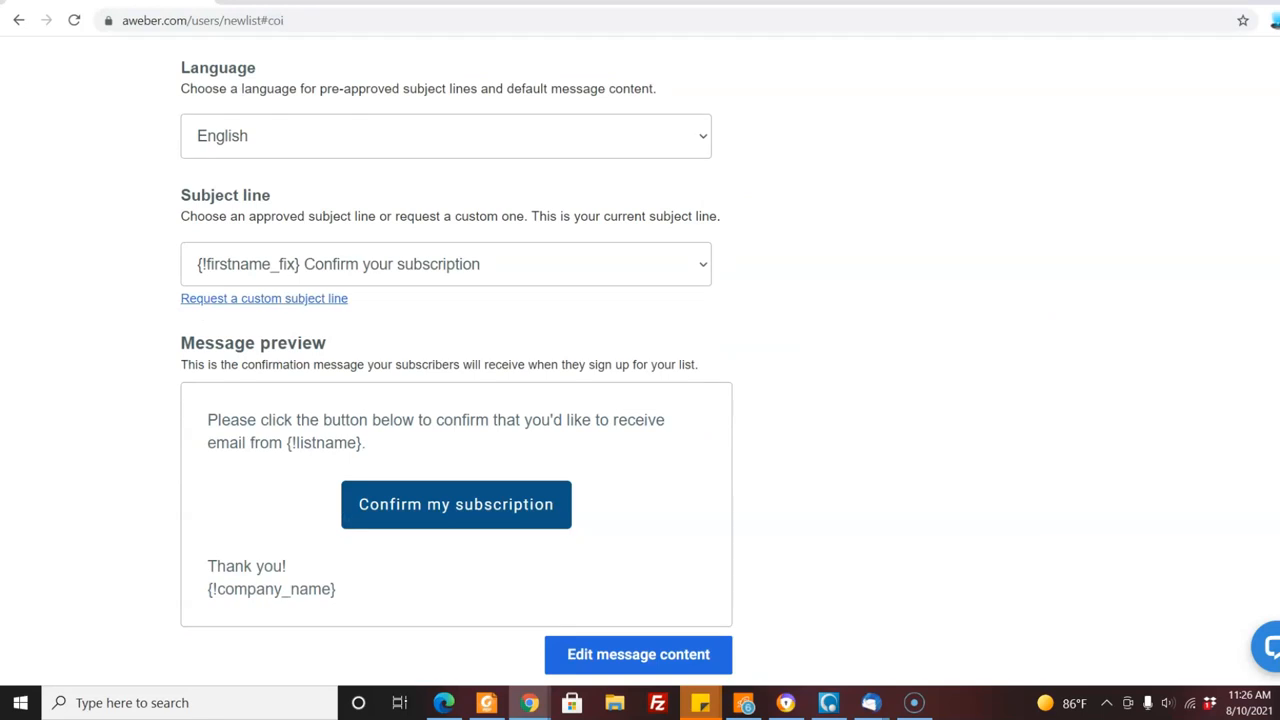
pyautogui.scroll(-3)
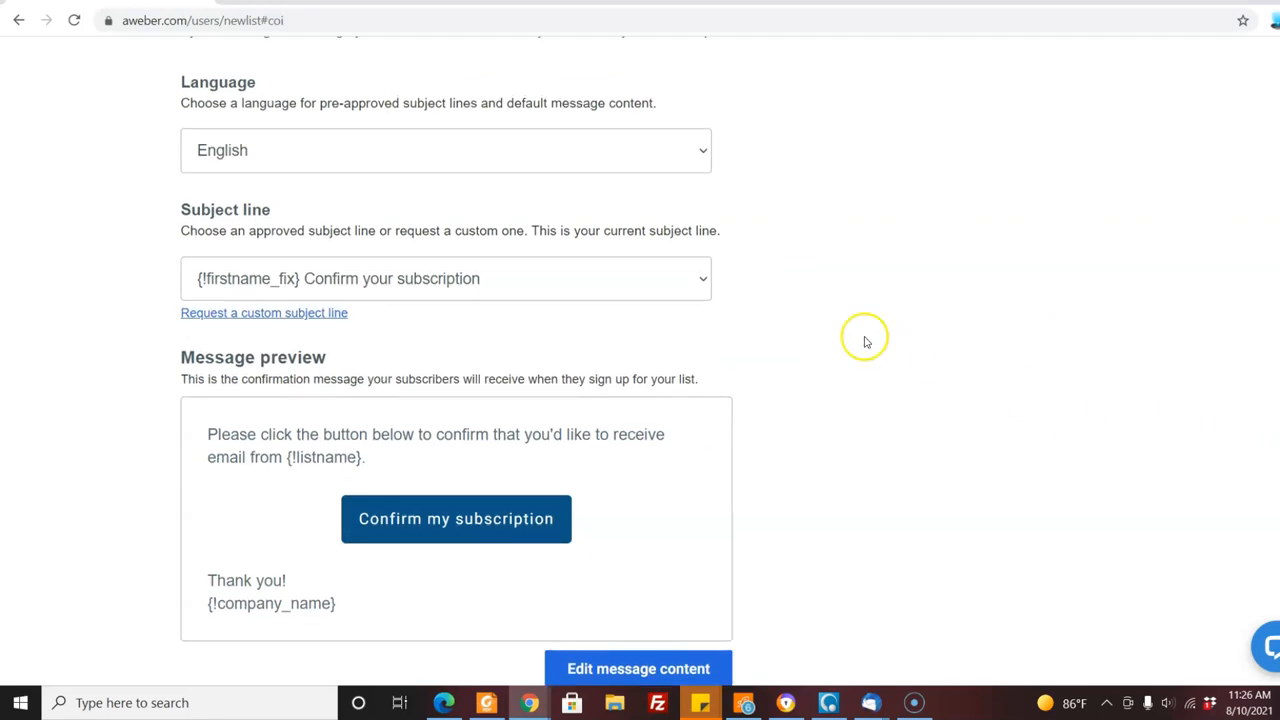
pyautogui.moveTo(705, 280)
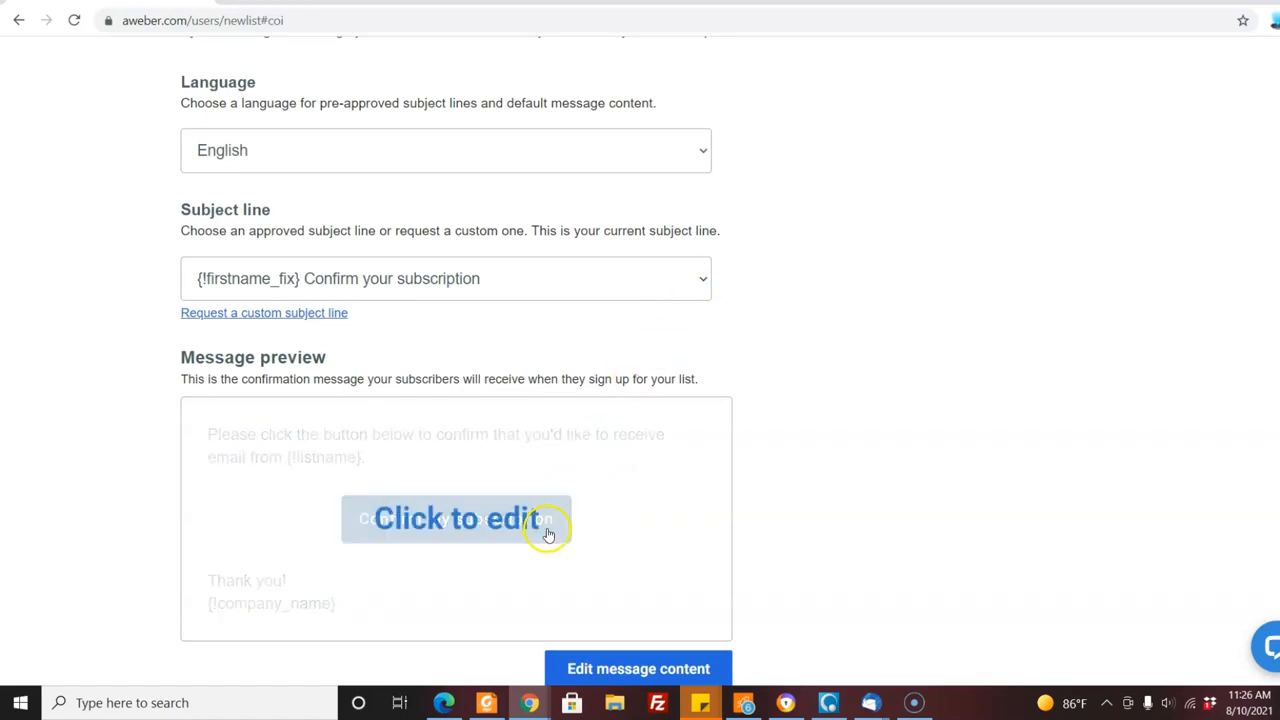
pyautogui.moveTo(705, 280)
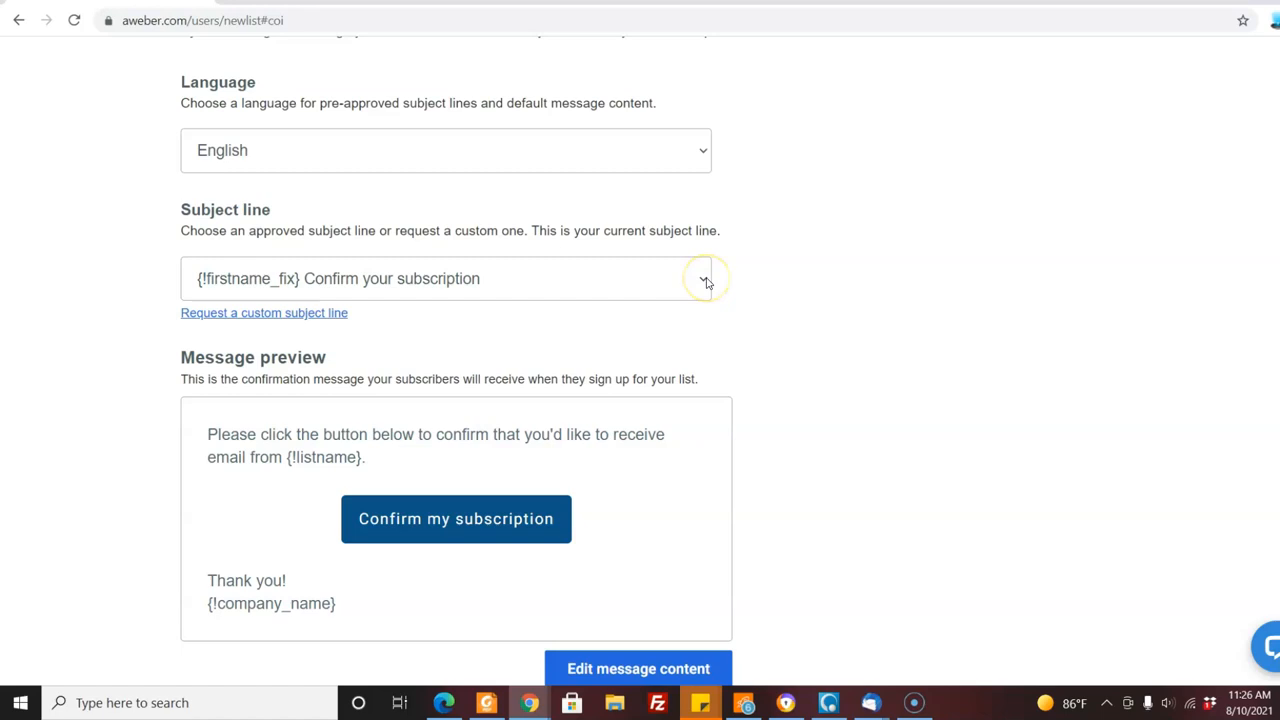
pyautogui.click(703, 278)
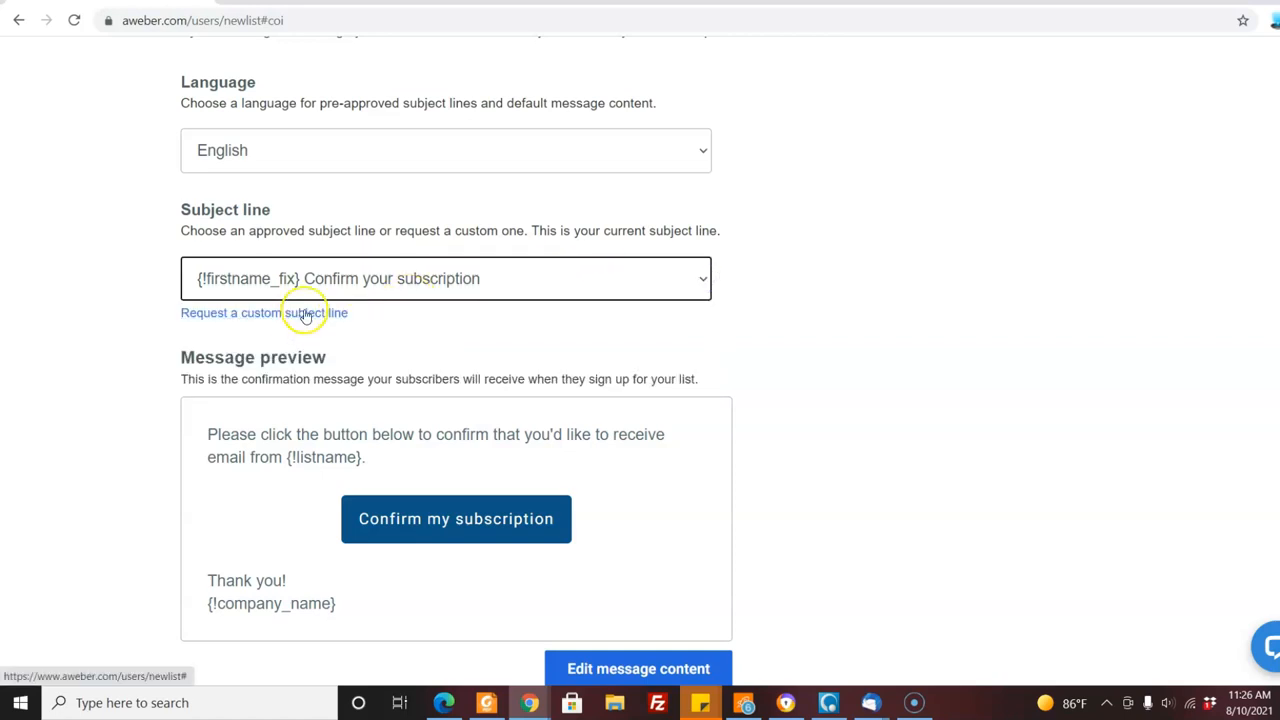
pyautogui.moveTo(640, 293)
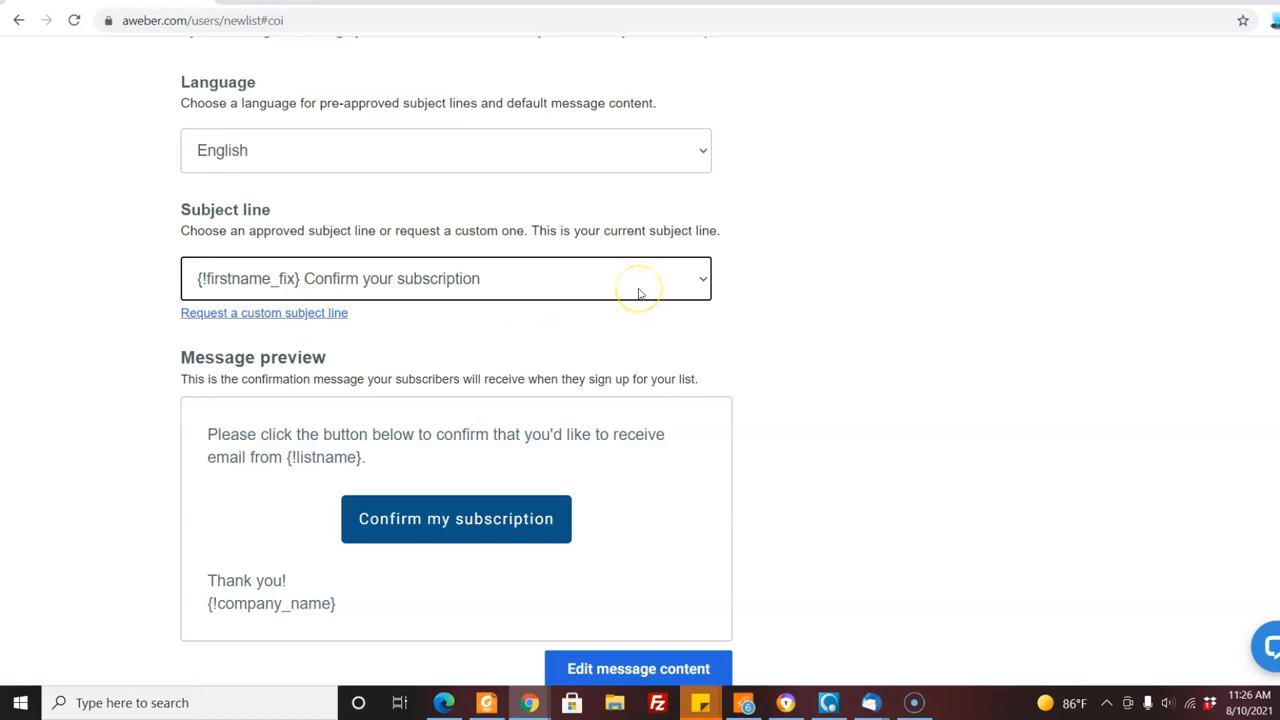
pyautogui.moveTo(638, 290)
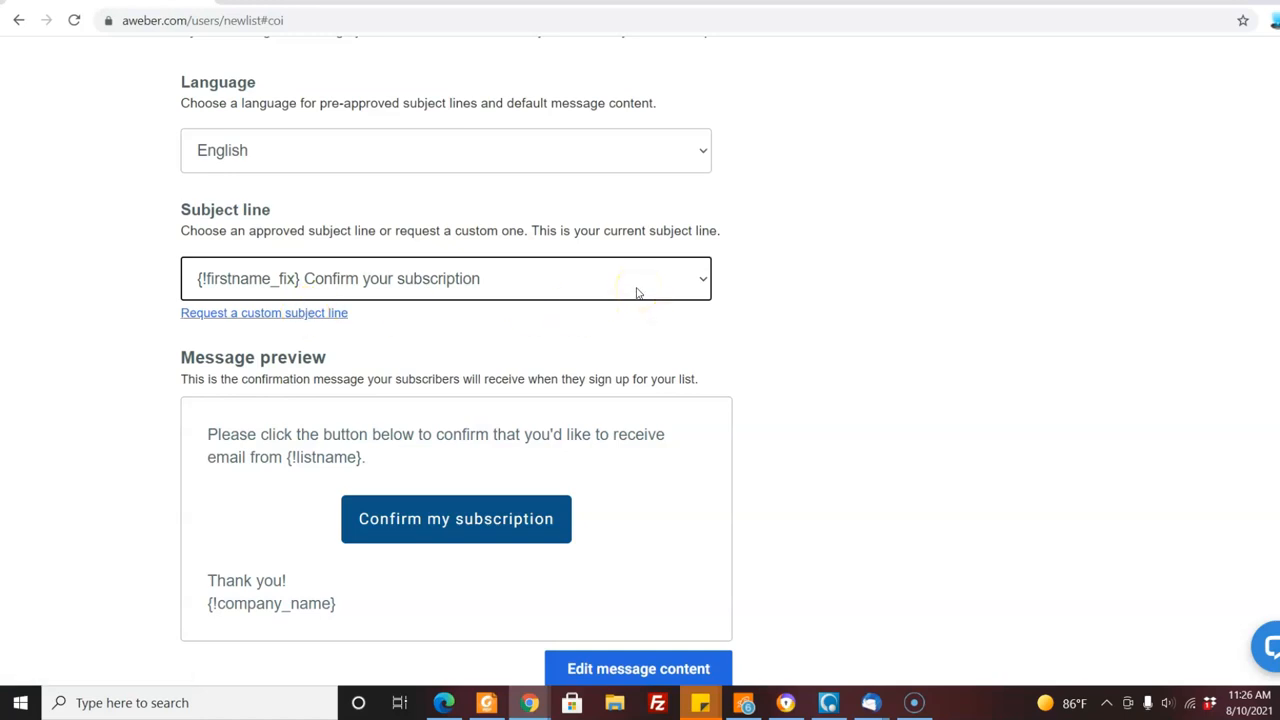
pyautogui.moveTo(456, 456)
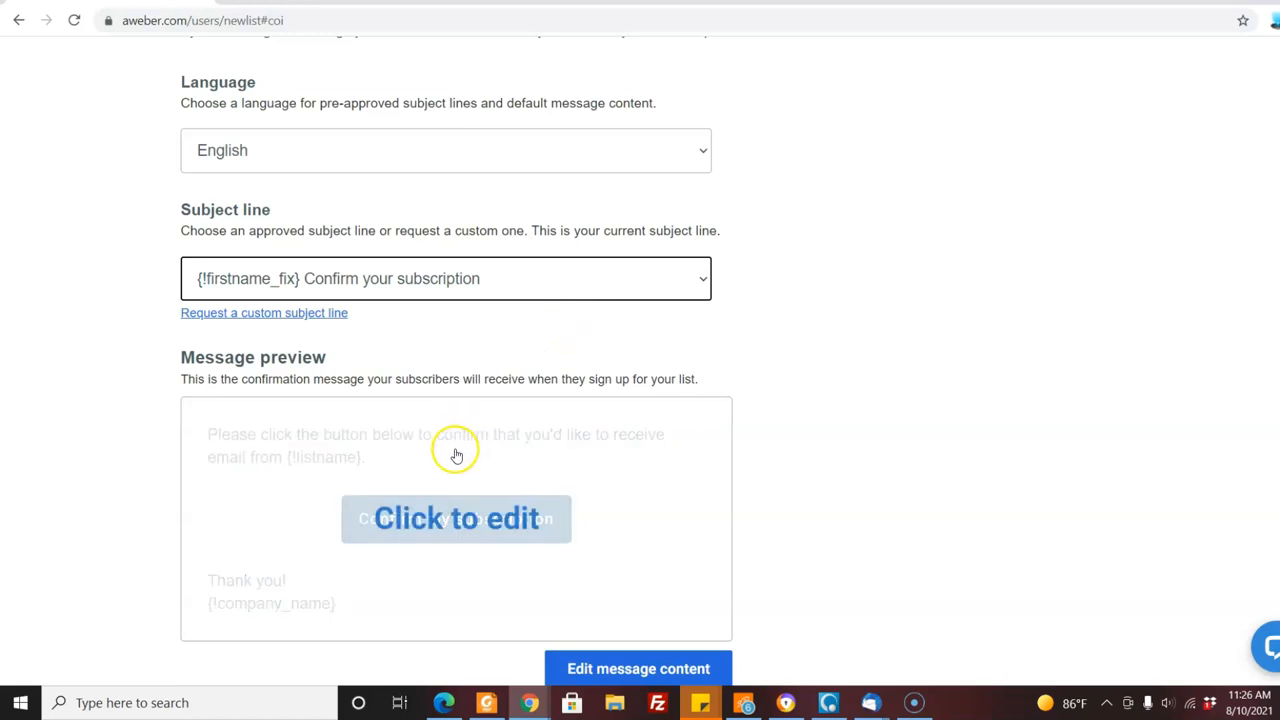
# - Append the free $597 pro marketing software offer, signed 'Thanks! Matt', to the header
pyautogui.click(455, 518)
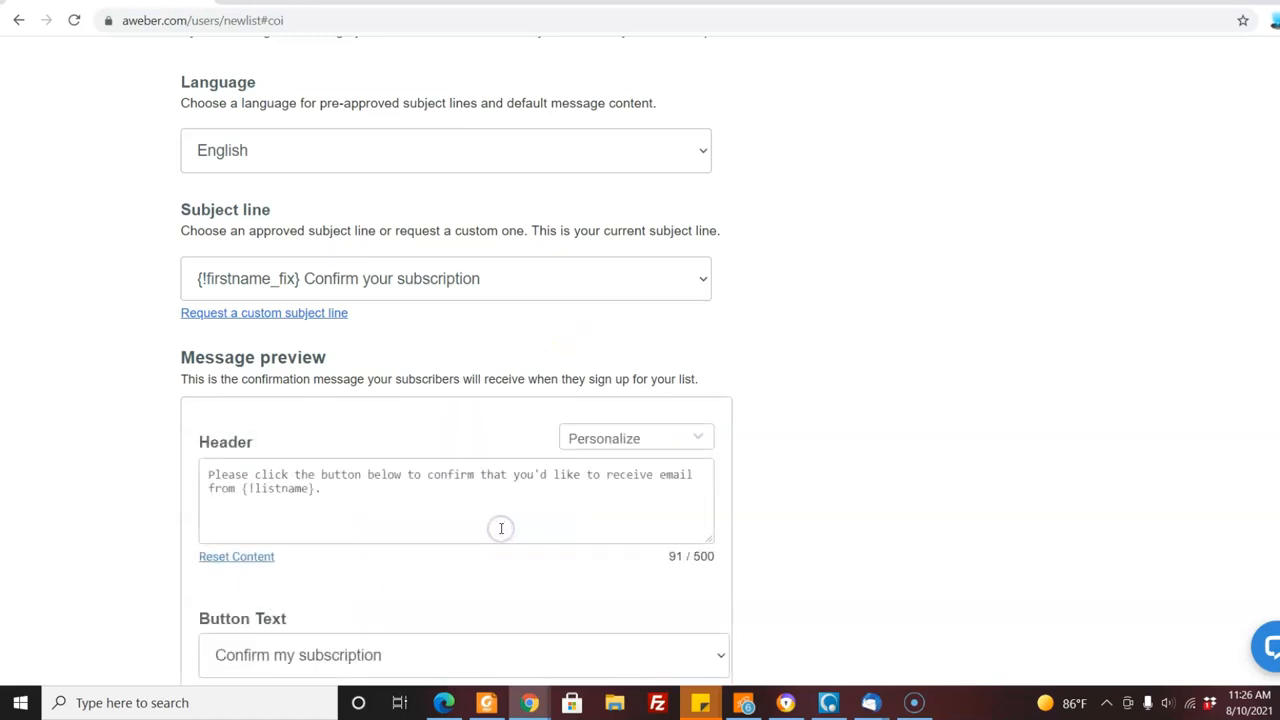
pyautogui.click(357, 495)
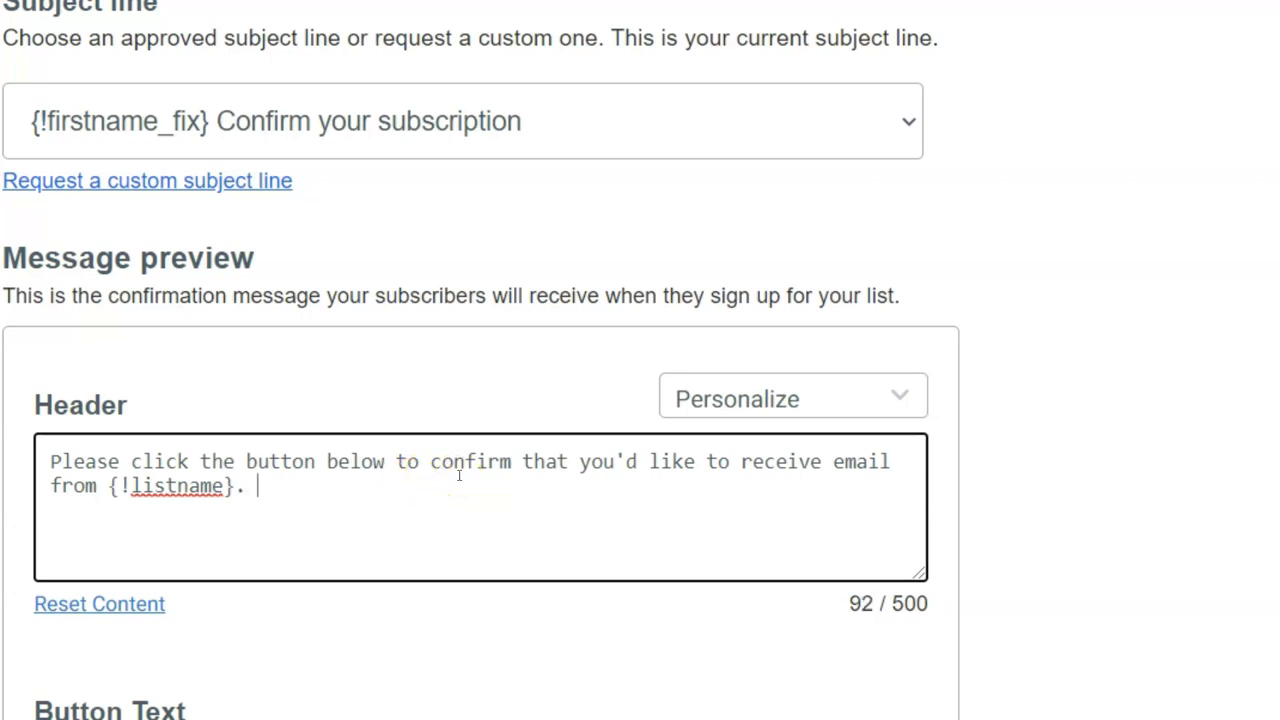
pyautogui.write('You will then be')
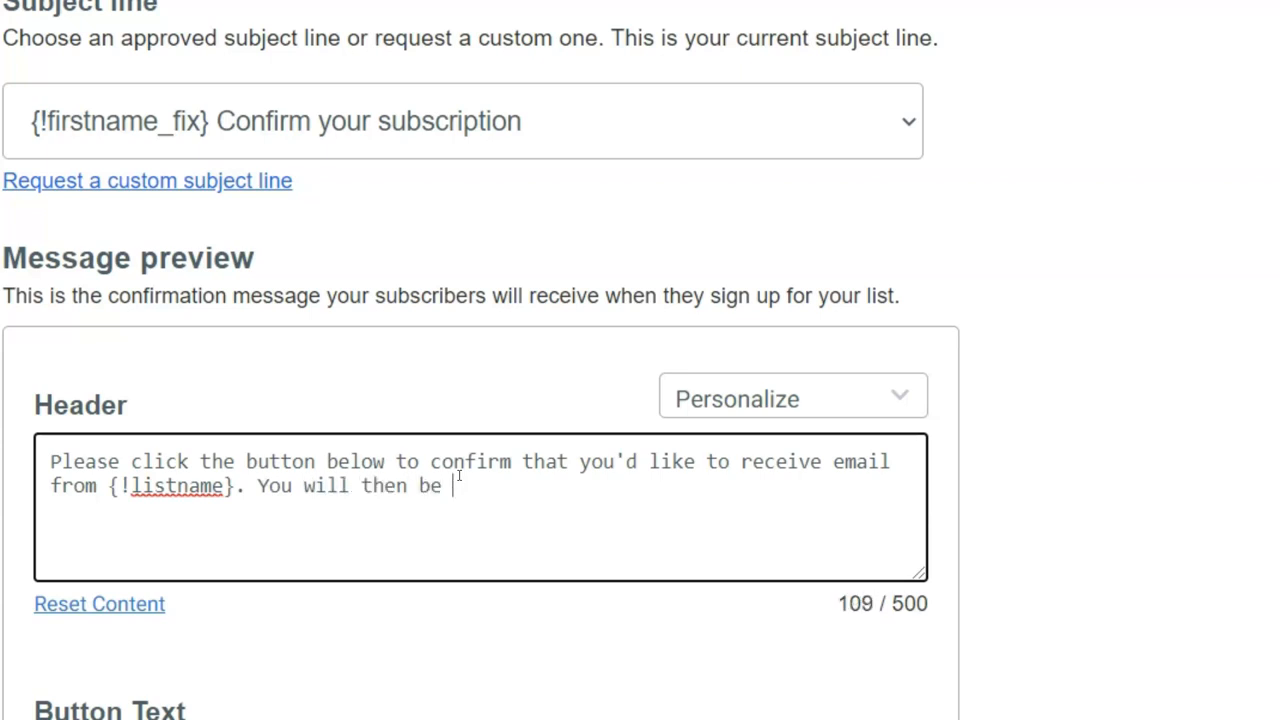
pyautogui.write('able to download $59')
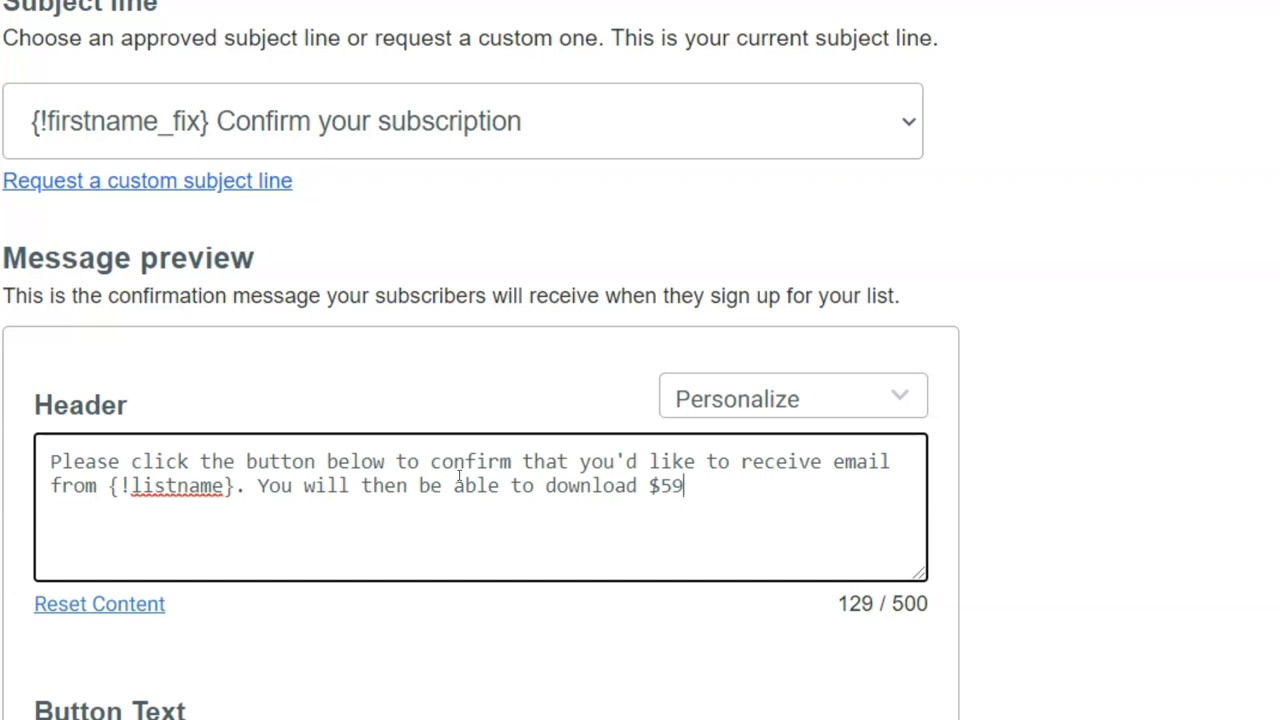
pyautogui.write('7. of')
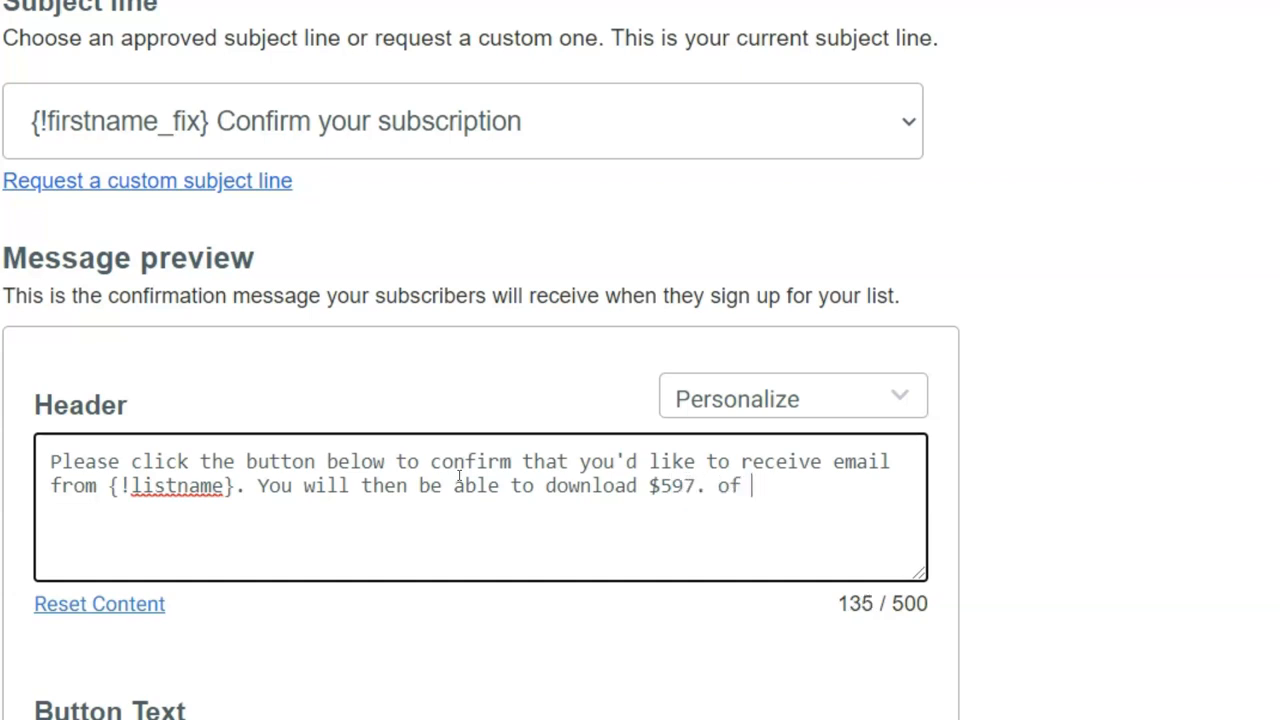
pyautogui.write('pro marketing')
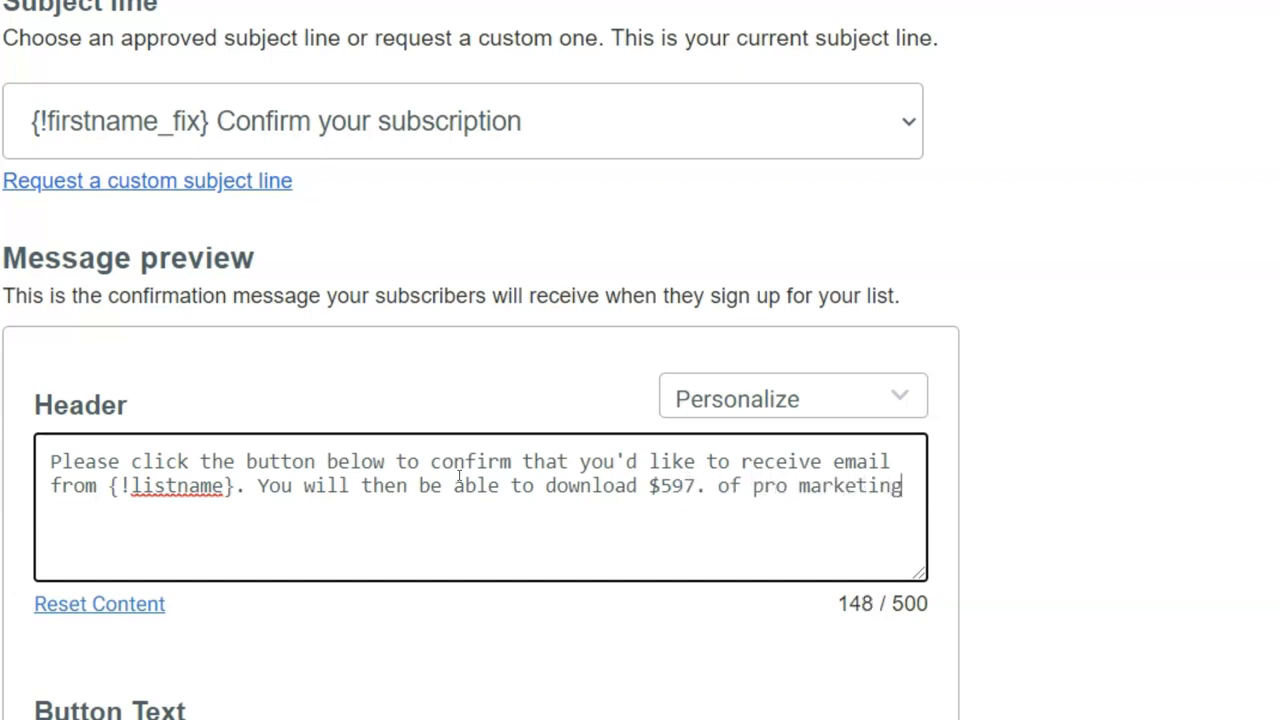
pyautogui.write('software for')
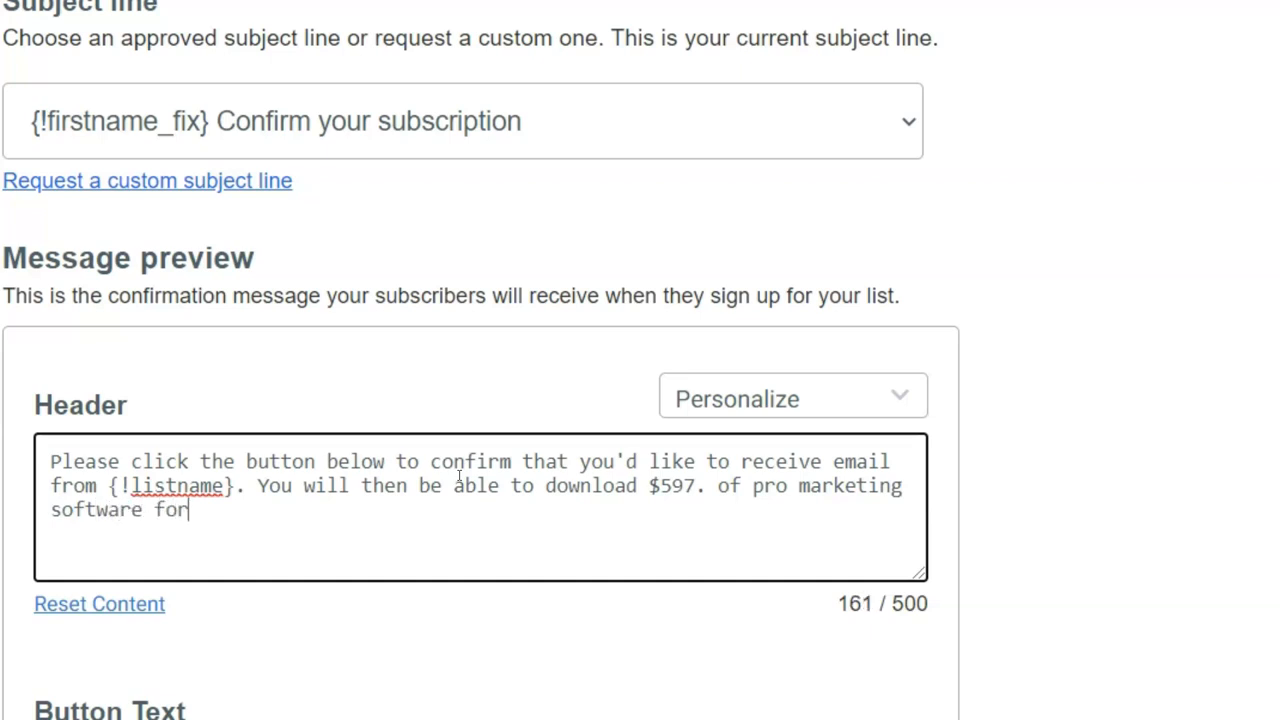
pyautogui.write('free.')
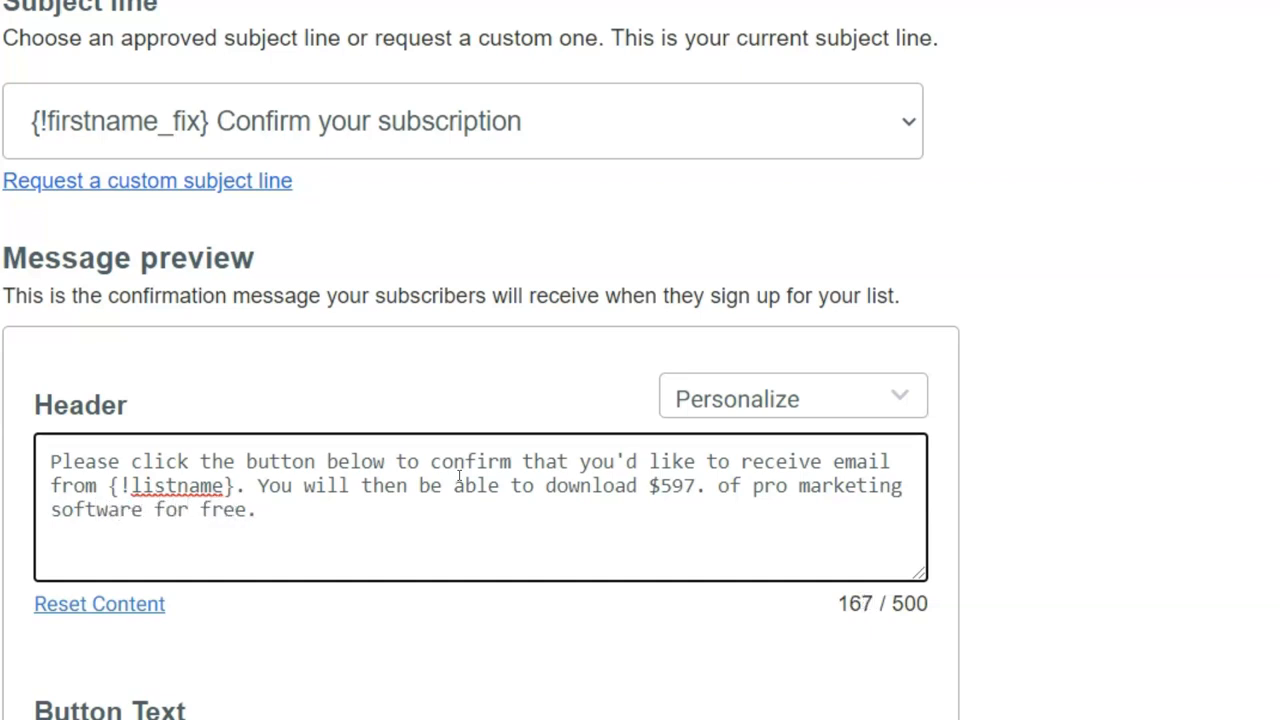
pyautogui.write('Thanks!')
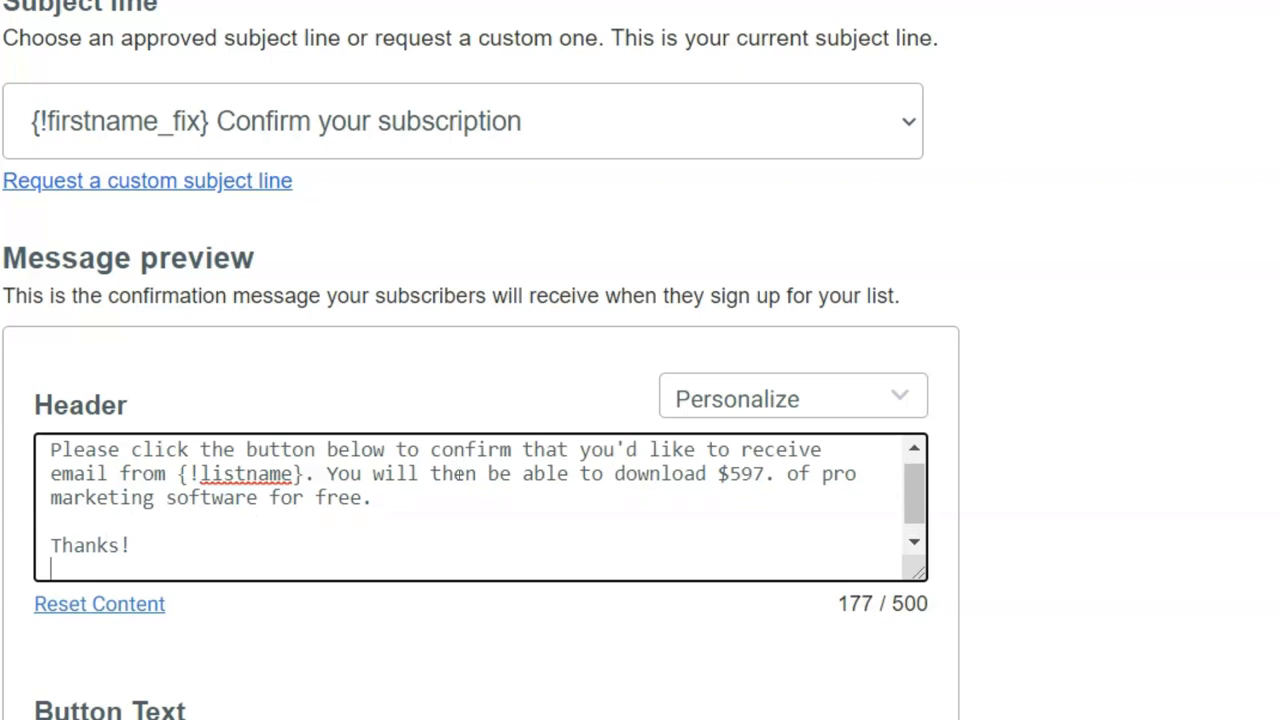
pyautogui.write('Matt')
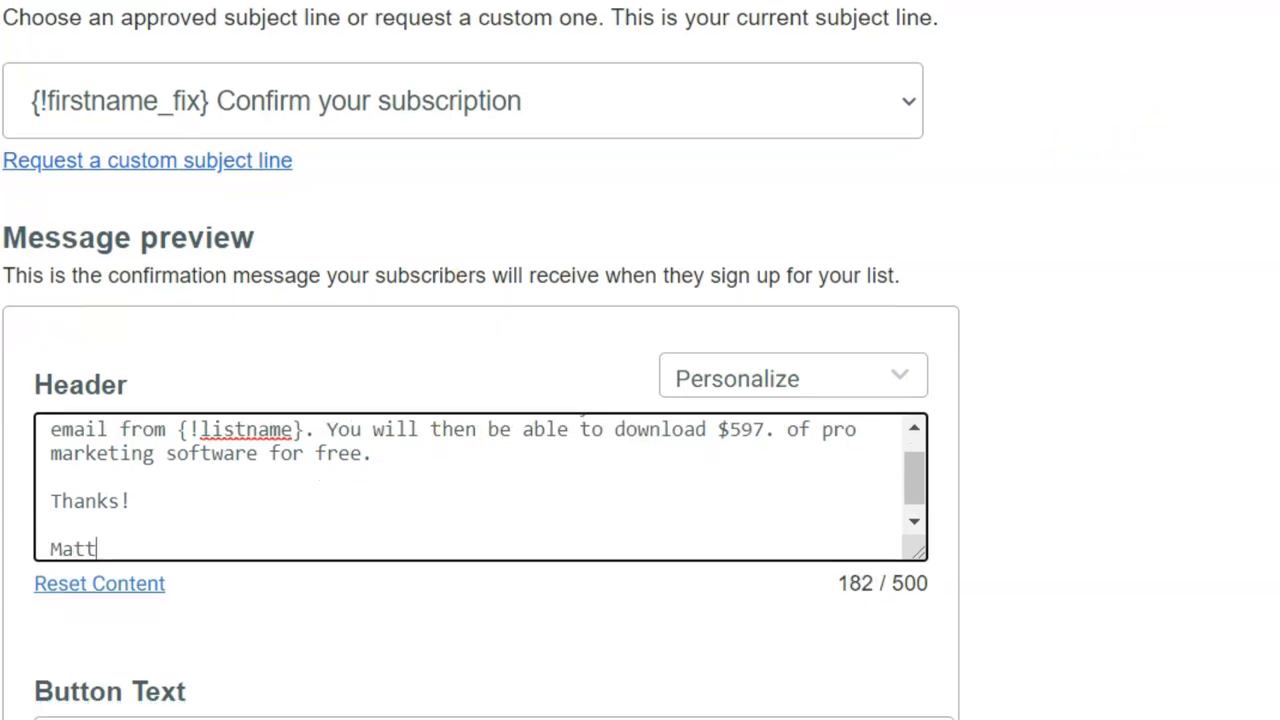
pyautogui.scroll(-3)
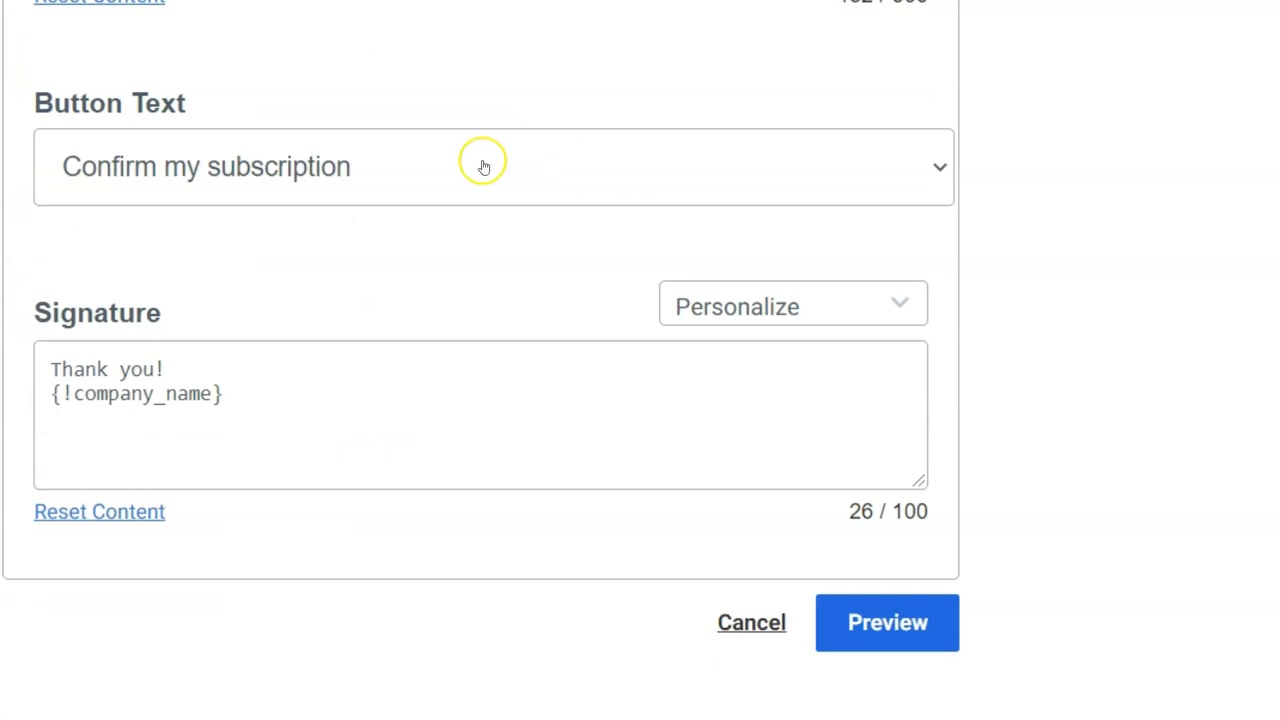
pyautogui.moveTo(310, 306)
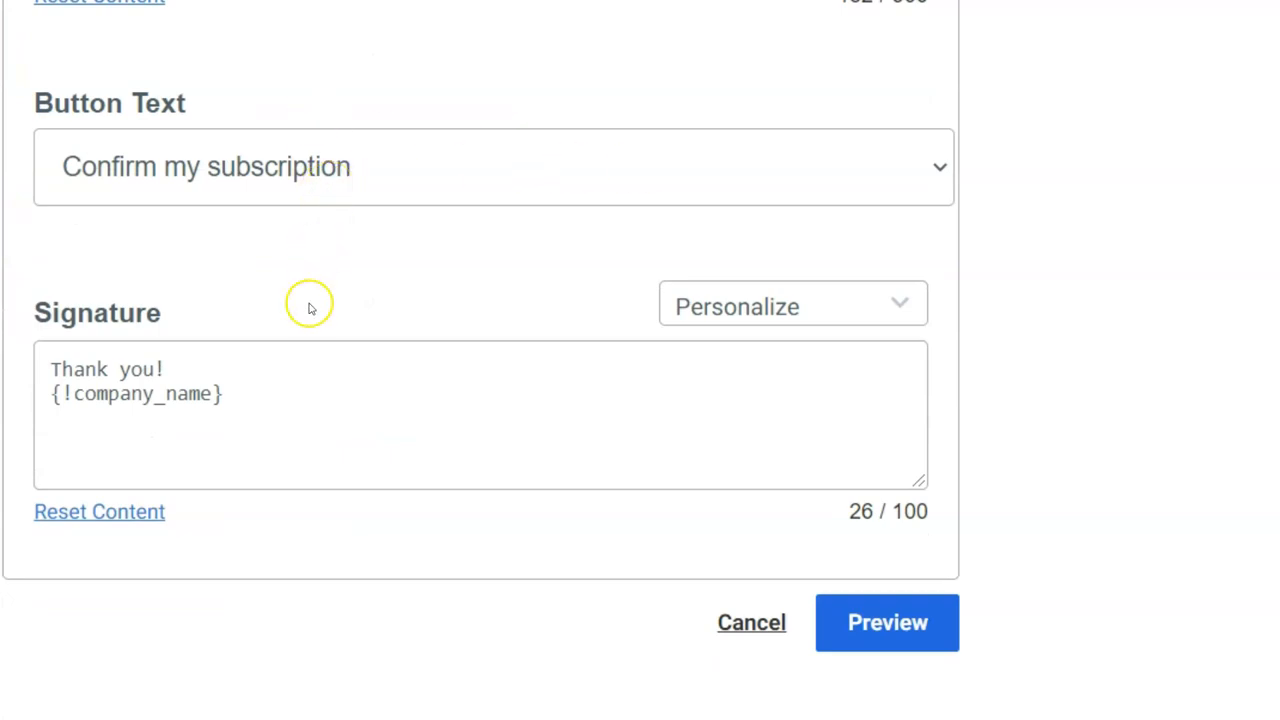
pyautogui.moveTo(310, 306)
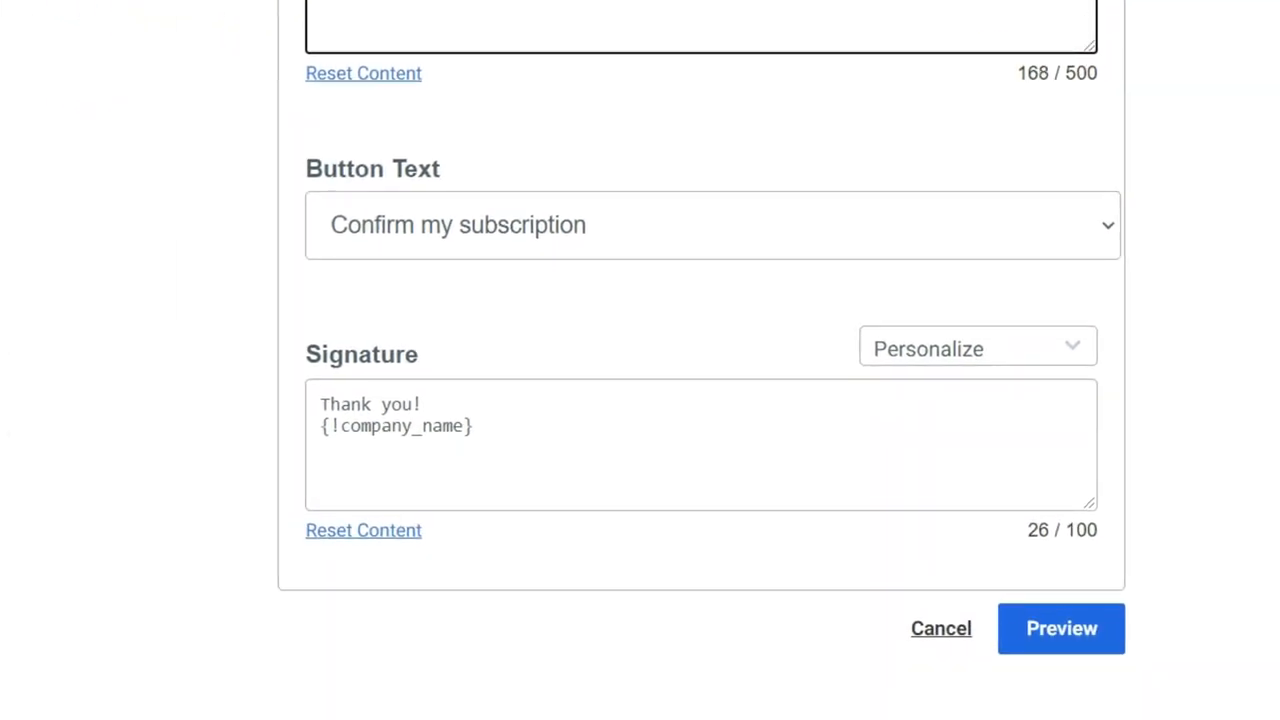
# - Preview the edited confirmation message and scroll through it
pyautogui.click(1061, 628)
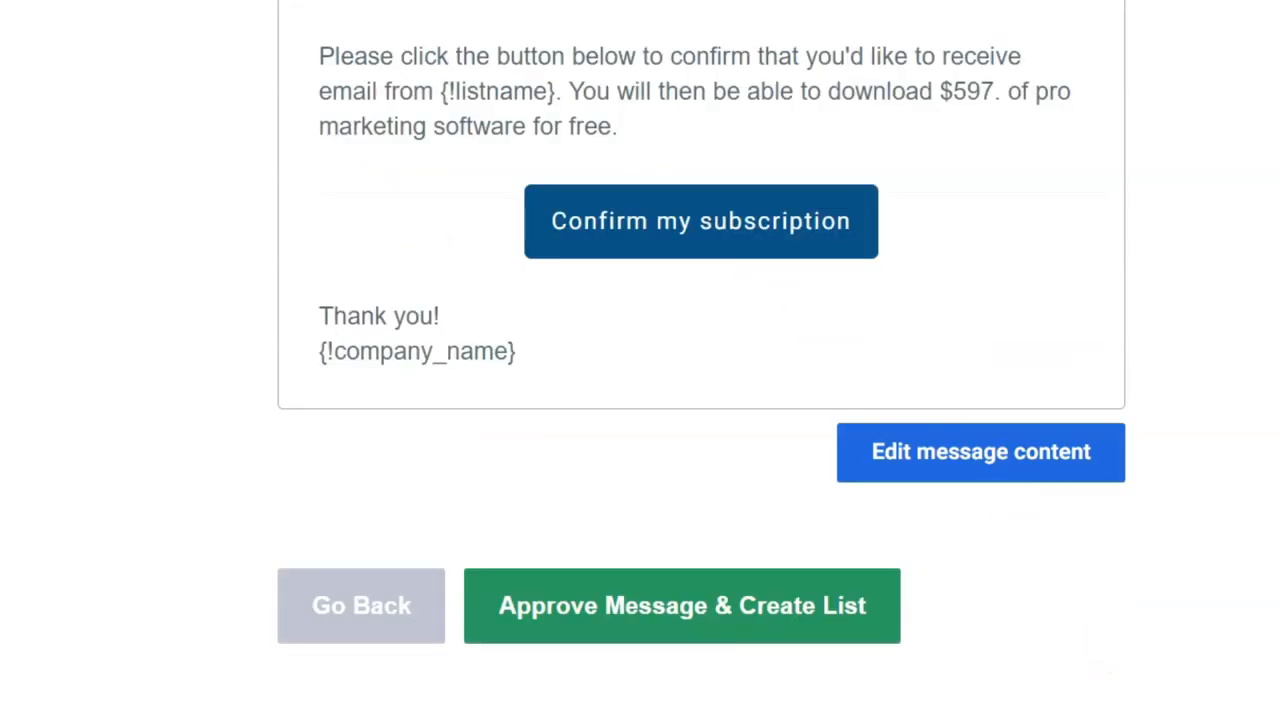
pyautogui.scroll(3)
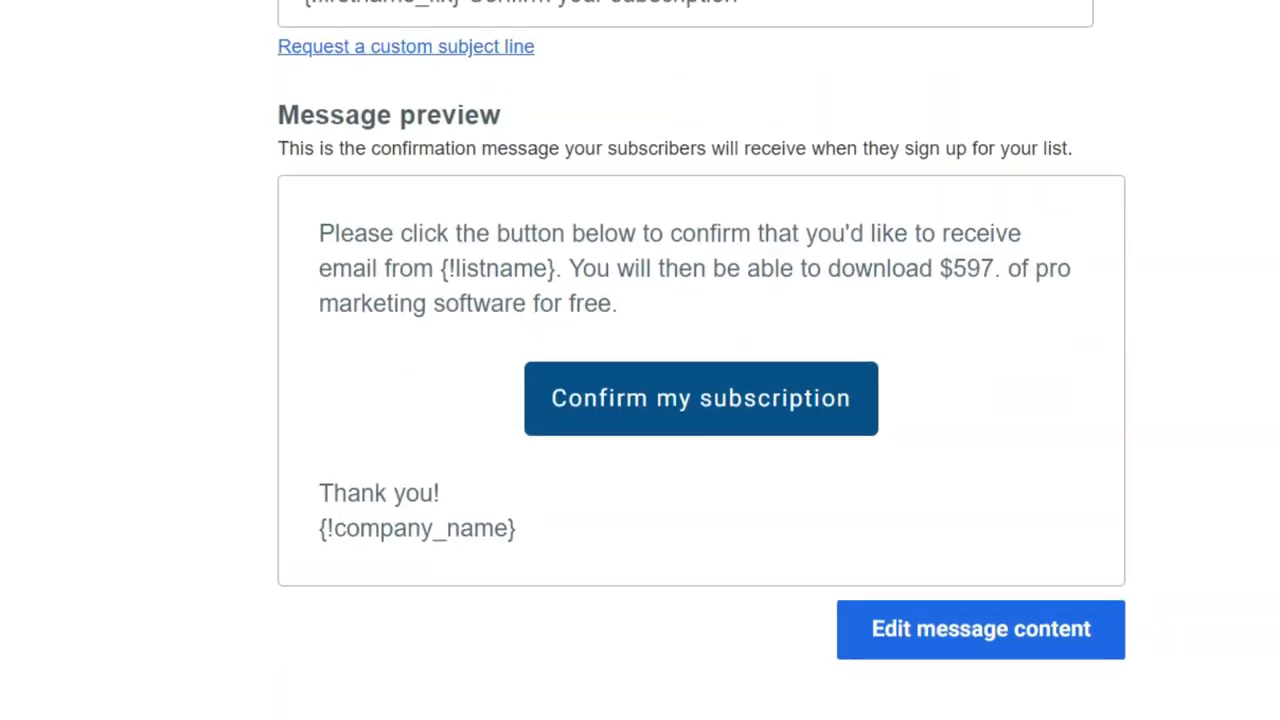
pyautogui.scroll(3)
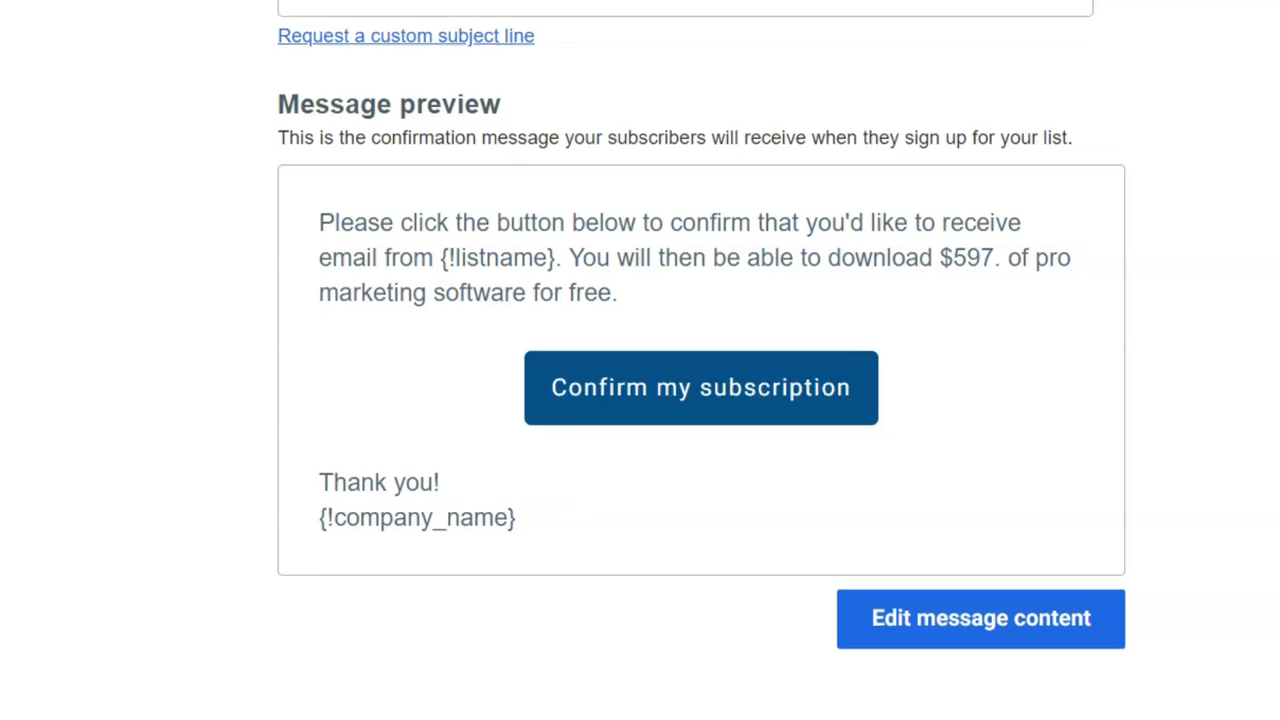
pyautogui.scroll(-3)
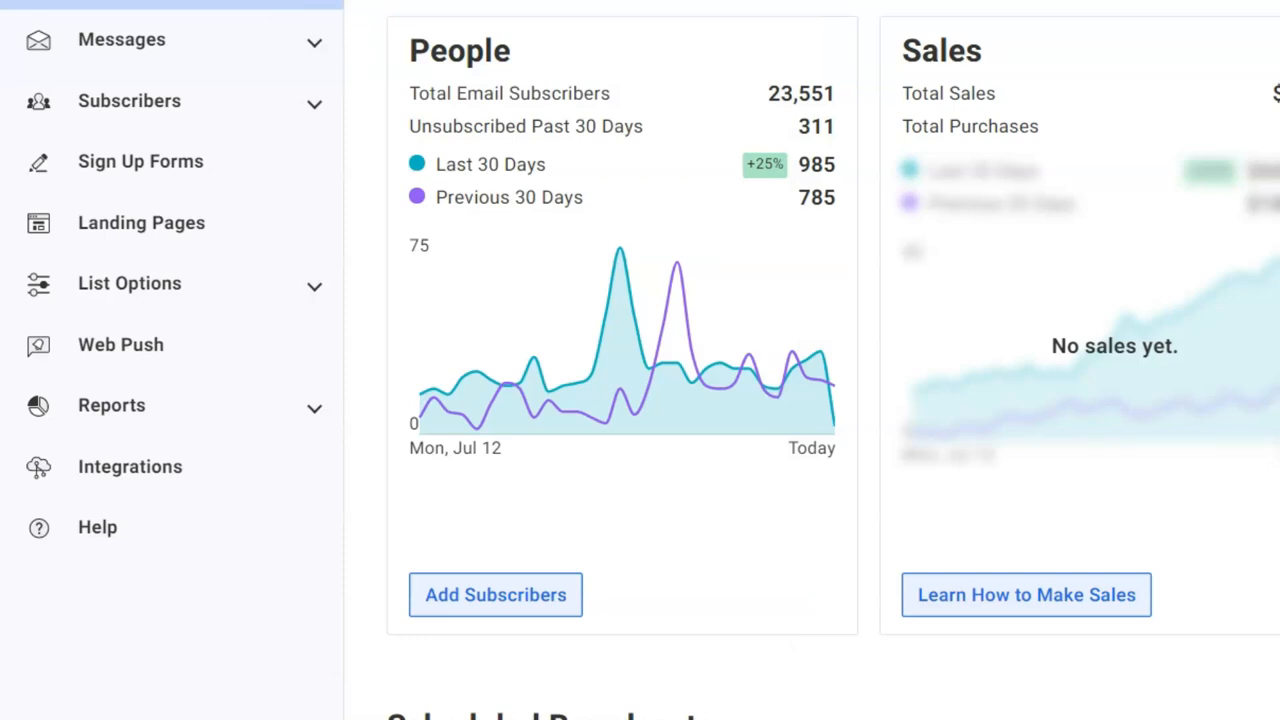
pyautogui.moveTo(305, 48)
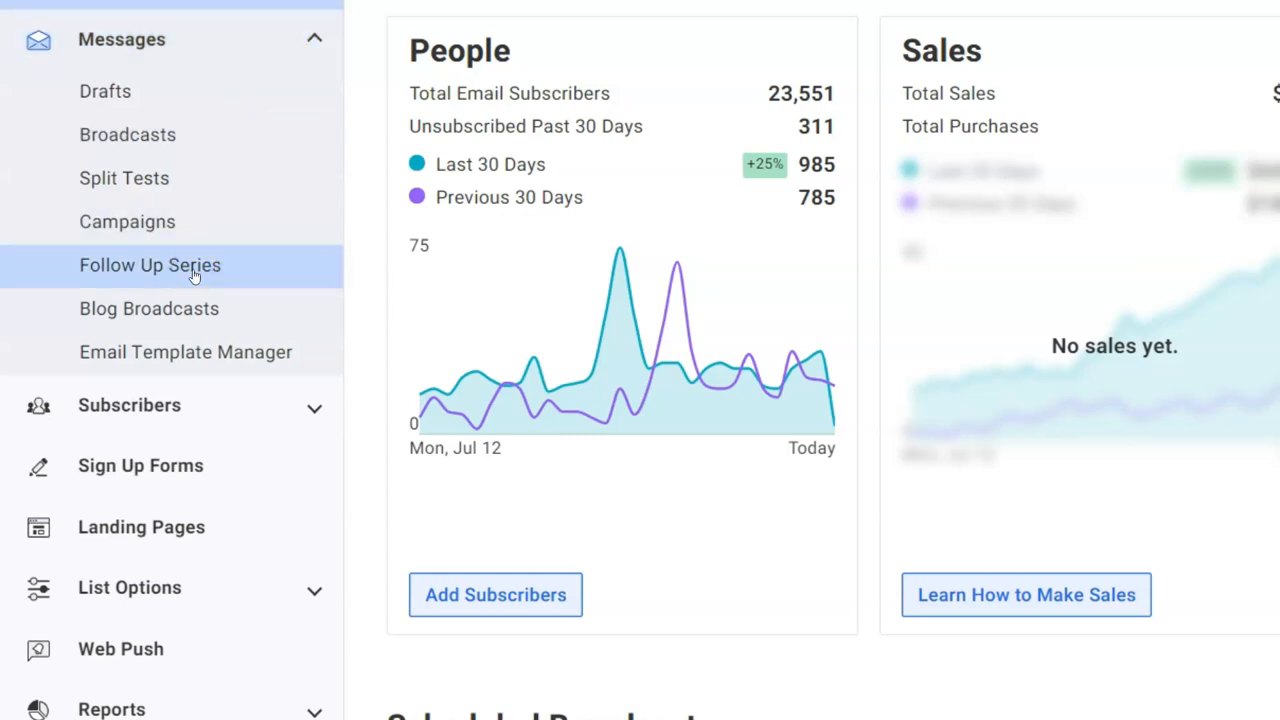
# - Open Messages > Follow Up Series and choose the HTML Editor for a new message
pyautogui.click(150, 265)
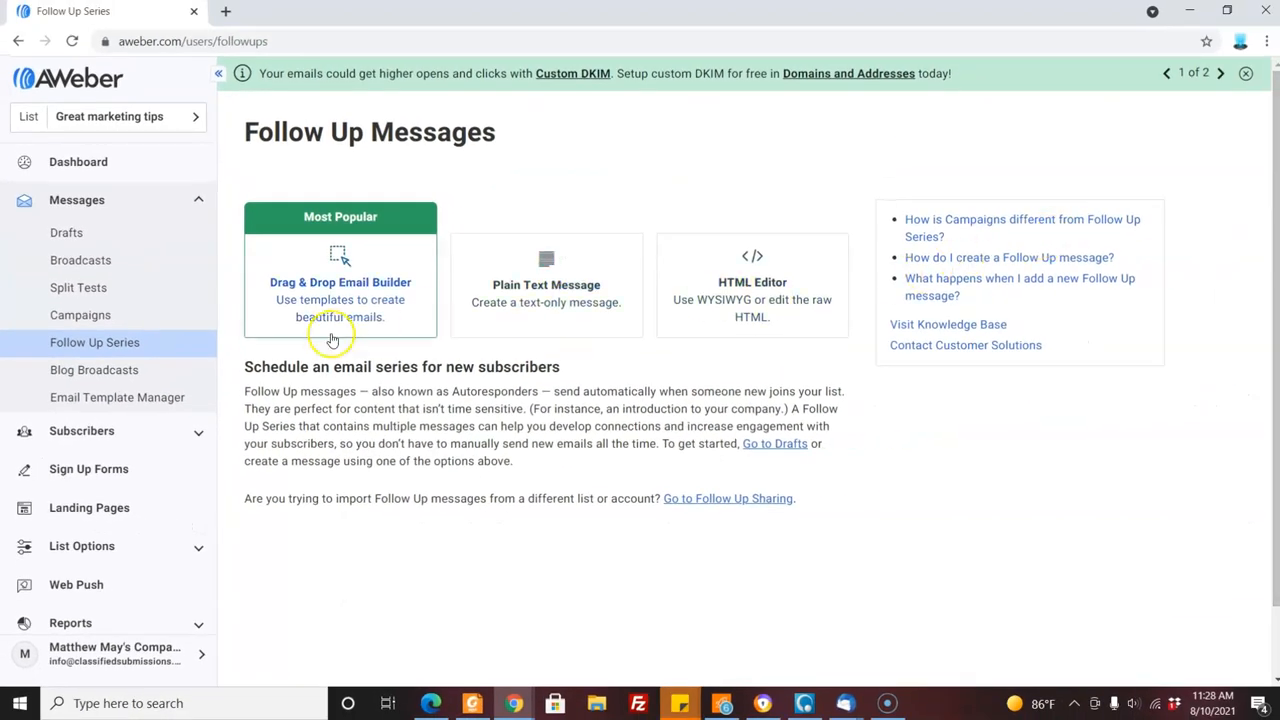
pyautogui.moveTo(334, 322)
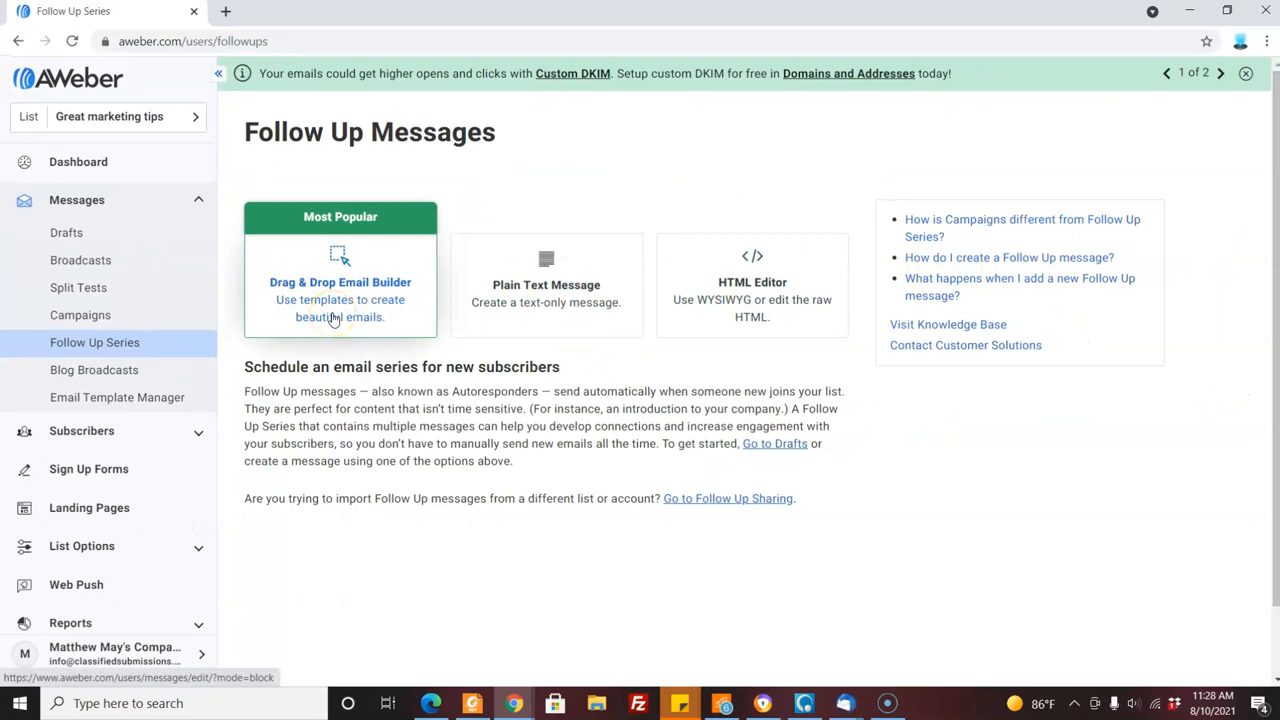
pyautogui.moveTo(752, 300)
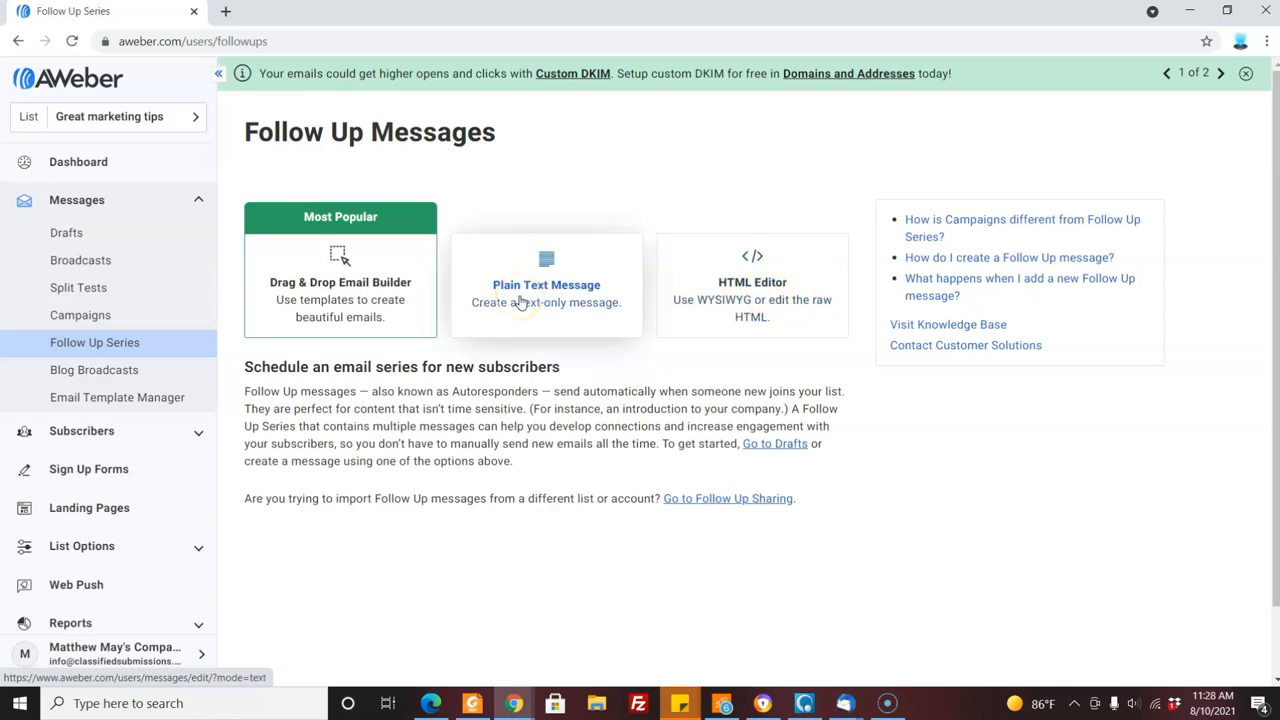
pyautogui.click(752, 285)
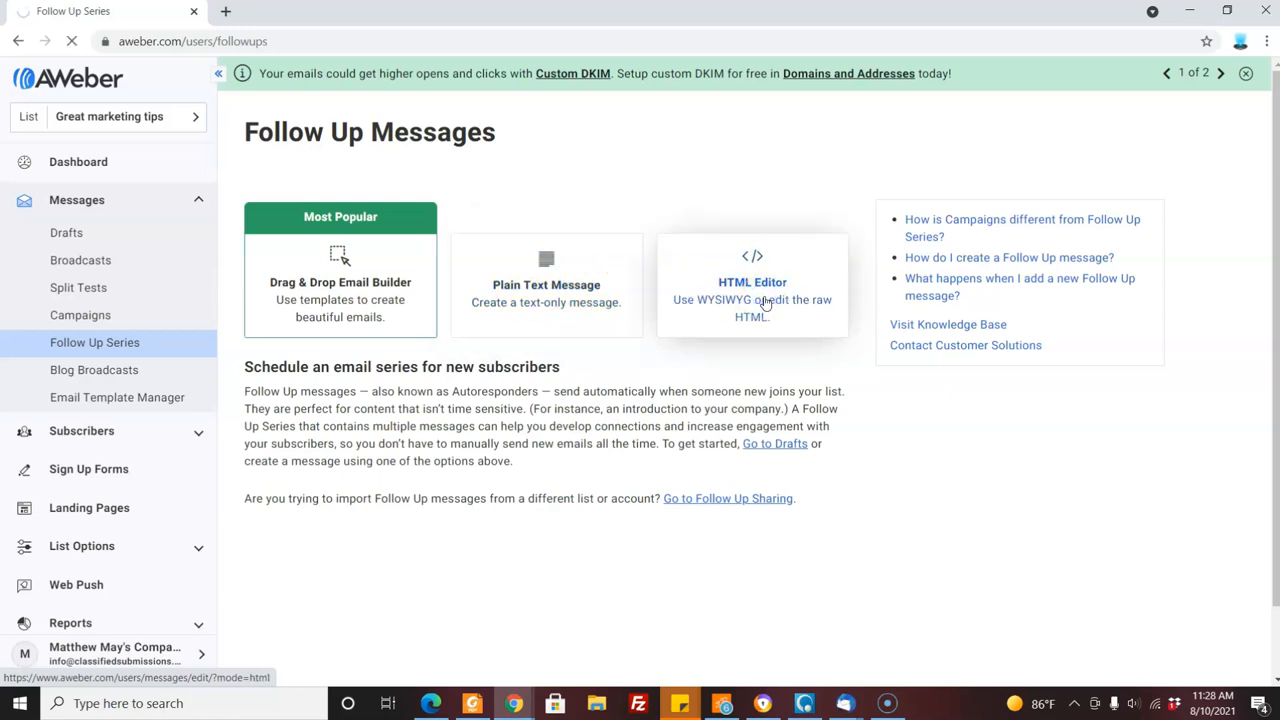
# - Start a new HTML message with subject '{!firstname_fix}, Welcome to my newsletter'
pyautogui.click(752, 282)
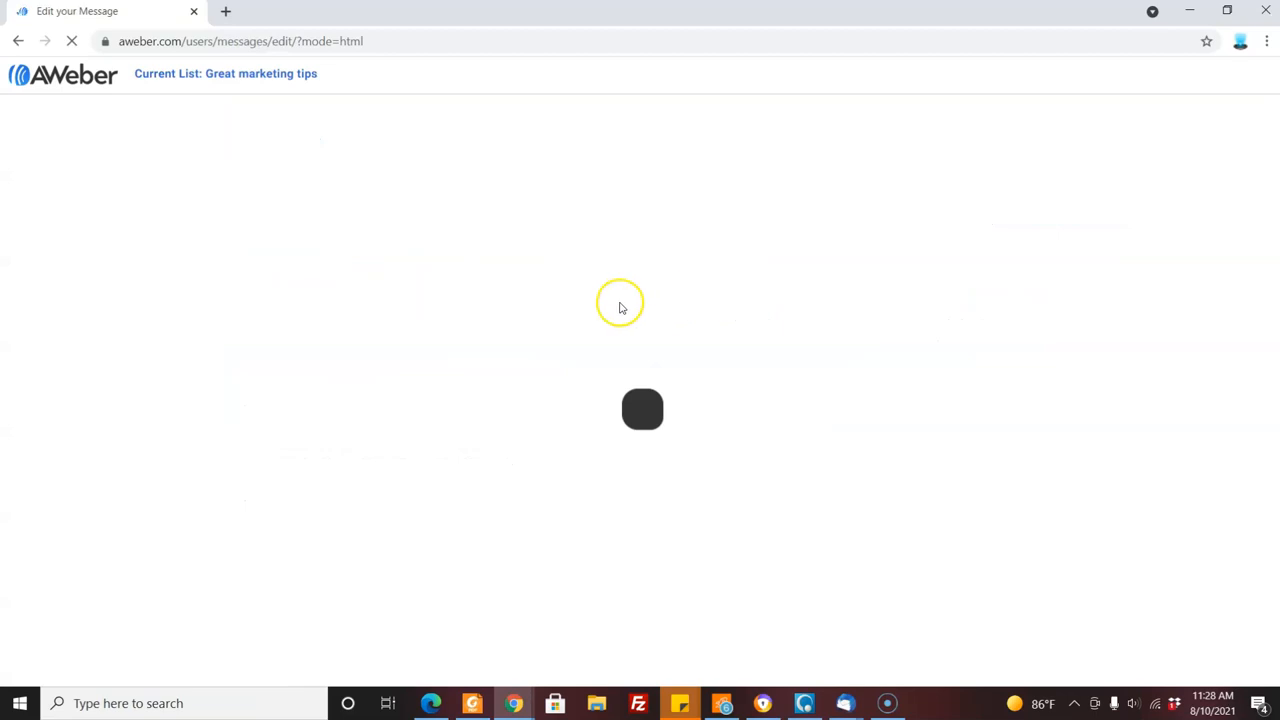
pyautogui.moveTo(448, 276)
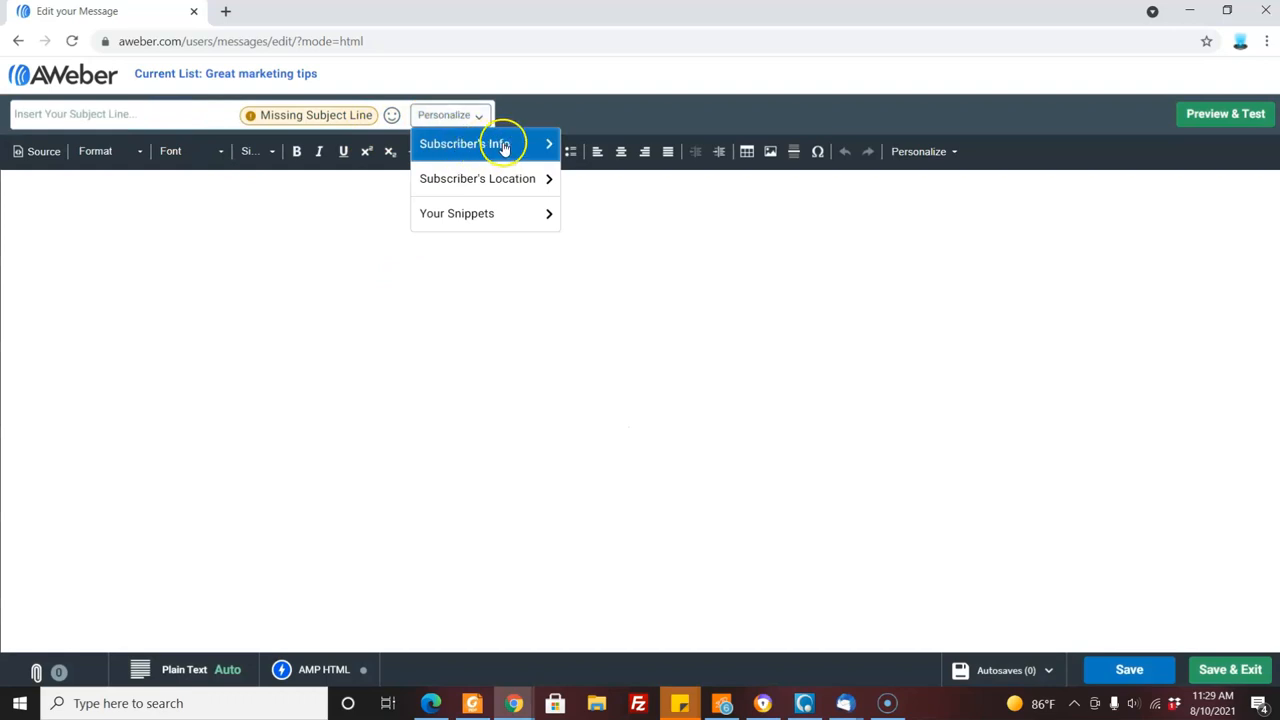
pyautogui.click(461, 143)
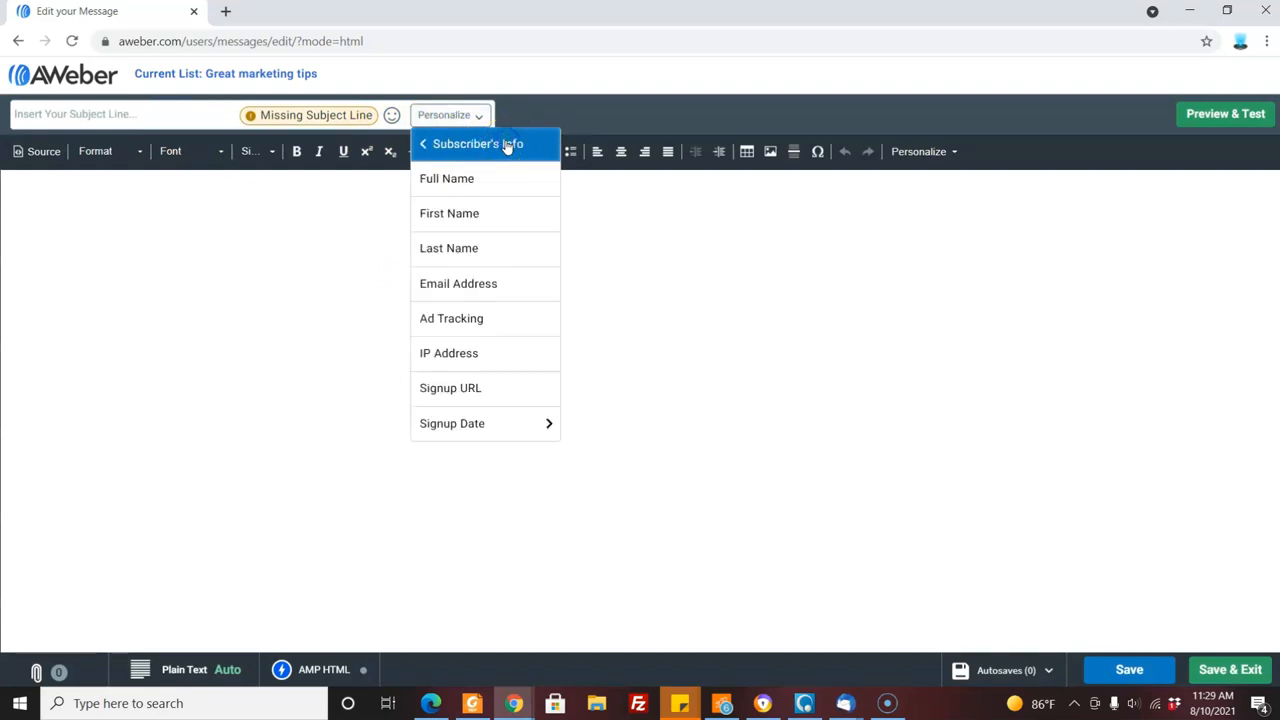
pyautogui.click(449, 213)
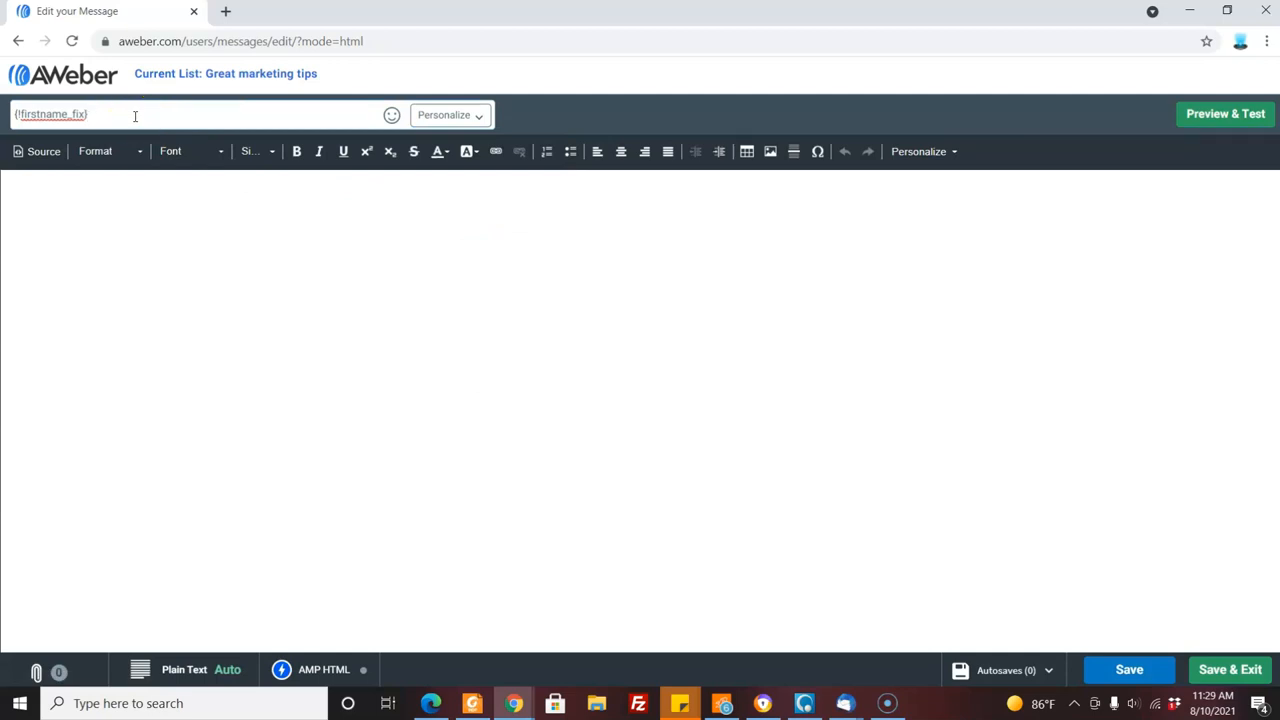
pyautogui.write(', Welcome')
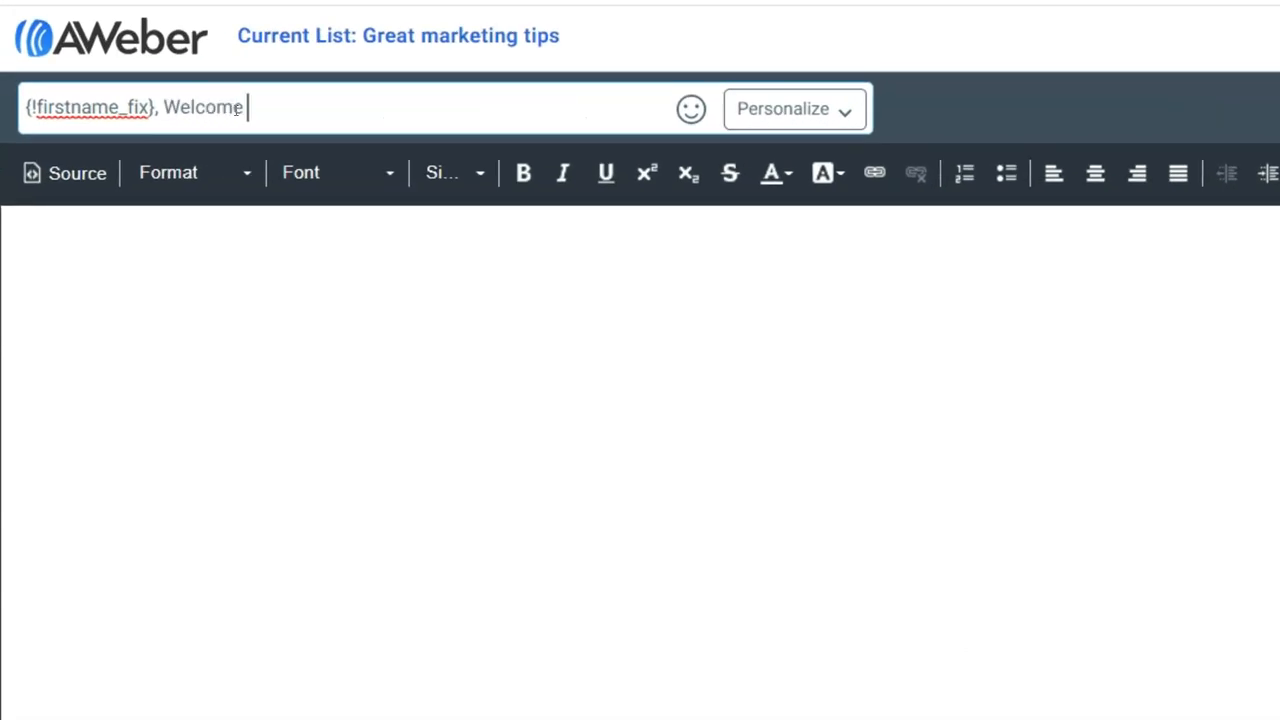
pyautogui.write('to my newsle')
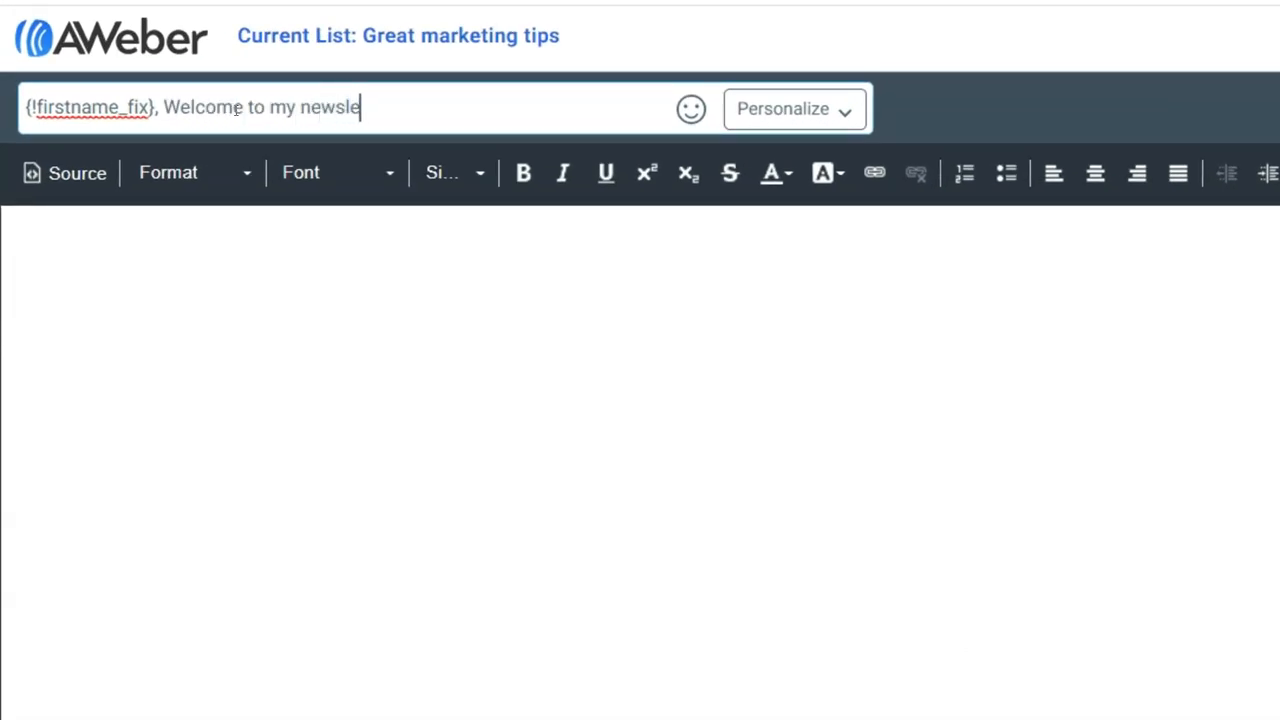
pyautogui.write('tter')
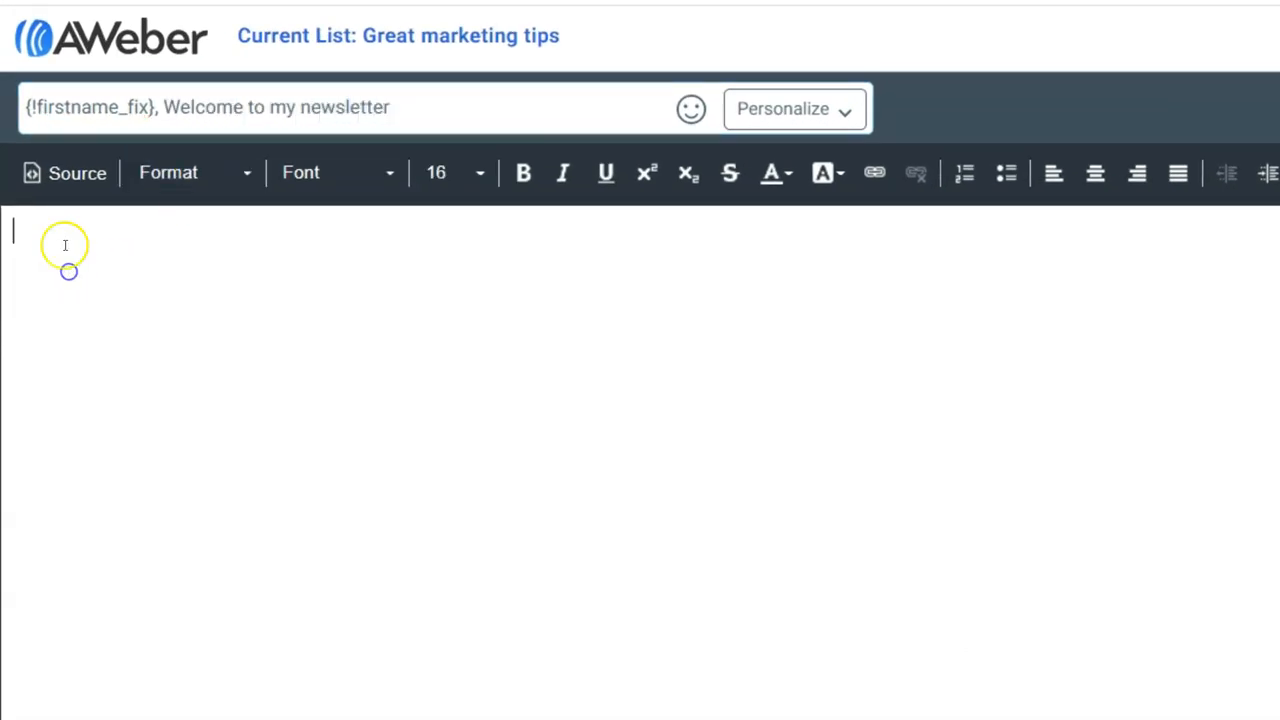
# - Insert a second First Name tag into the subject and select it
pyautogui.click(793, 108)
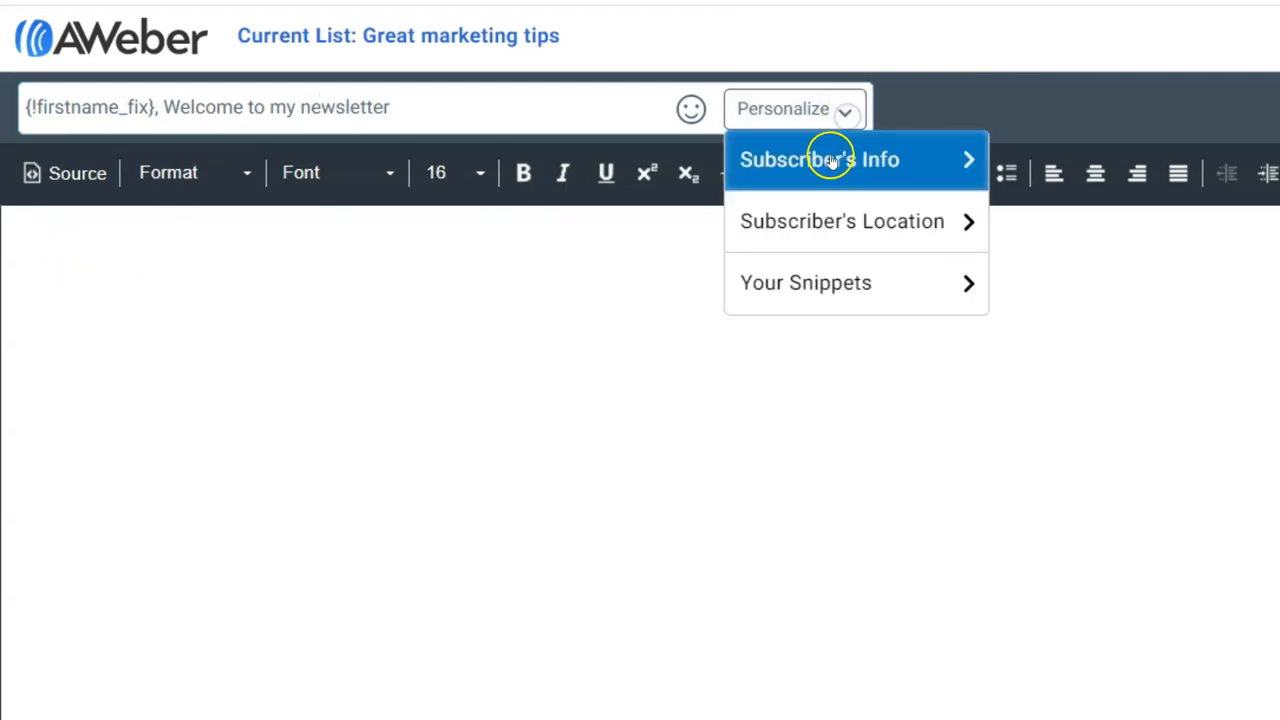
pyautogui.click(820, 159)
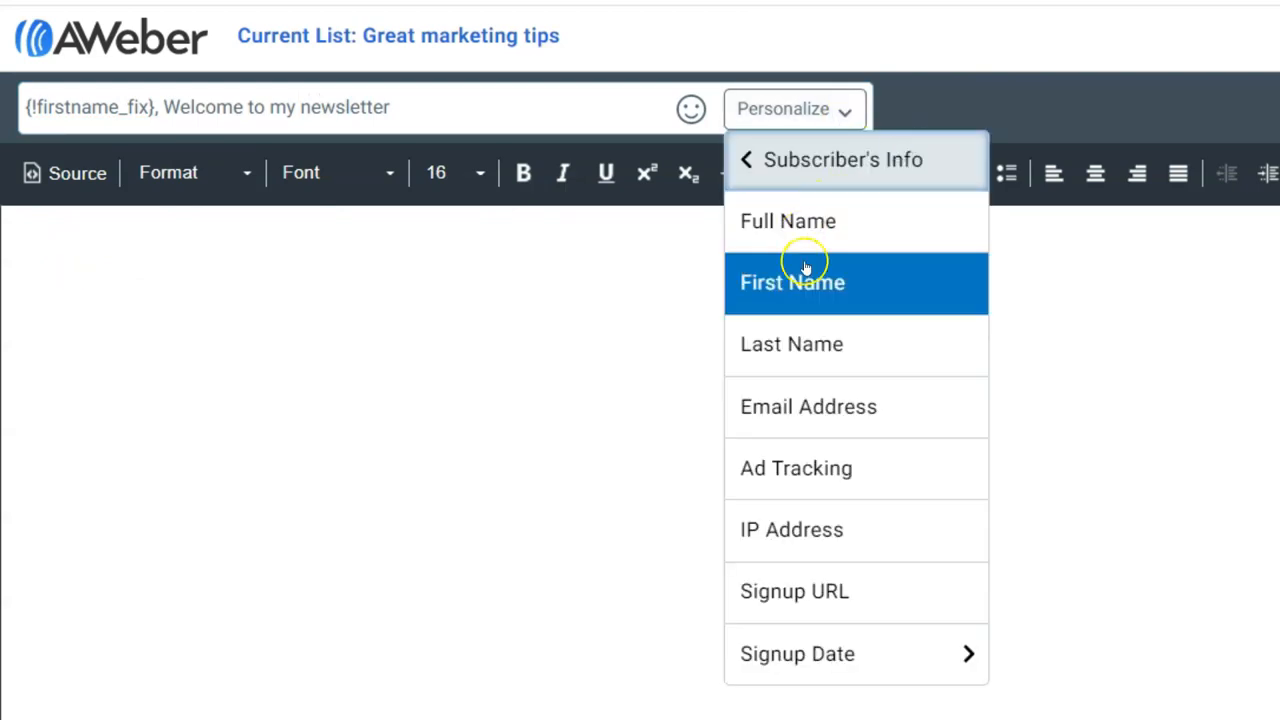
pyautogui.click(792, 282)
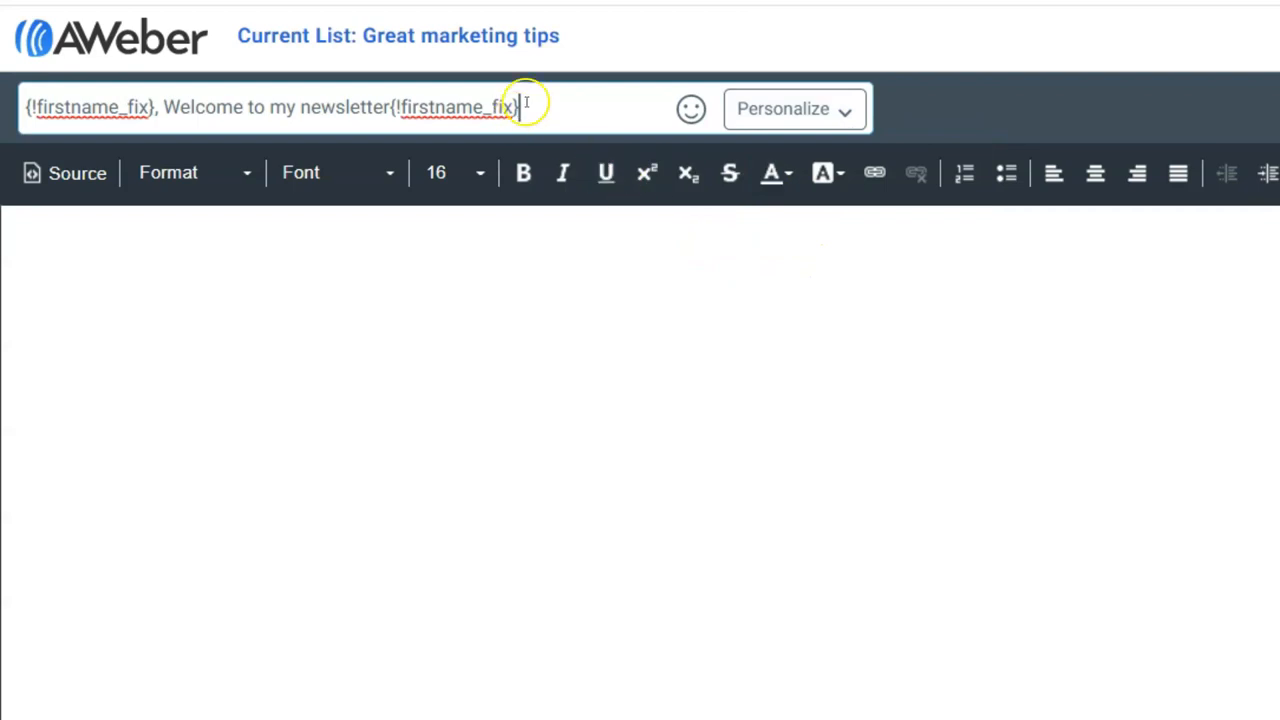
pyautogui.doubleClick(454, 107)
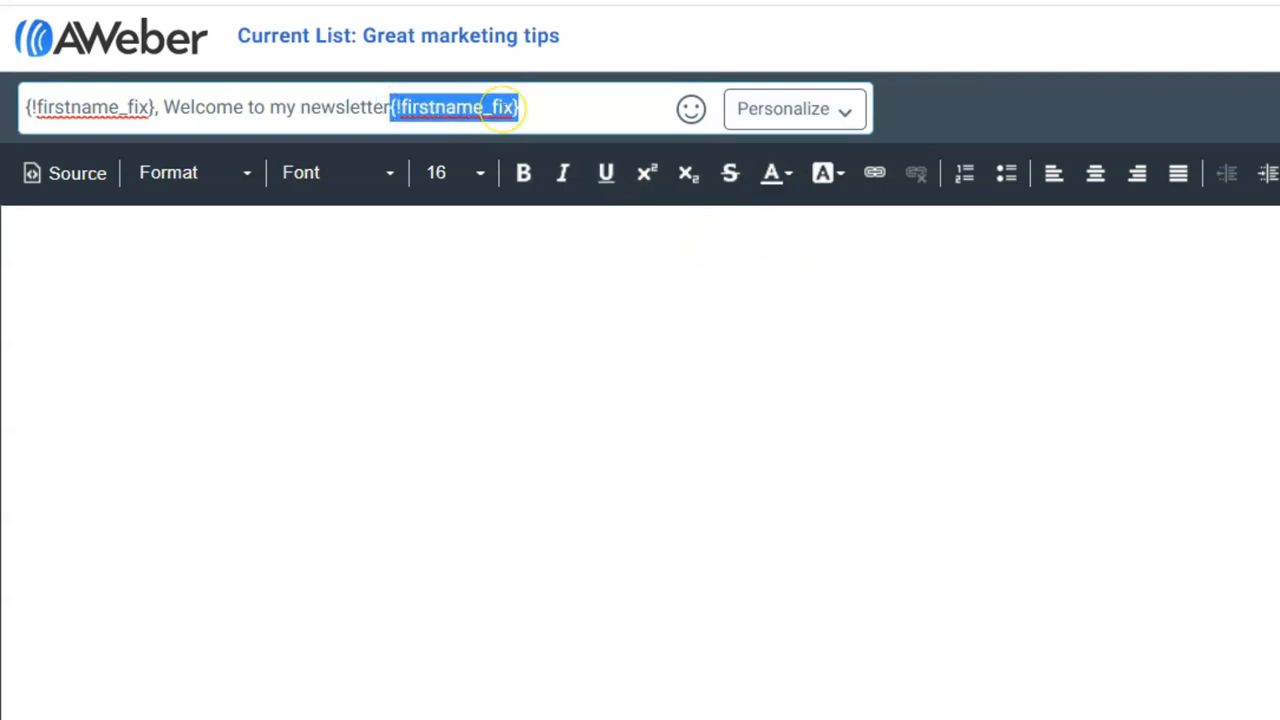
# - Move the extra first-name tag into the body, adding ', Welcome to my newsletter.' and 'Here is my free software.'
pyautogui.press('Delete')
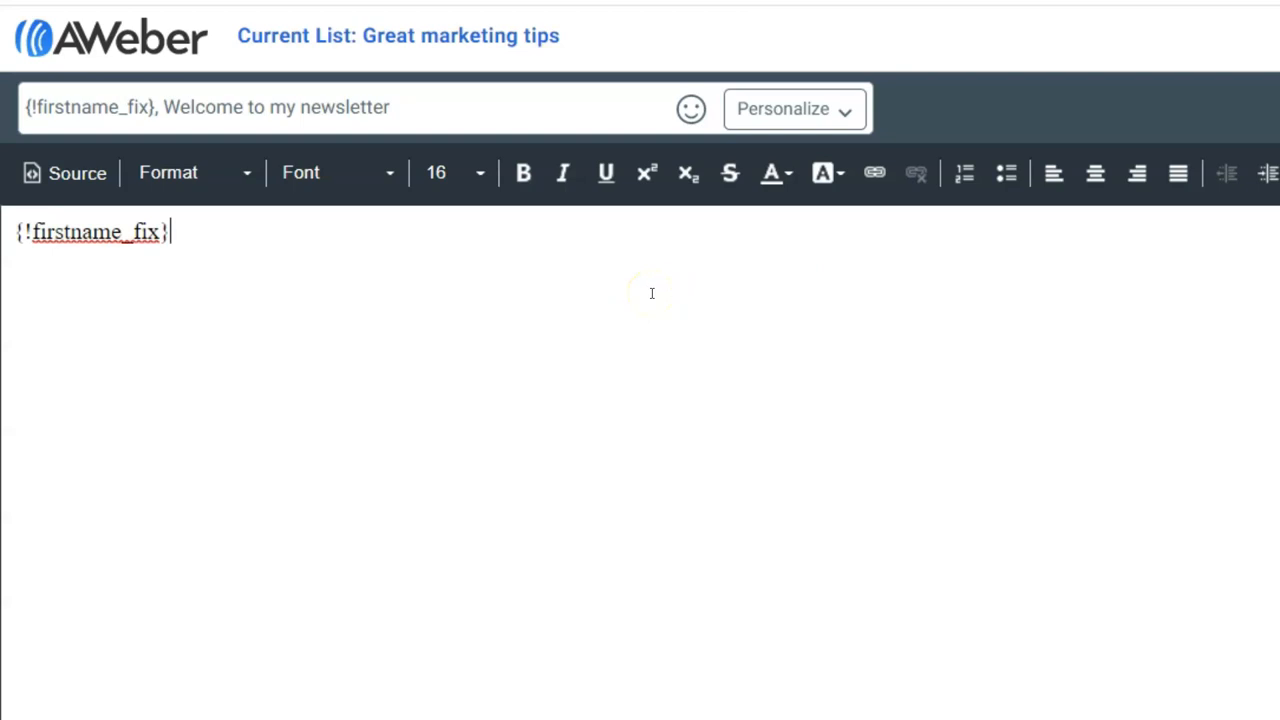
pyautogui.write(', Wel')
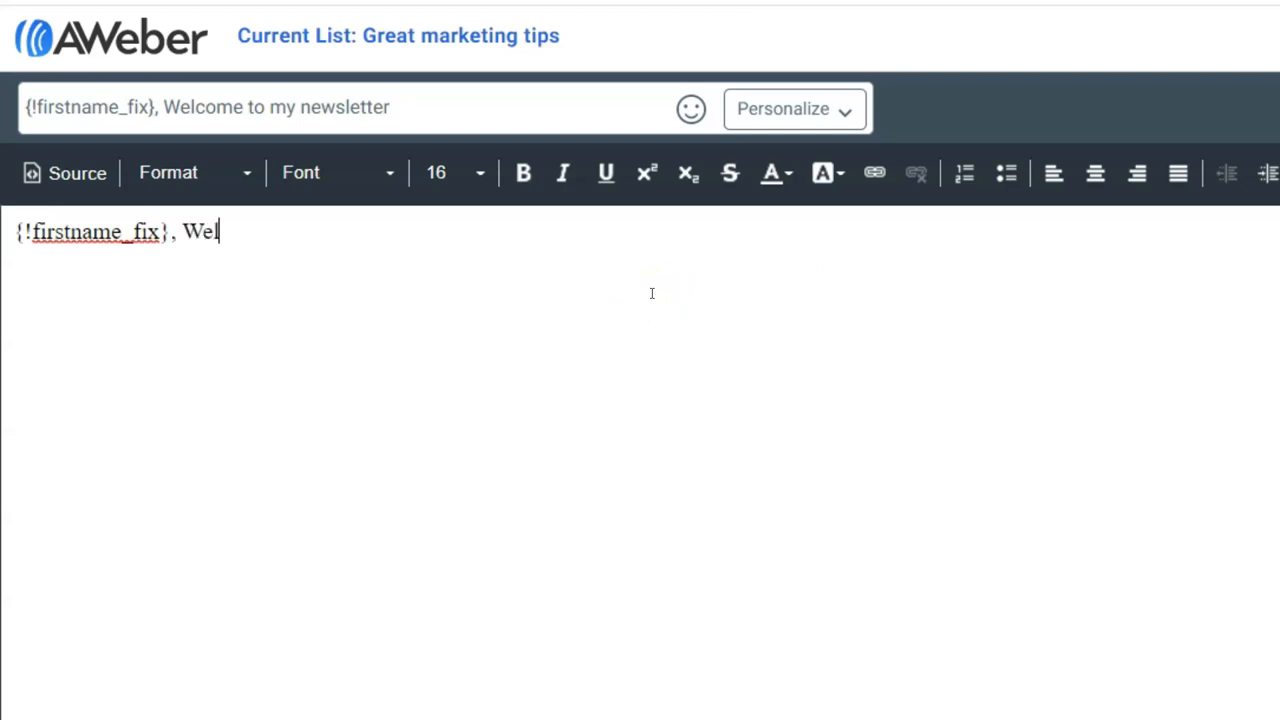
pyautogui.write('come to my new')
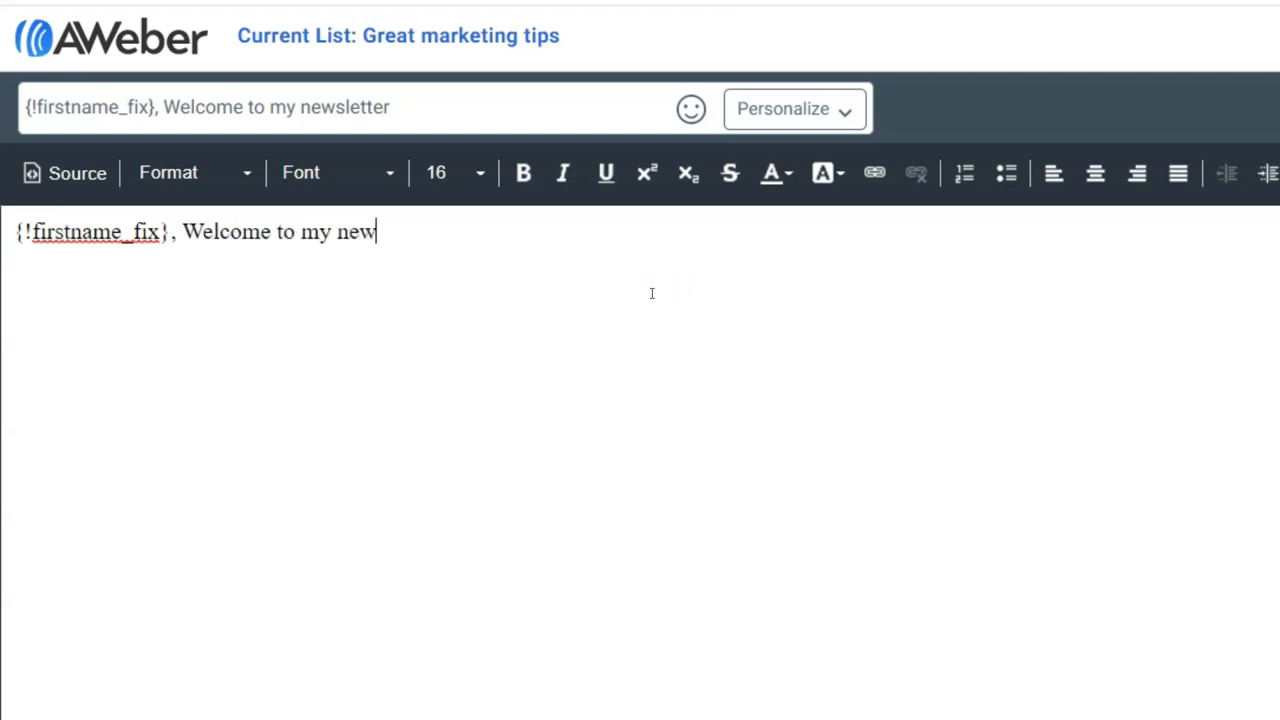
pyautogui.write('sletter.')
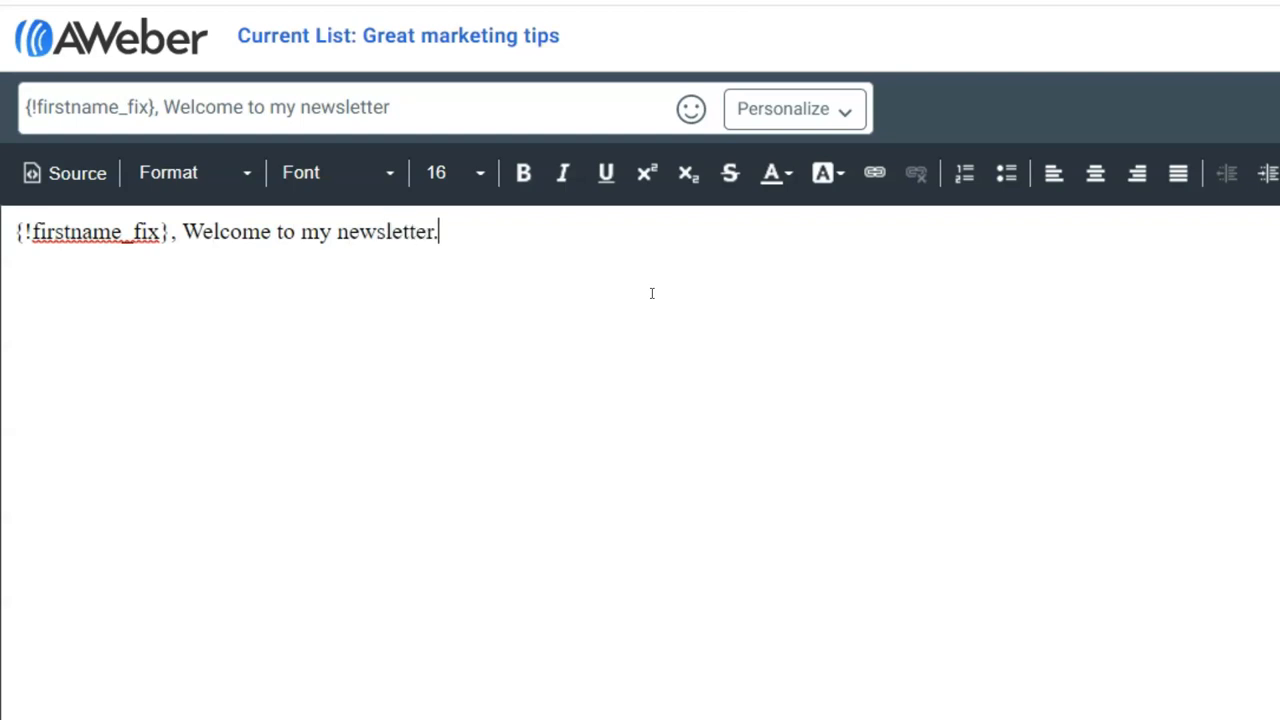
pyautogui.write('Here is m')
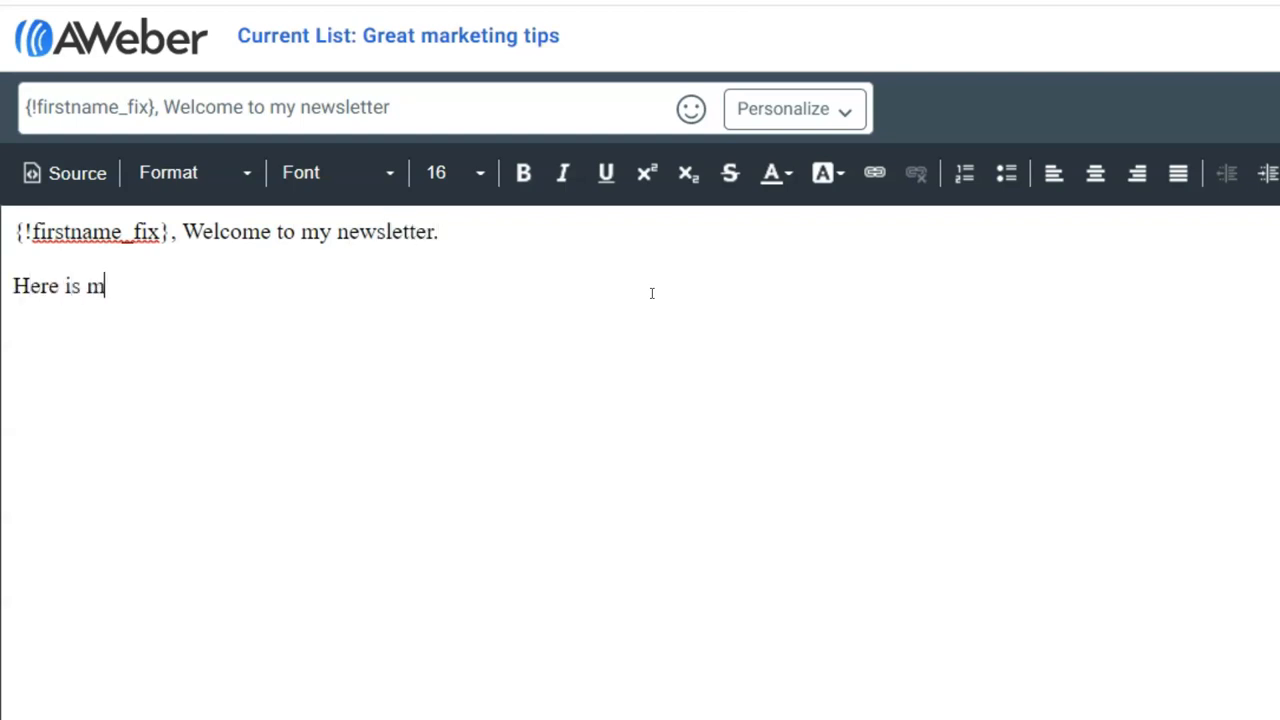
pyautogui.write('y free softw')
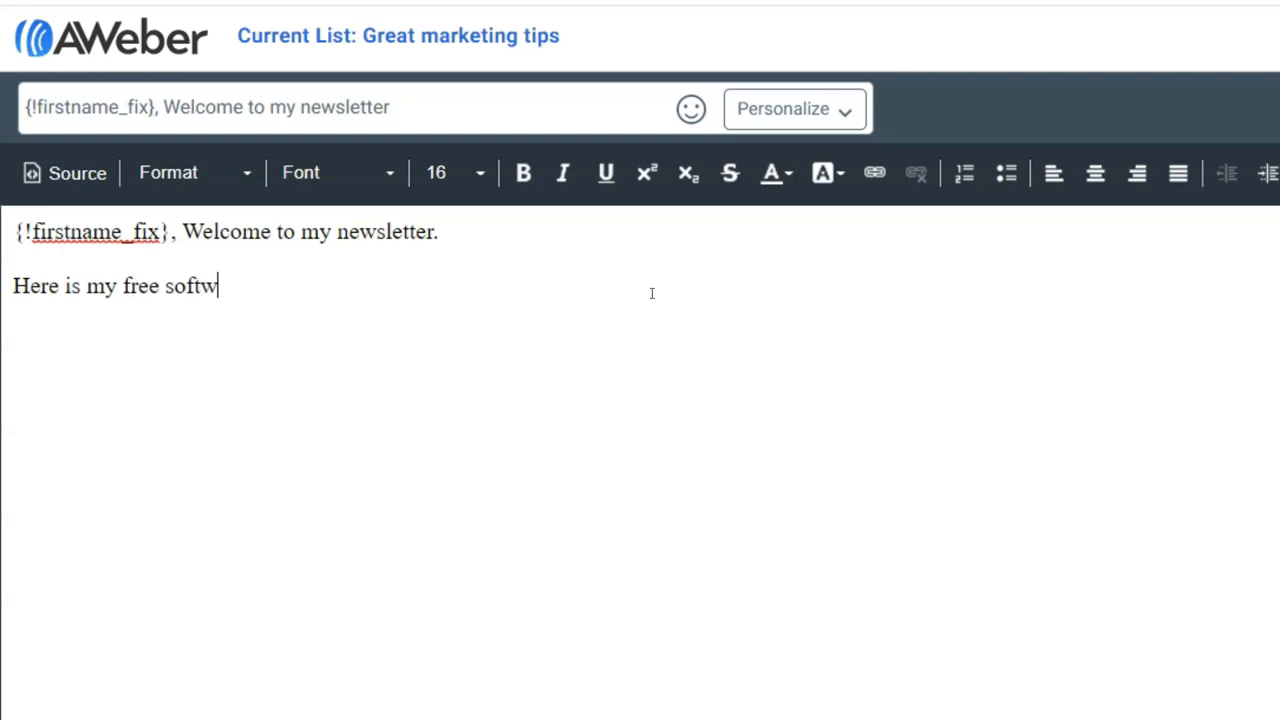
pyautogui.write('are.')
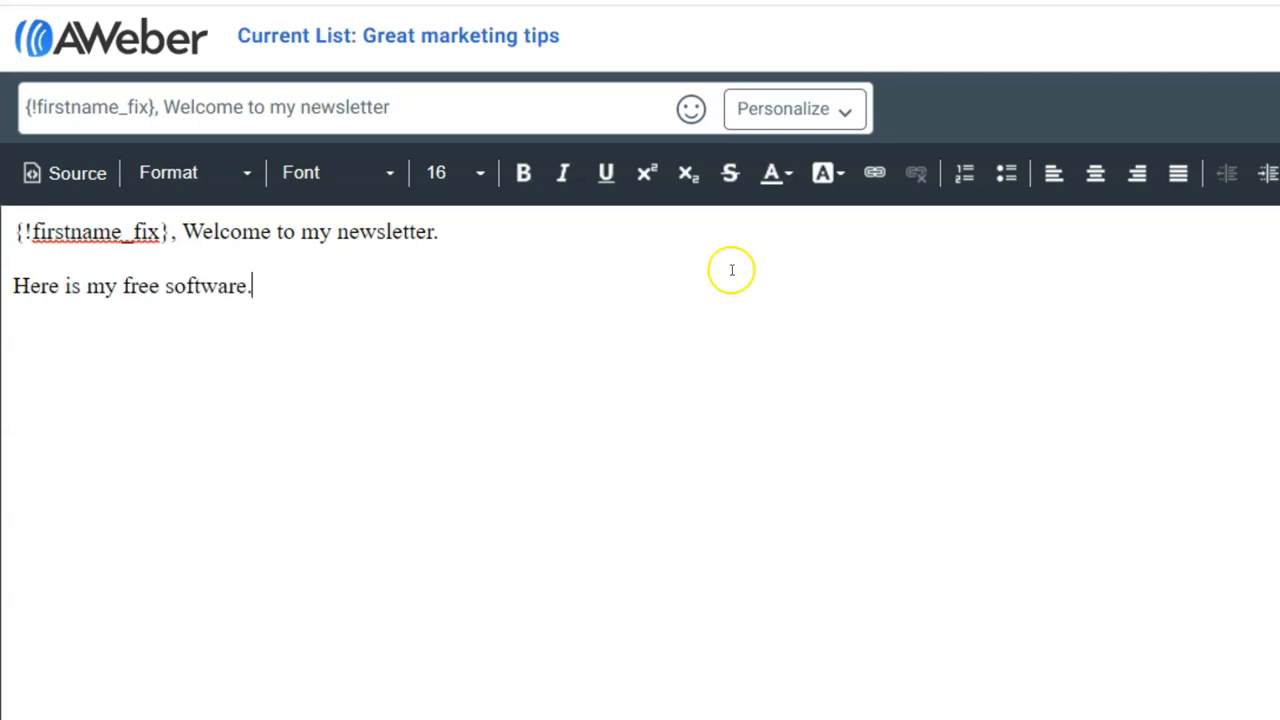
pyautogui.moveTo(731, 270)
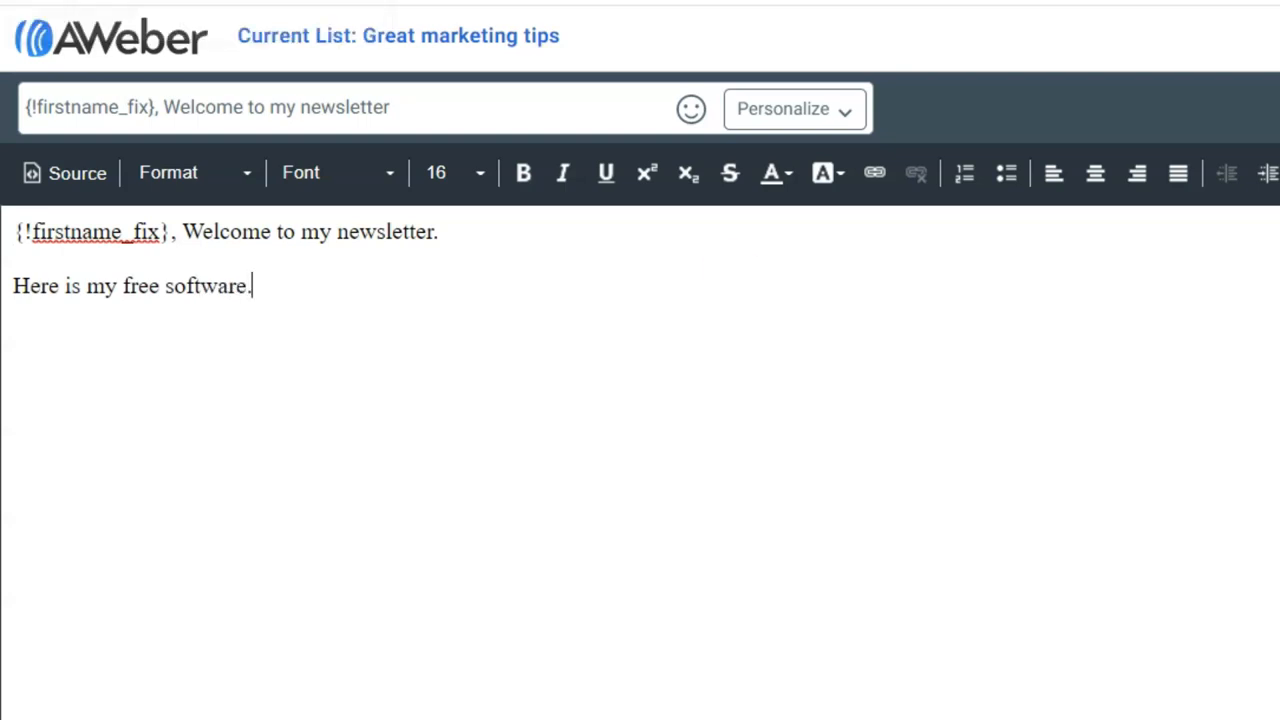
pyautogui.moveTo(577, 250)
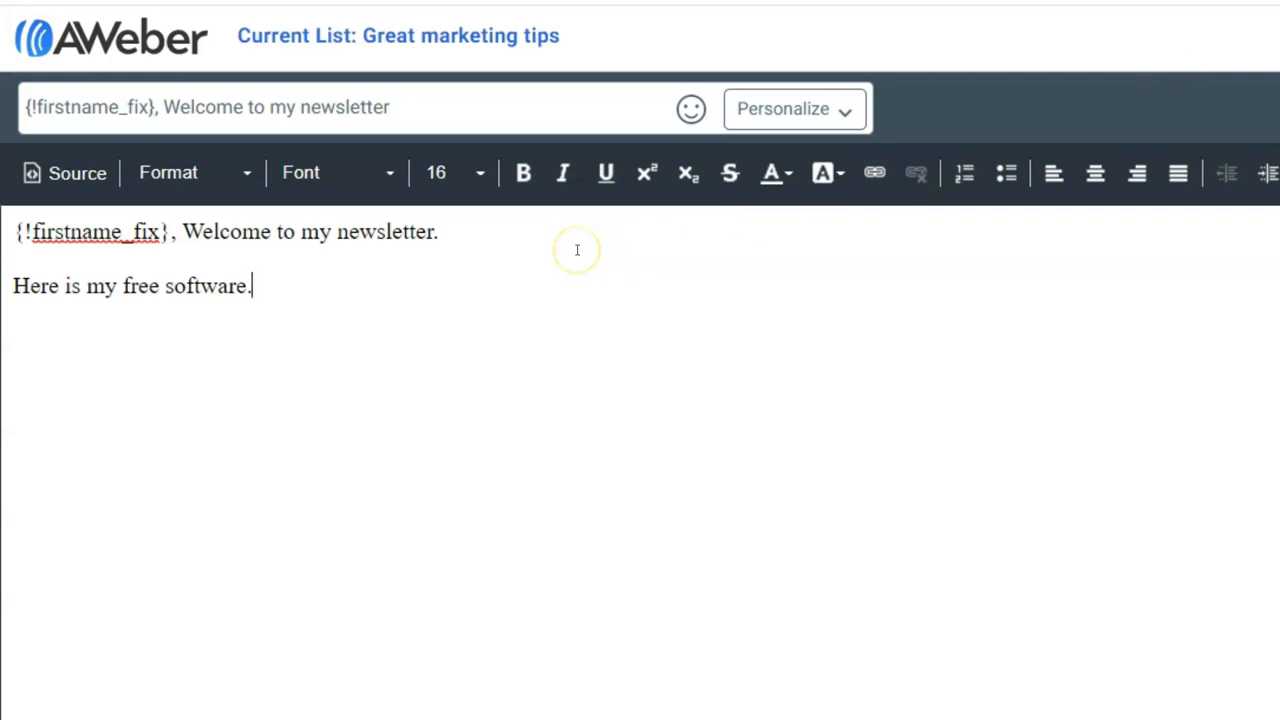
pyautogui.moveTo(577, 249)
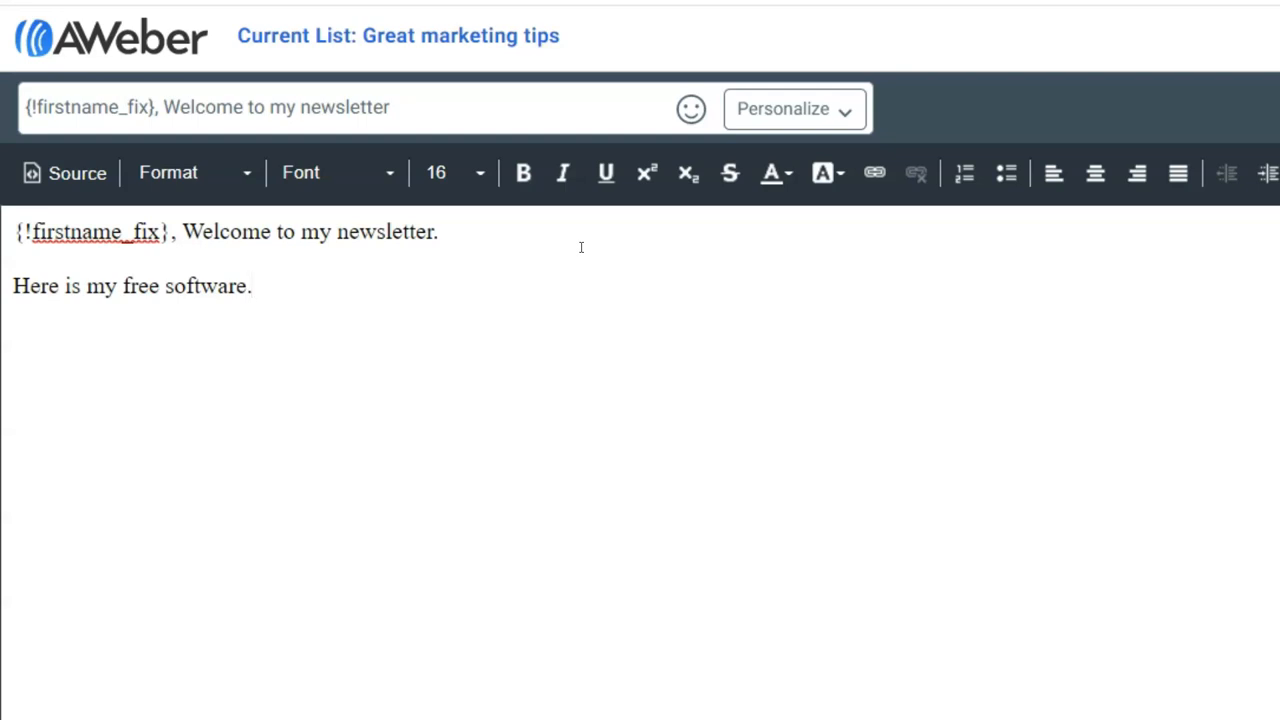
pyautogui.click(253, 286)
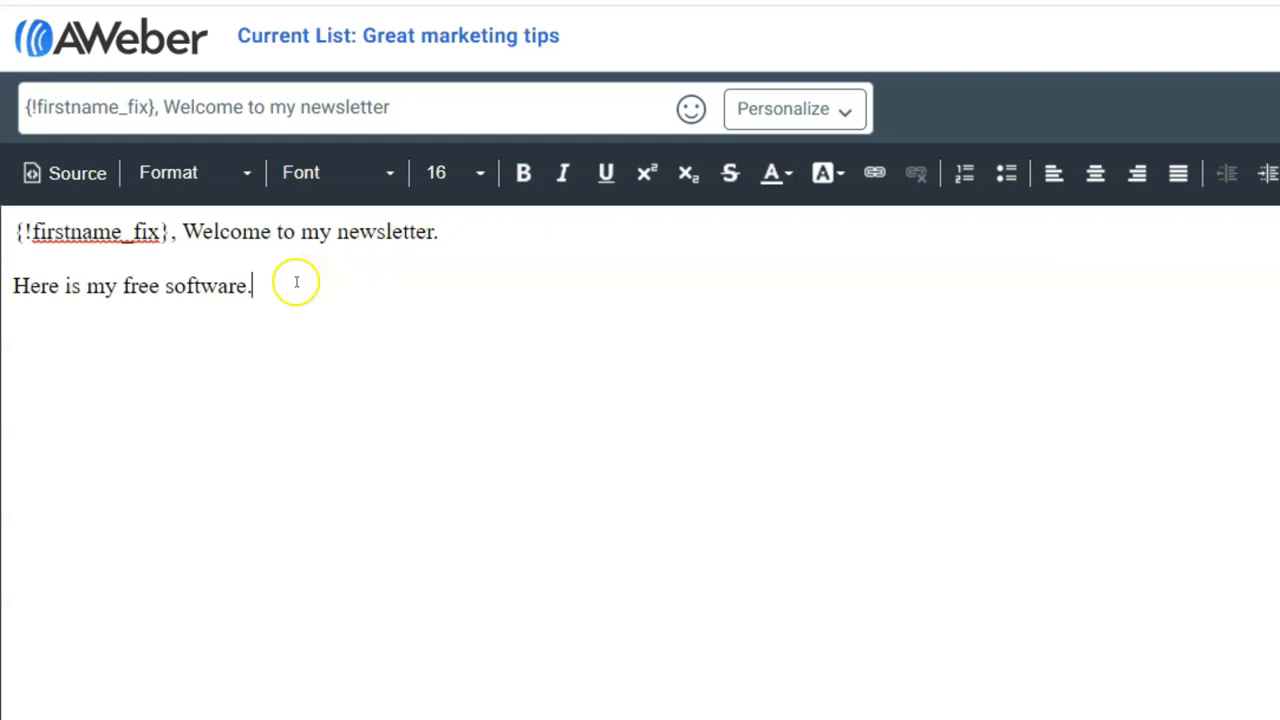
pyautogui.tripleClick(130, 286)
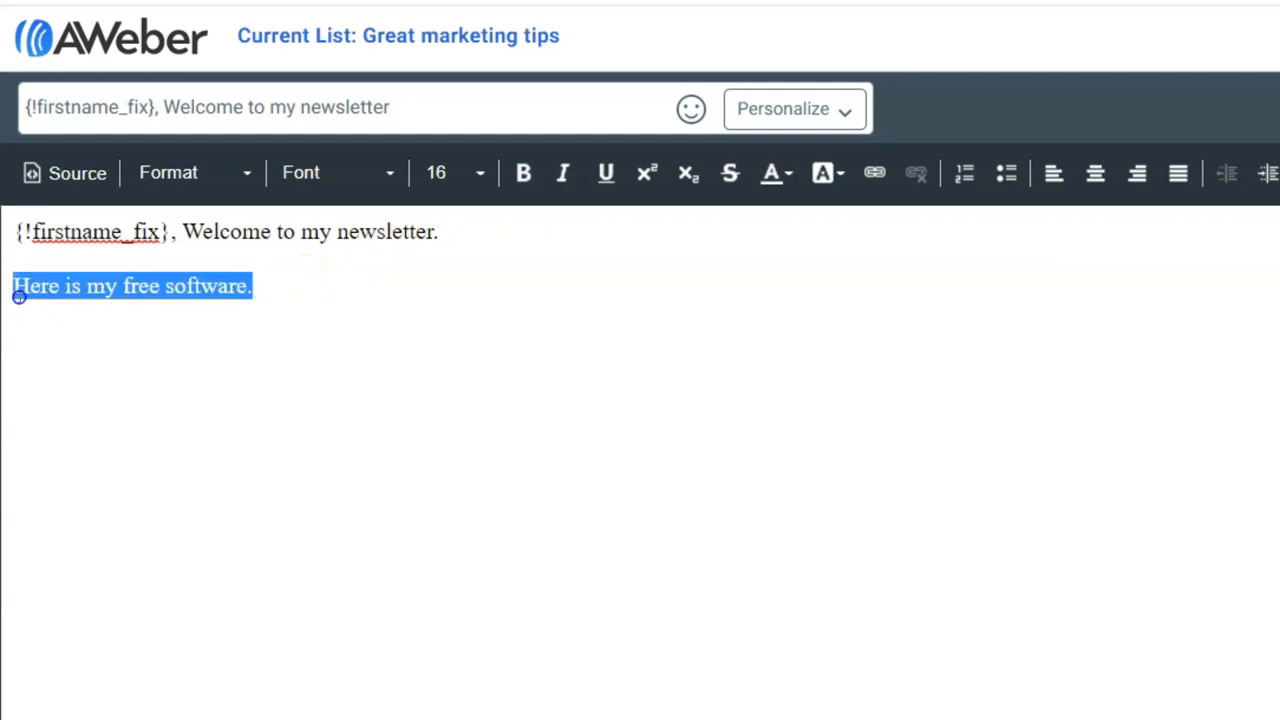
pyautogui.click(873, 173)
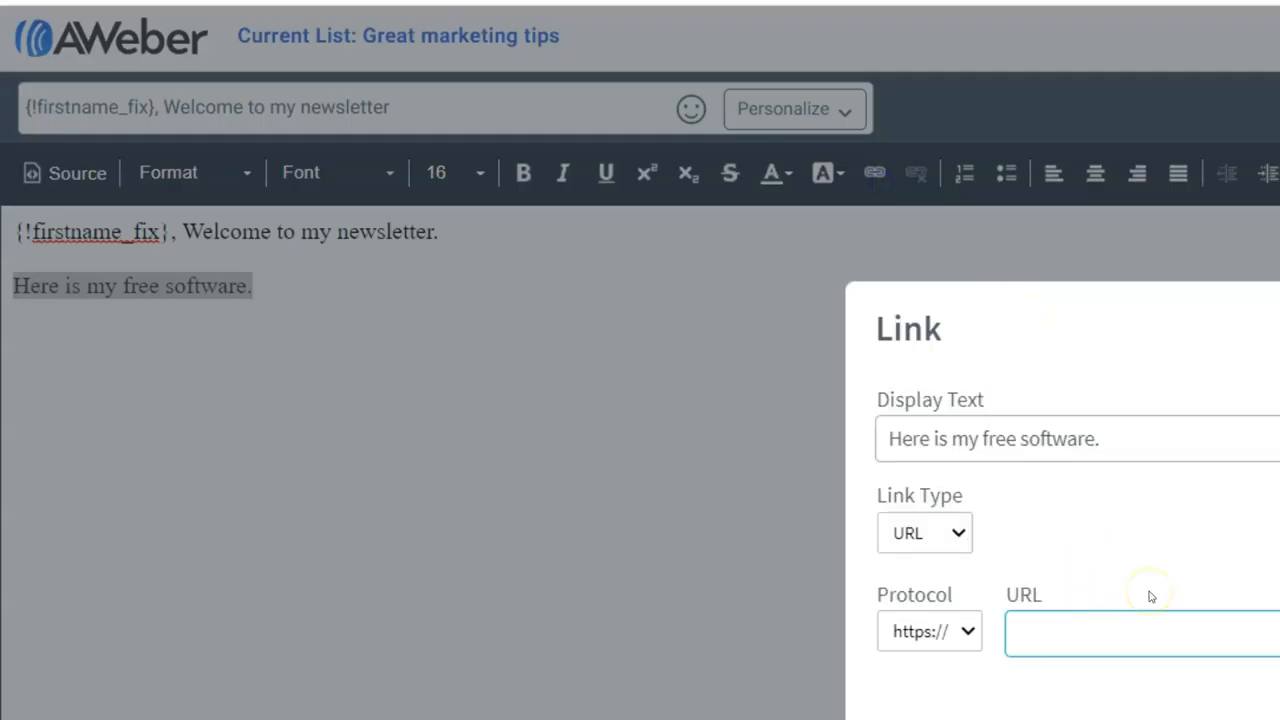
pyautogui.write('www.')
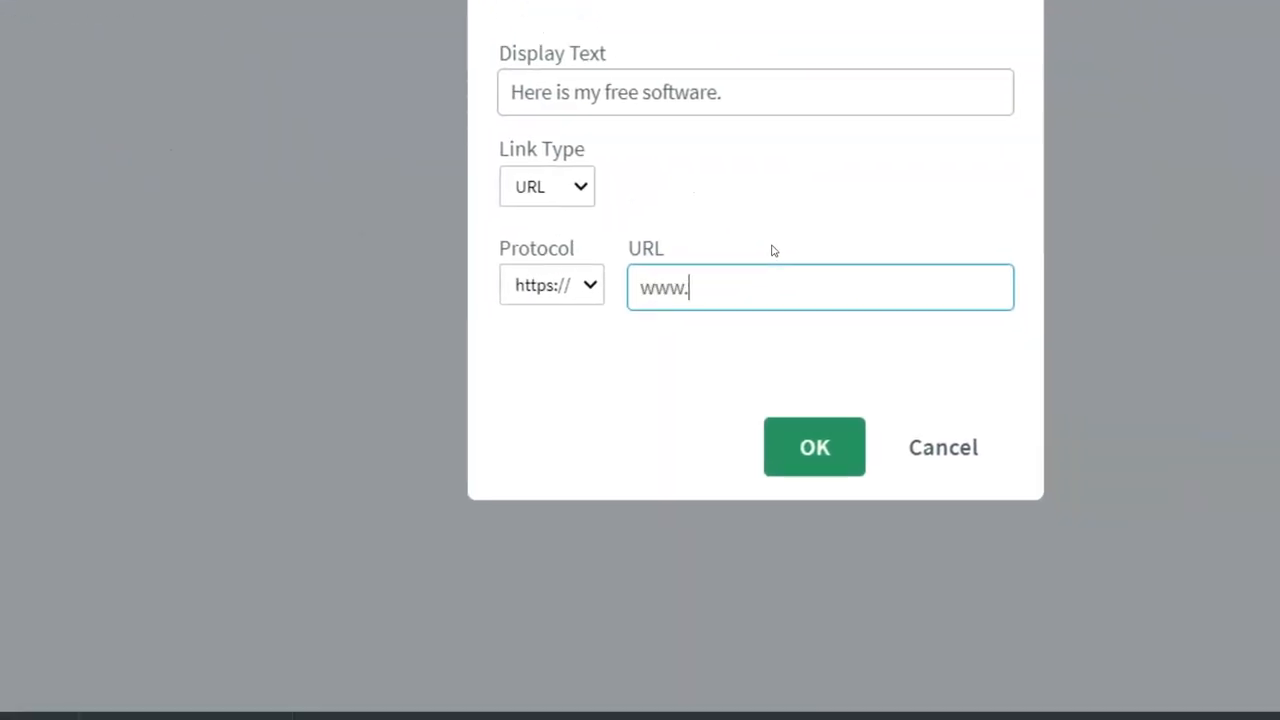
pyautogui.write('coolmarketingso')
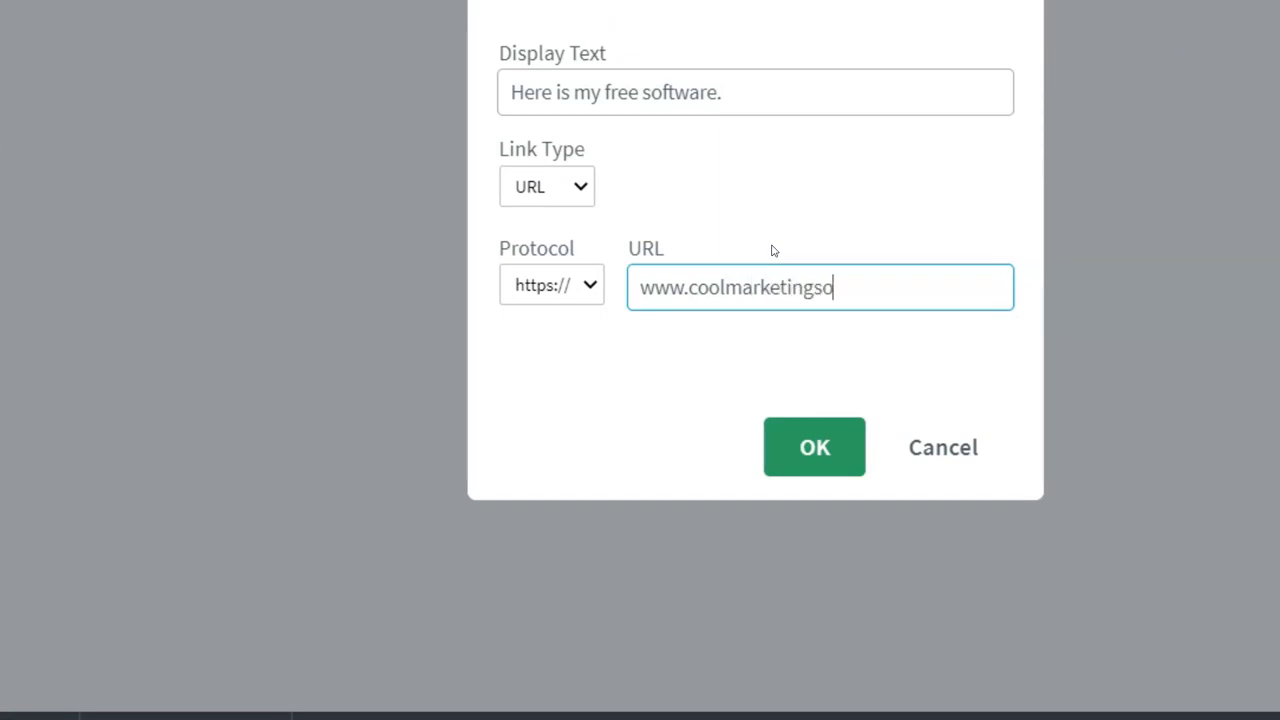
pyautogui.write('ftware.com')
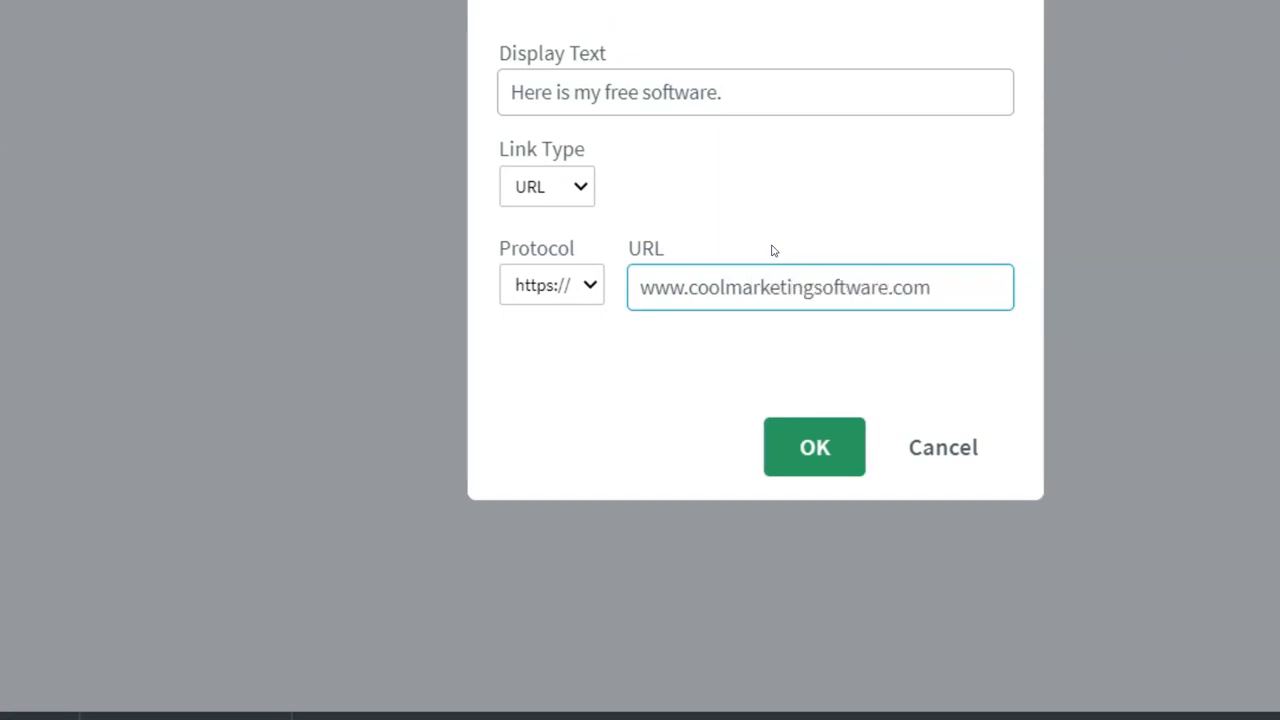
pyautogui.click(814, 447)
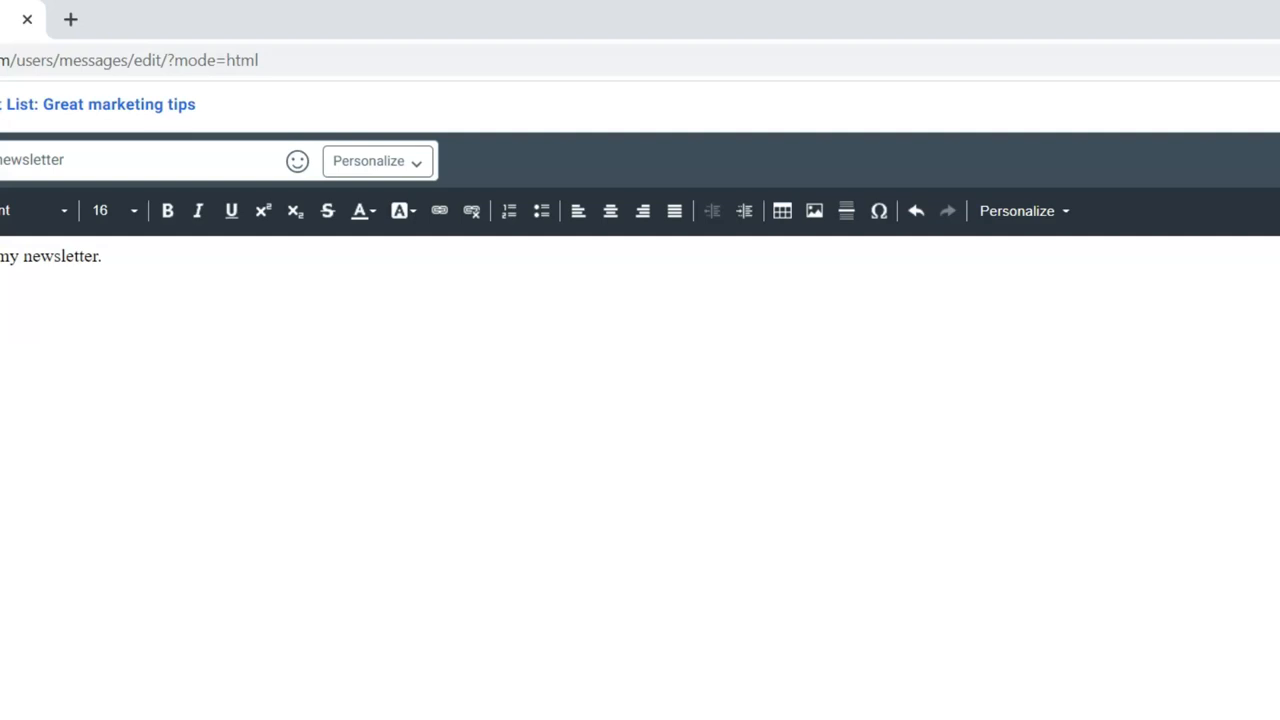
pyautogui.moveTo(1169, 667)
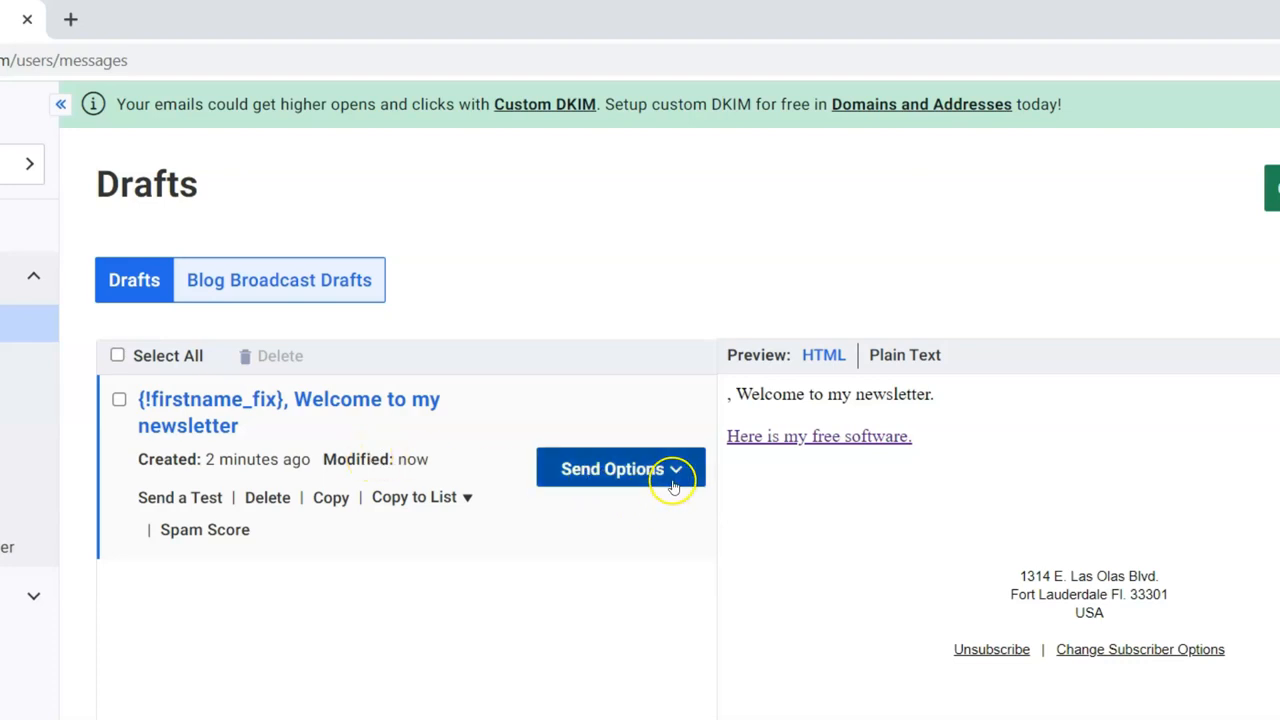
# - Open Send Options for the saved welcome draft
pyautogui.click(620, 468)
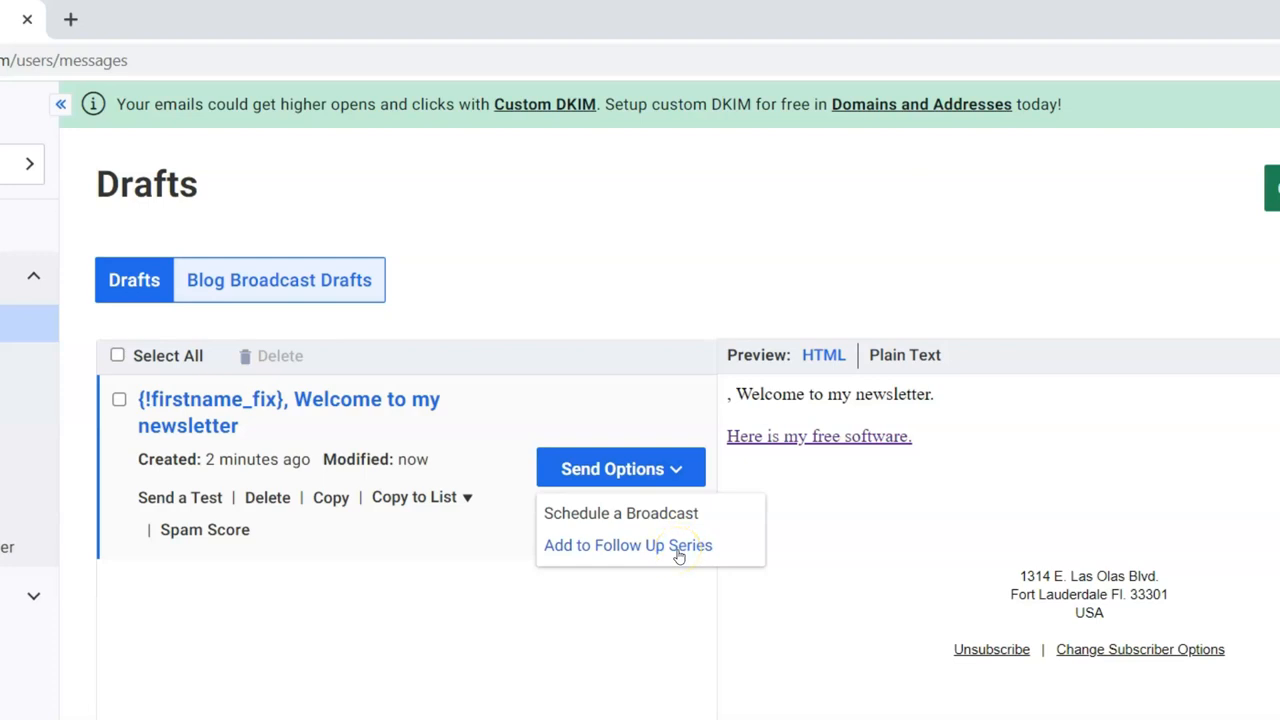
# - Add the welcome draft to the Follow Up Series as follow-up 1, keeping click tracking on
pyautogui.click(628, 545)
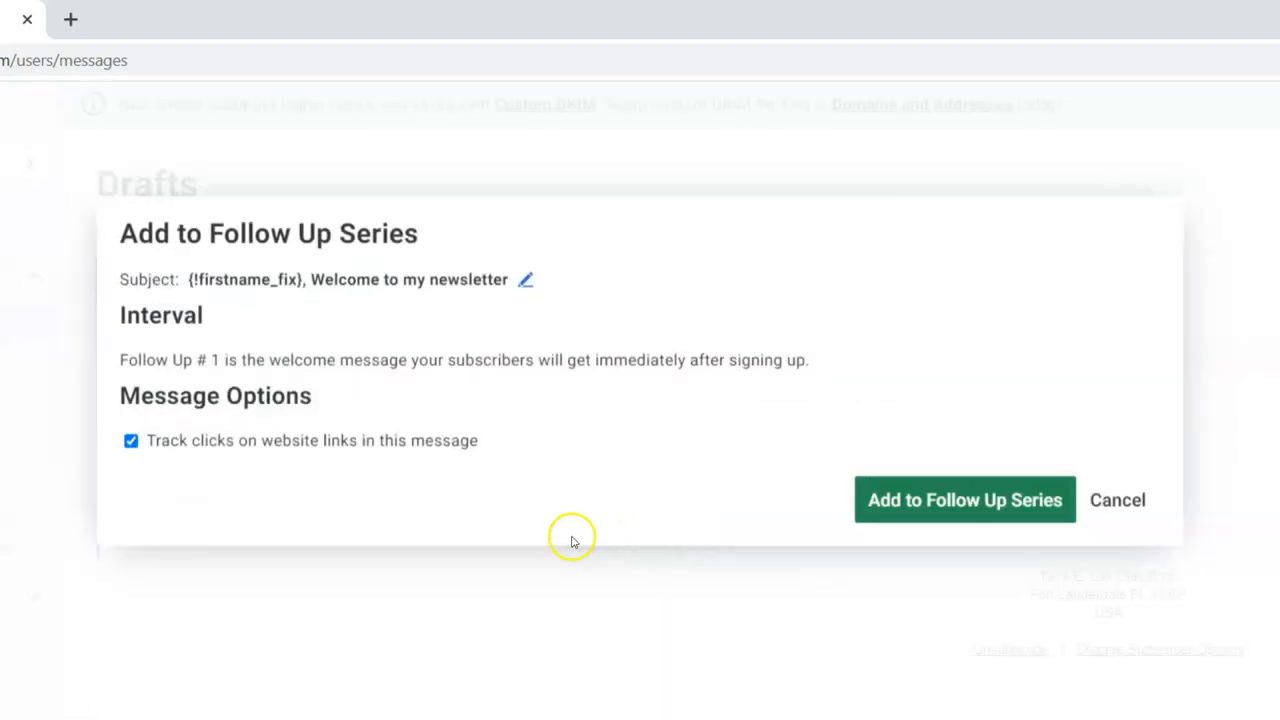
pyautogui.moveTo(365, 405)
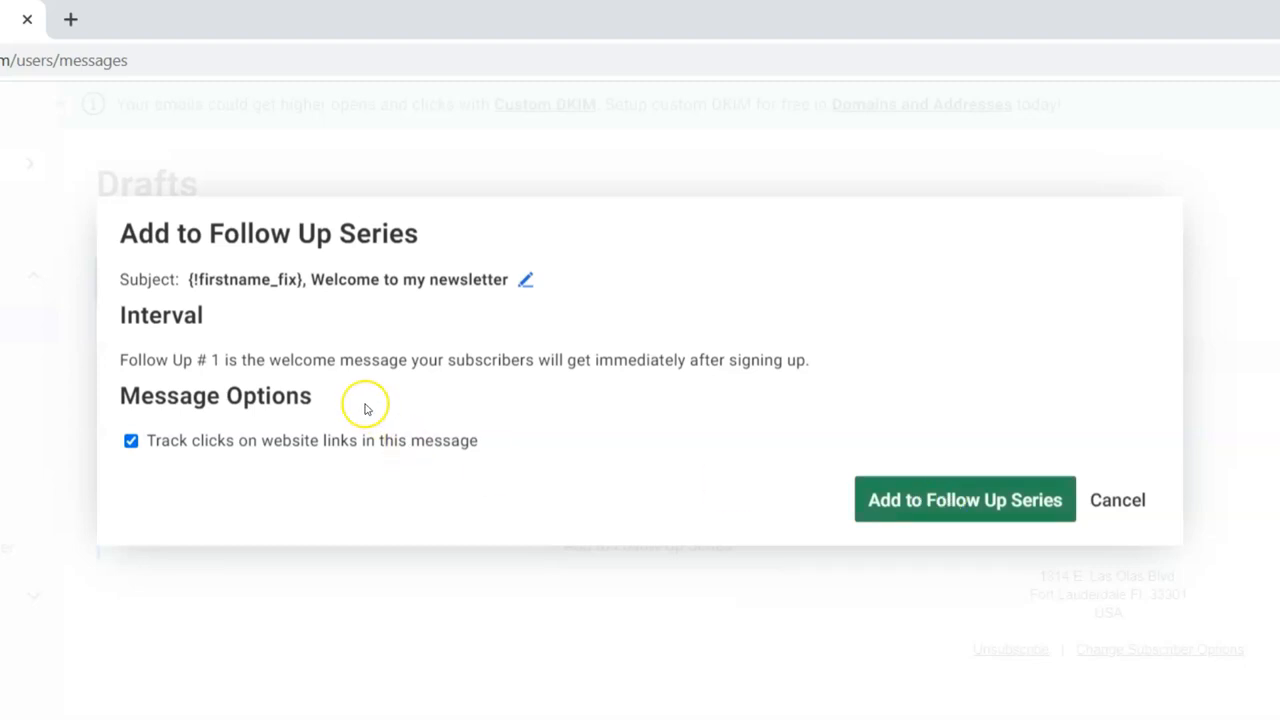
pyautogui.moveTo(308, 377)
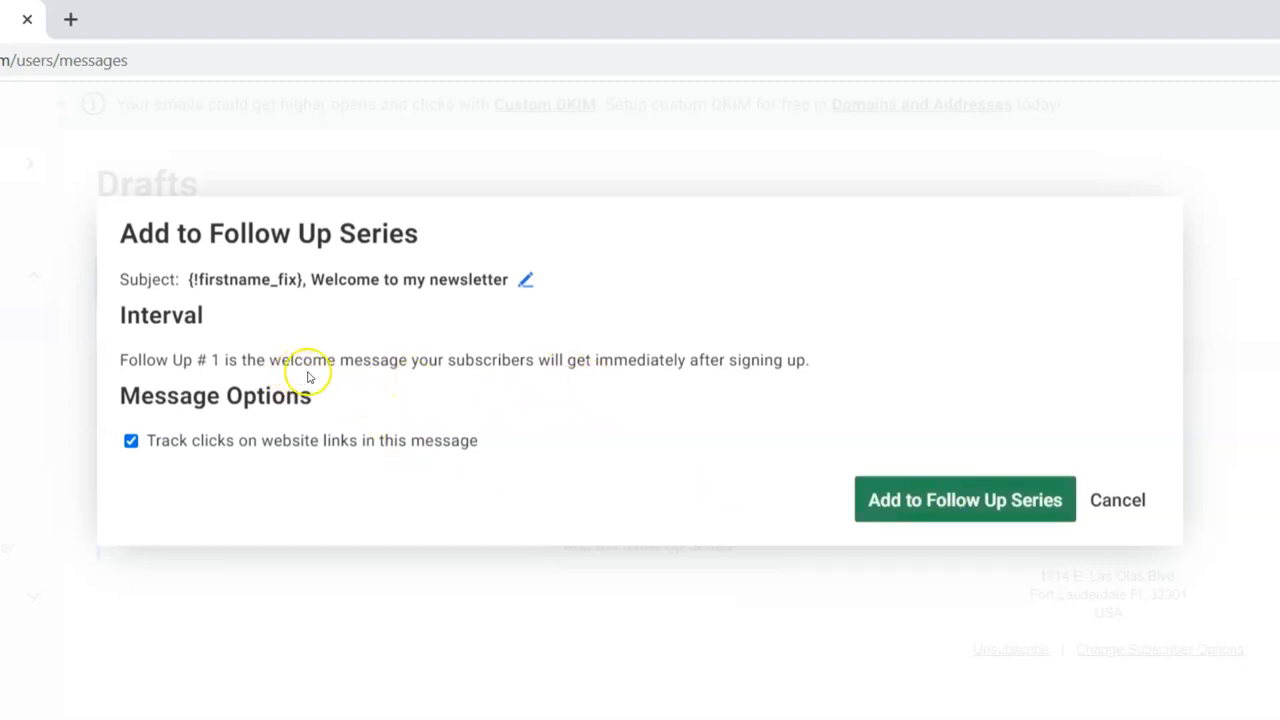
pyautogui.moveTo(413, 378)
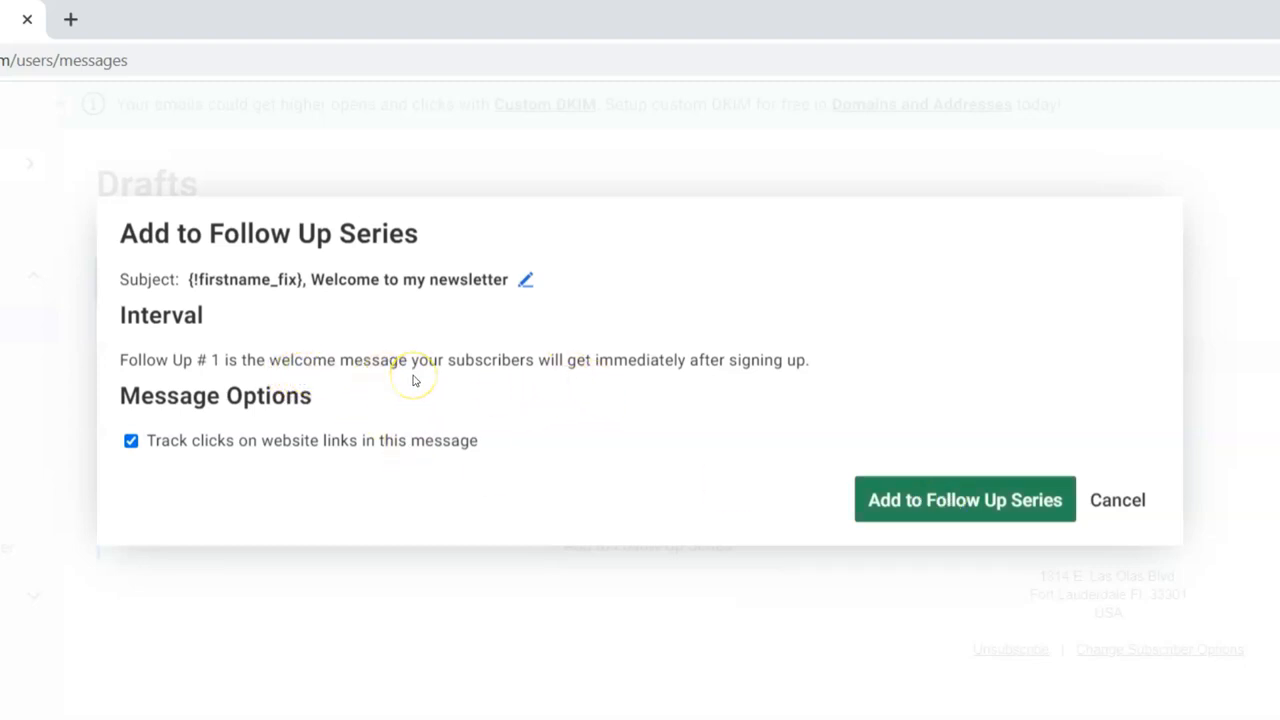
pyautogui.moveTo(740, 462)
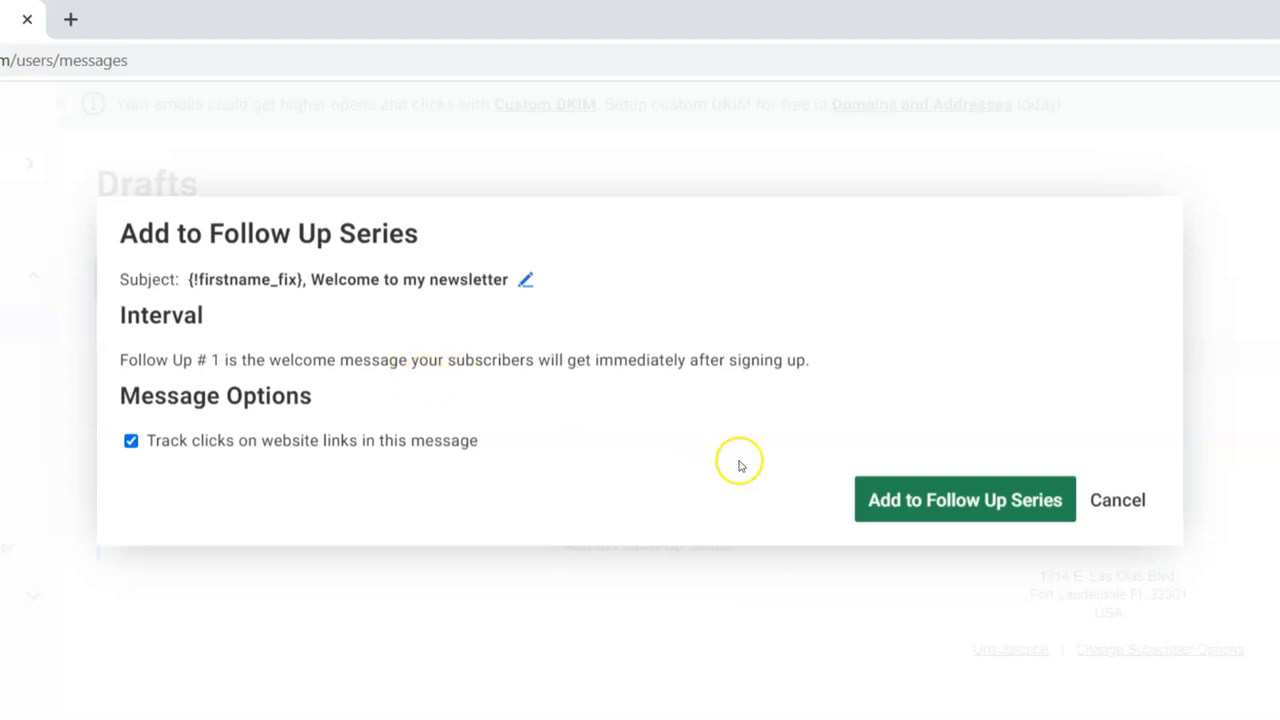
pyautogui.click(964, 499)
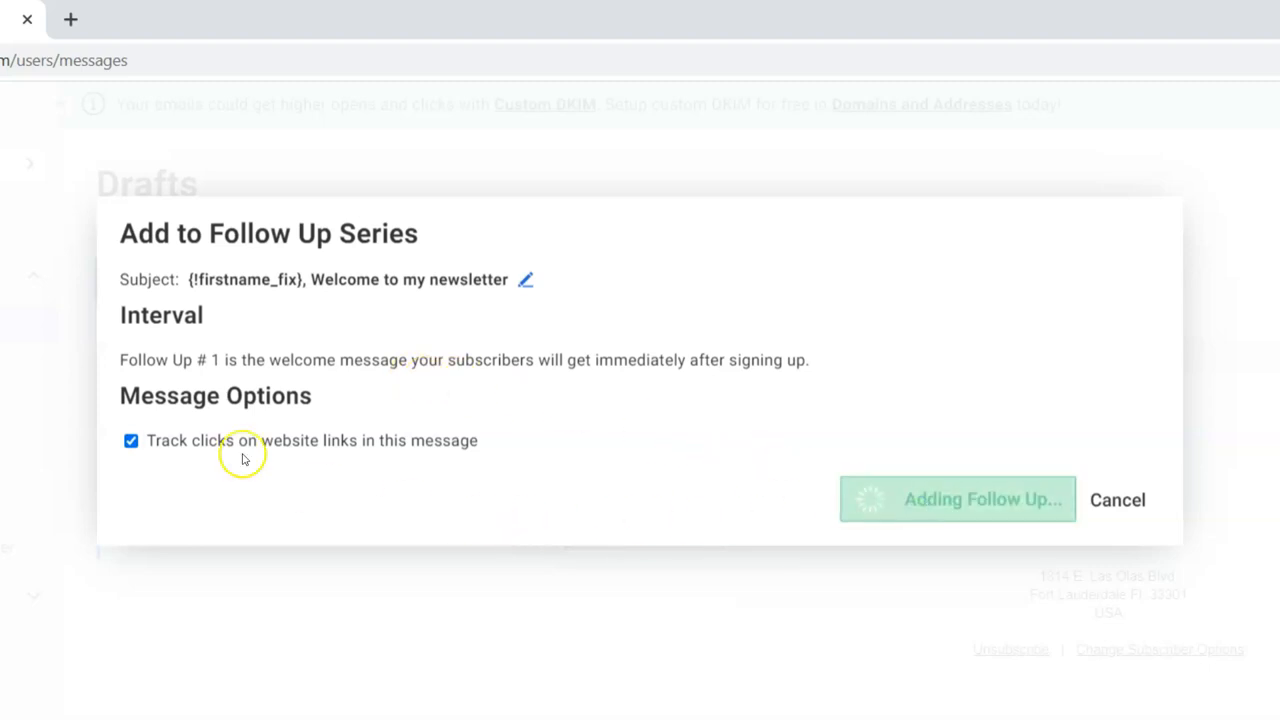
pyautogui.click(957, 499)
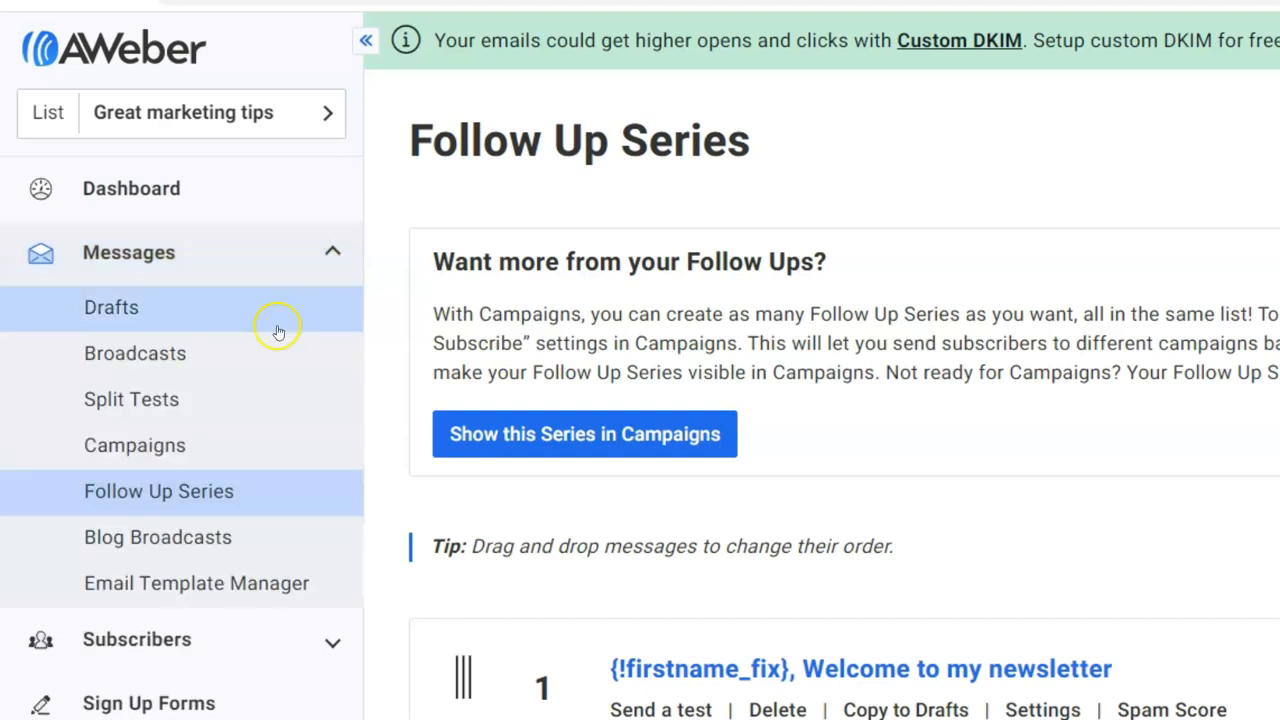
pyautogui.scroll(-3)
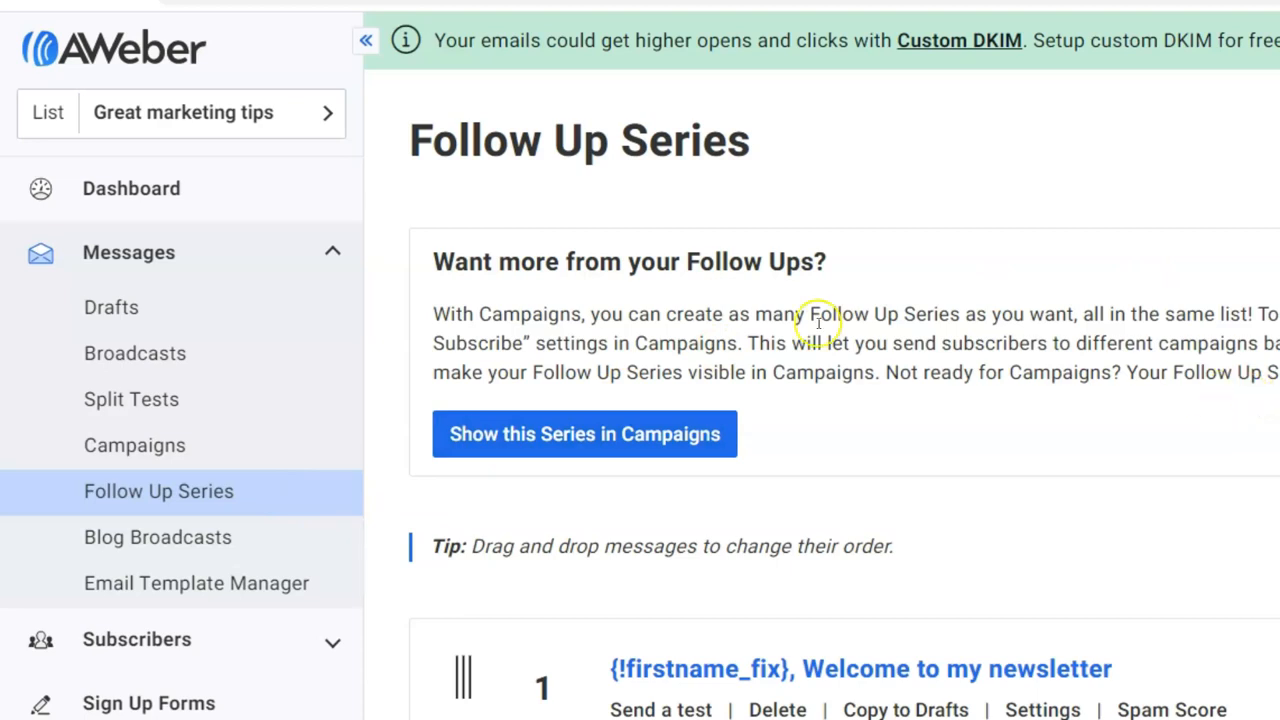
pyautogui.moveTo(111, 307)
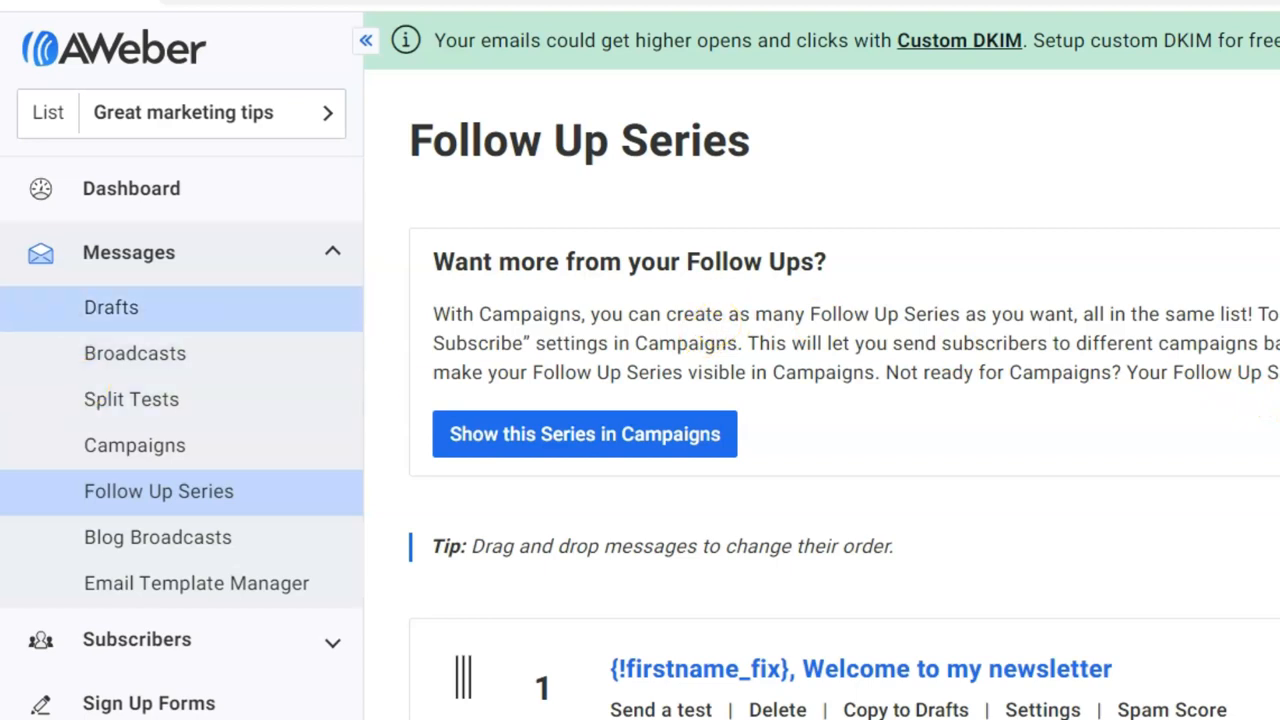
# - Start a new message with subject '{!firstname_fix}, This is follow up message number 2'
pyautogui.click(584, 433)
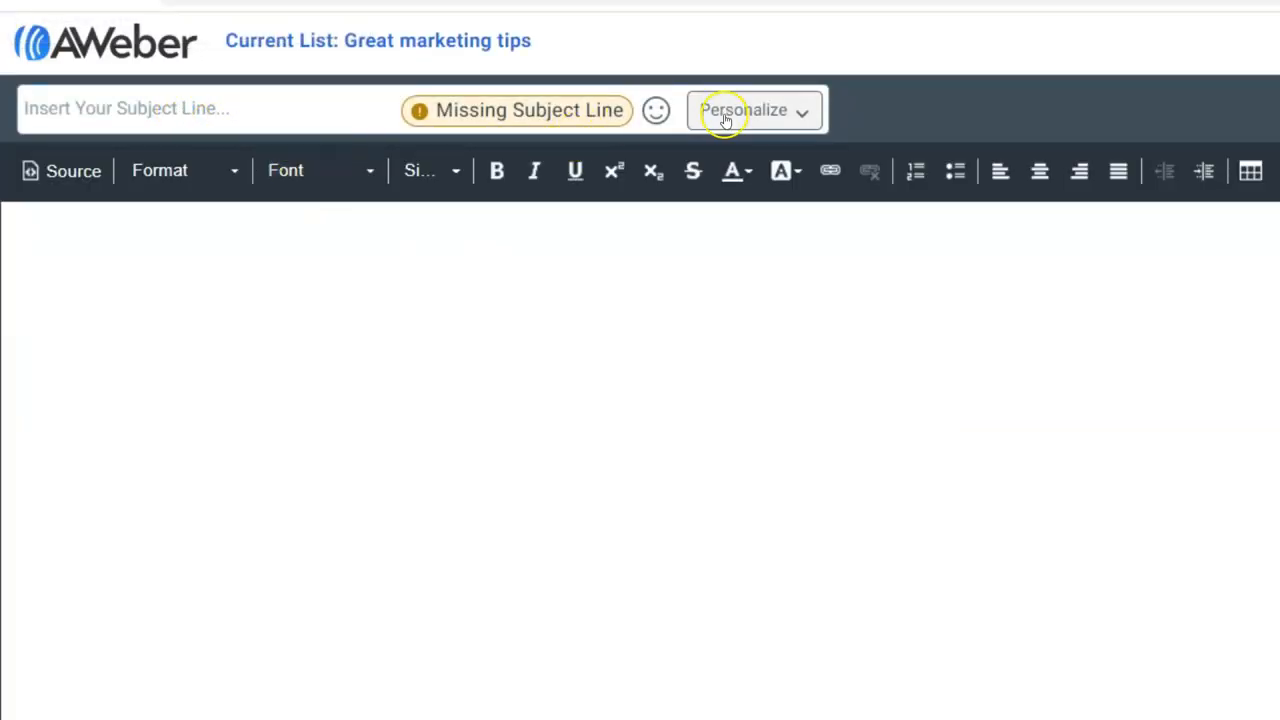
pyautogui.click(744, 110)
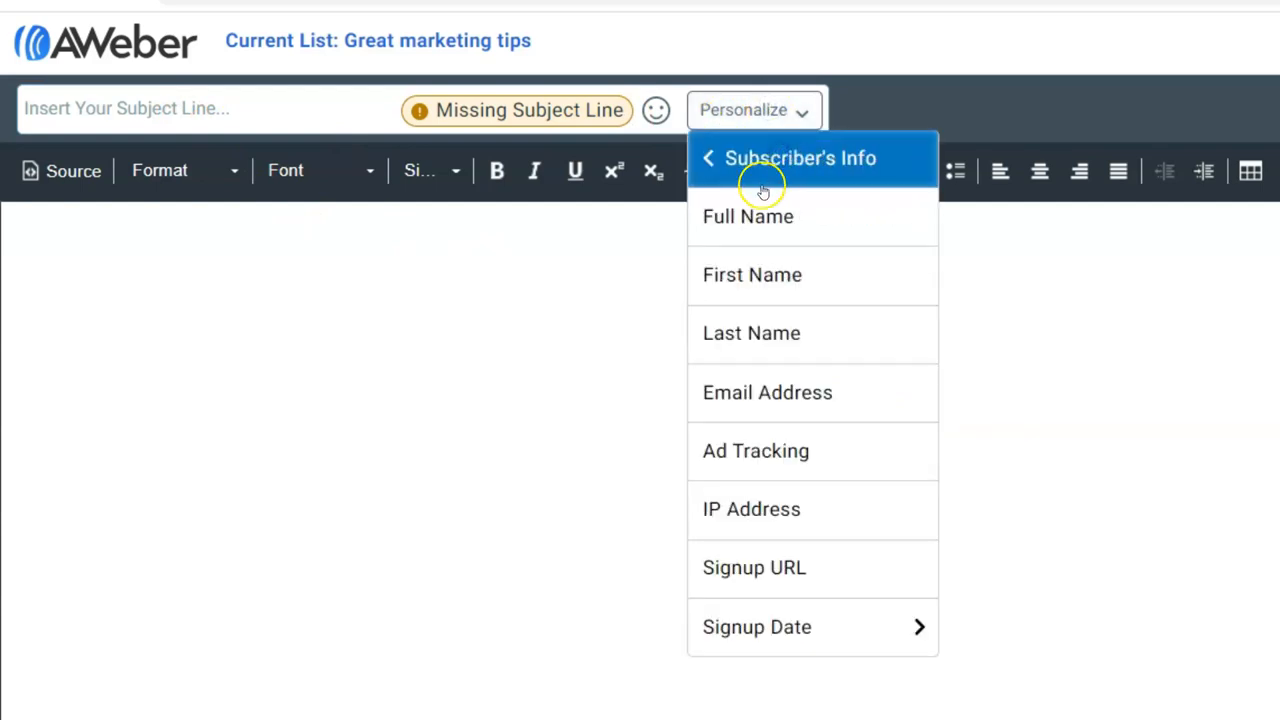
pyautogui.click(752, 275)
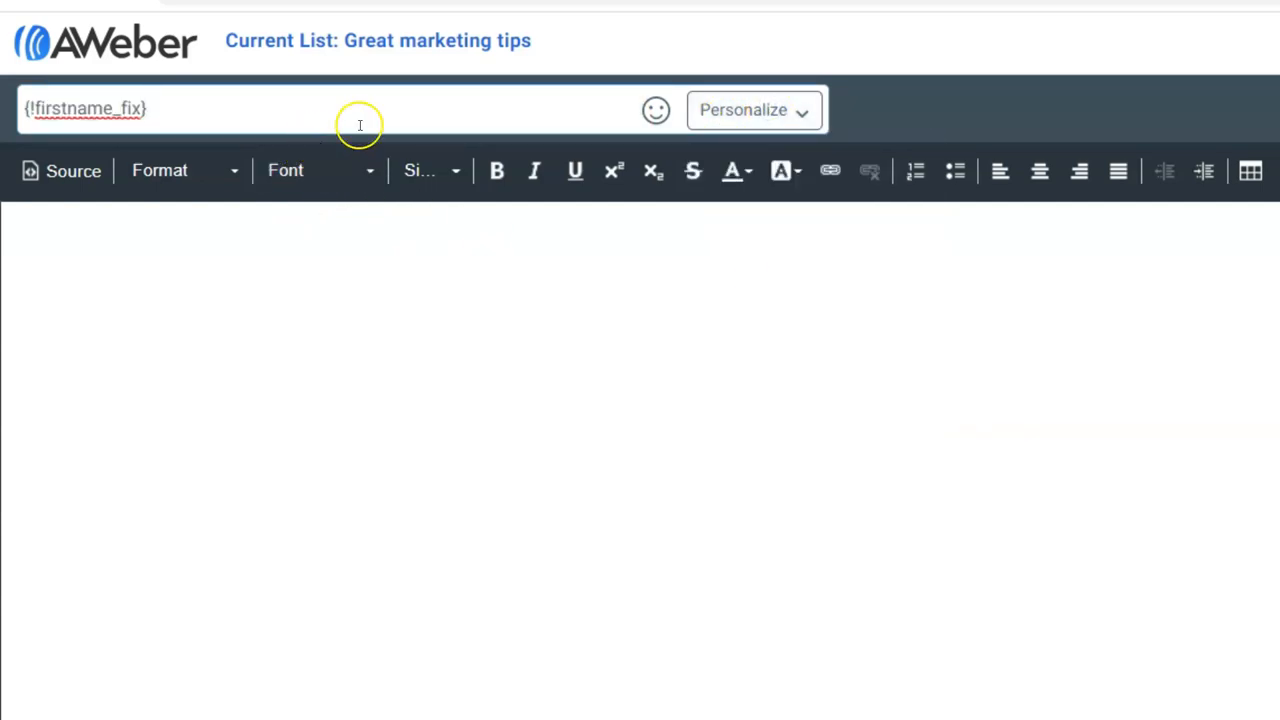
pyautogui.write(', This')
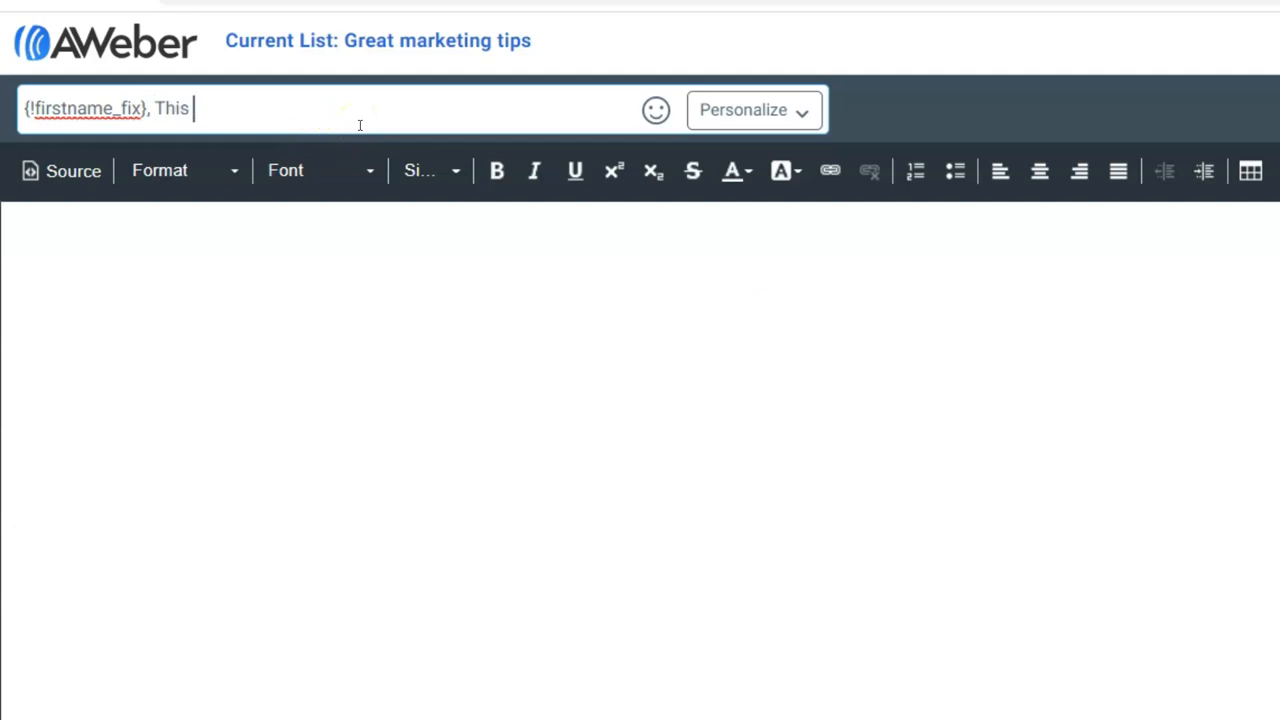
pyautogui.write('is follow up')
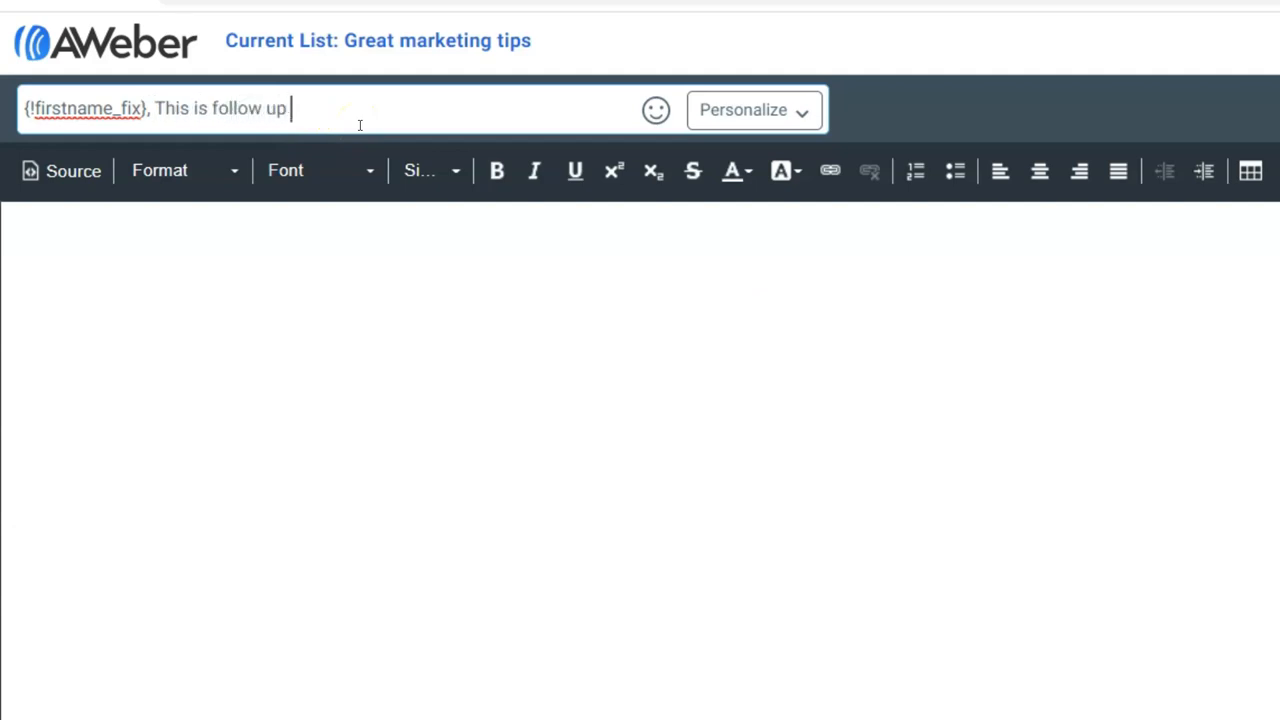
pyautogui.write('message n')
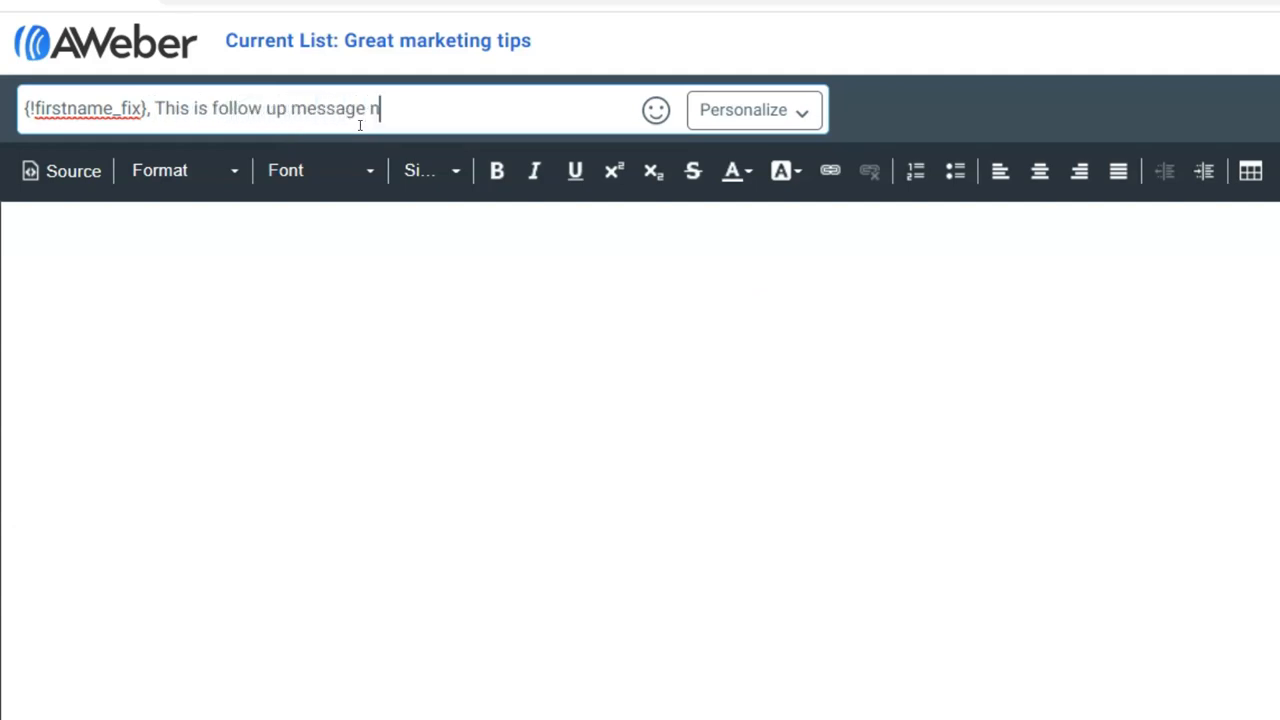
pyautogui.write('umber 2')
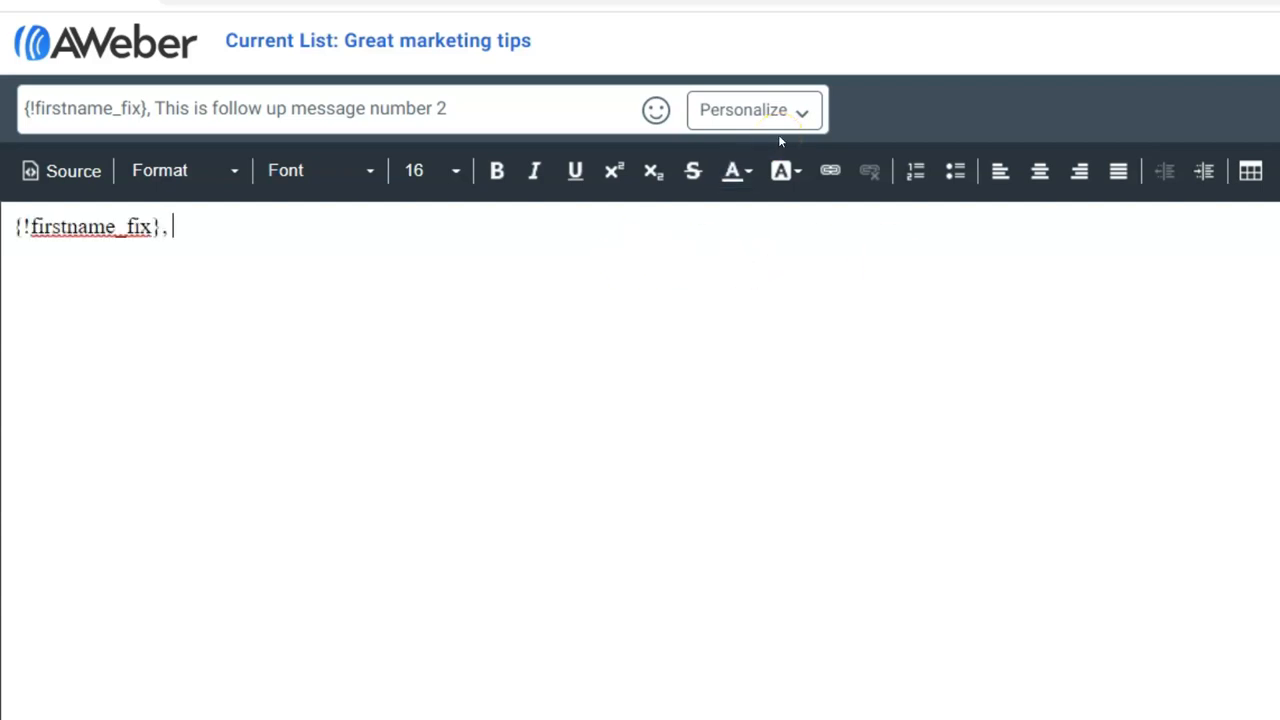
# - Write the body text 'This is follow up message number 2.'
pyautogui.write('This is follow up')
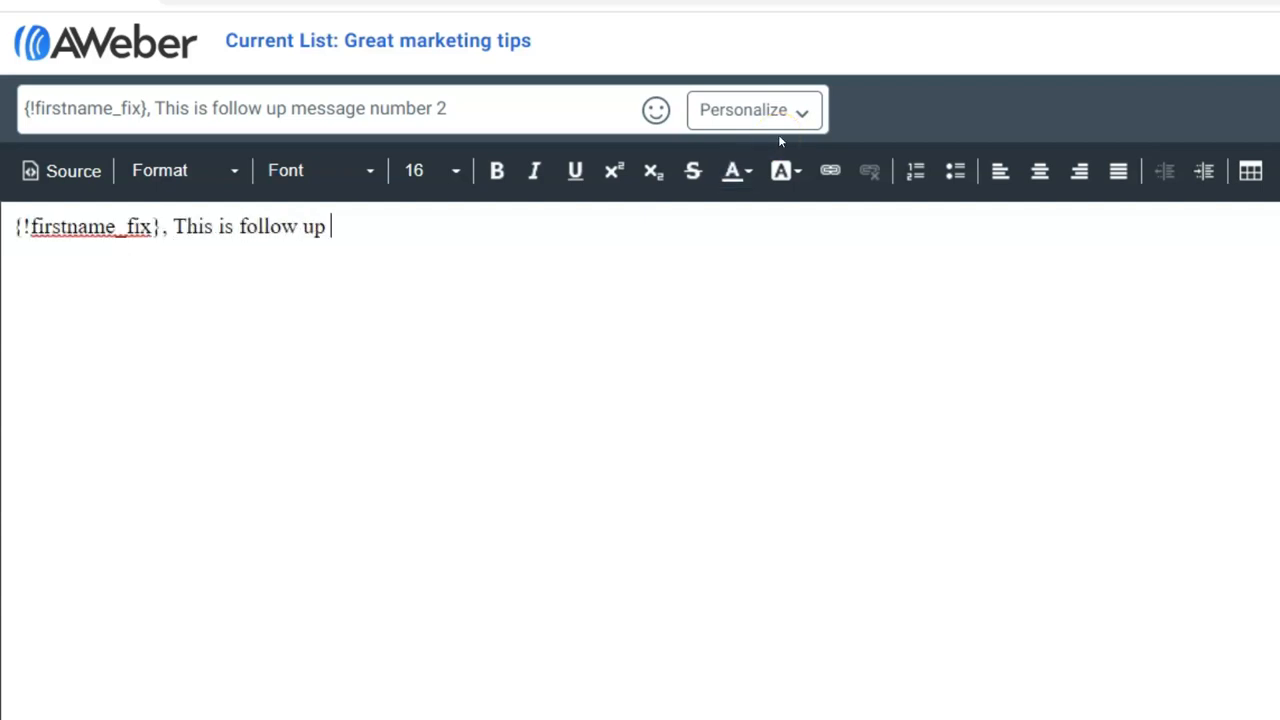
pyautogui.write('message numbe')
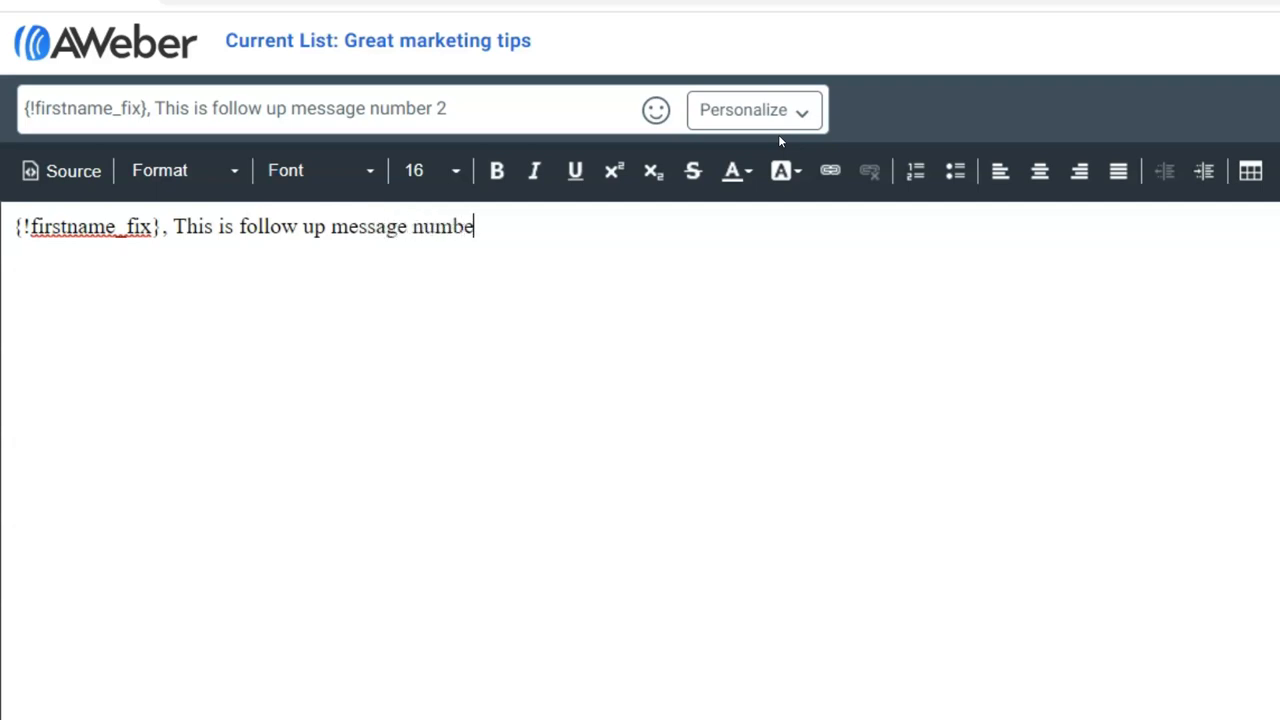
pyautogui.write('r 2.')
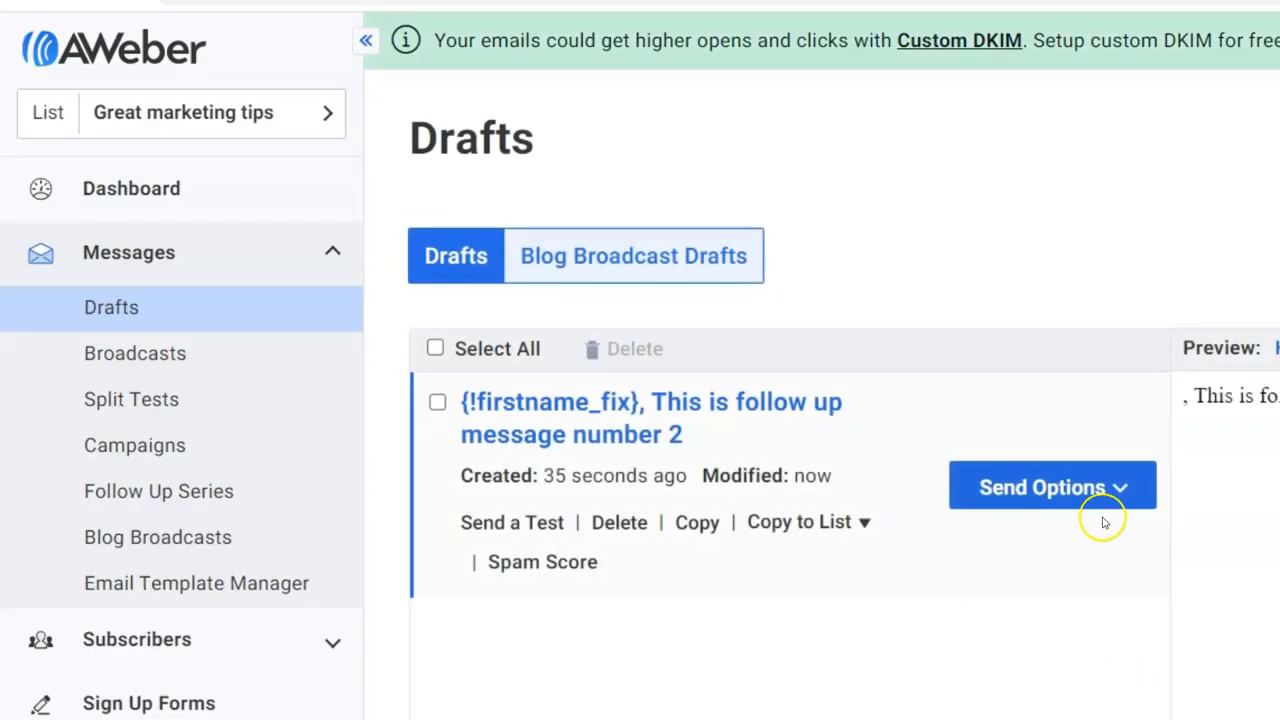
# - Choose Add to Follow Up Series from the message number 2 draft's Send Options
pyautogui.click(1052, 486)
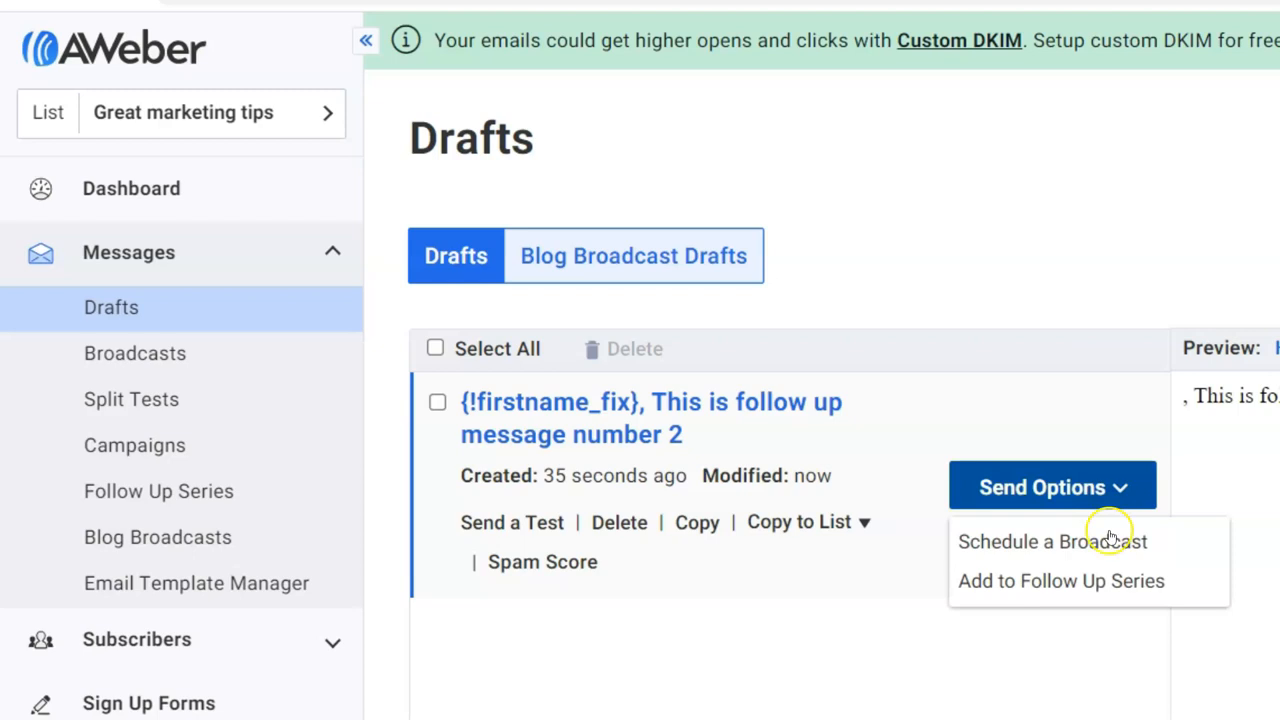
pyautogui.moveTo(1052, 541)
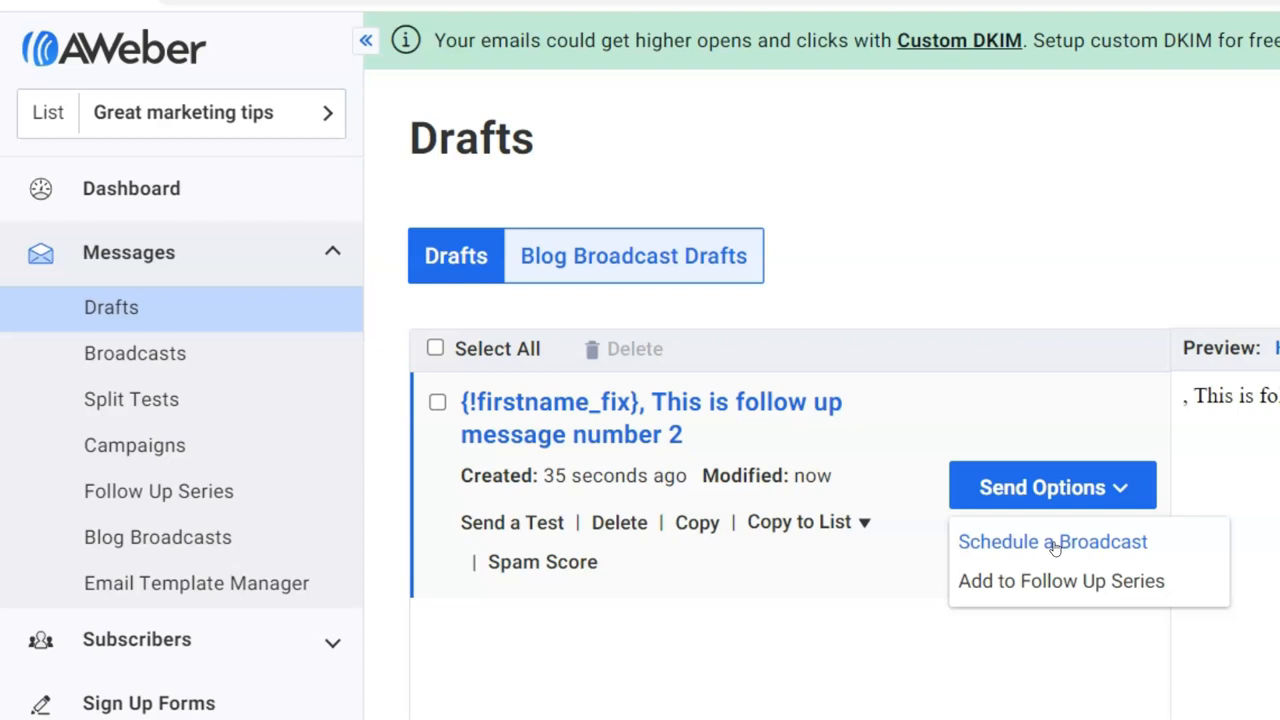
pyautogui.moveTo(1060, 581)
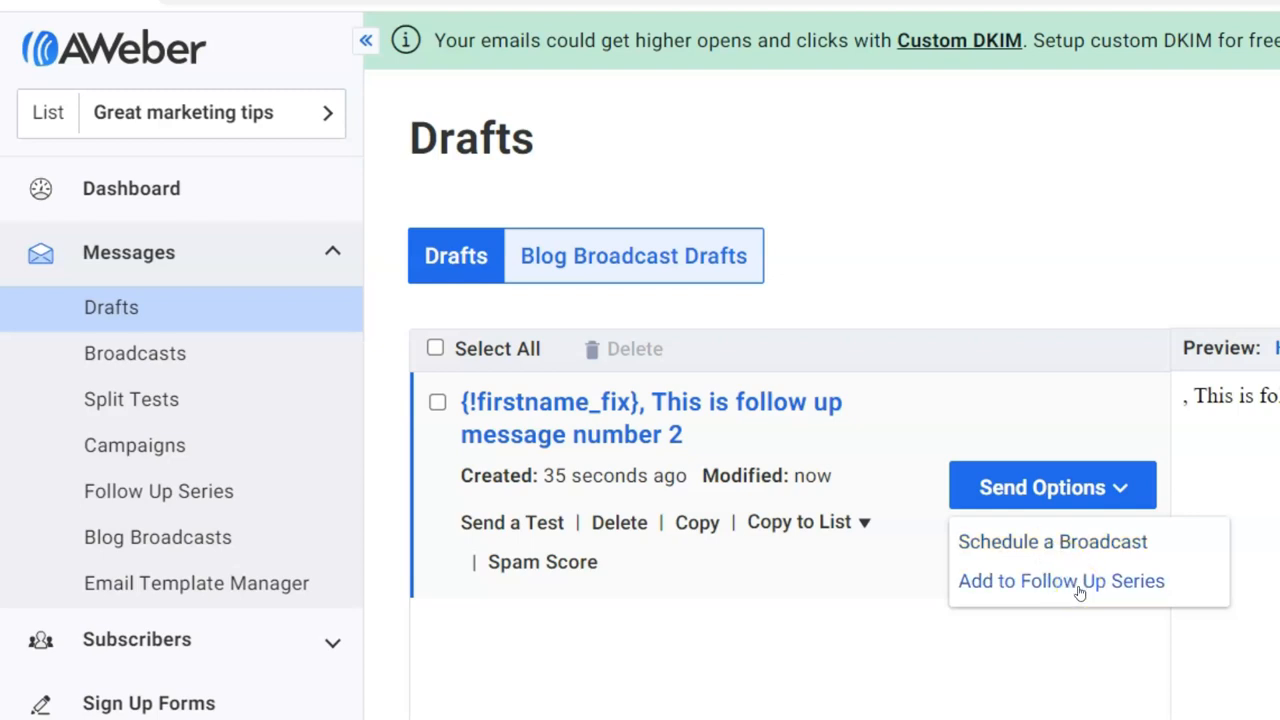
pyautogui.click(1061, 580)
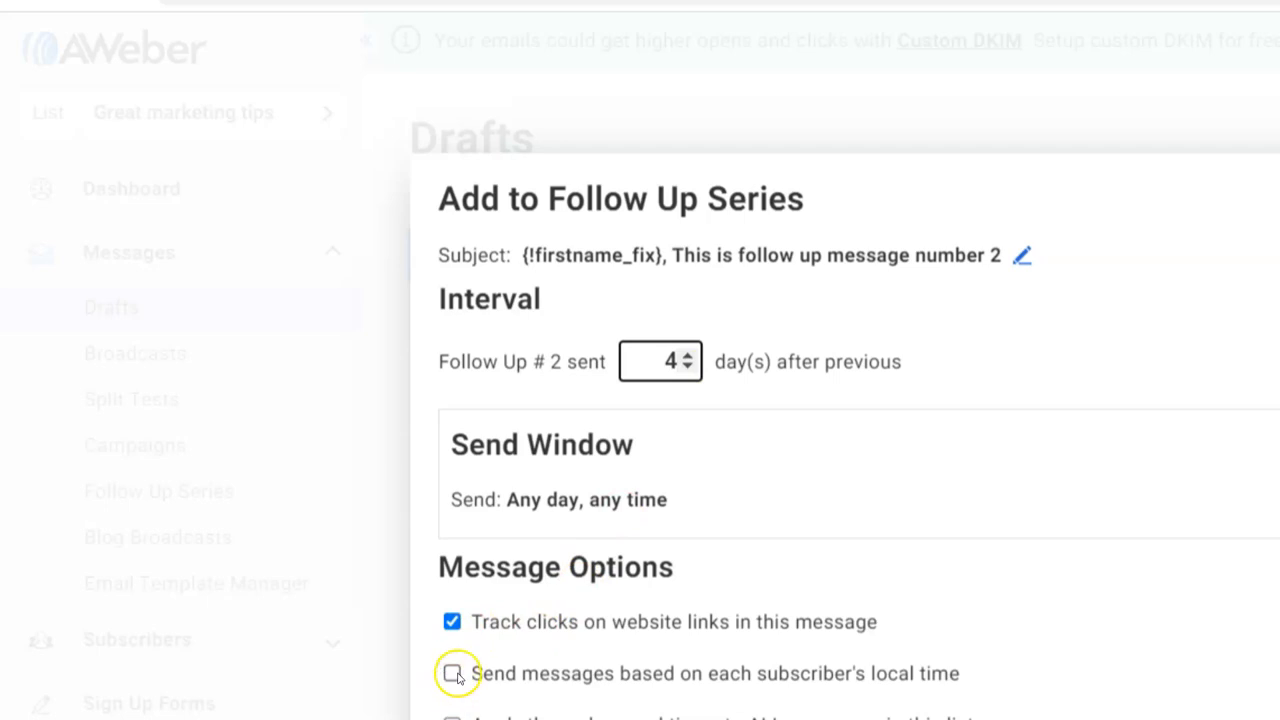
# - Add message 2 as follow-up 2, sent by subscriber local time, applying timing to all messages
pyautogui.click(452, 673)
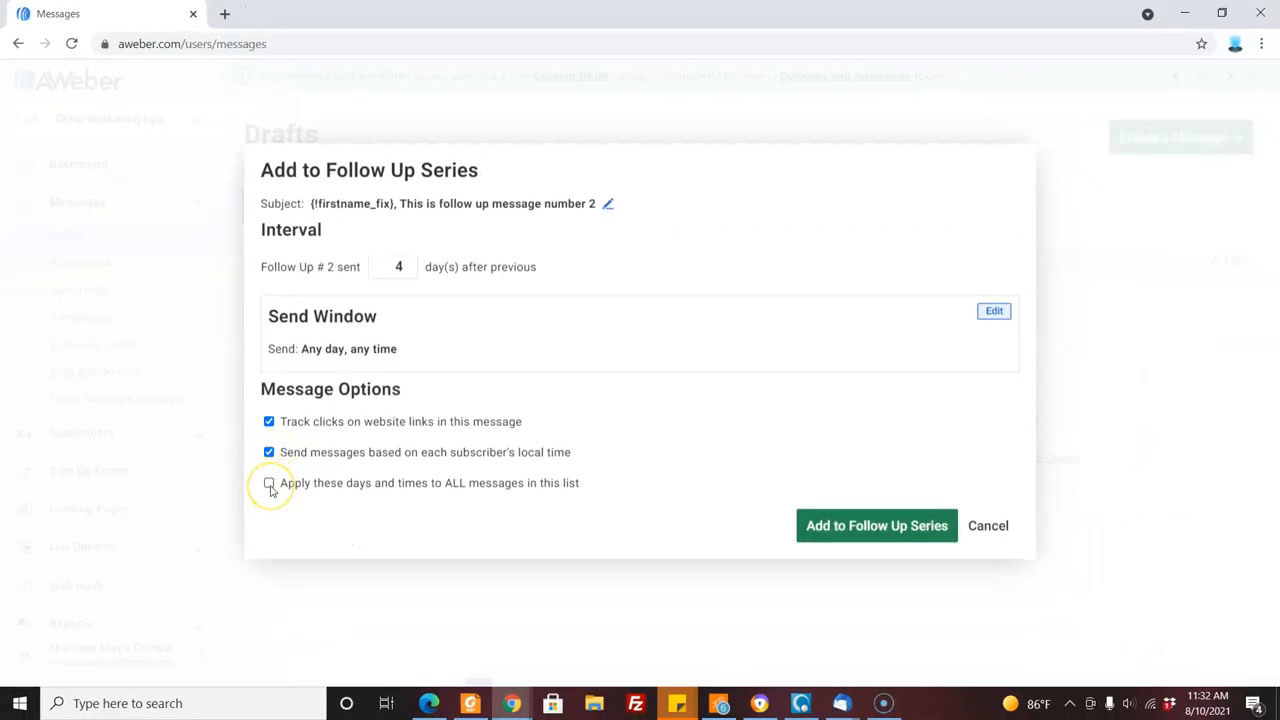
pyautogui.click(269, 482)
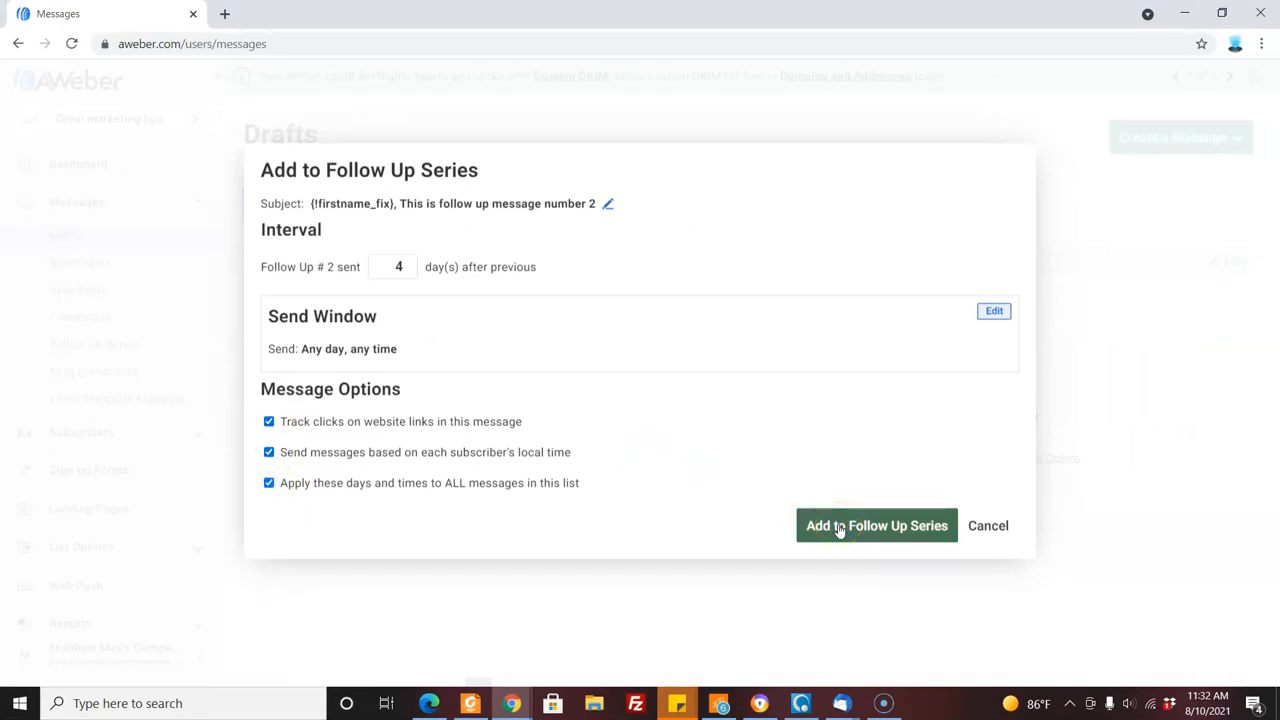
pyautogui.click(876, 525)
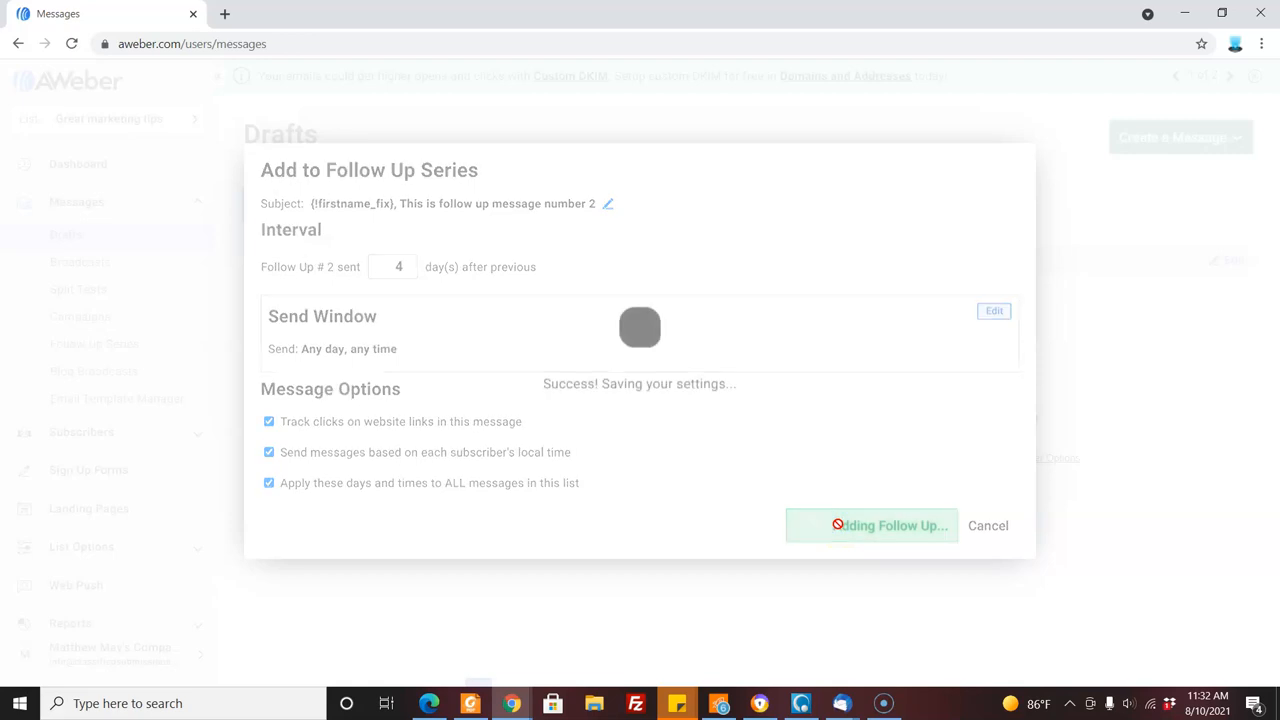
pyautogui.click(871, 525)
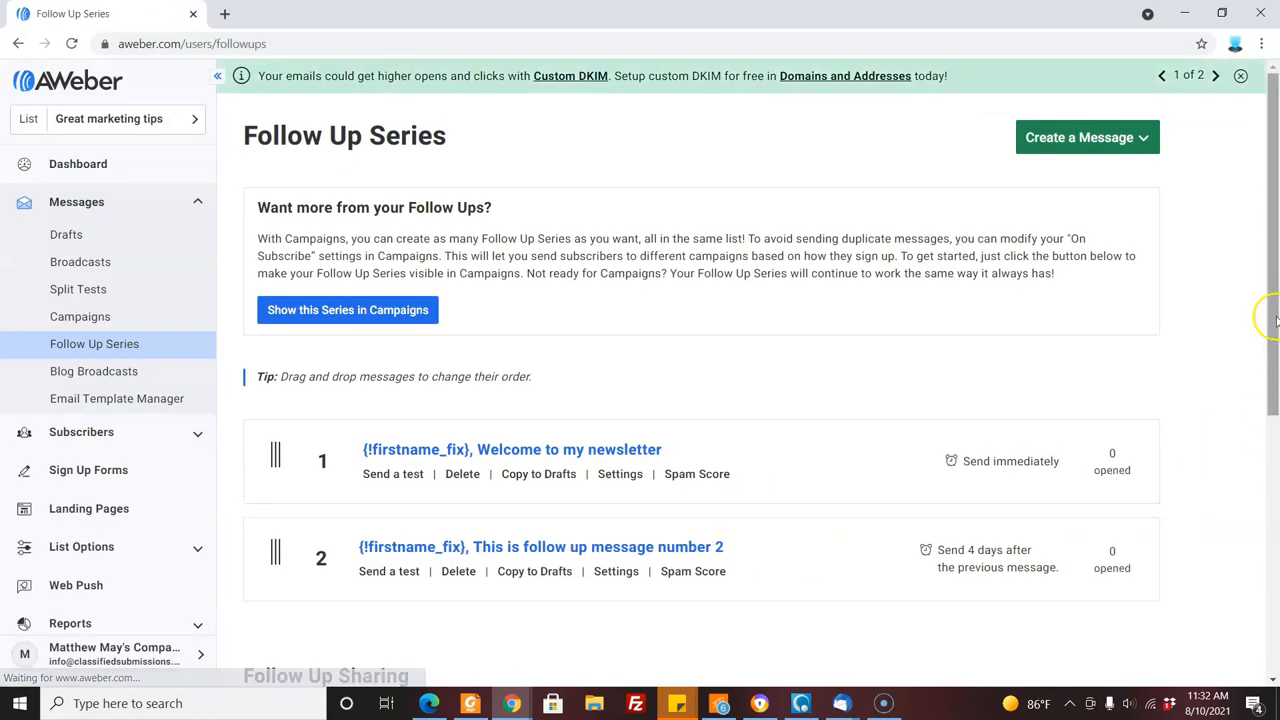
pyautogui.scroll(-3)
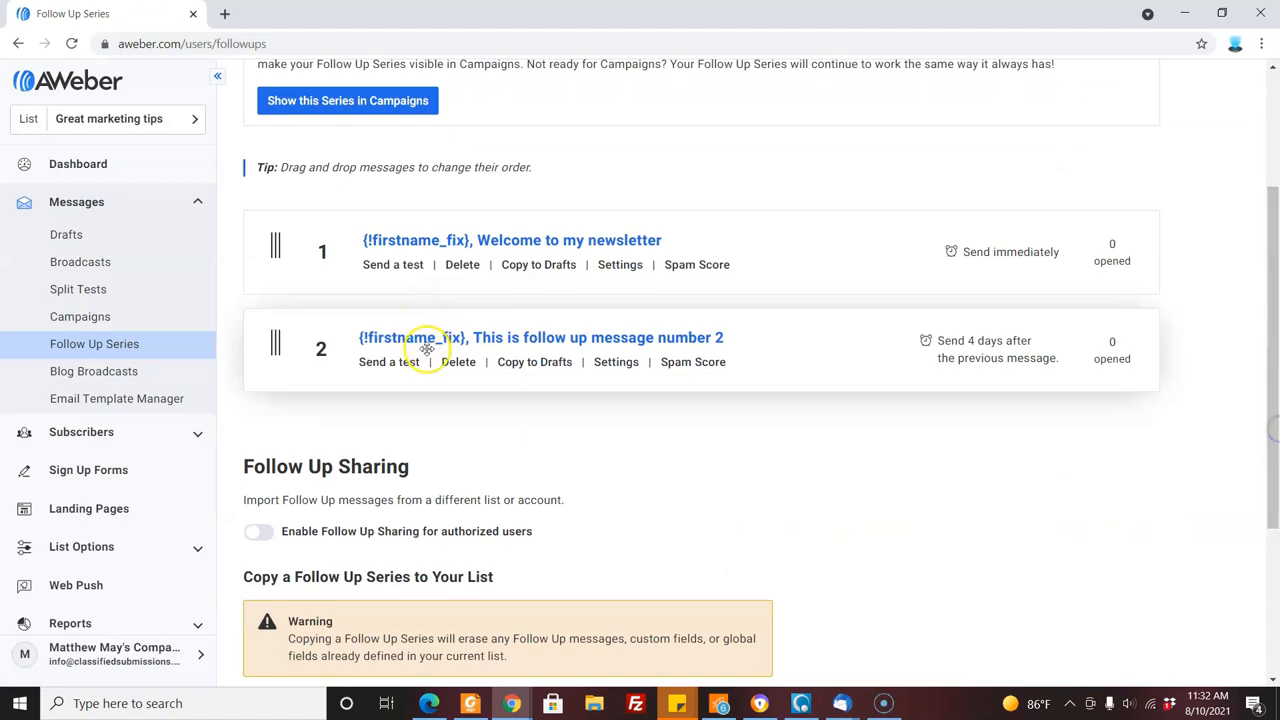
pyautogui.moveTo(427, 348)
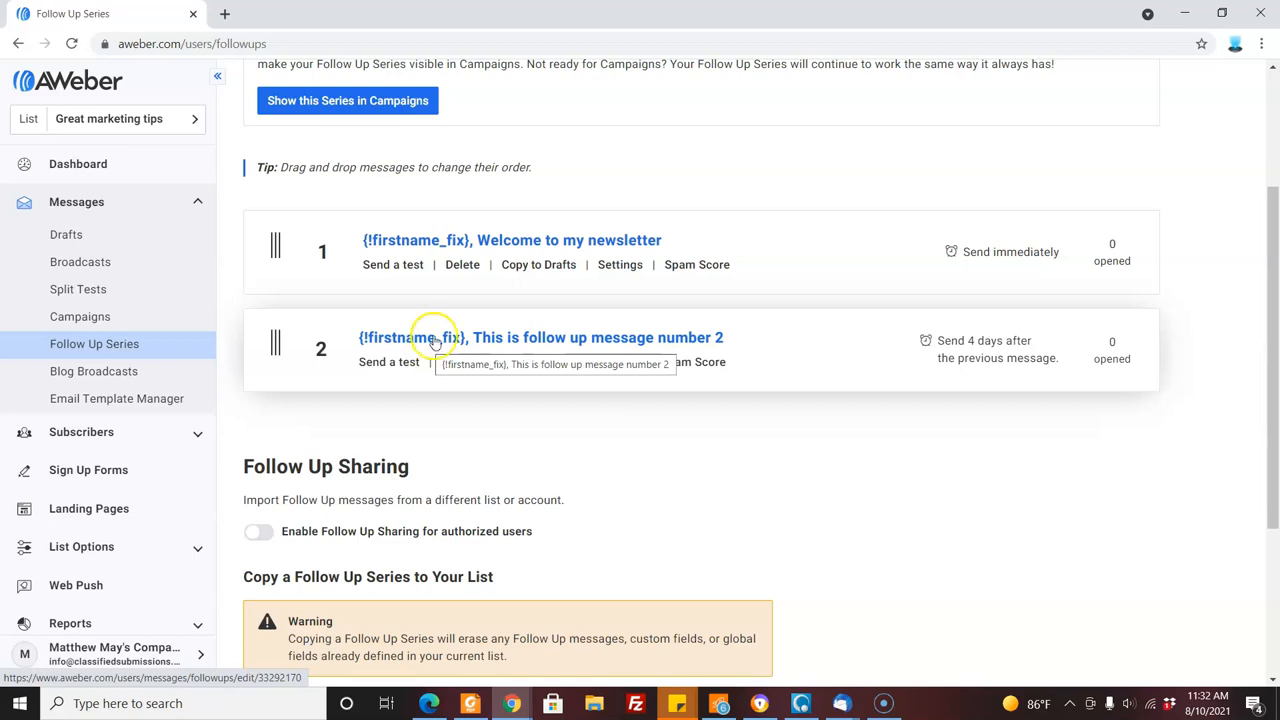
pyautogui.moveTo(517, 247)
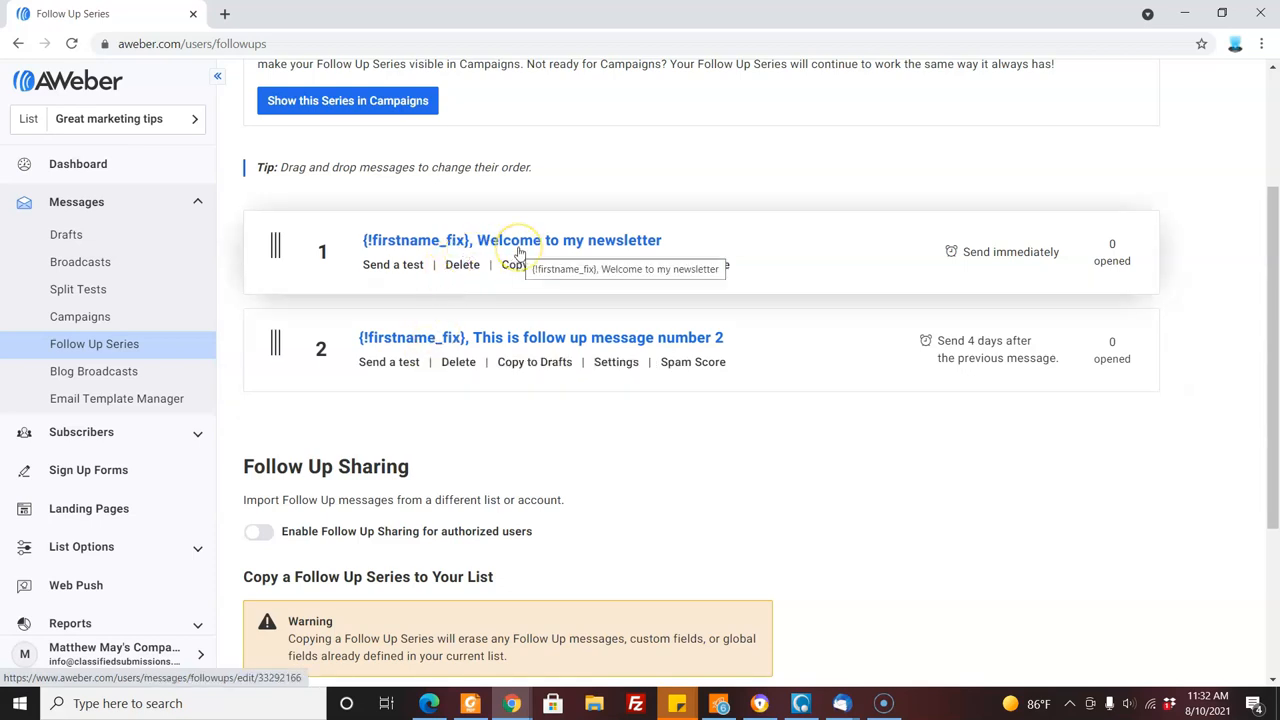
pyautogui.moveTo(610, 350)
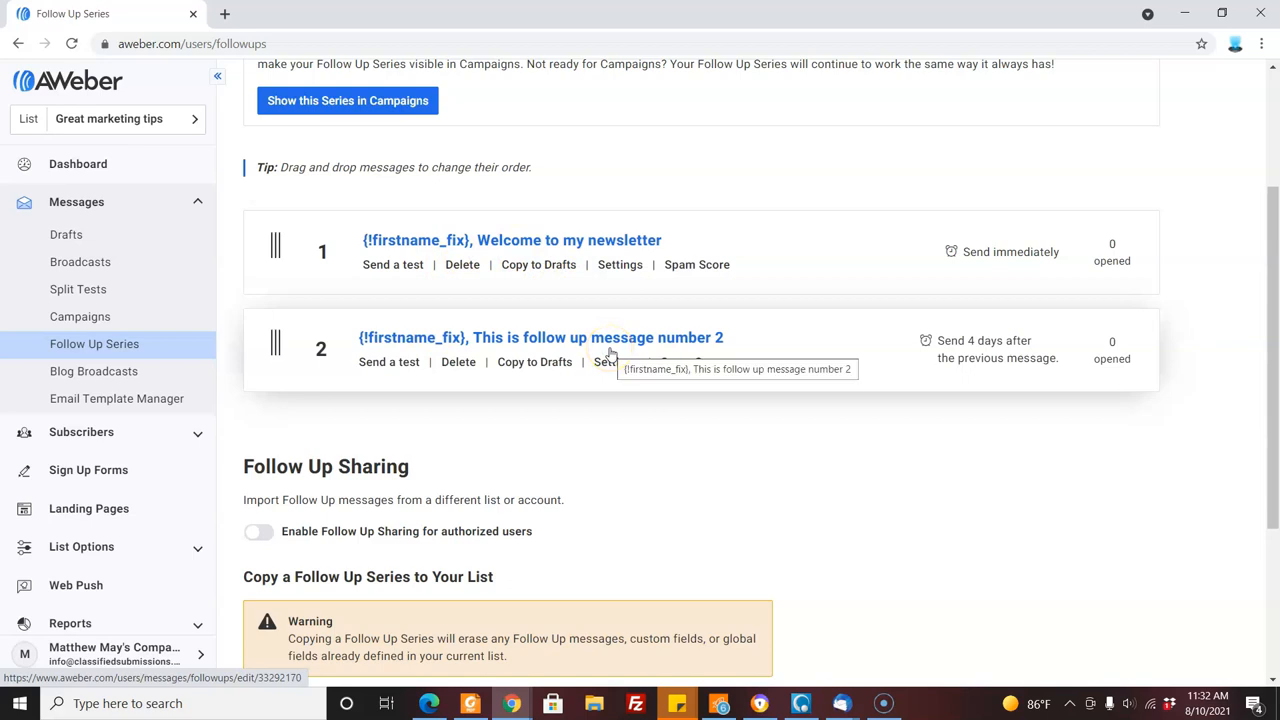
pyautogui.moveTo(613, 442)
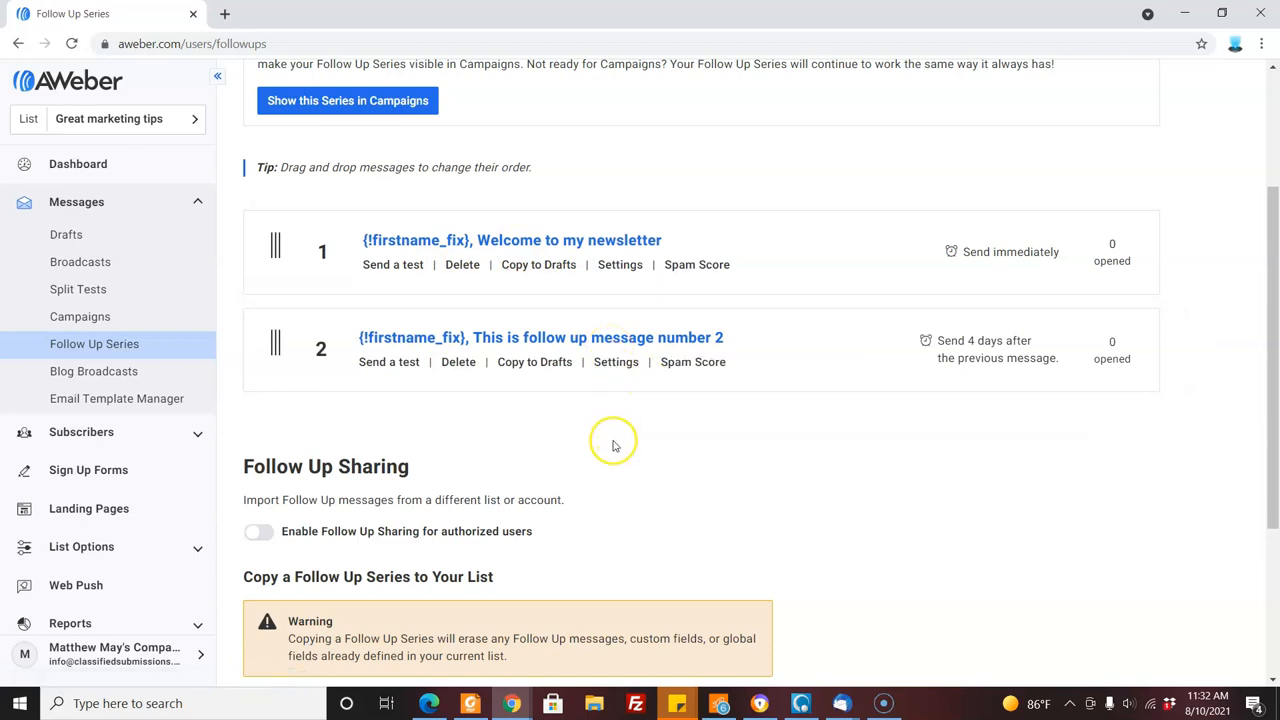
pyautogui.moveTo(639, 531)
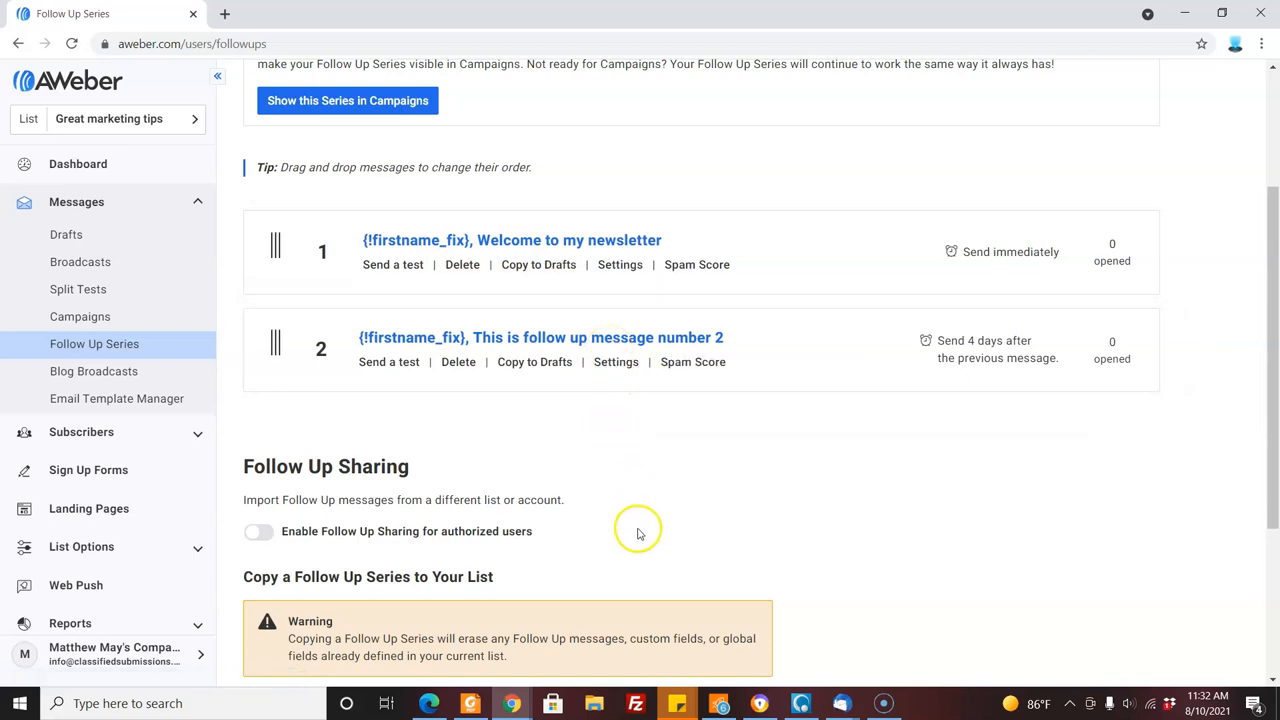
pyautogui.moveTo(335, 454)
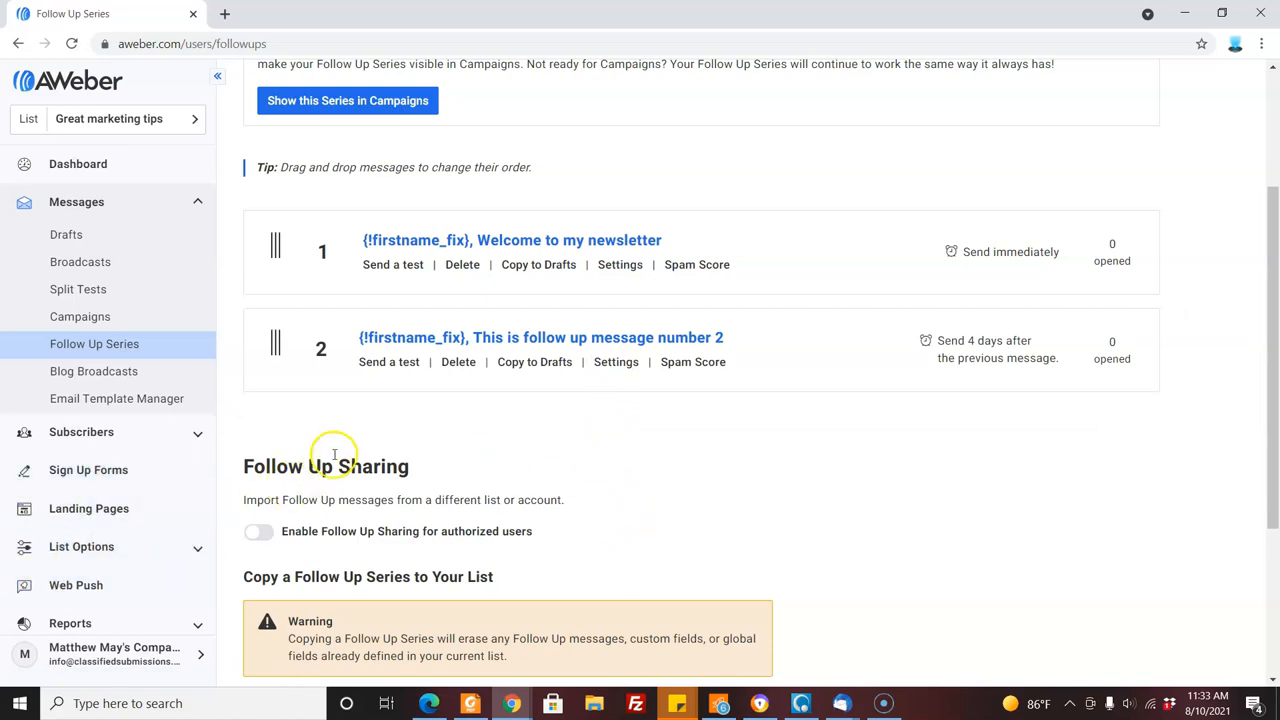
pyautogui.moveTo(369, 418)
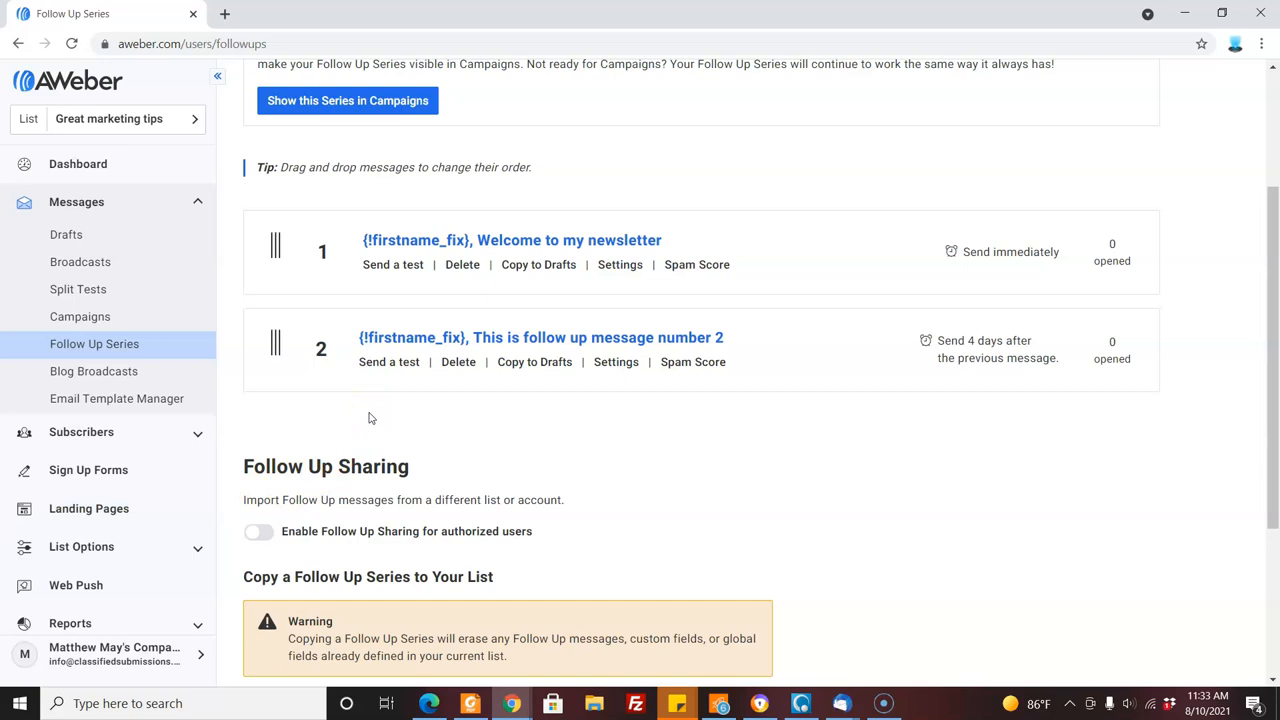
pyautogui.moveTo(20, 703)
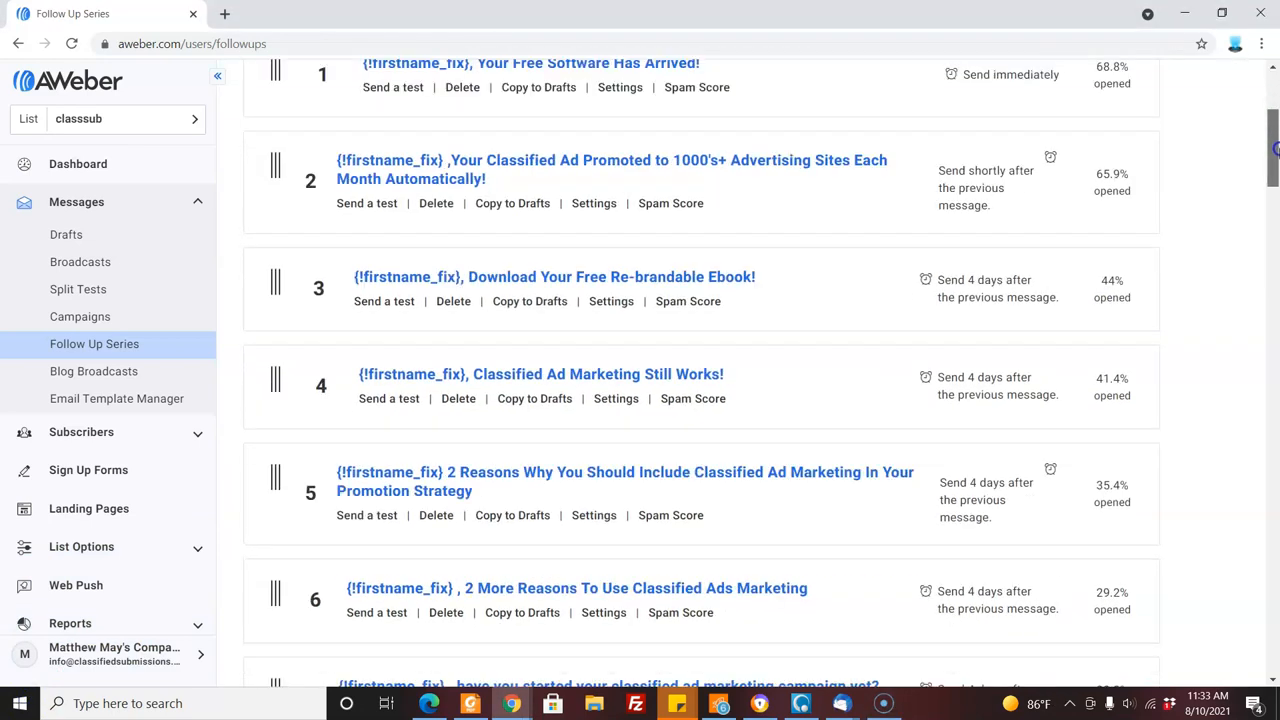
pyautogui.scroll(-3)
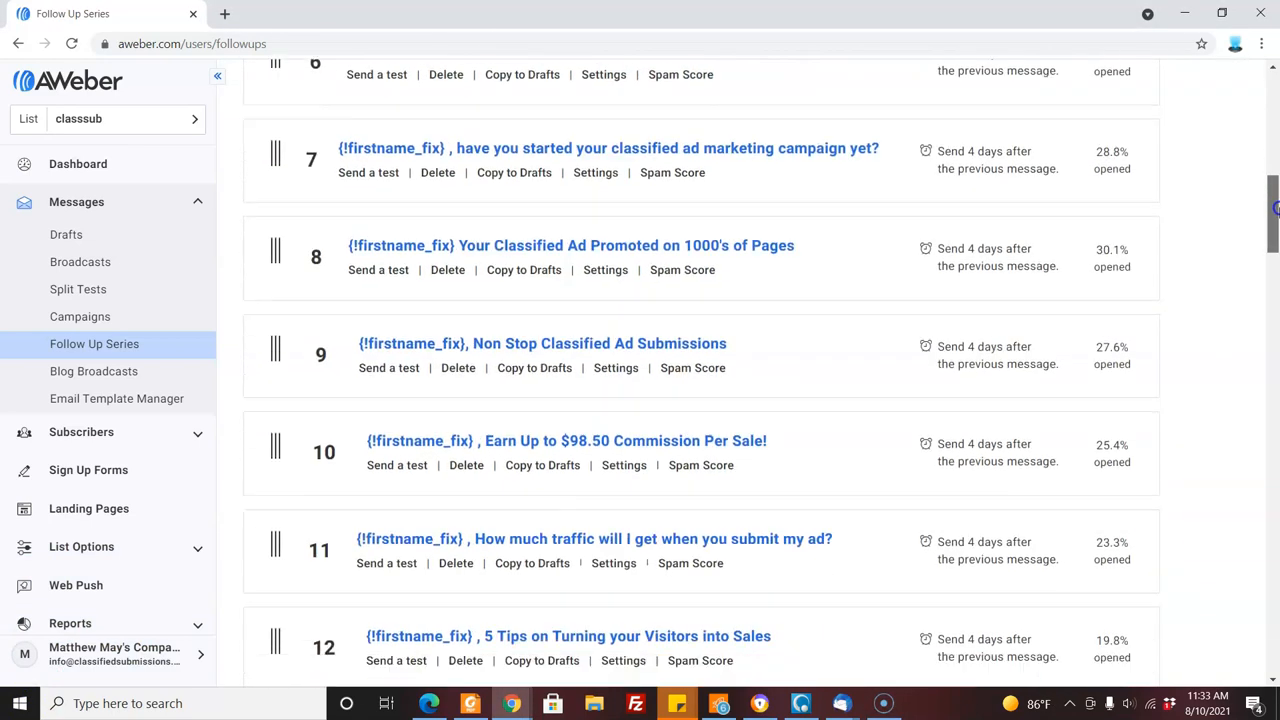
pyautogui.scroll(-3)
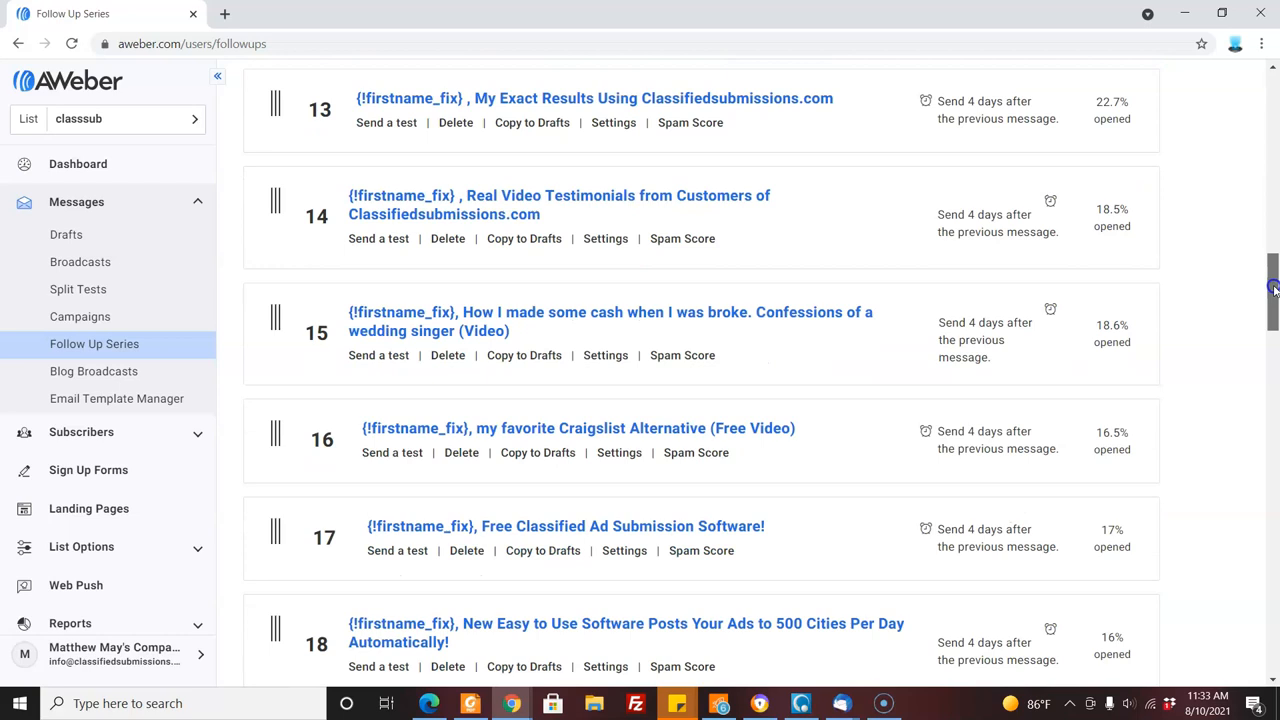
pyautogui.scroll(-3)
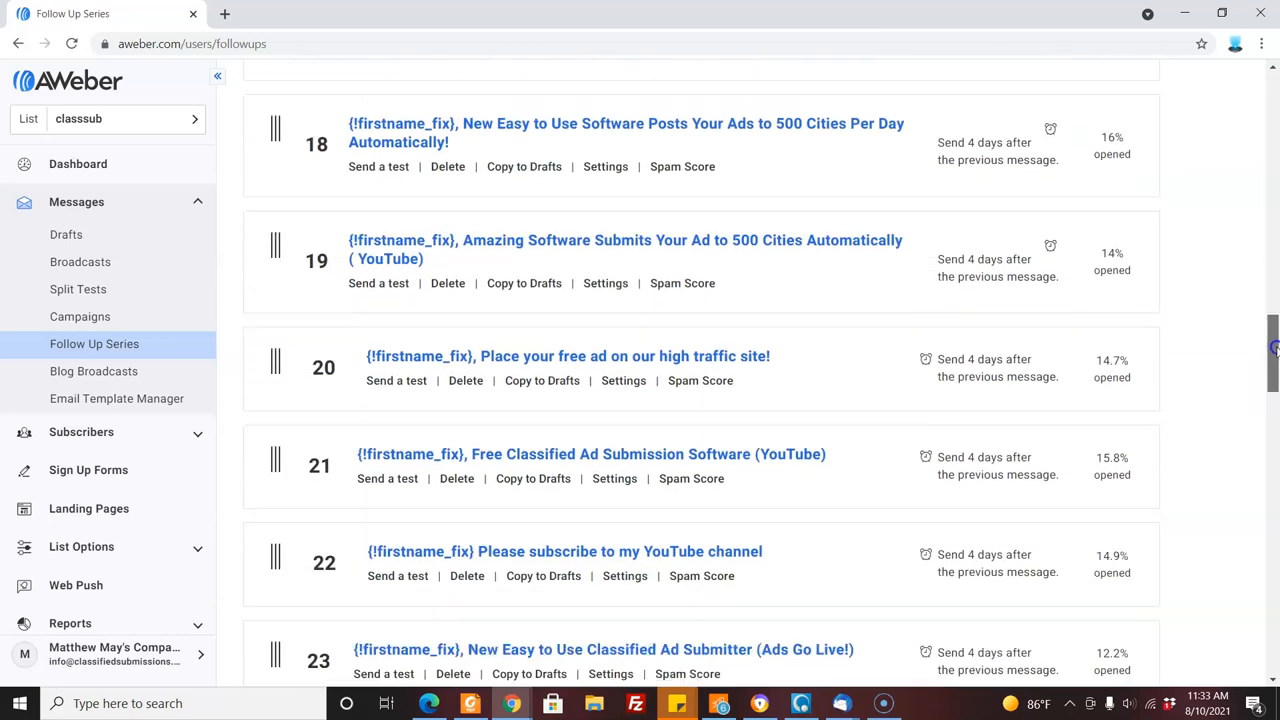
pyautogui.scroll(-3)
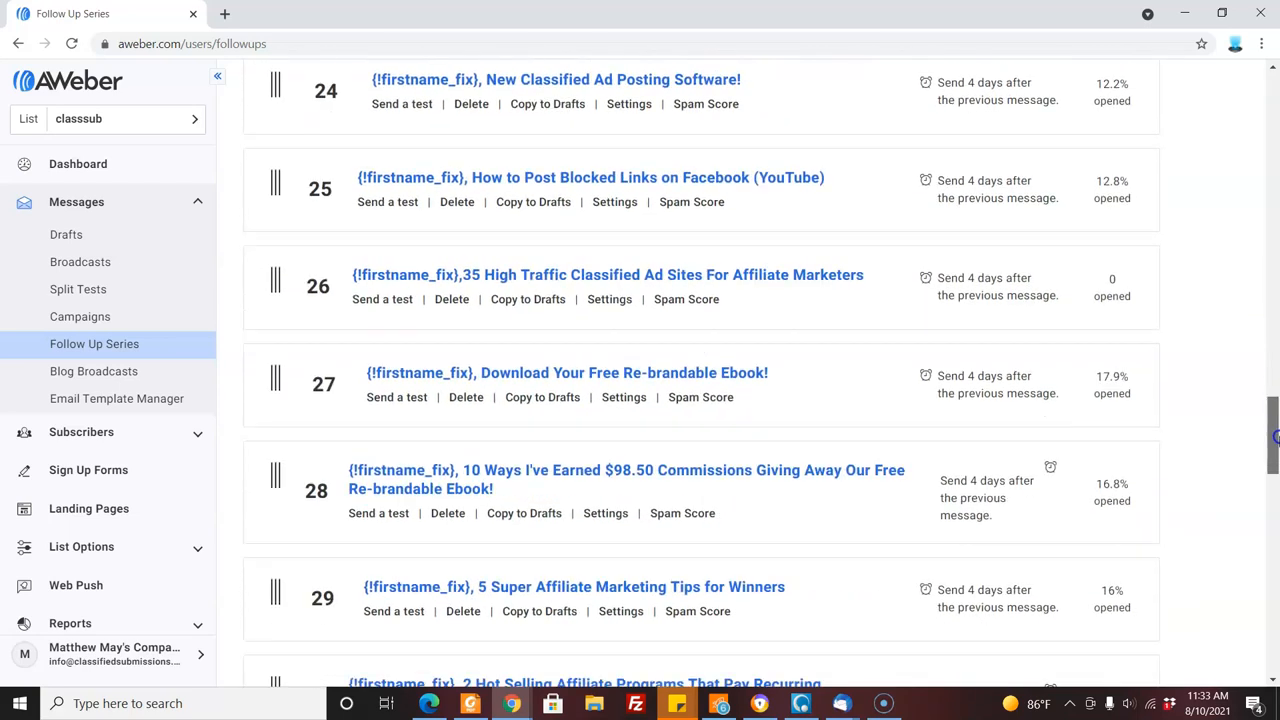
pyautogui.scroll(-3)
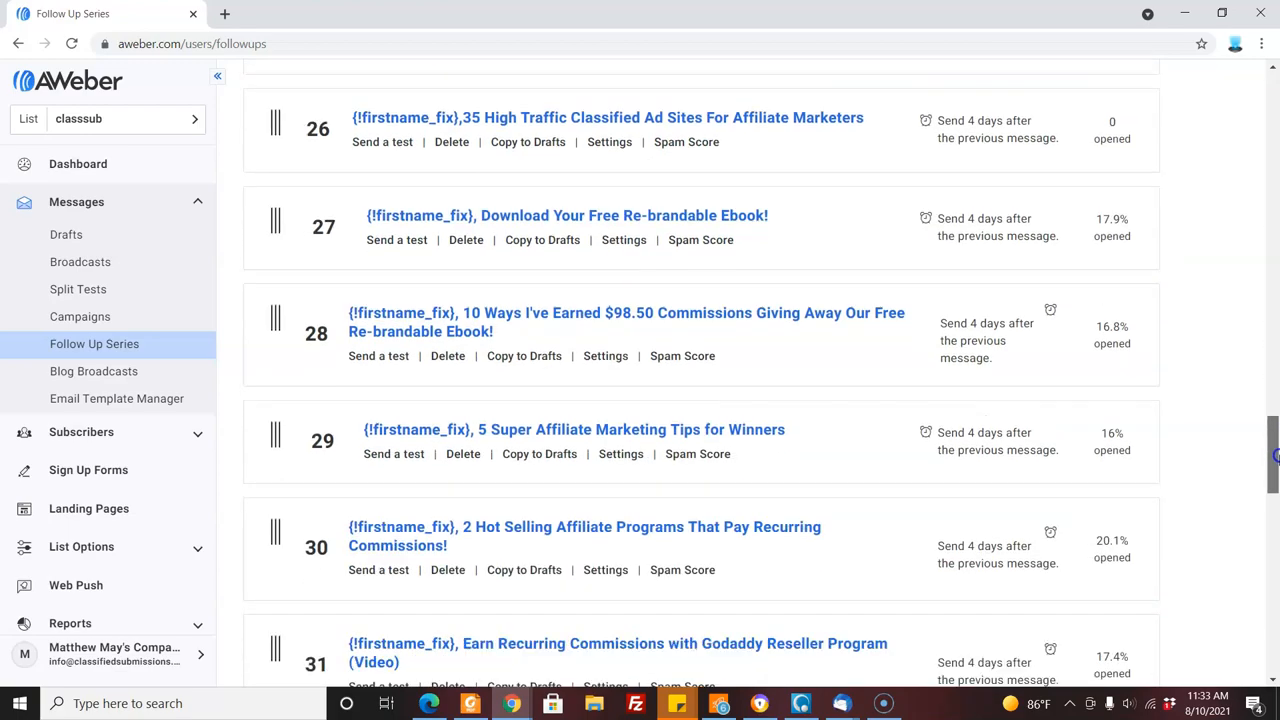
pyautogui.scroll(-3)
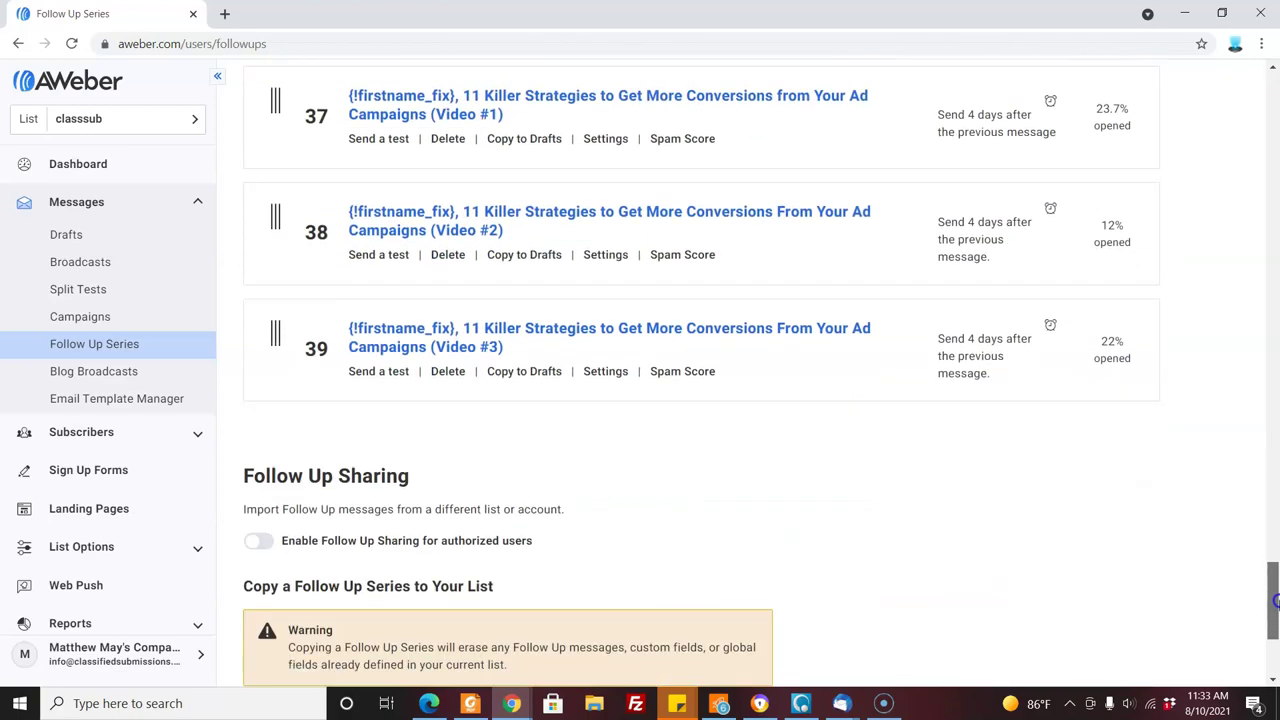
pyautogui.scroll(3)
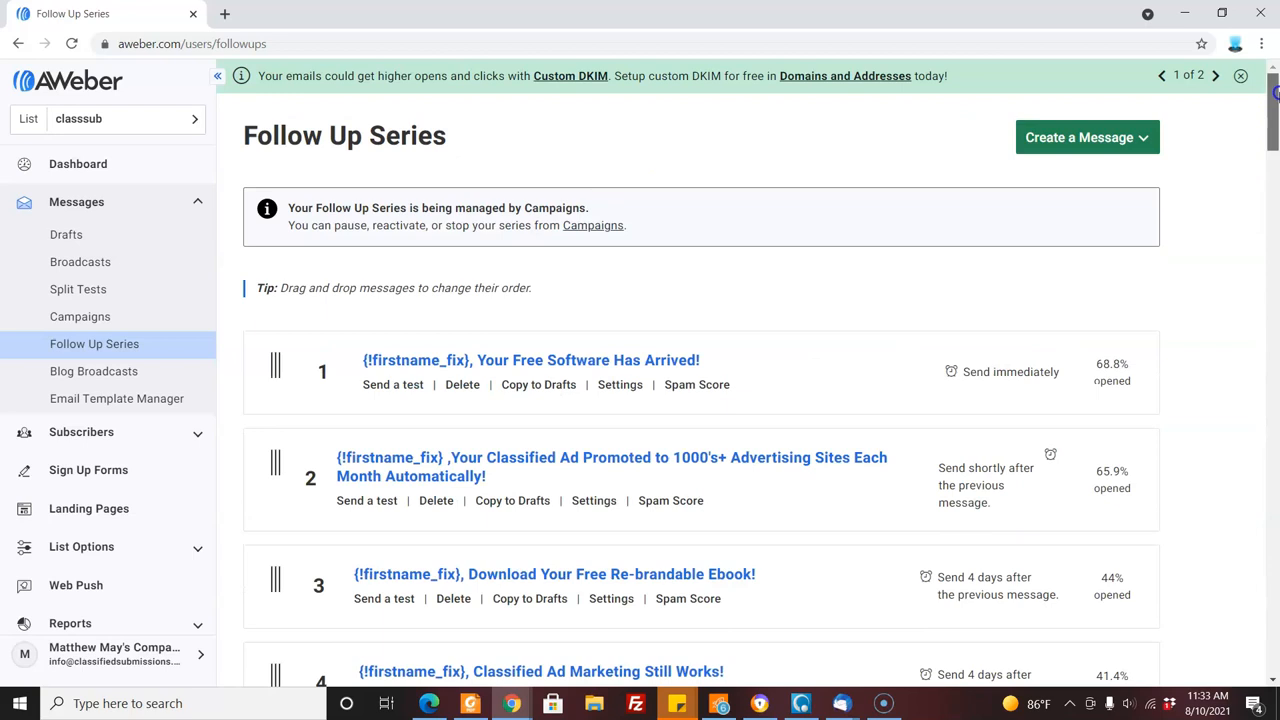
pyautogui.moveTo(912, 293)
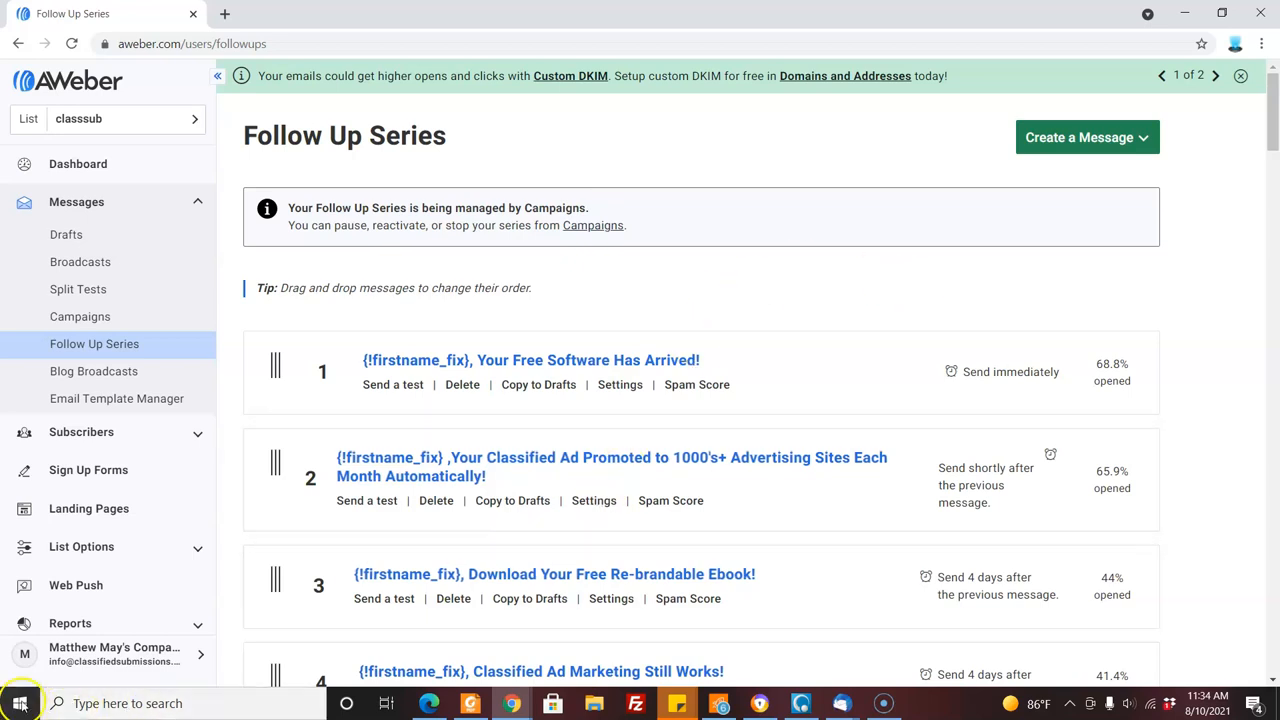
# - Switch the active list to Great marketing tips and open its Sign Up Forms creation page
pyautogui.click(120, 118)
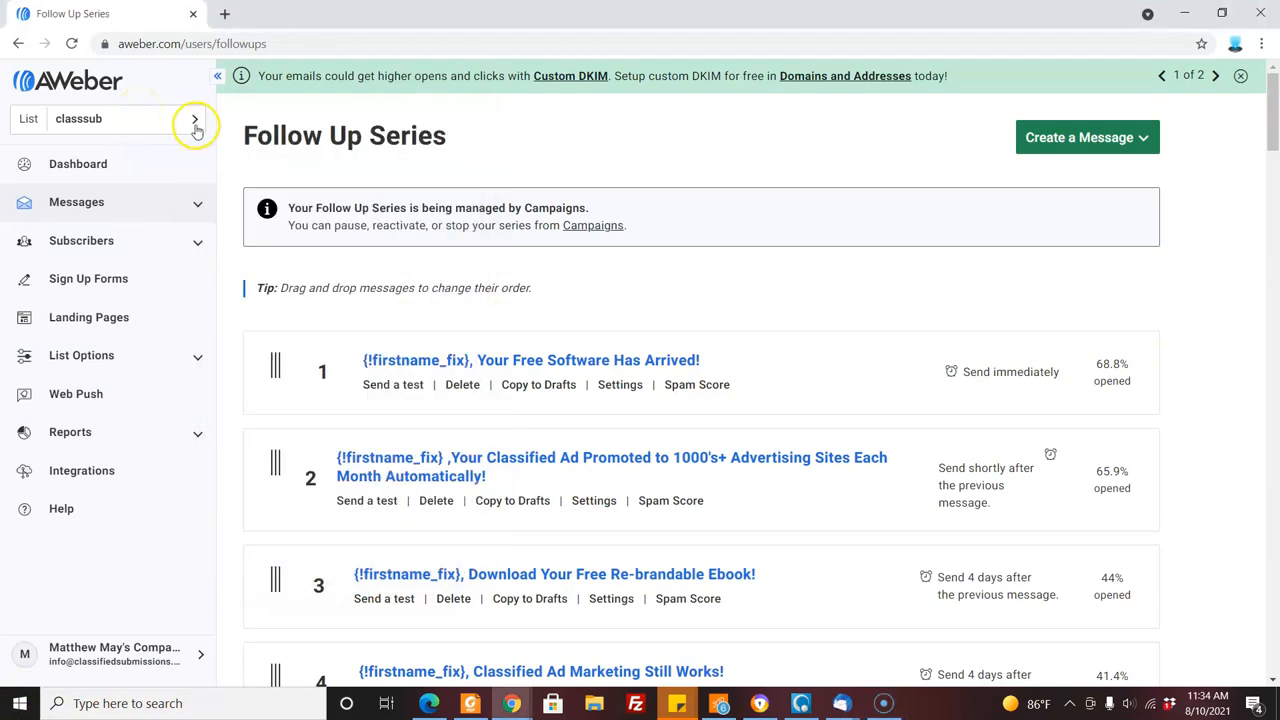
pyautogui.click(195, 118)
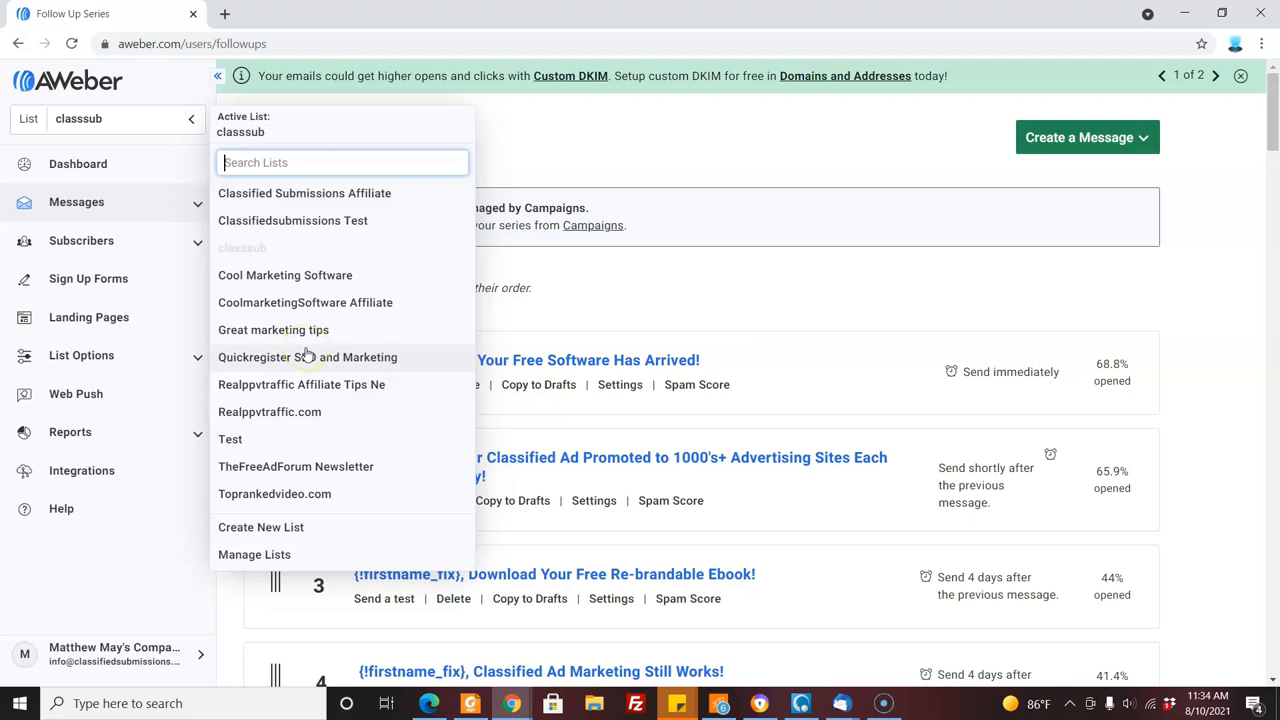
pyautogui.click(273, 329)
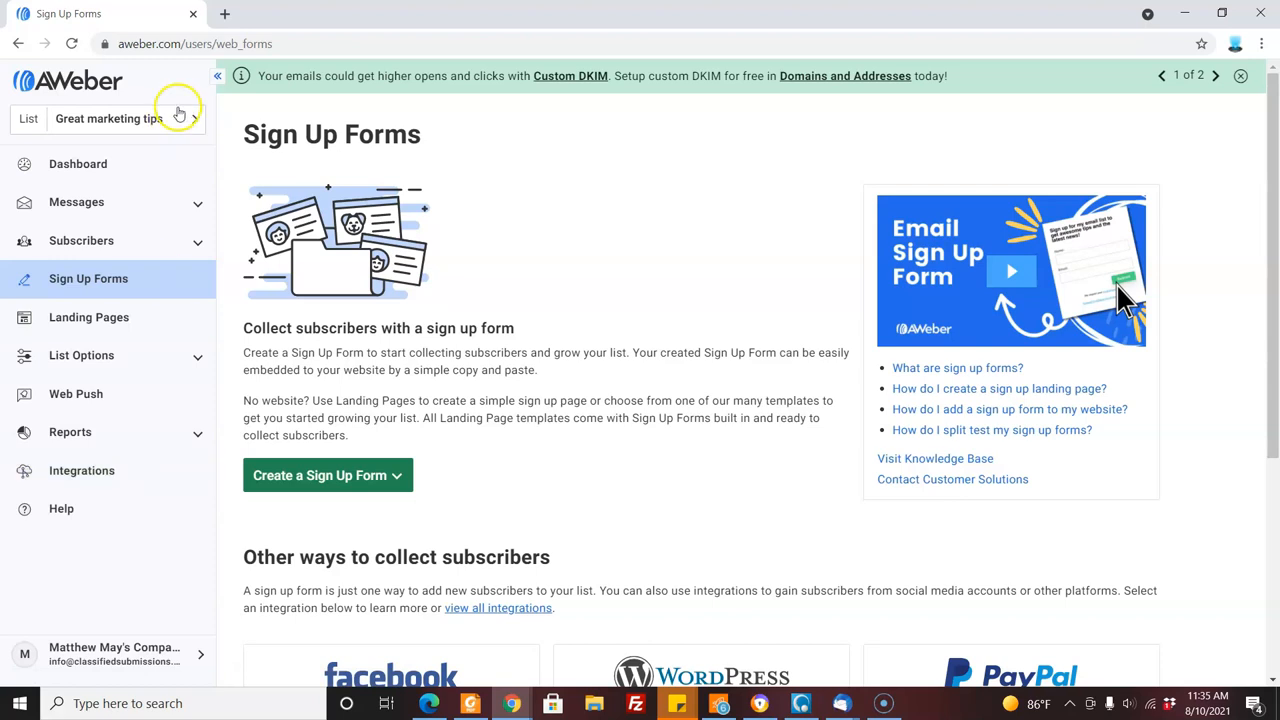
pyautogui.scroll(-3)
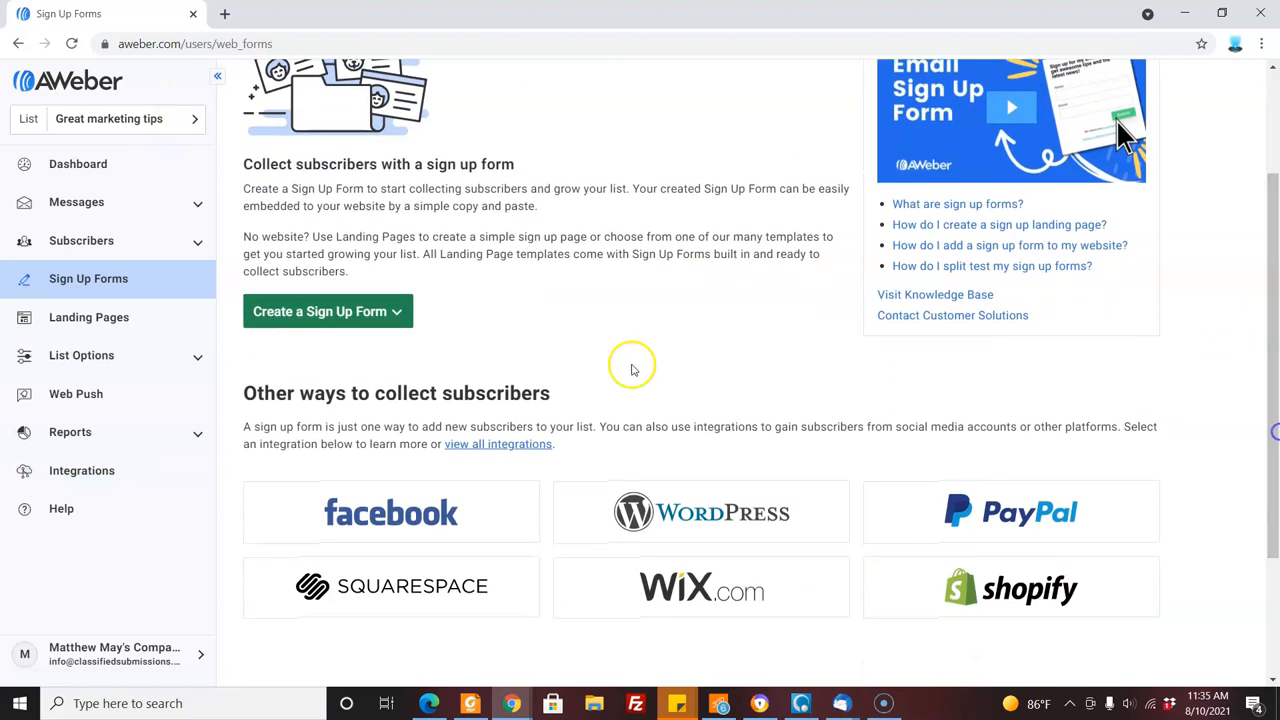
pyautogui.click(320, 311)
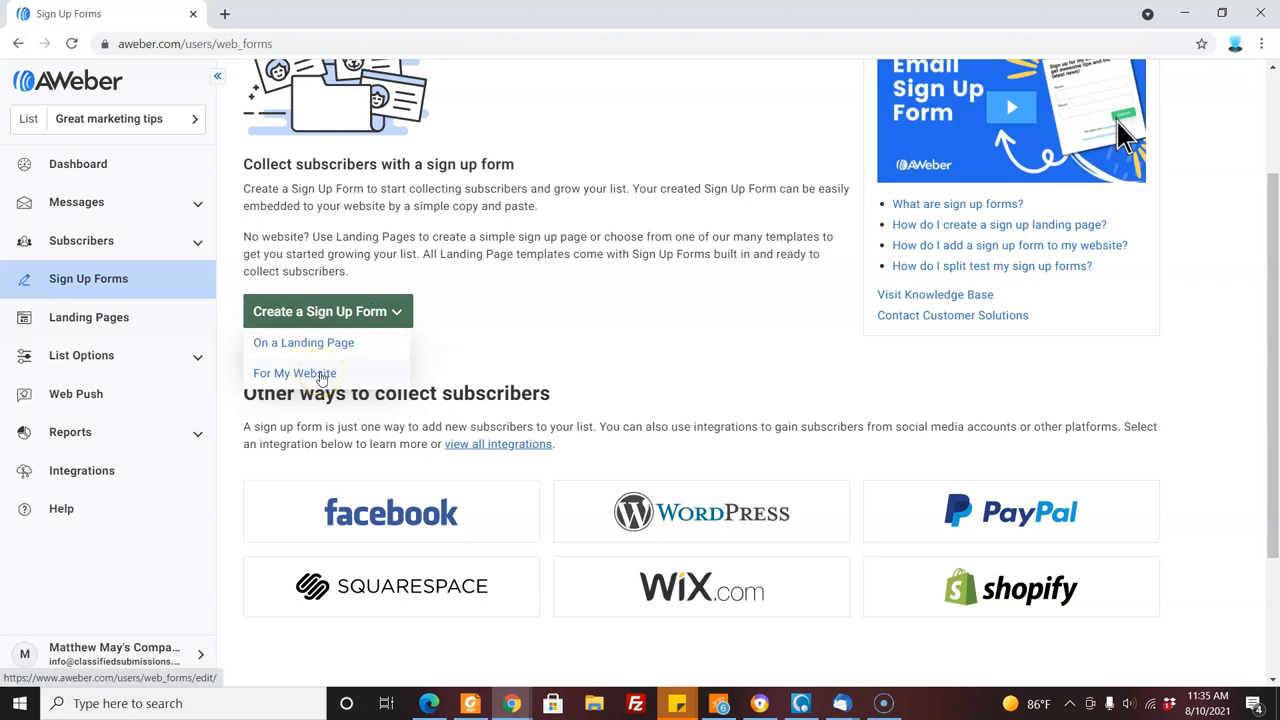
# - Create a For My Website form with Name and Email fields, edit its header, and save
pyautogui.click(295, 373)
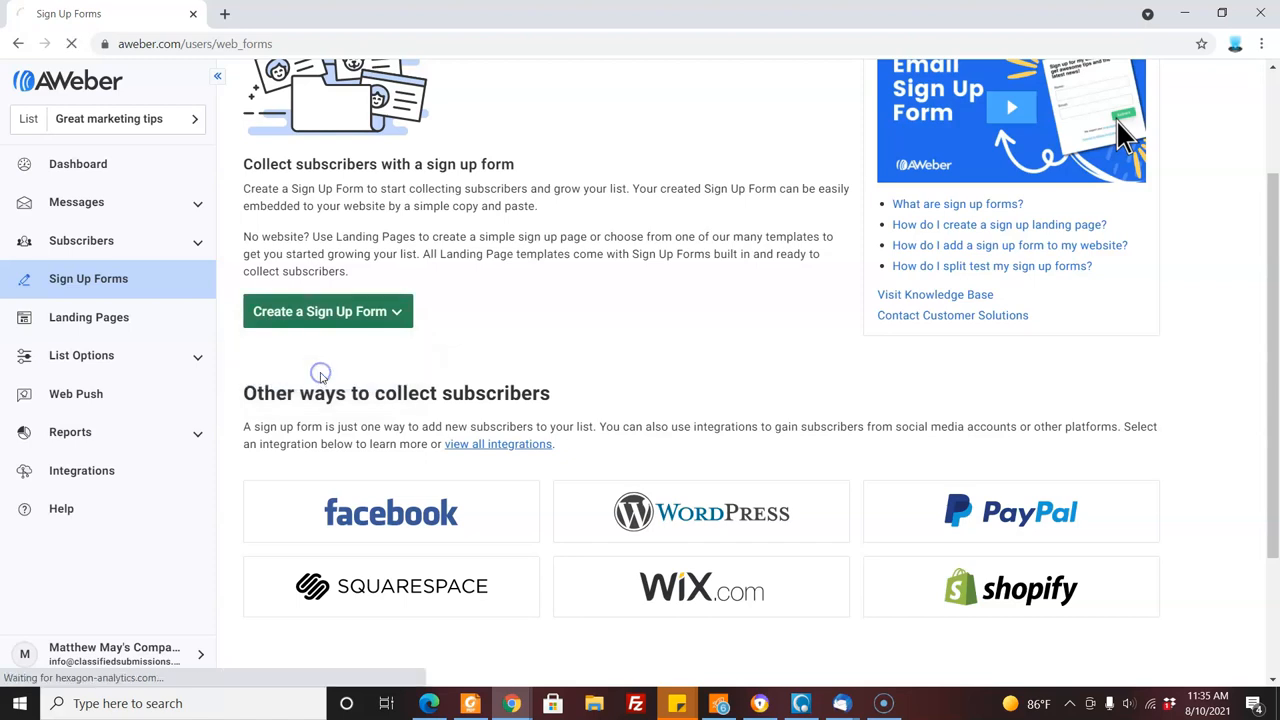
pyautogui.click(319, 311)
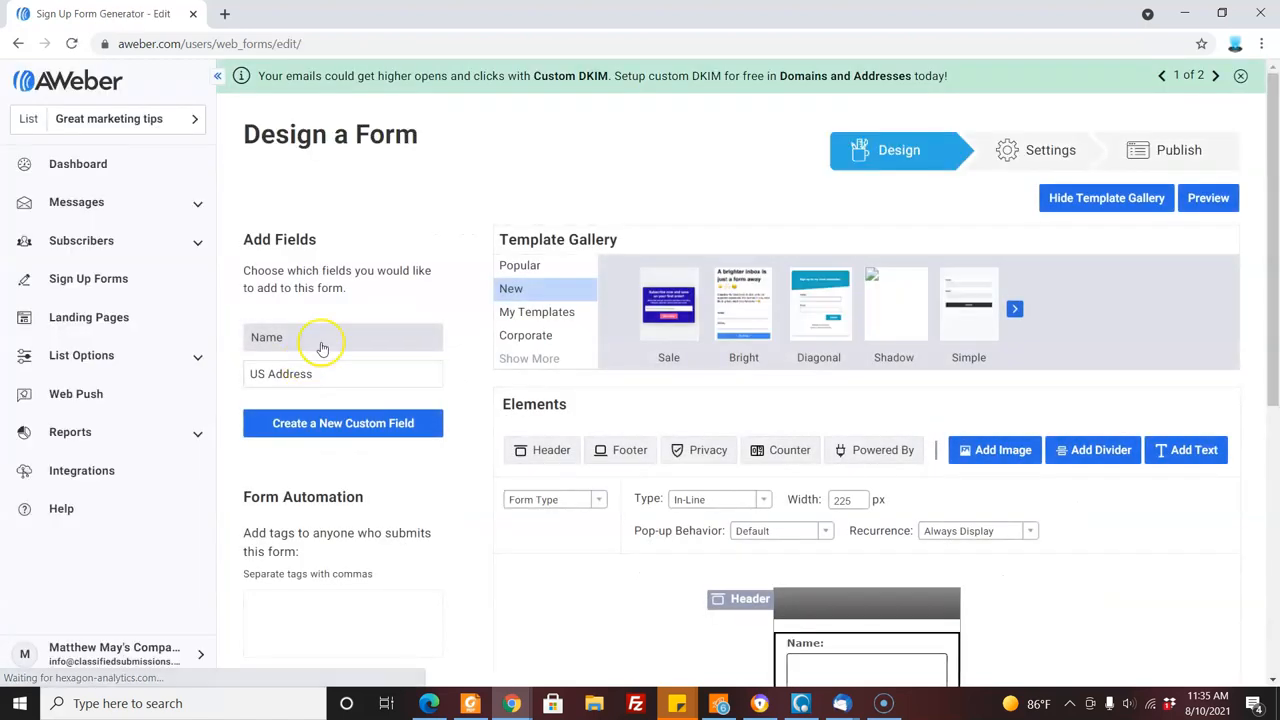
pyautogui.scroll(-3)
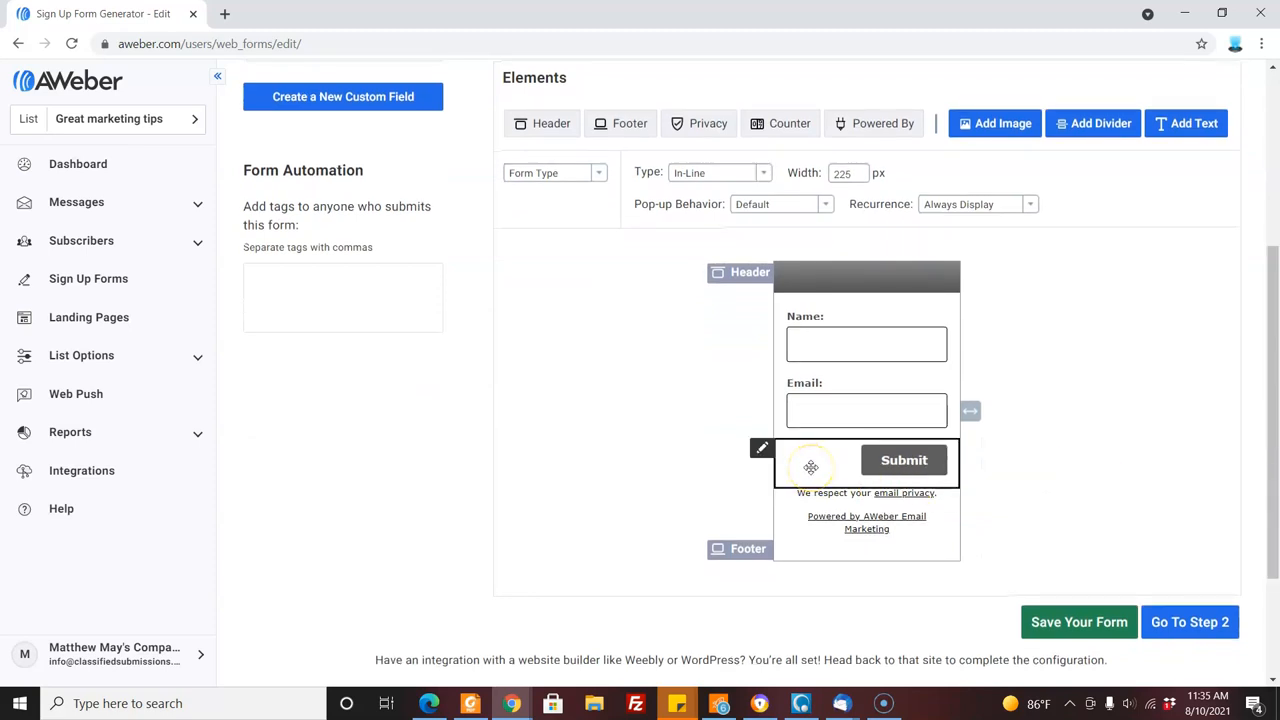
pyautogui.click(866, 277)
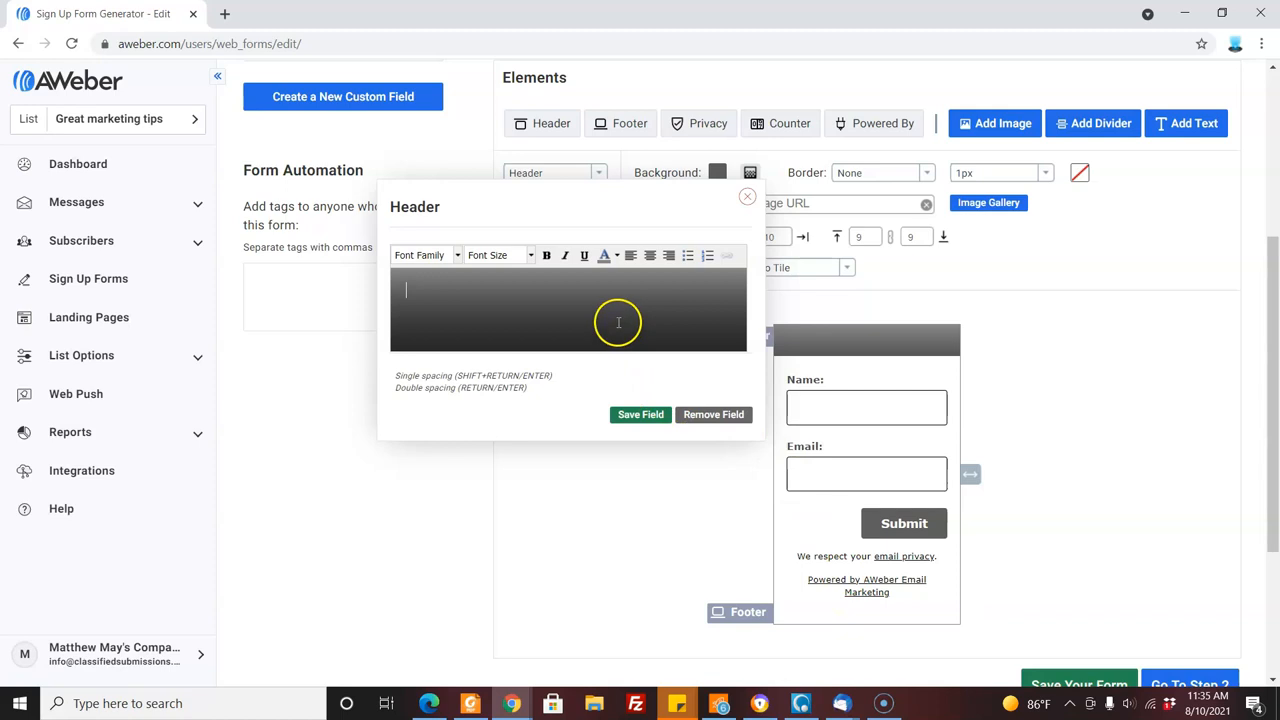
pyautogui.scroll(-3)
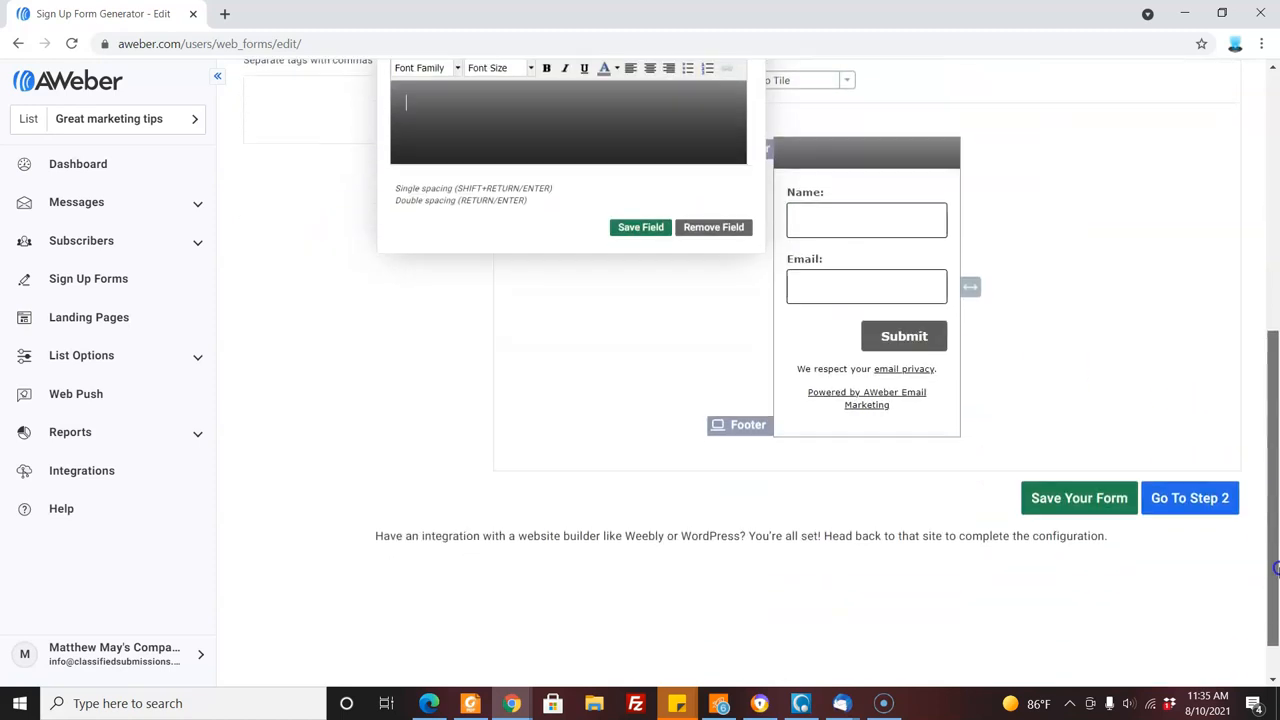
pyautogui.moveTo(1079, 505)
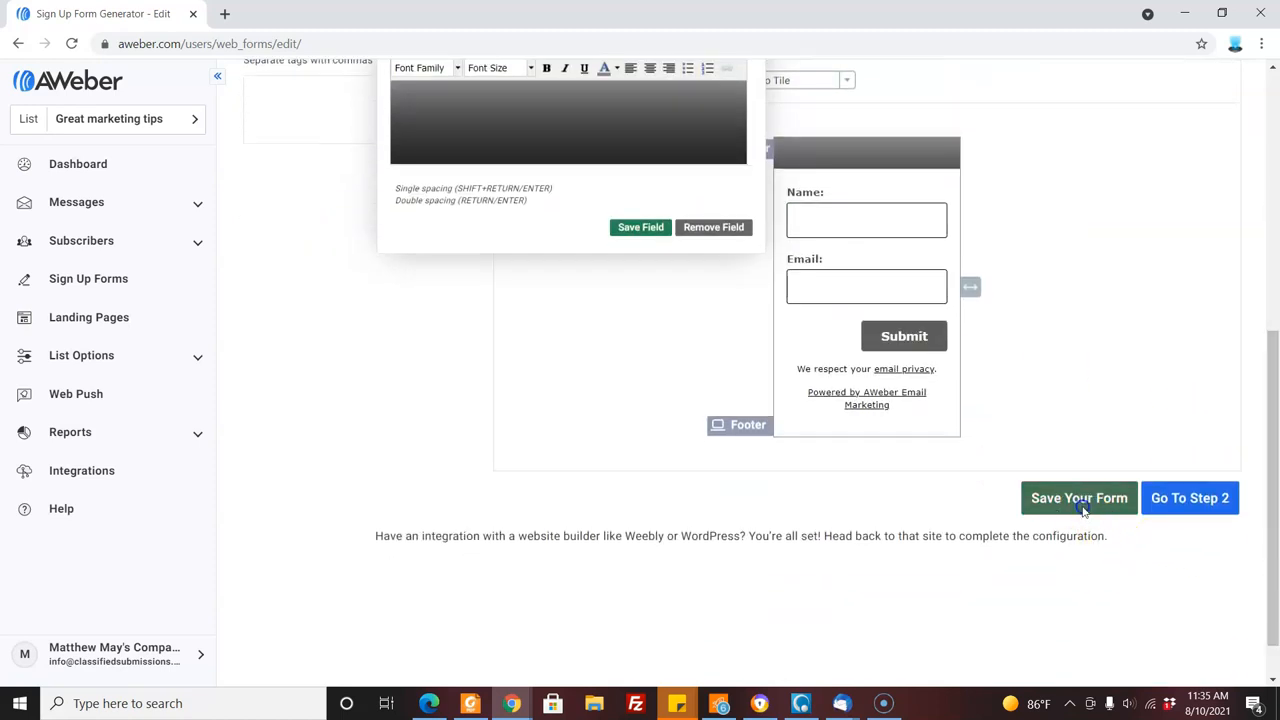
pyautogui.click(1079, 498)
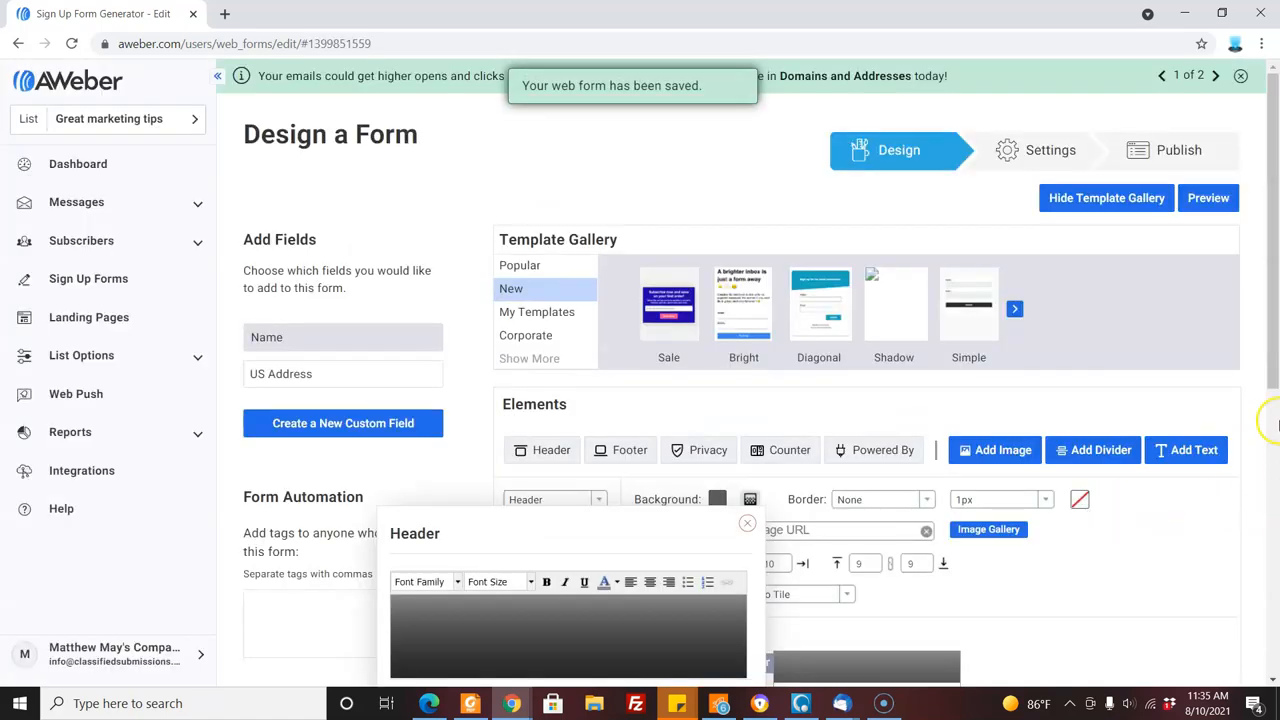
pyautogui.scroll(-3)
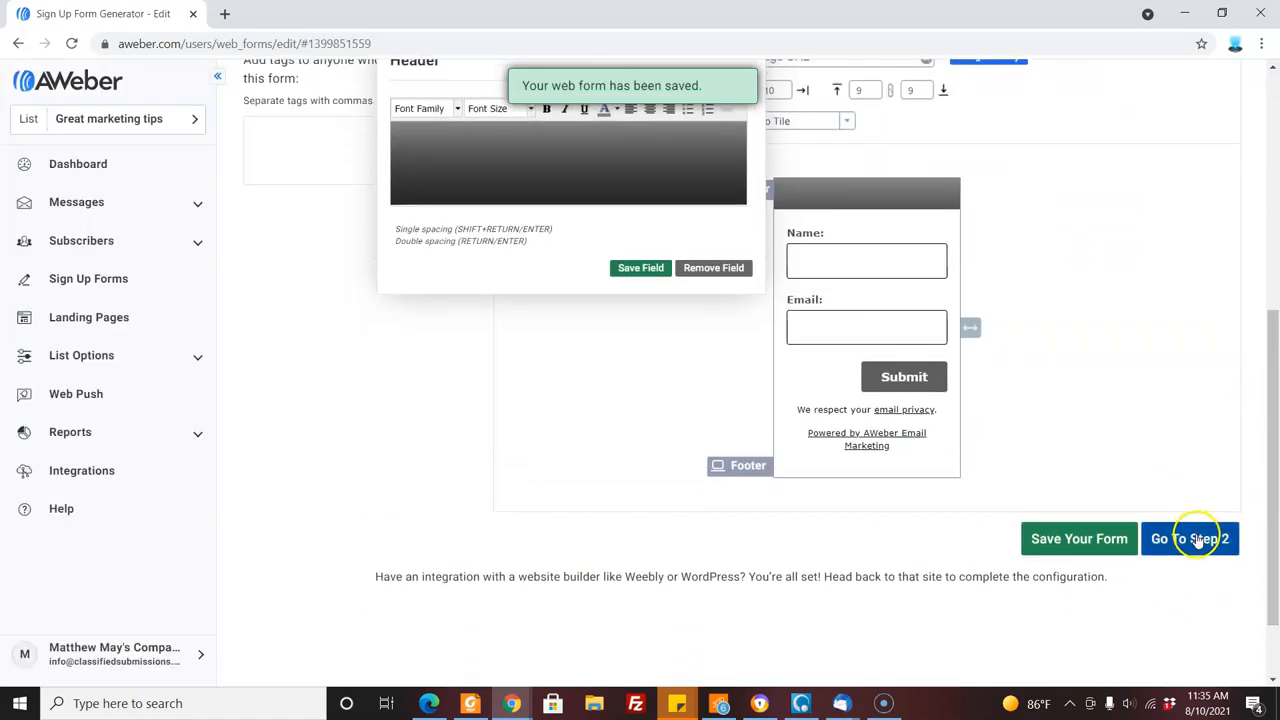
# - Move to the form settings step and preview the basic thank-you page option
pyautogui.click(1189, 538)
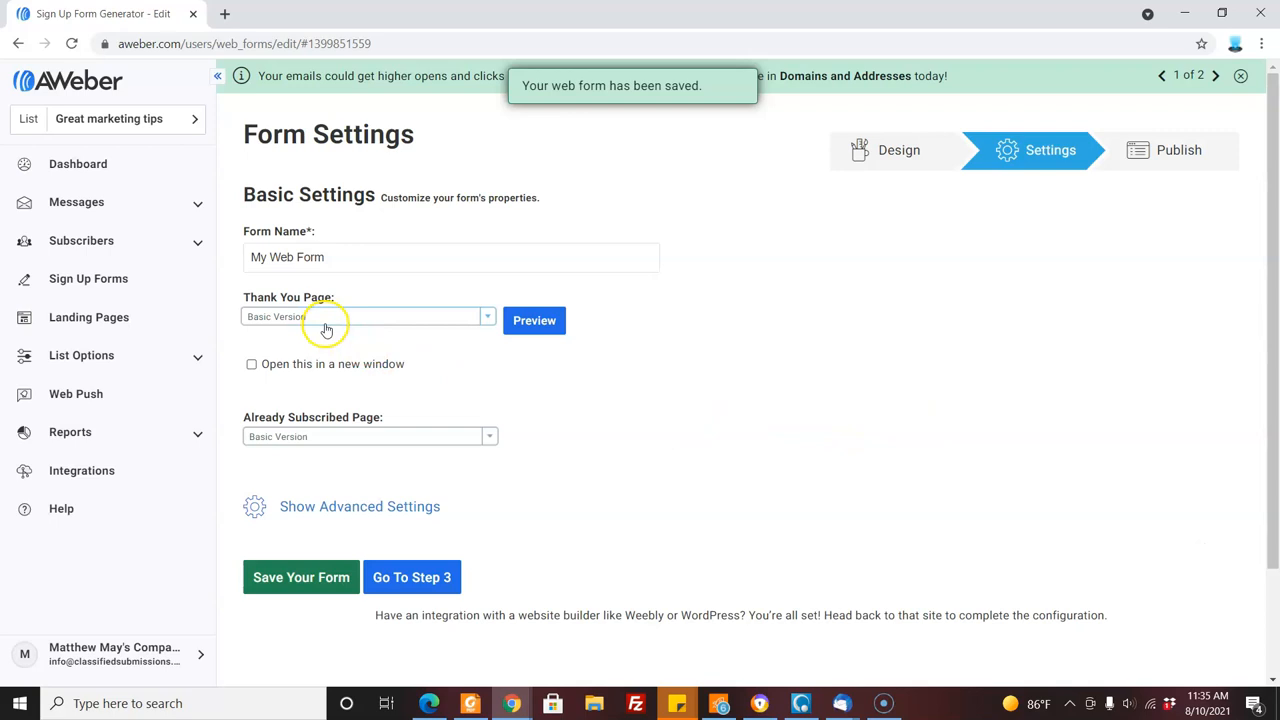
pyautogui.click(365, 316)
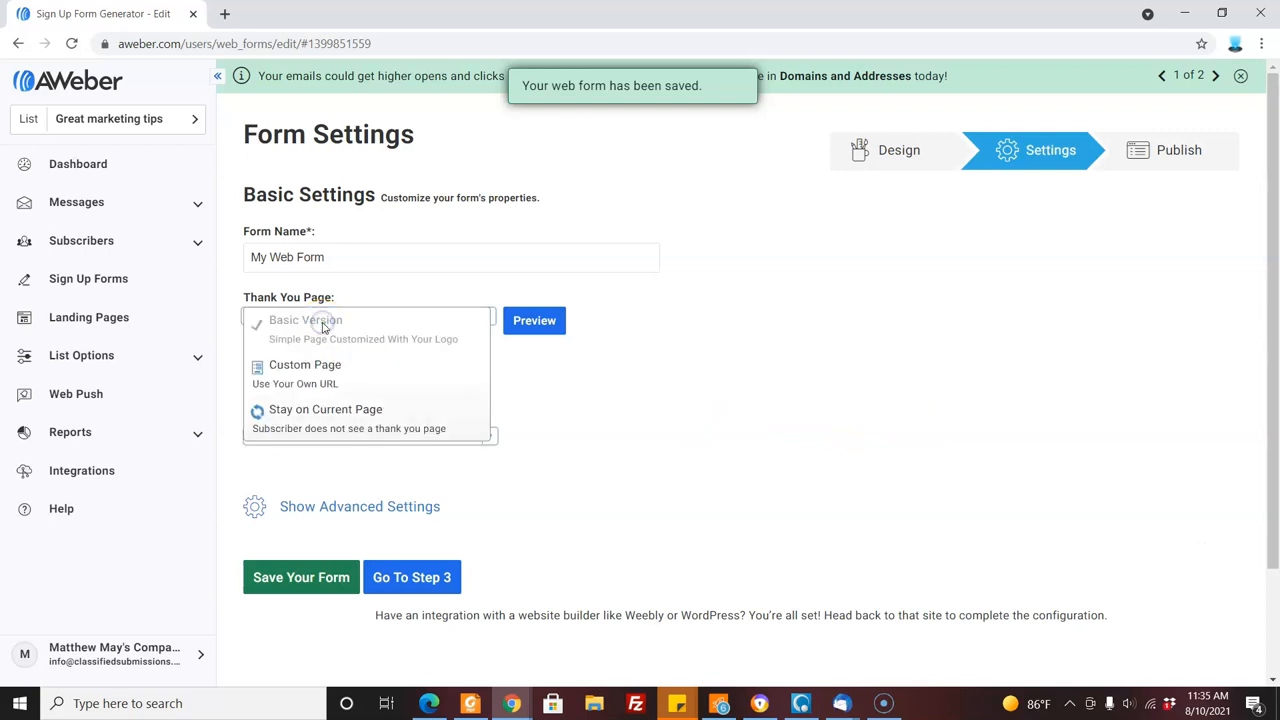
pyautogui.click(305, 320)
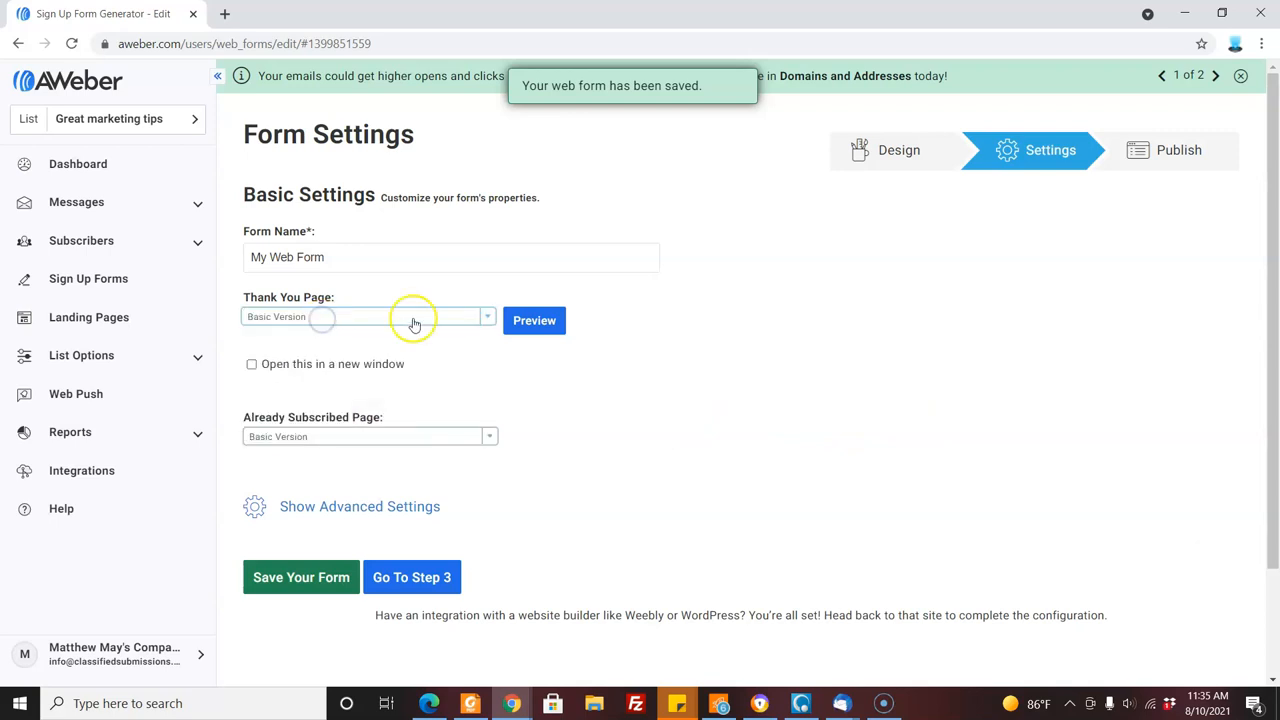
pyautogui.click(487, 316)
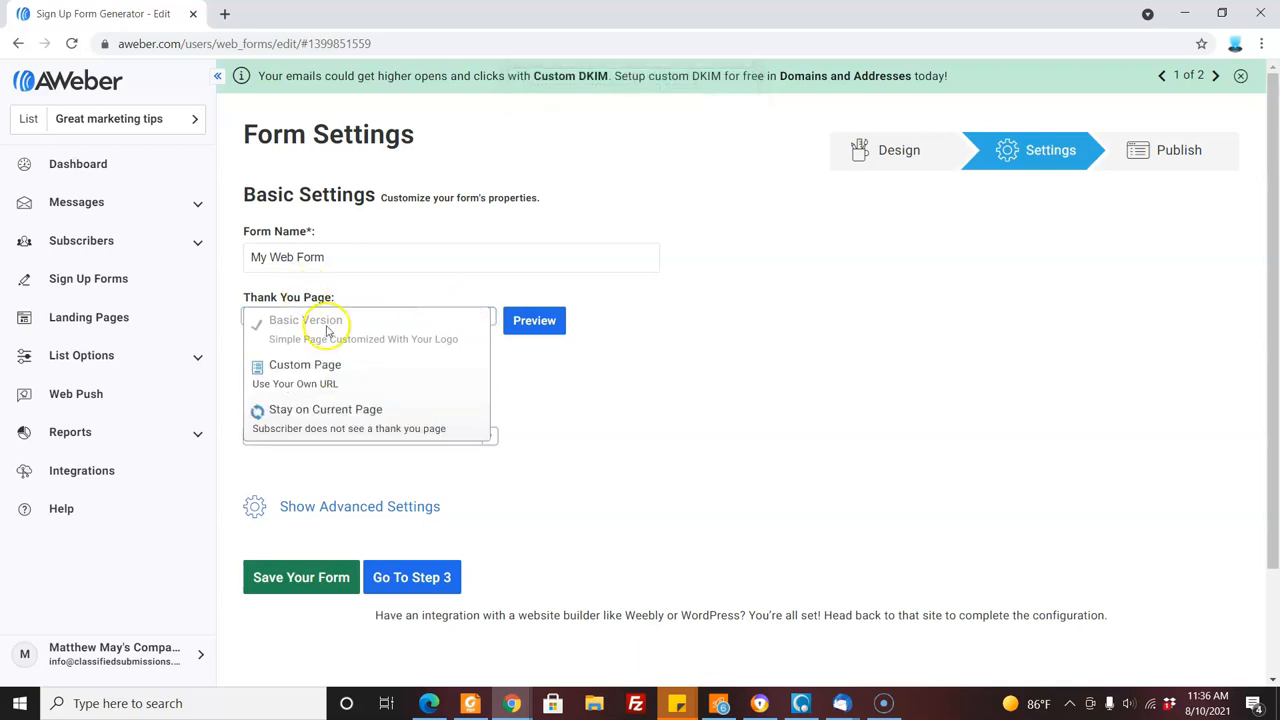
pyautogui.click(534, 320)
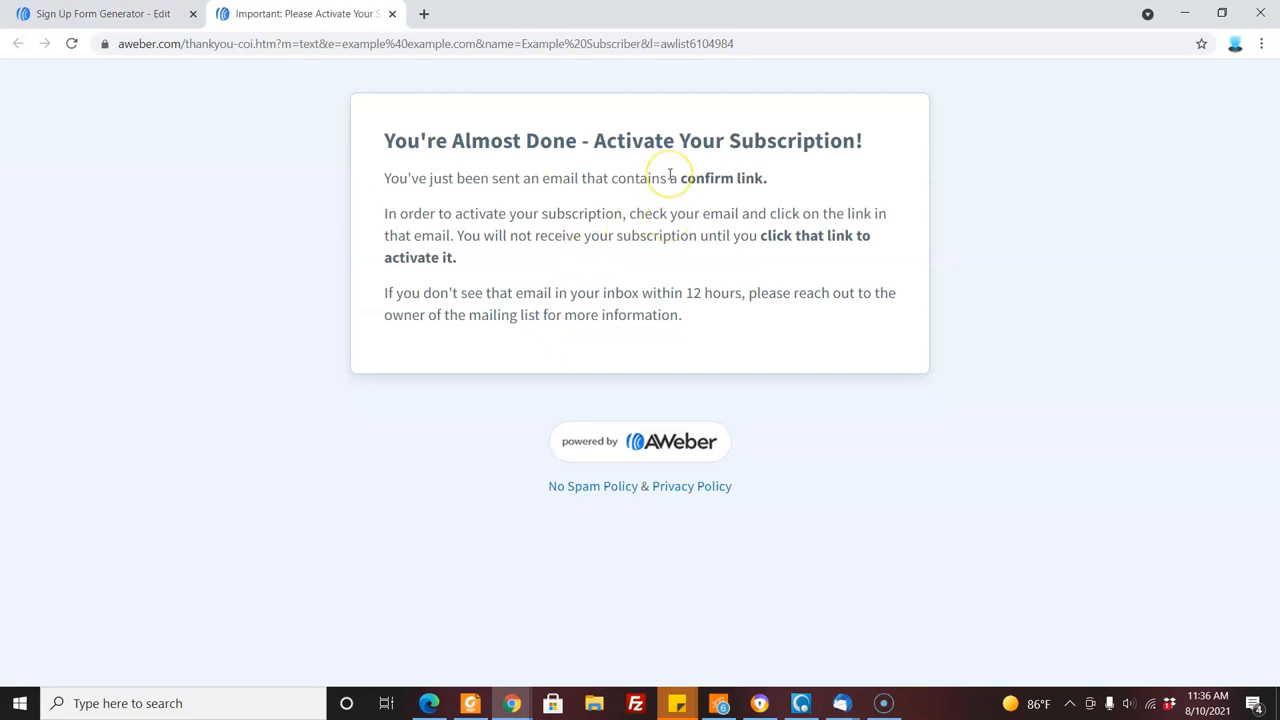
pyautogui.click(100, 13)
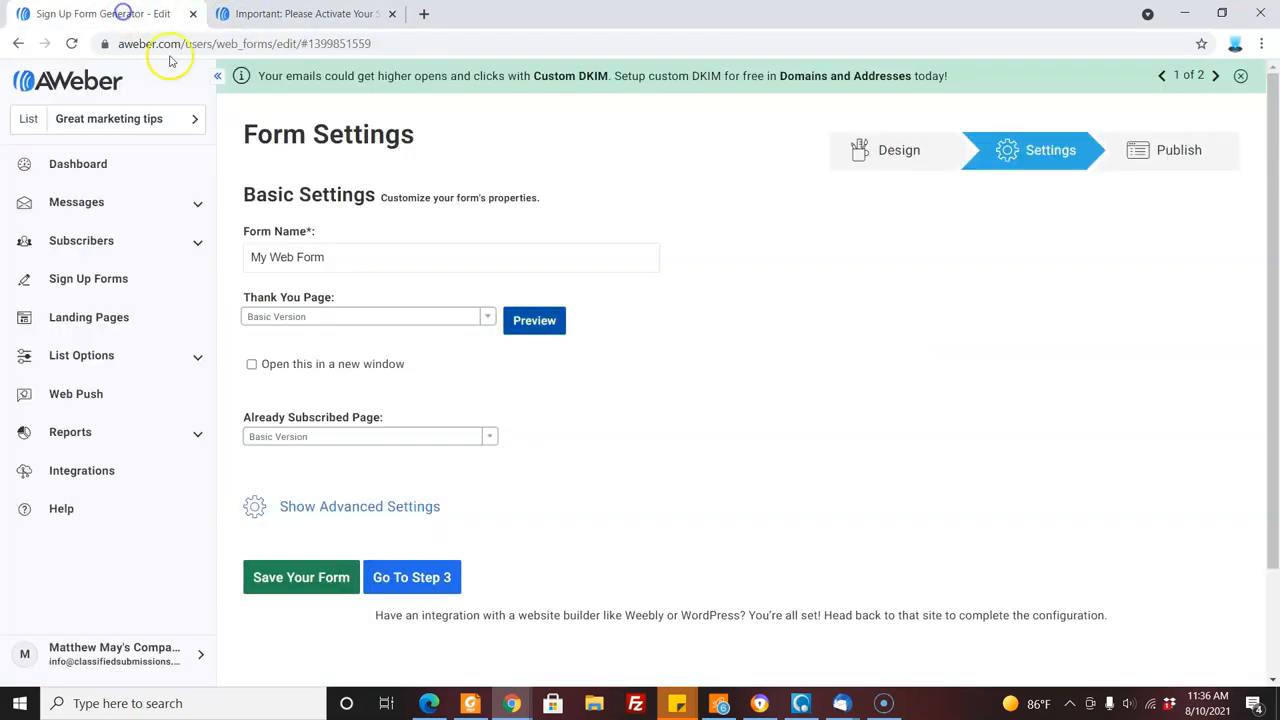
# - Set Basic Version for the thank-you and already-subscribed pages
pyautogui.click(487, 316)
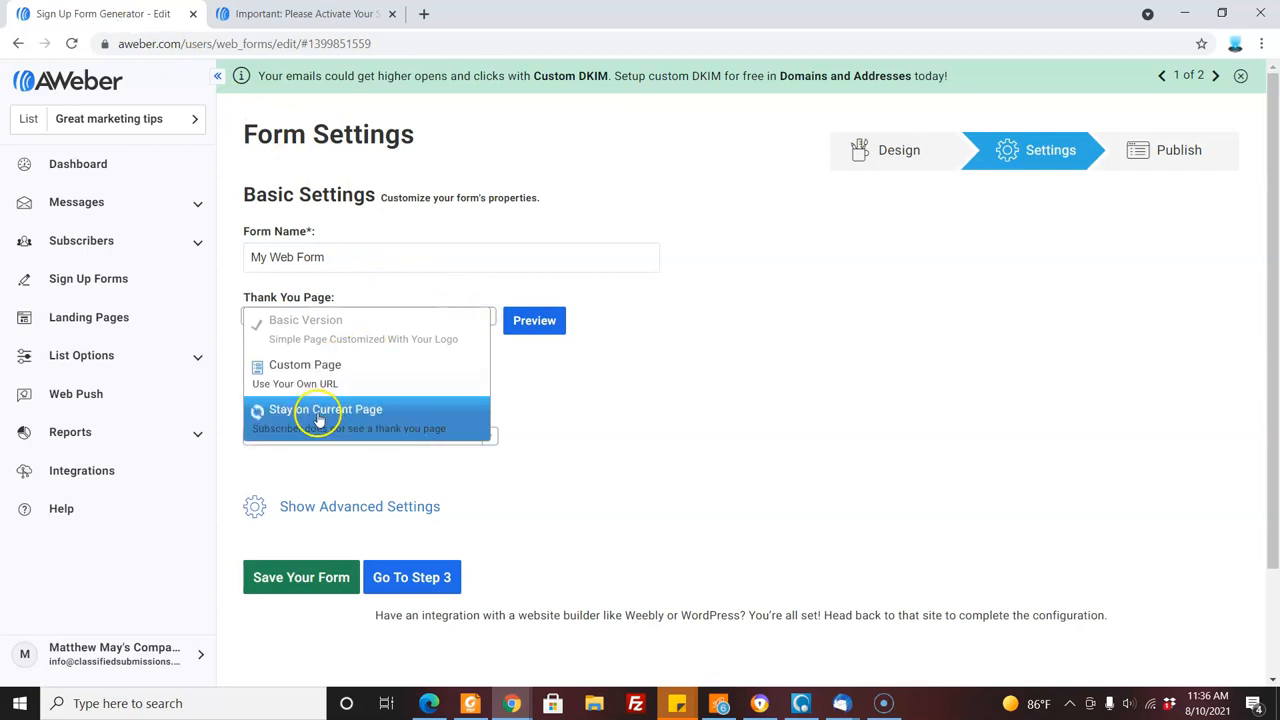
pyautogui.click(325, 409)
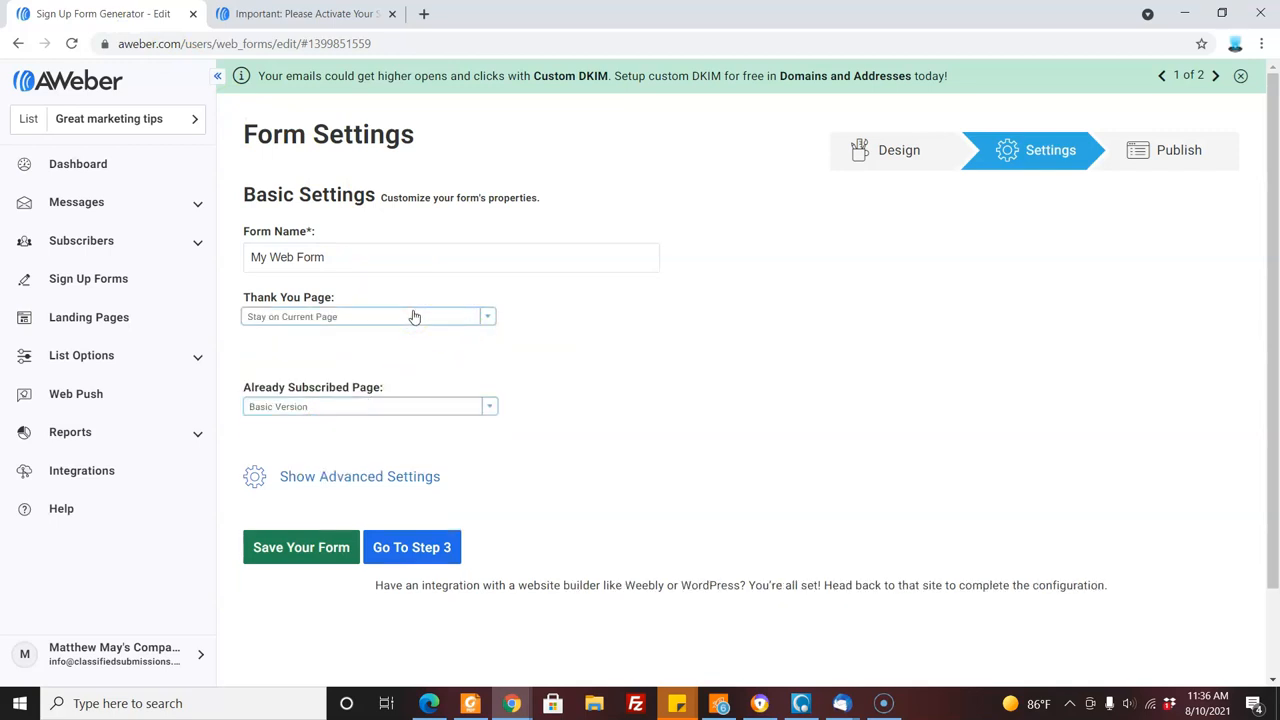
pyautogui.moveTo(335, 411)
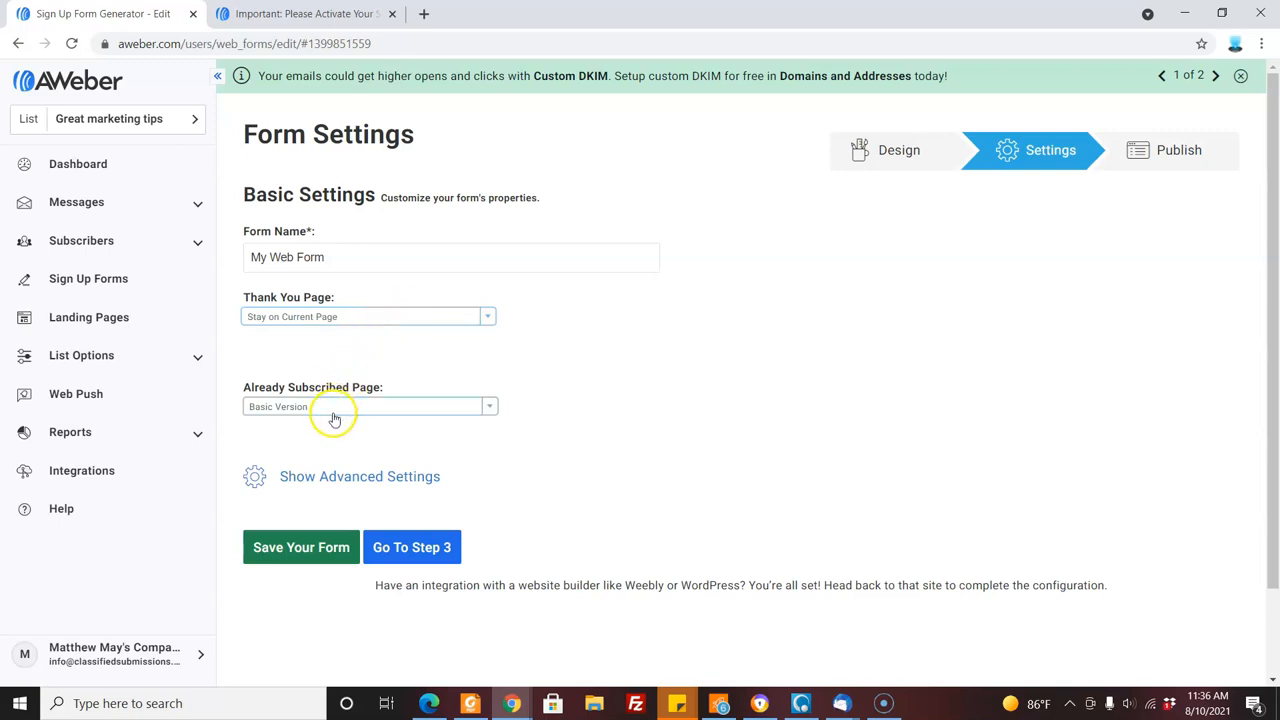
pyautogui.moveTo(331, 411)
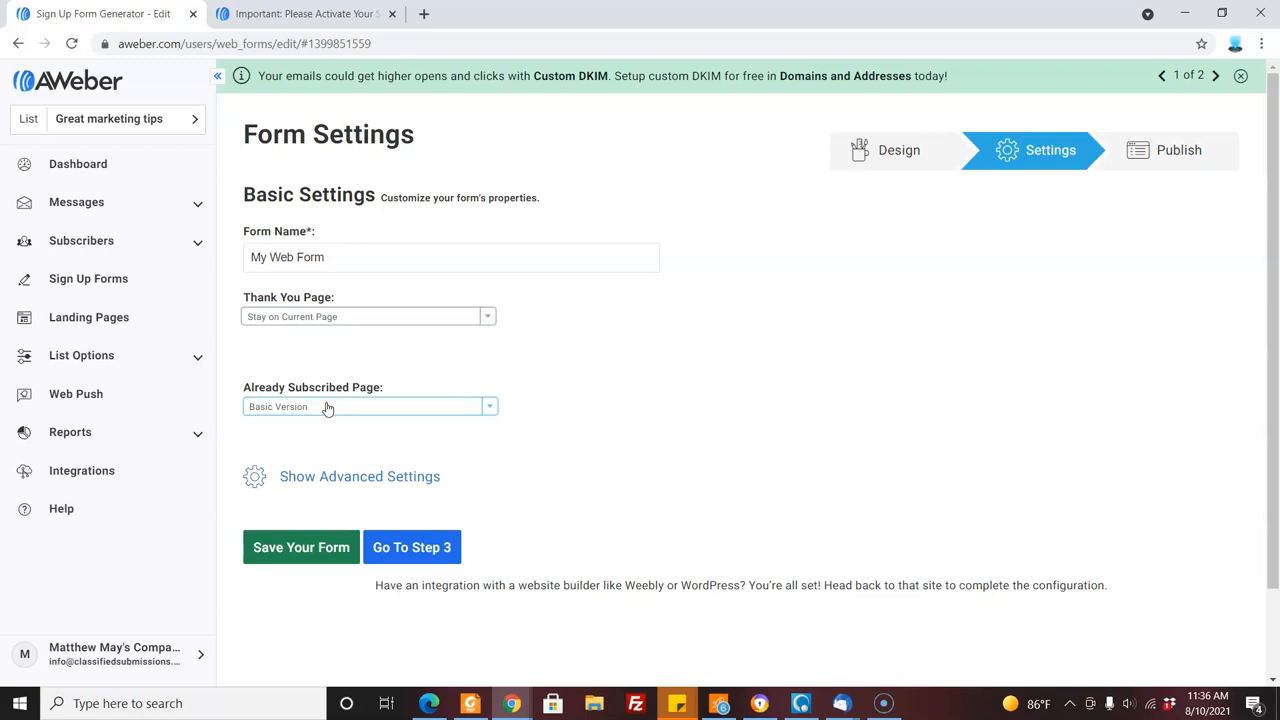
pyautogui.click(370, 406)
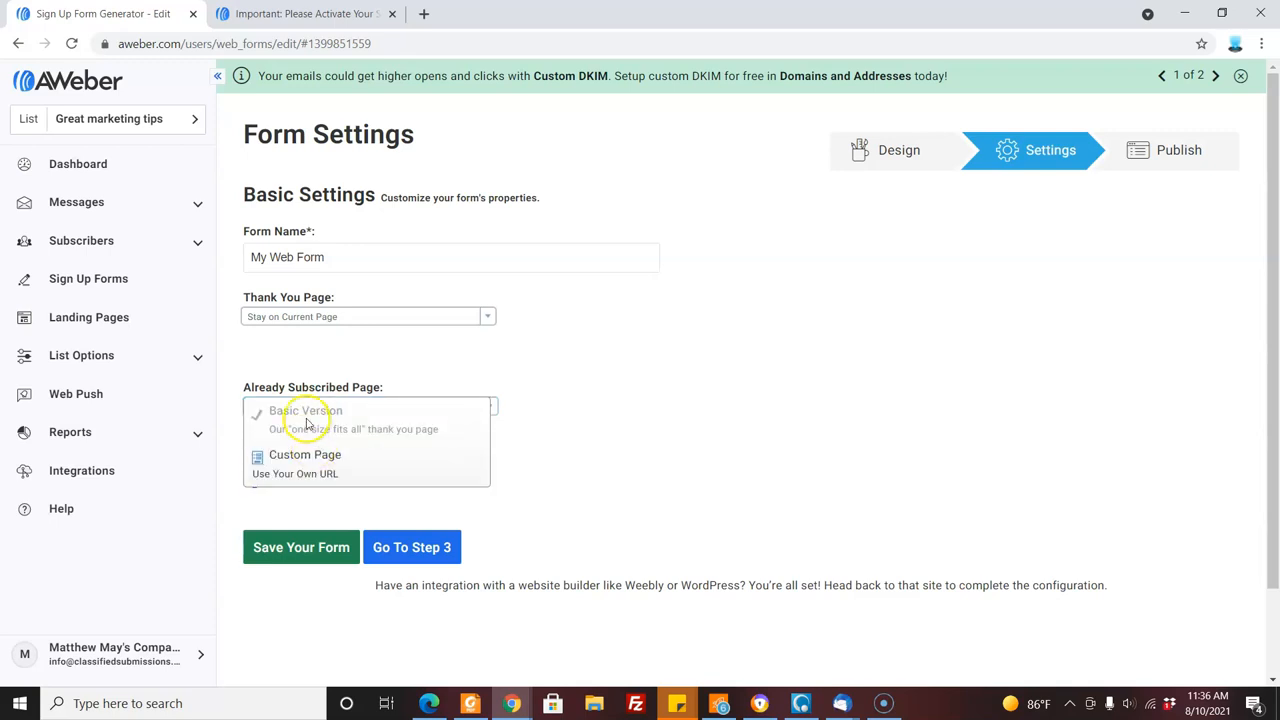
pyautogui.click(305, 410)
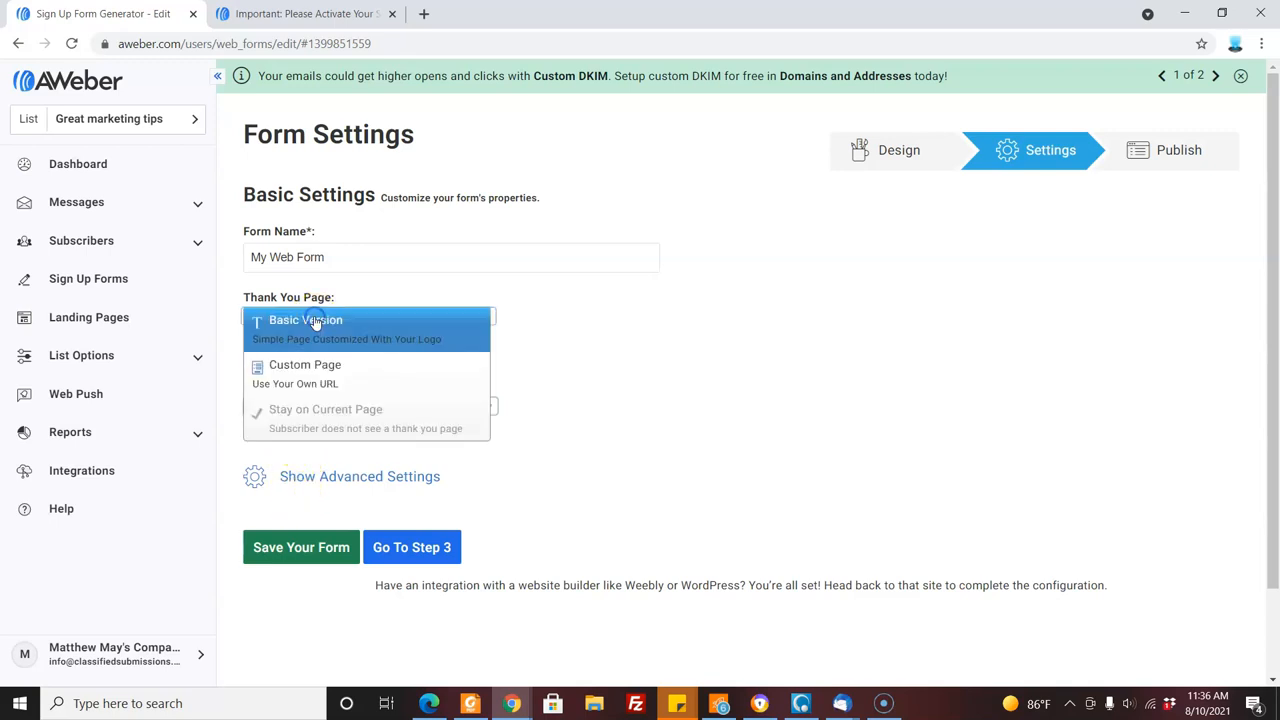
pyautogui.click(305, 364)
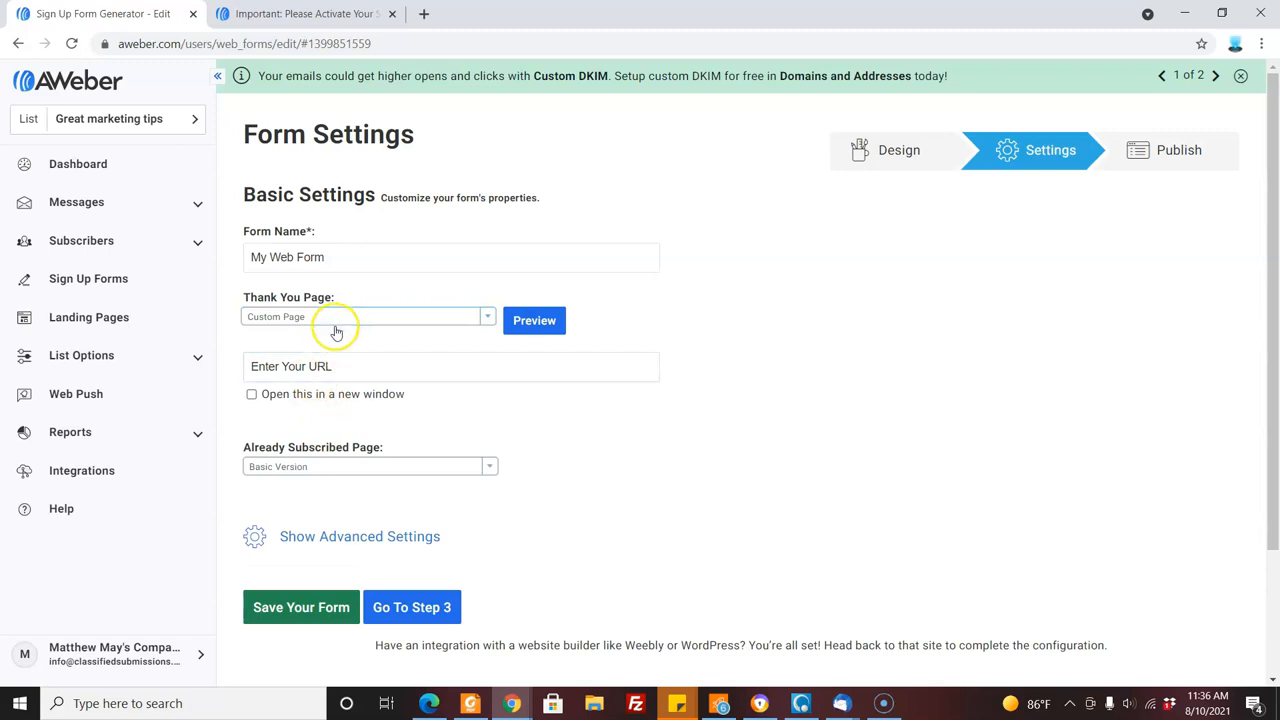
pyautogui.click(367, 316)
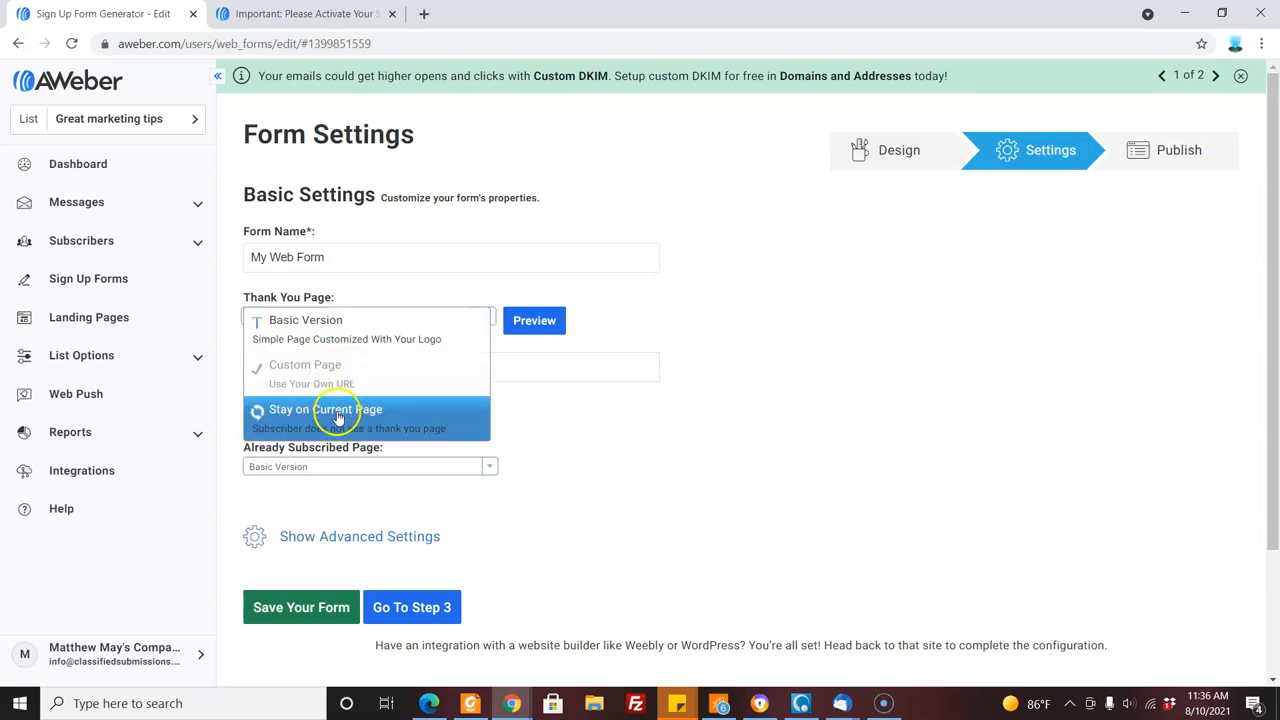
pyautogui.click(305, 319)
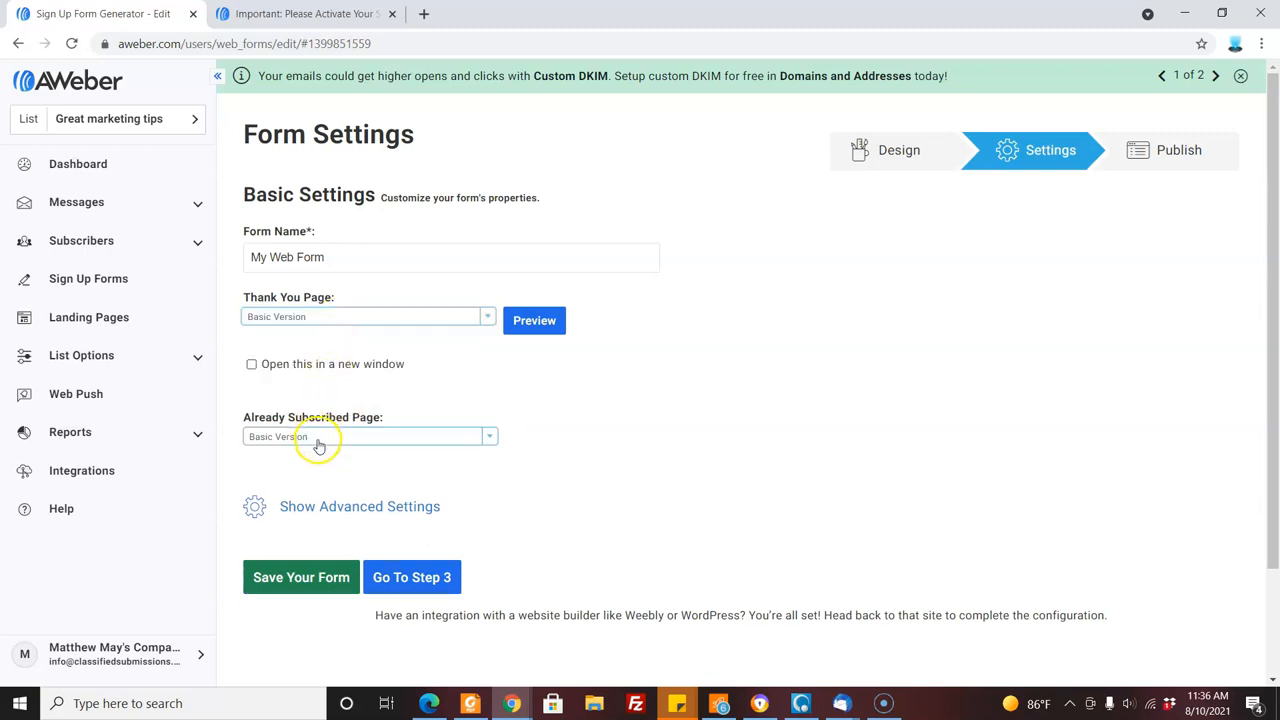
# - Save the form and reveal its advanced settings
pyautogui.click(301, 577)
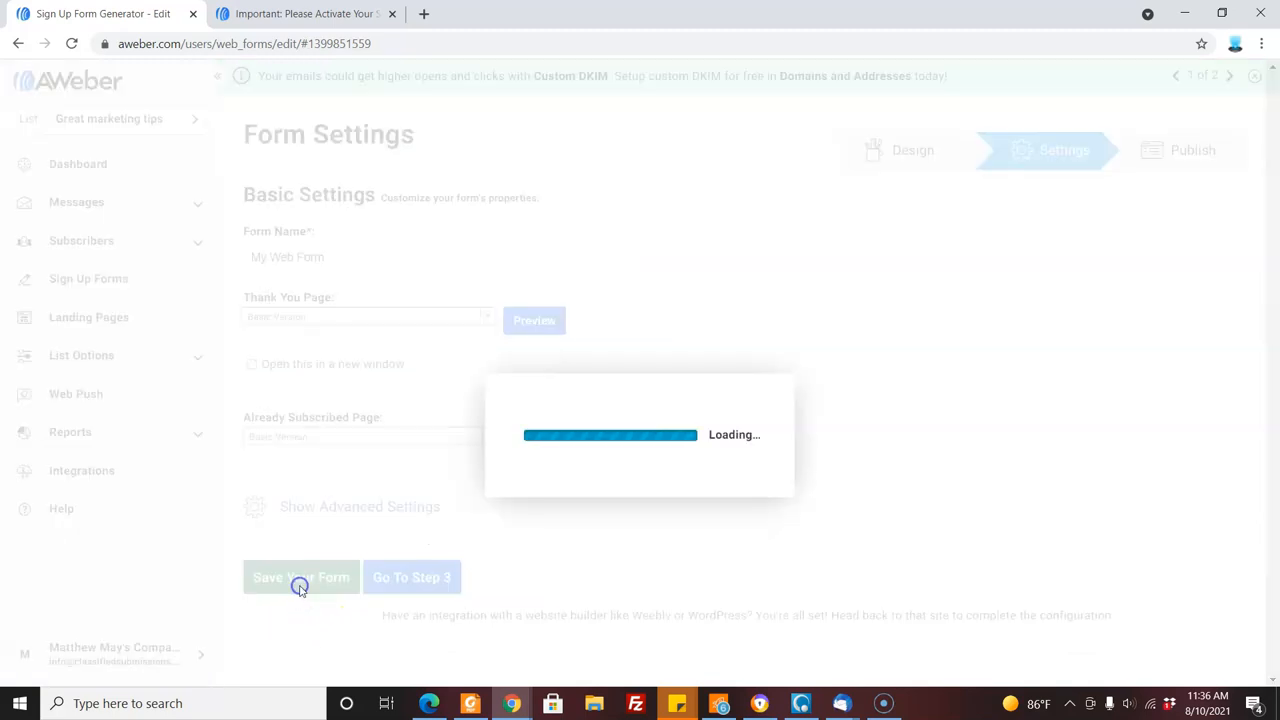
pyautogui.click(301, 577)
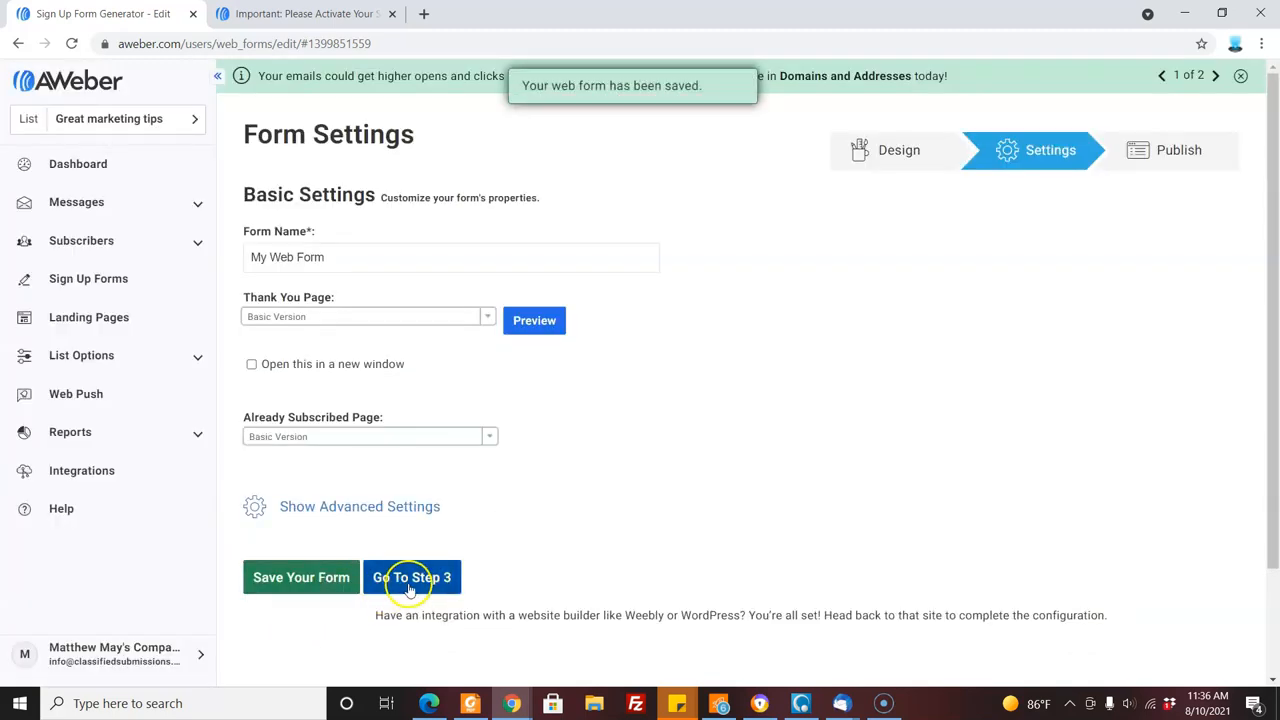
pyautogui.click(359, 506)
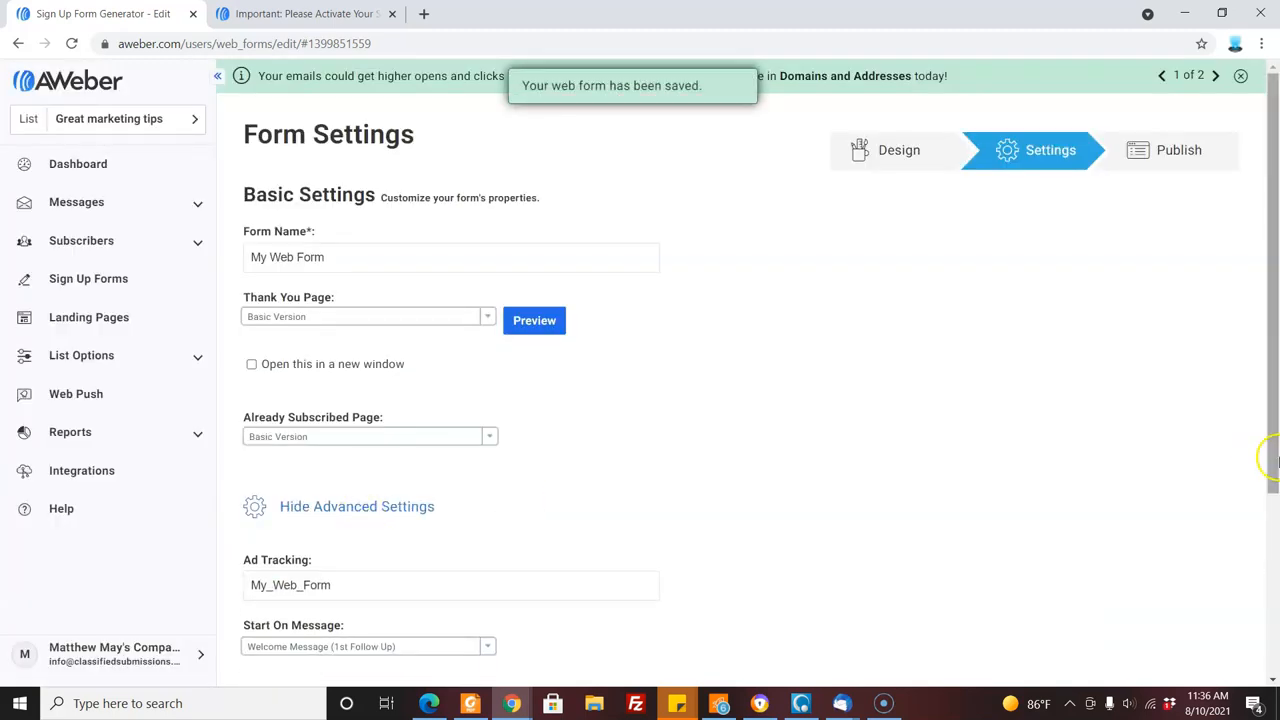
pyautogui.scroll(-3)
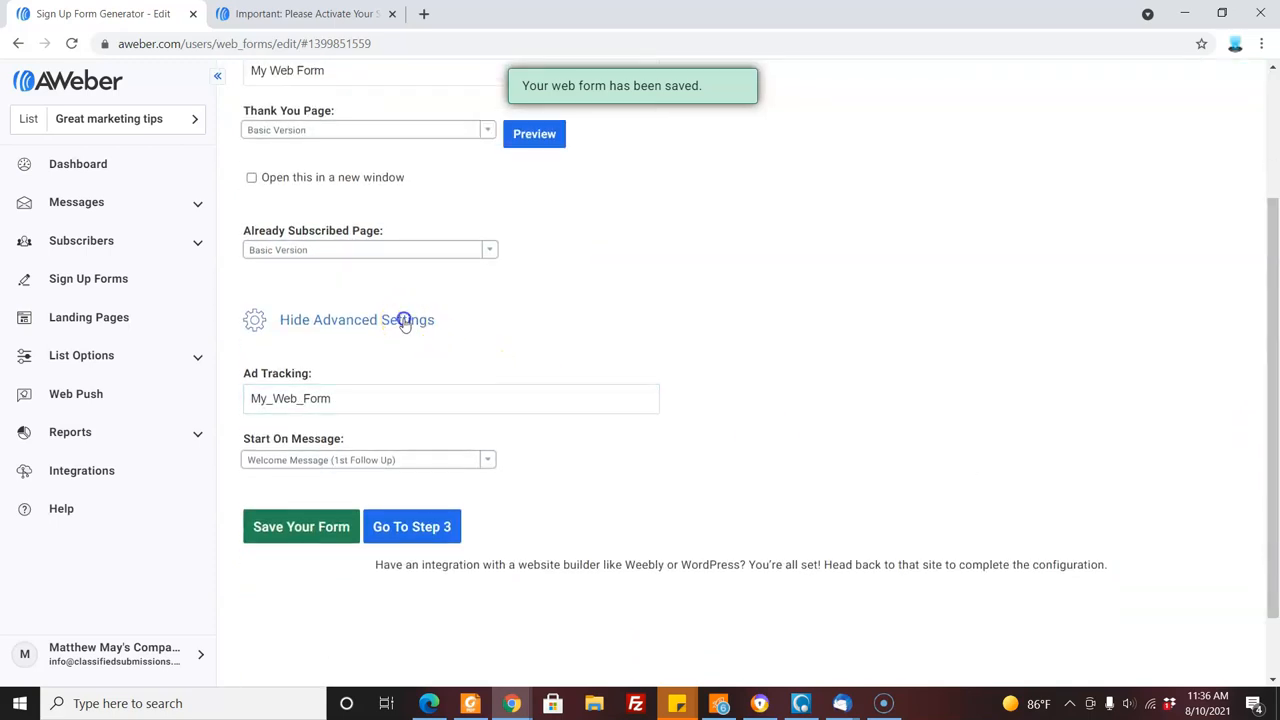
# - Go to the Publish step and review the form's Raw HTML code
pyautogui.click(411, 526)
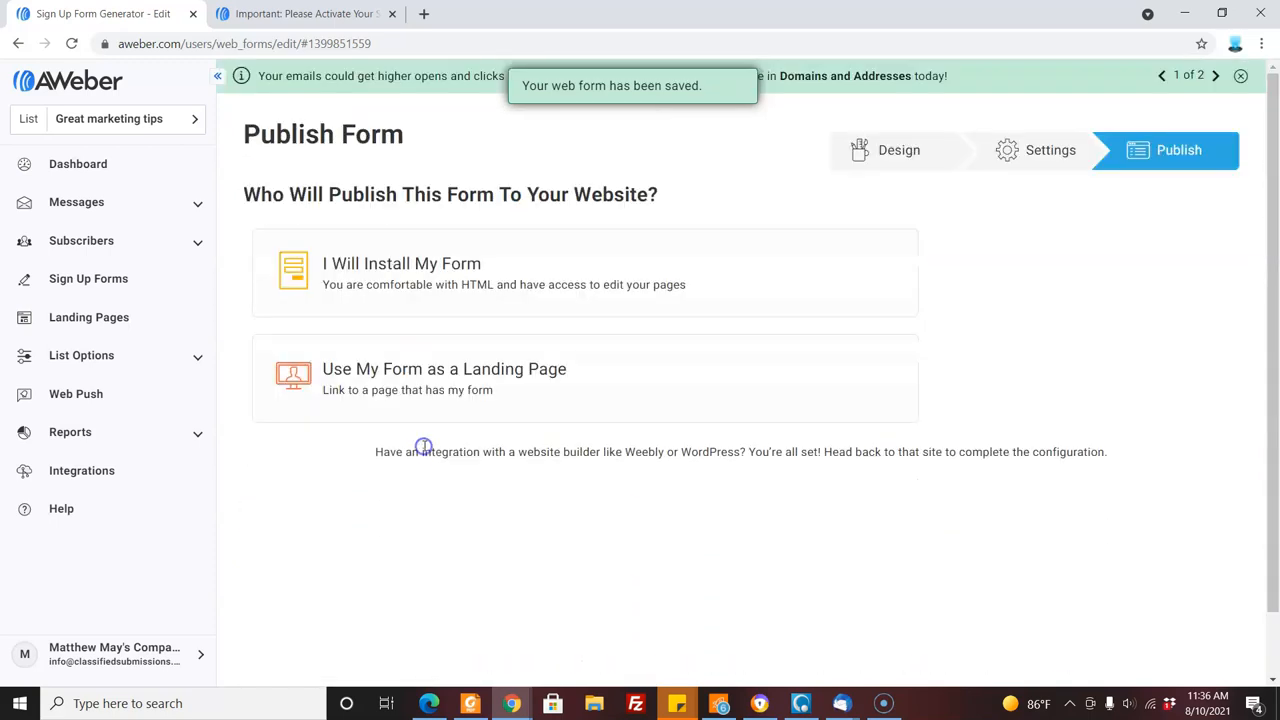
pyautogui.moveTo(478, 368)
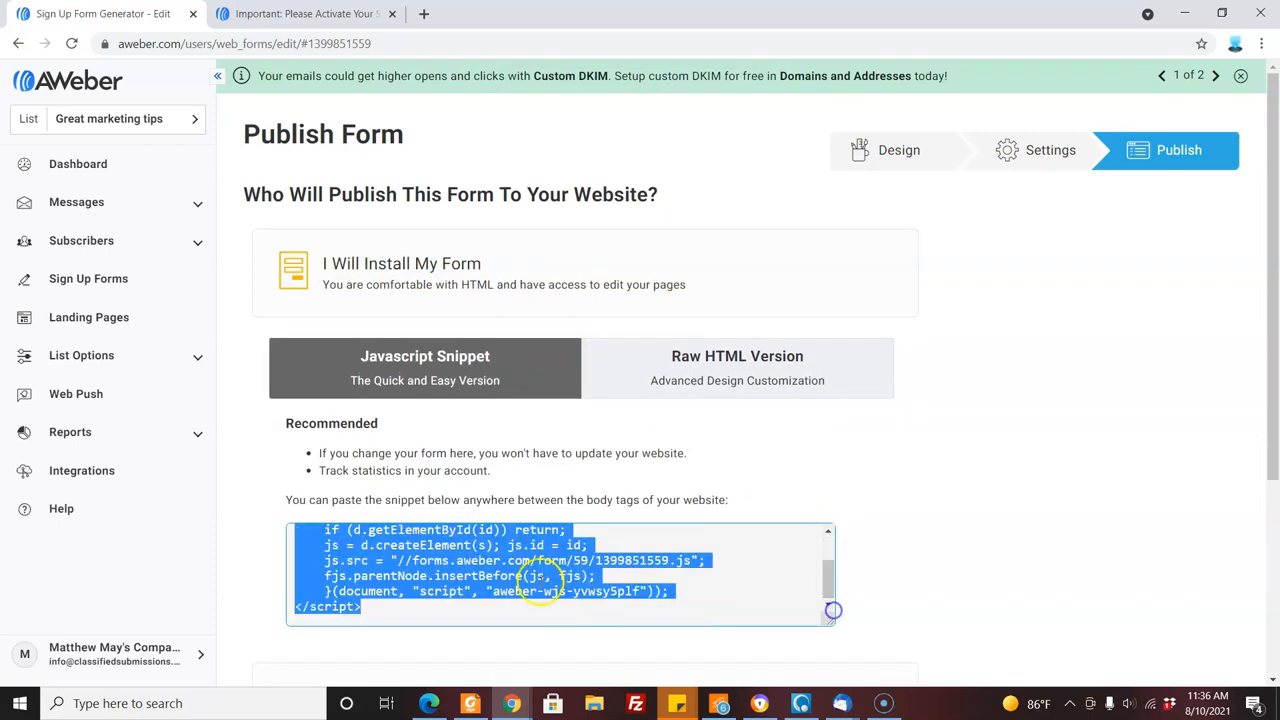
pyautogui.click(737, 367)
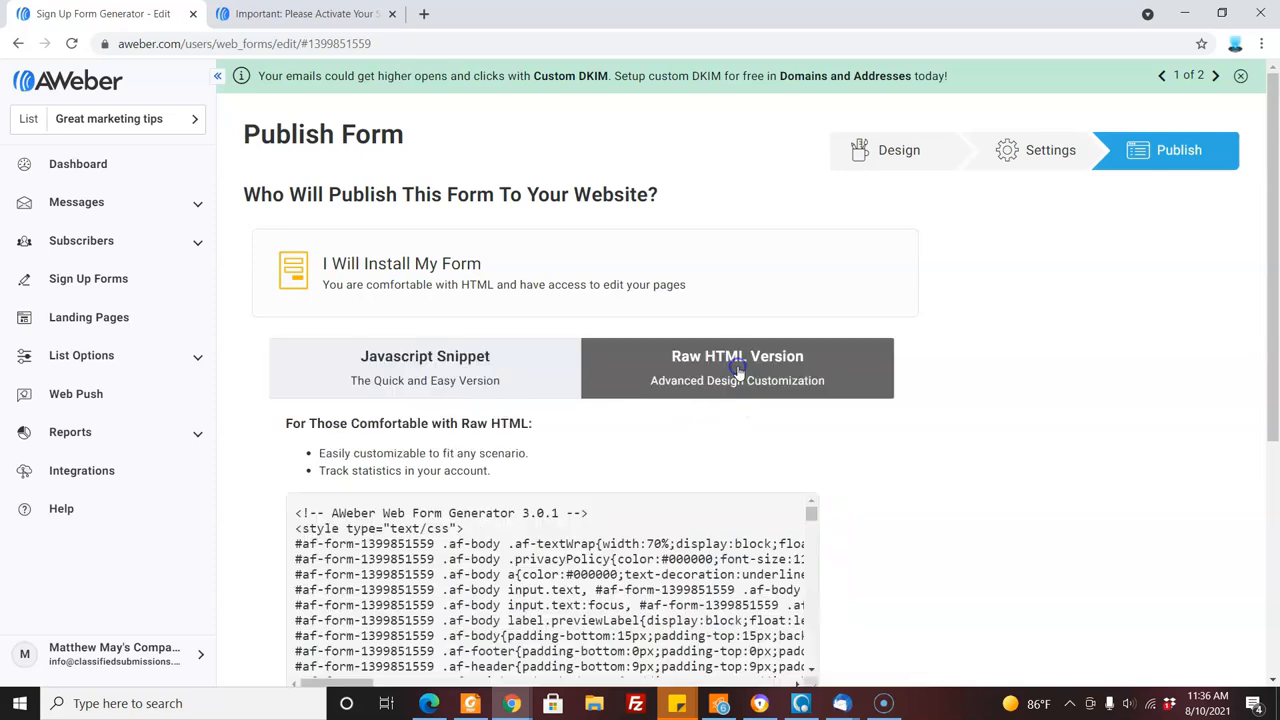
pyautogui.scroll(-3)
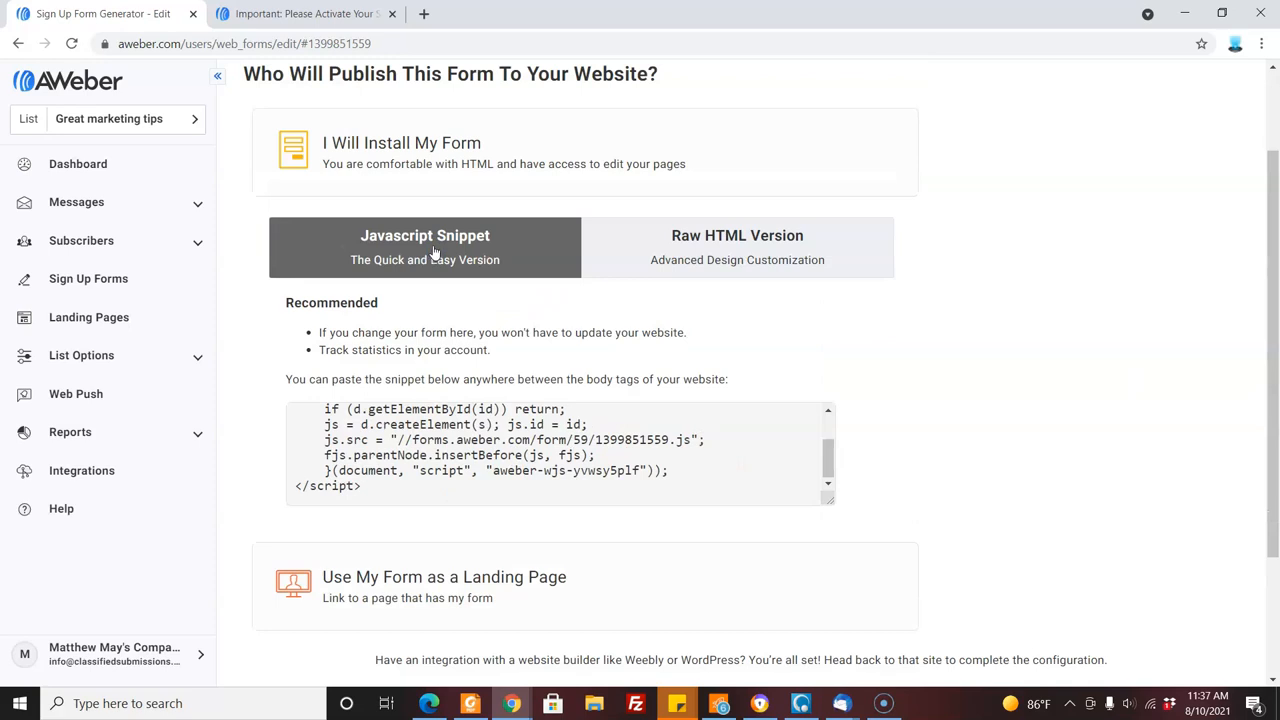
pyautogui.scroll(-3)
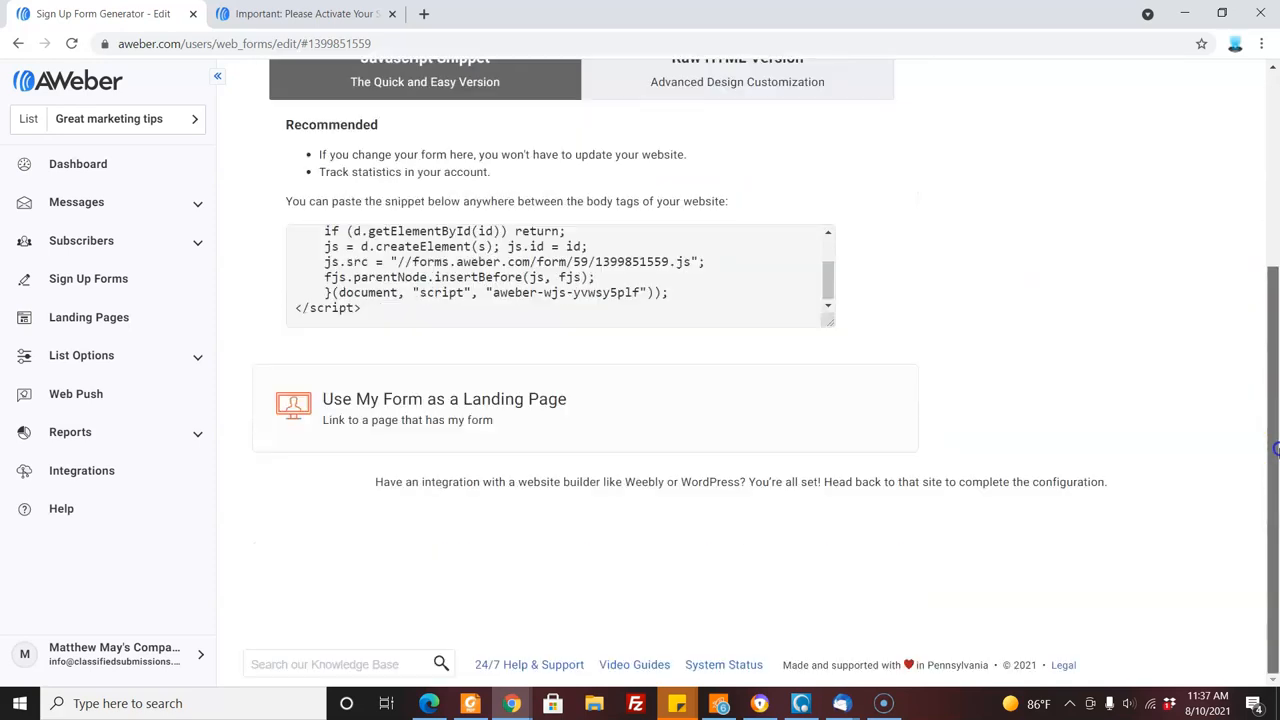
pyautogui.scroll(3)
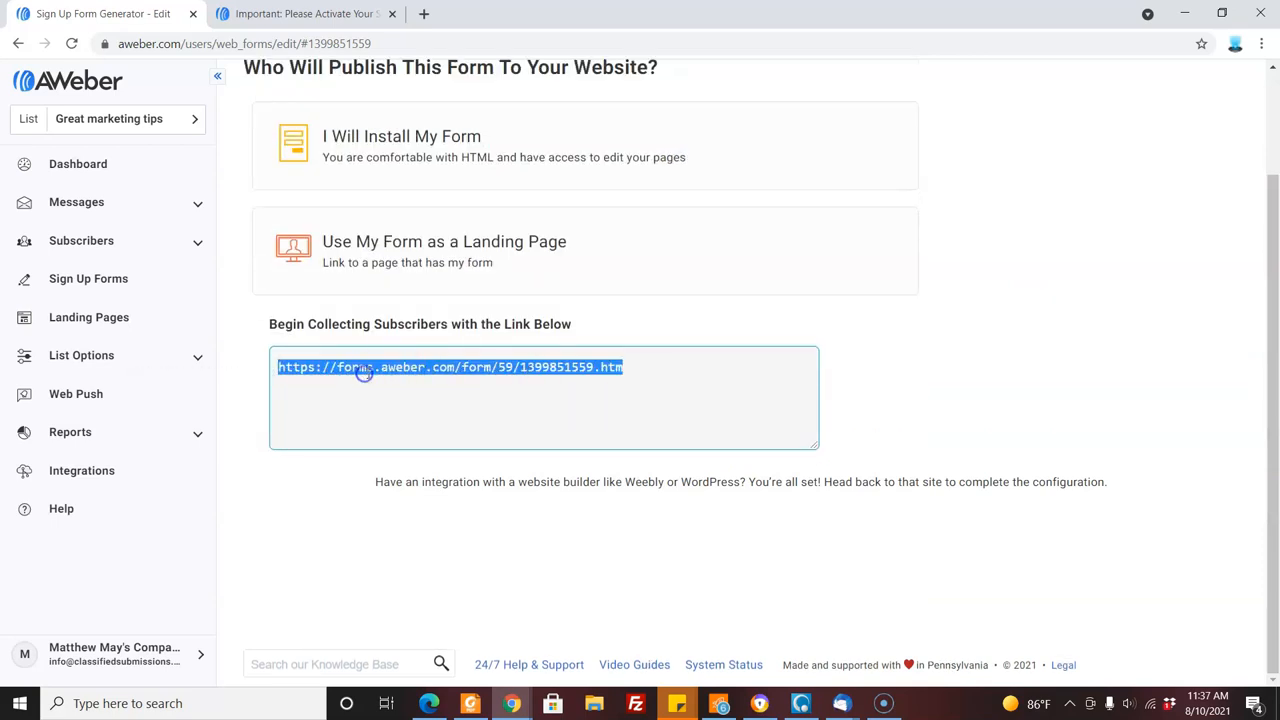
pyautogui.moveTo(1131, 108)
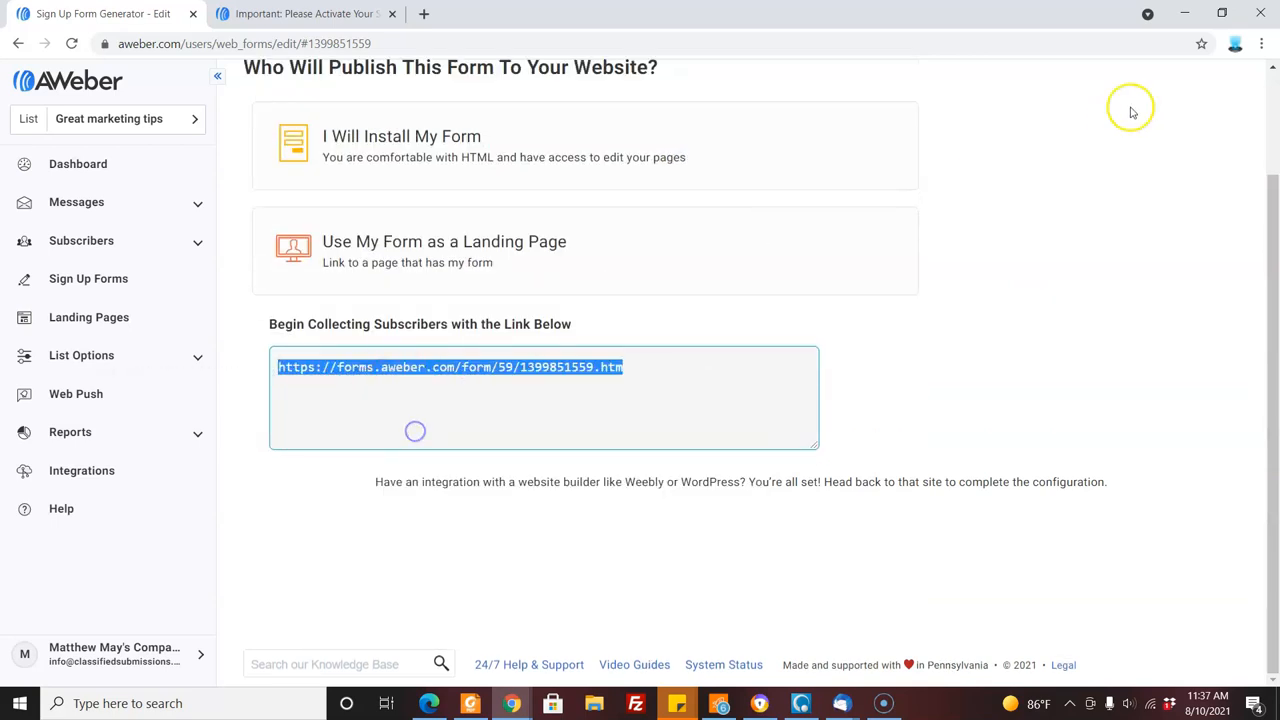
pyautogui.click(1261, 44)
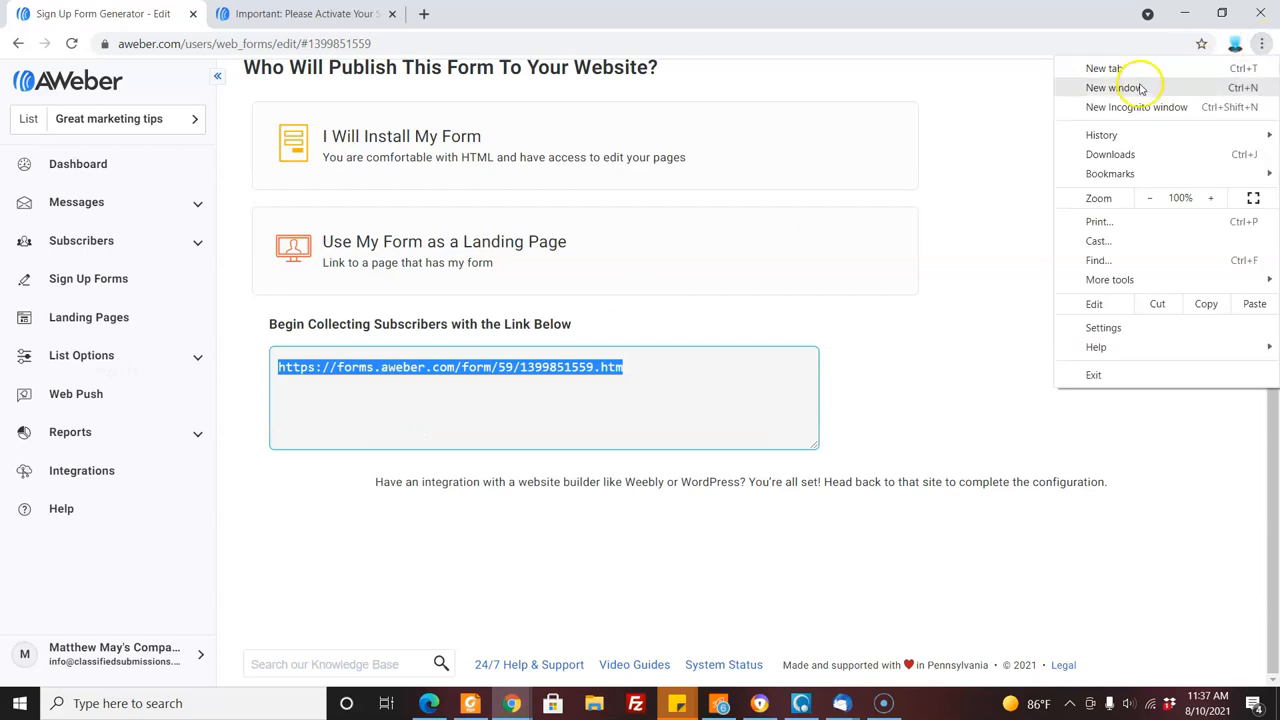
# - Load the copied landing-page link in a new window and try its Name field
pyautogui.click(1104, 68)
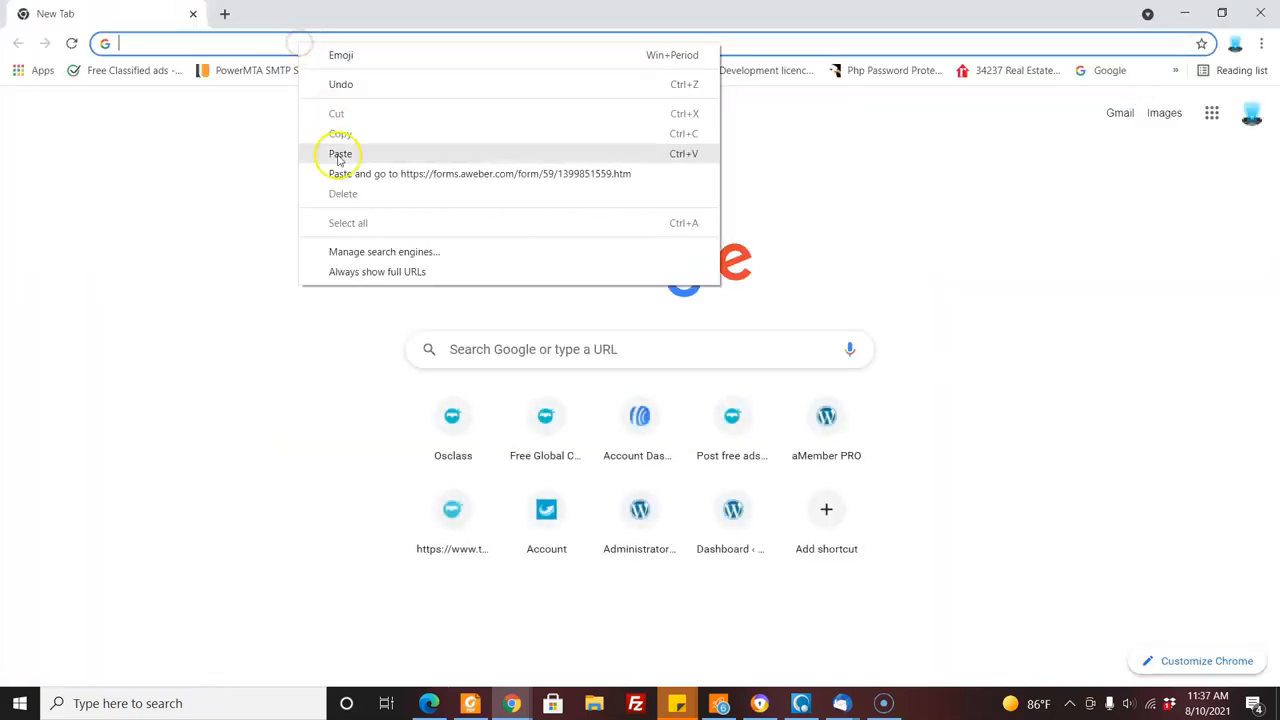
pyautogui.click(479, 173)
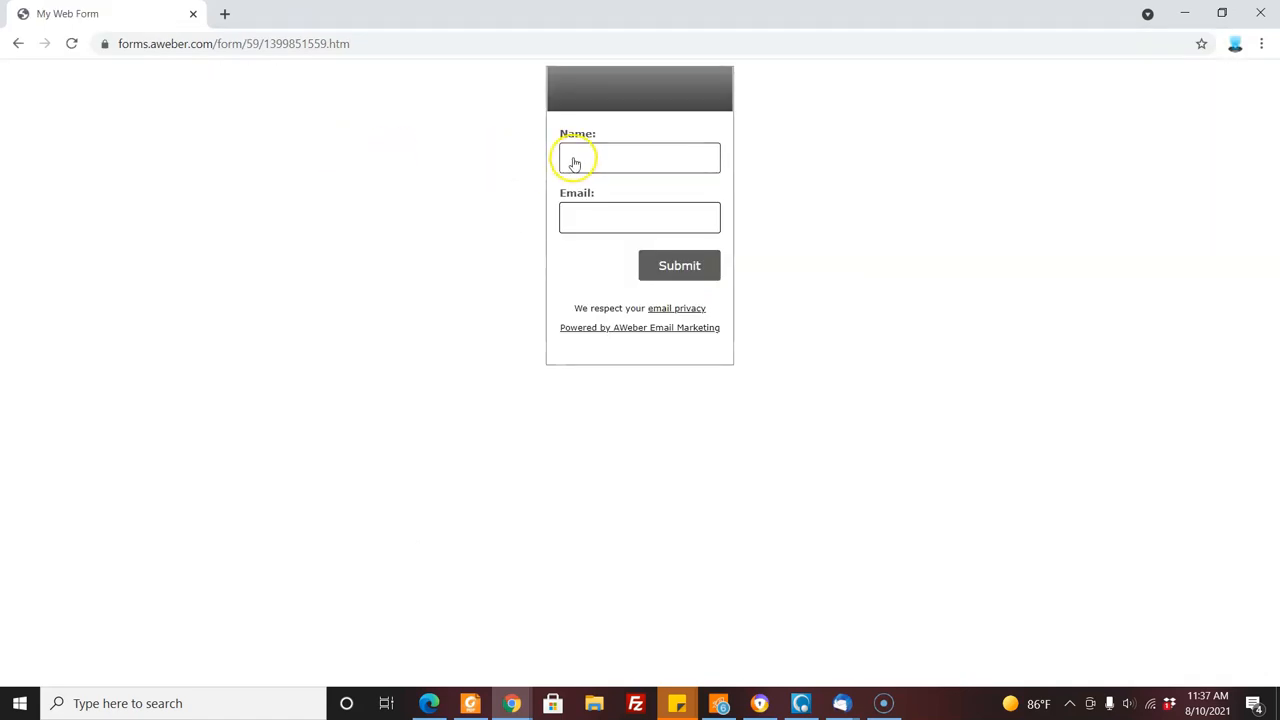
pyautogui.moveTo(615, 98)
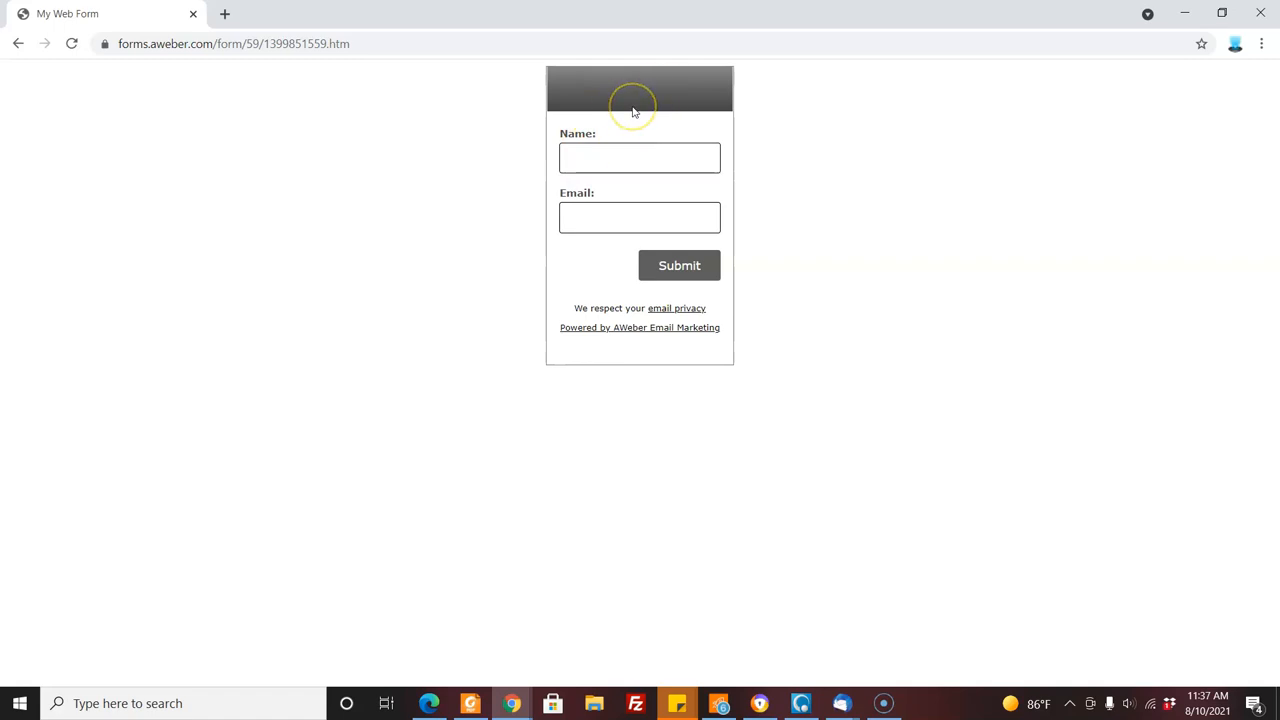
pyautogui.moveTo(632, 103)
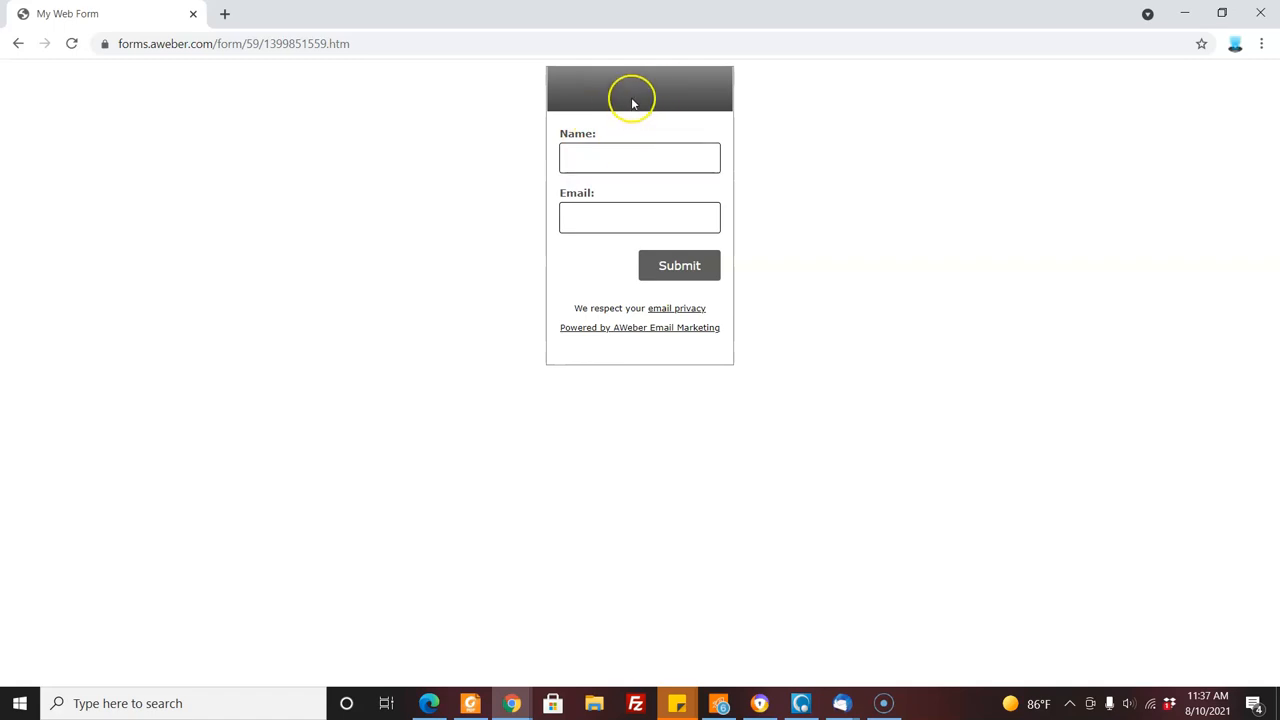
pyautogui.moveTo(631, 101)
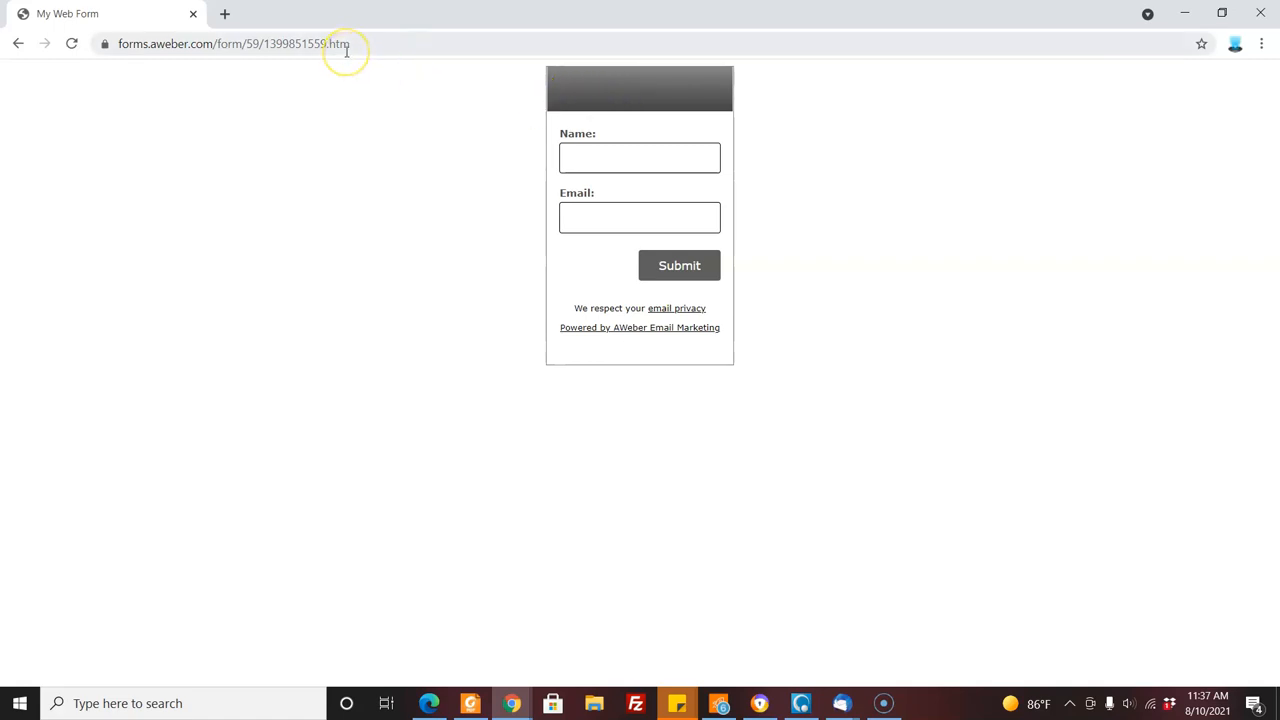
pyautogui.click(639, 158)
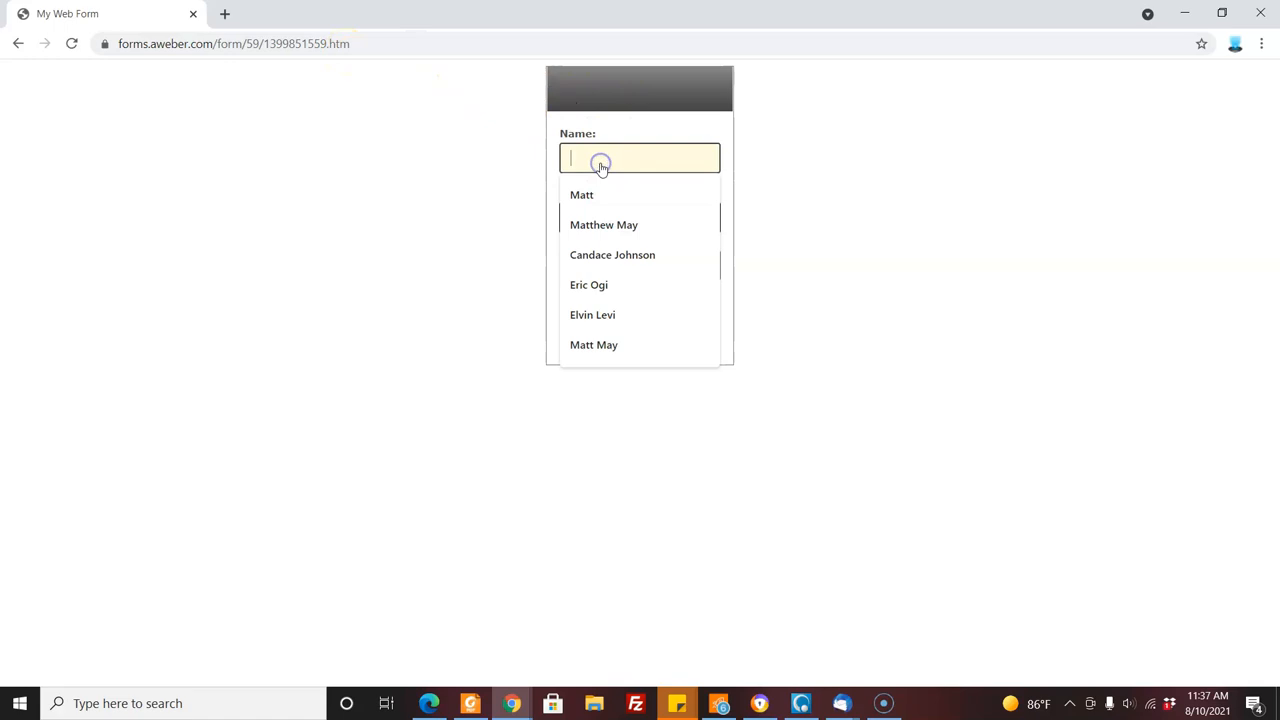
pyautogui.click(332, 165)
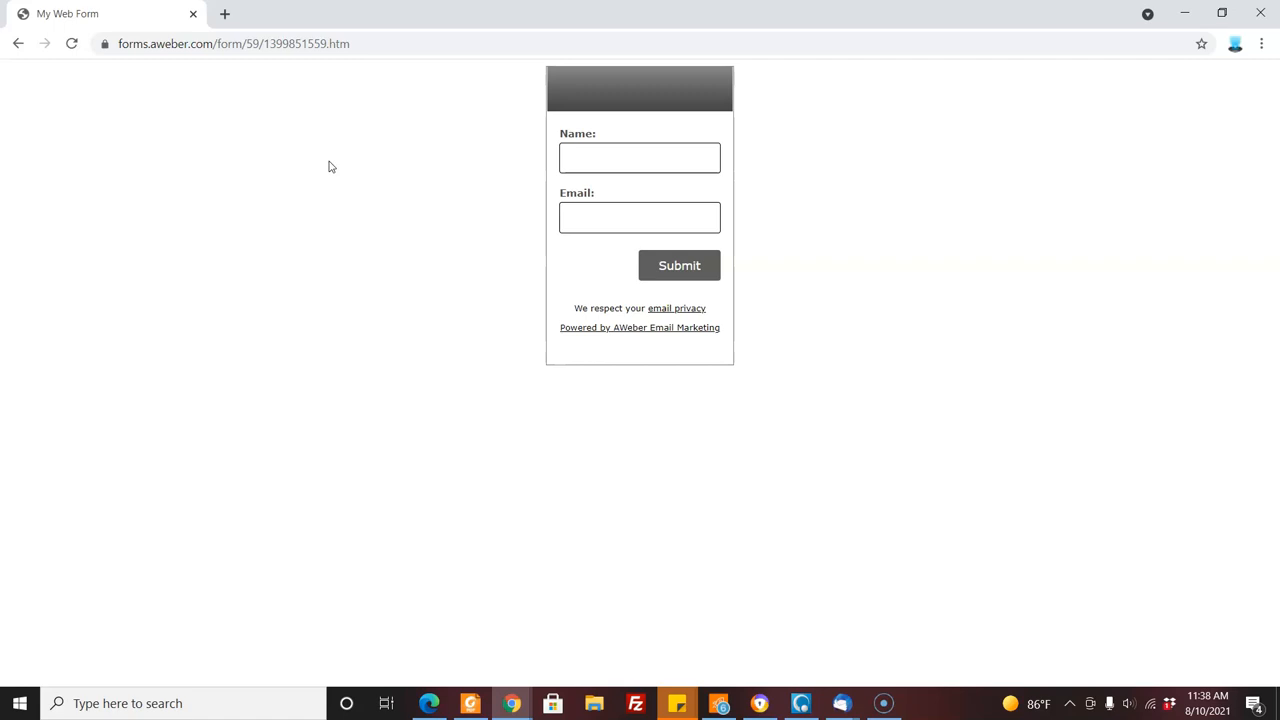
pyautogui.moveTo(20, 700)
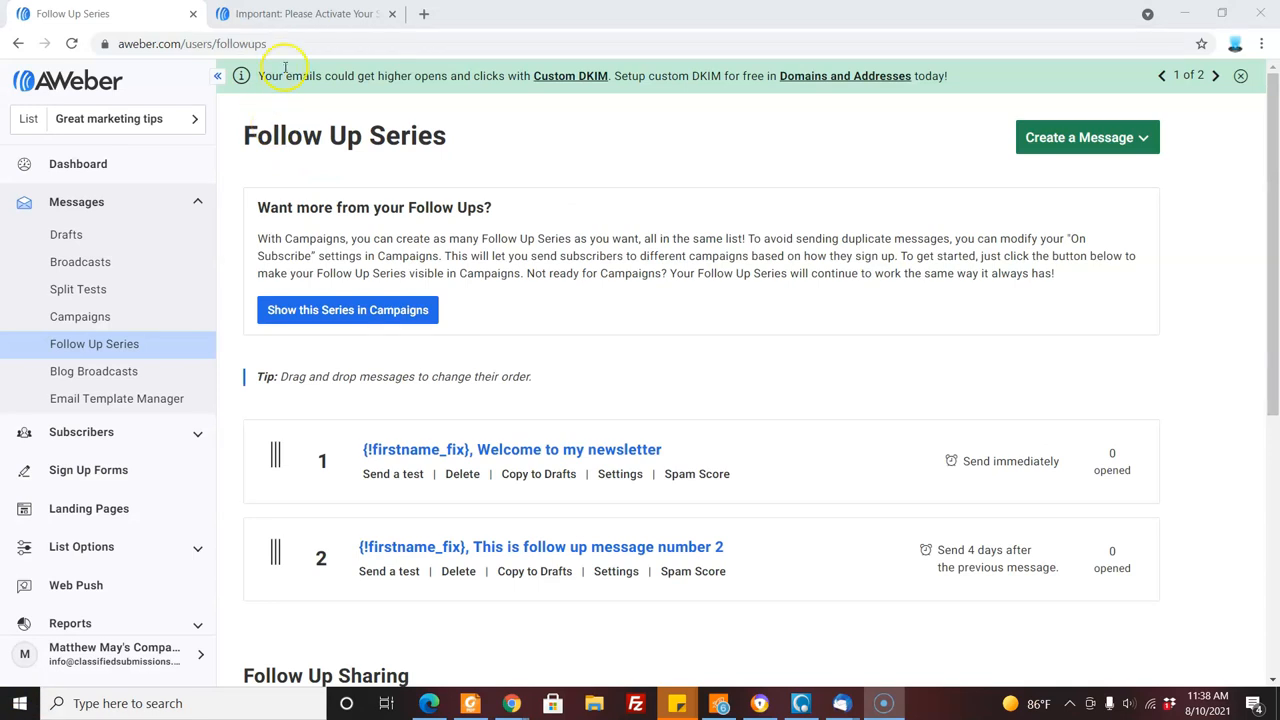
# - Scroll through Great marketing tips' Follow Up Series to view the welcome and day-4 messages
pyautogui.scroll(-3)
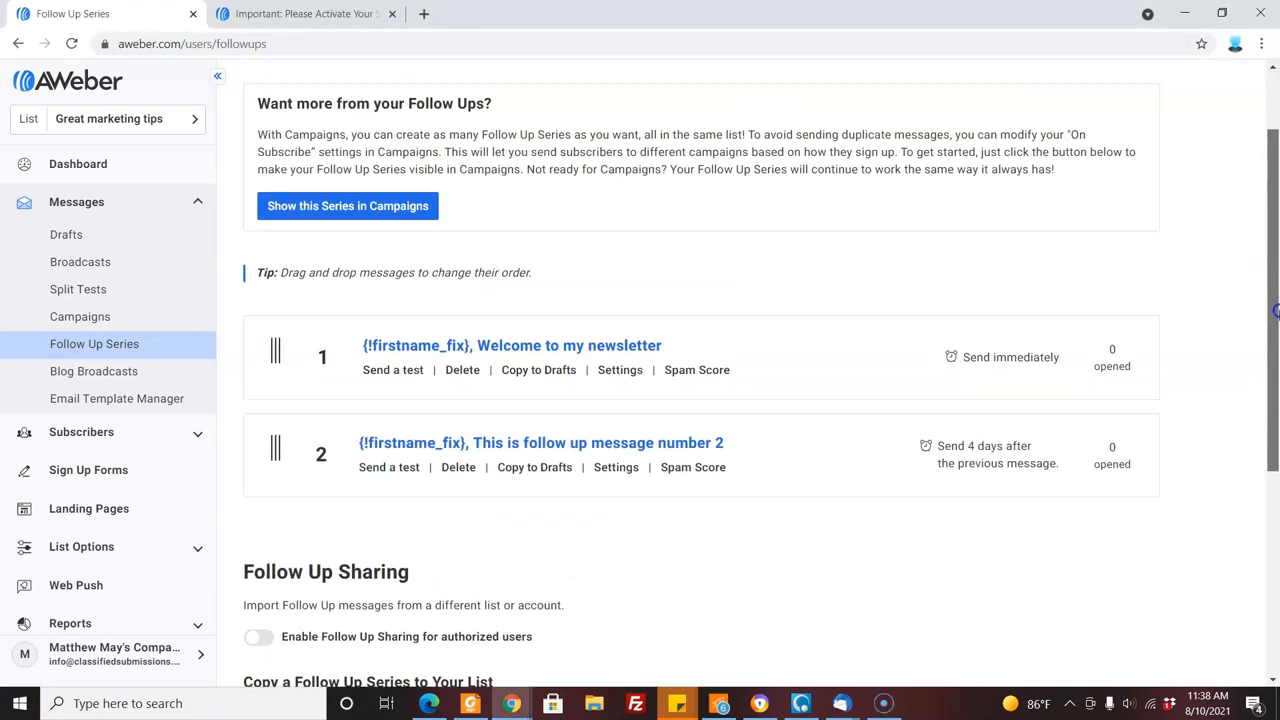
pyautogui.scroll(3)
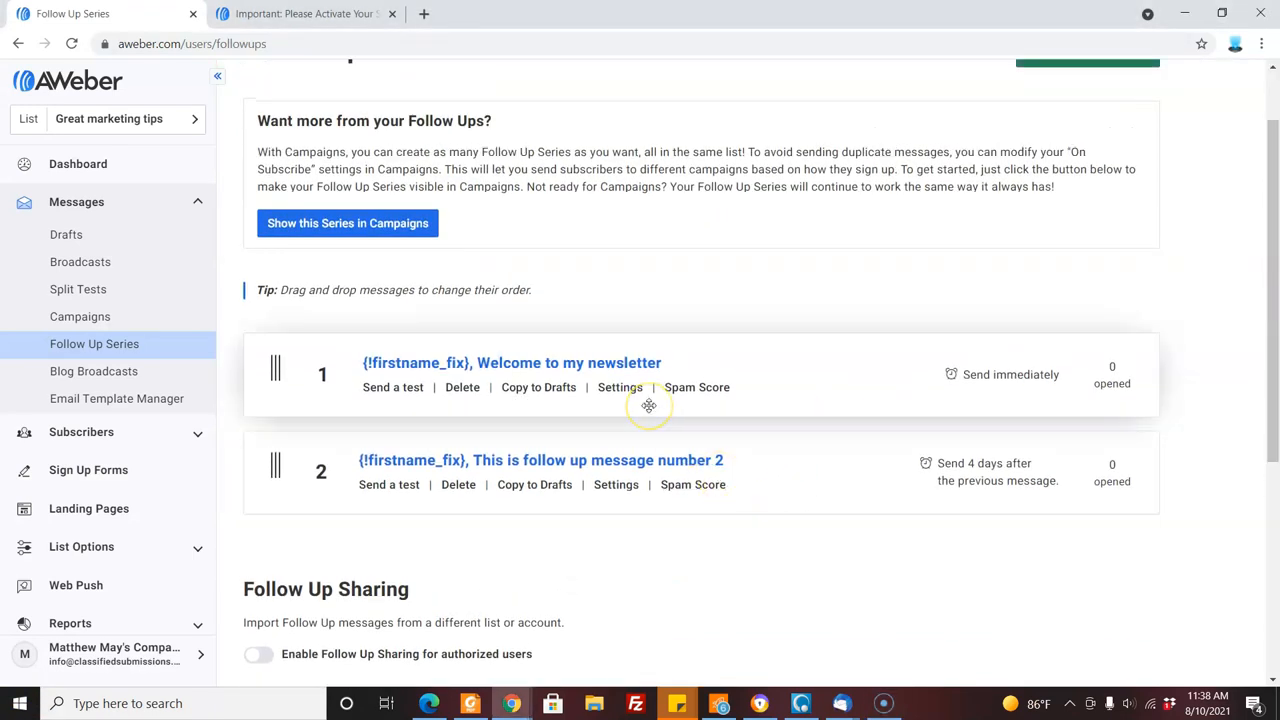
pyautogui.moveTo(994, 251)
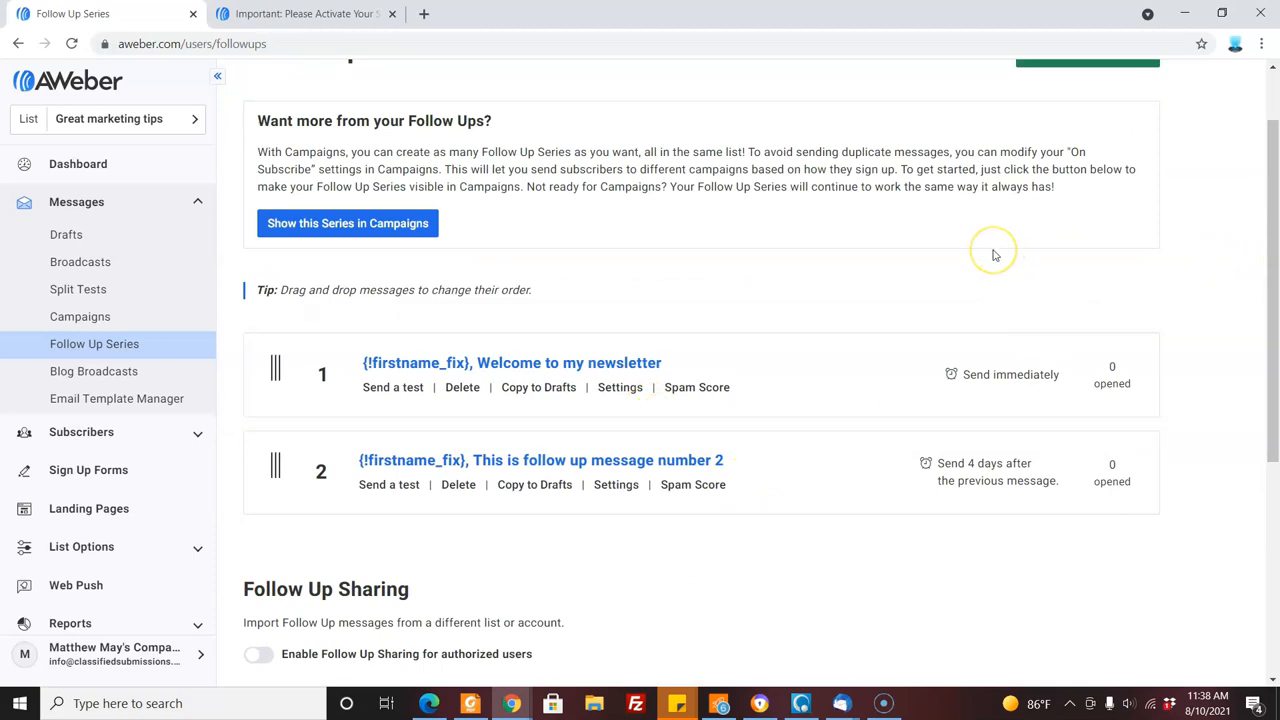
pyautogui.moveTo(994, 251)
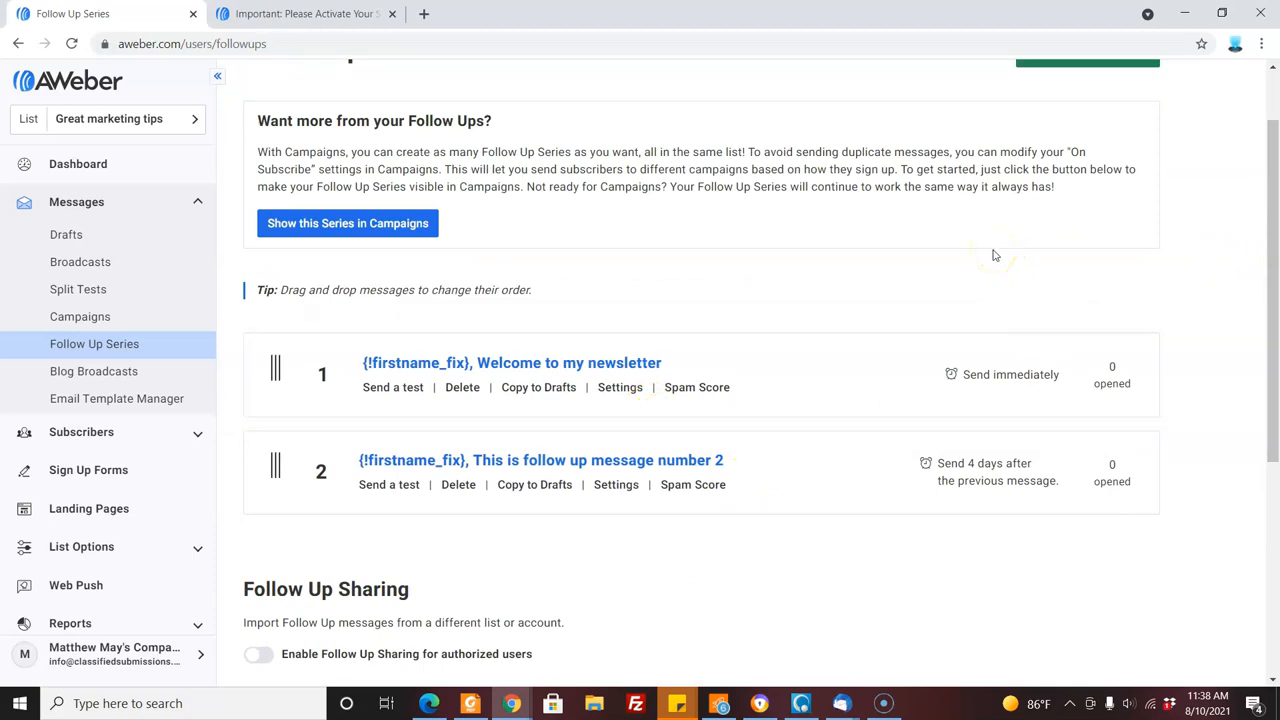